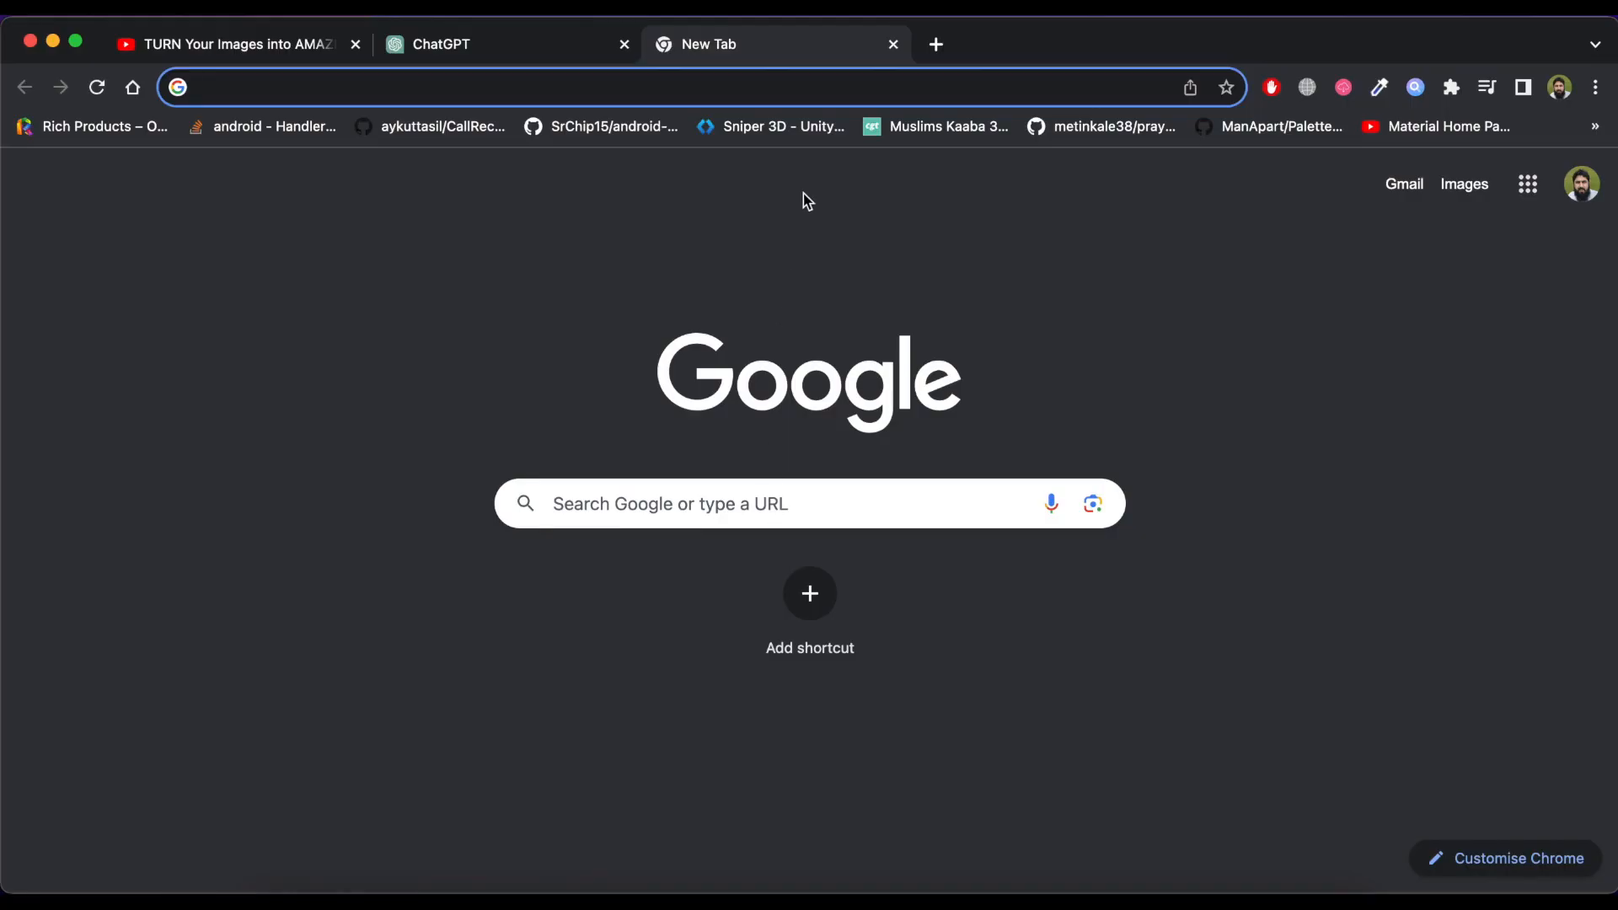
Step: Search 'pika labs', reach pika.art and follow its Join Beta link to the Discord invite
type("pika labs")
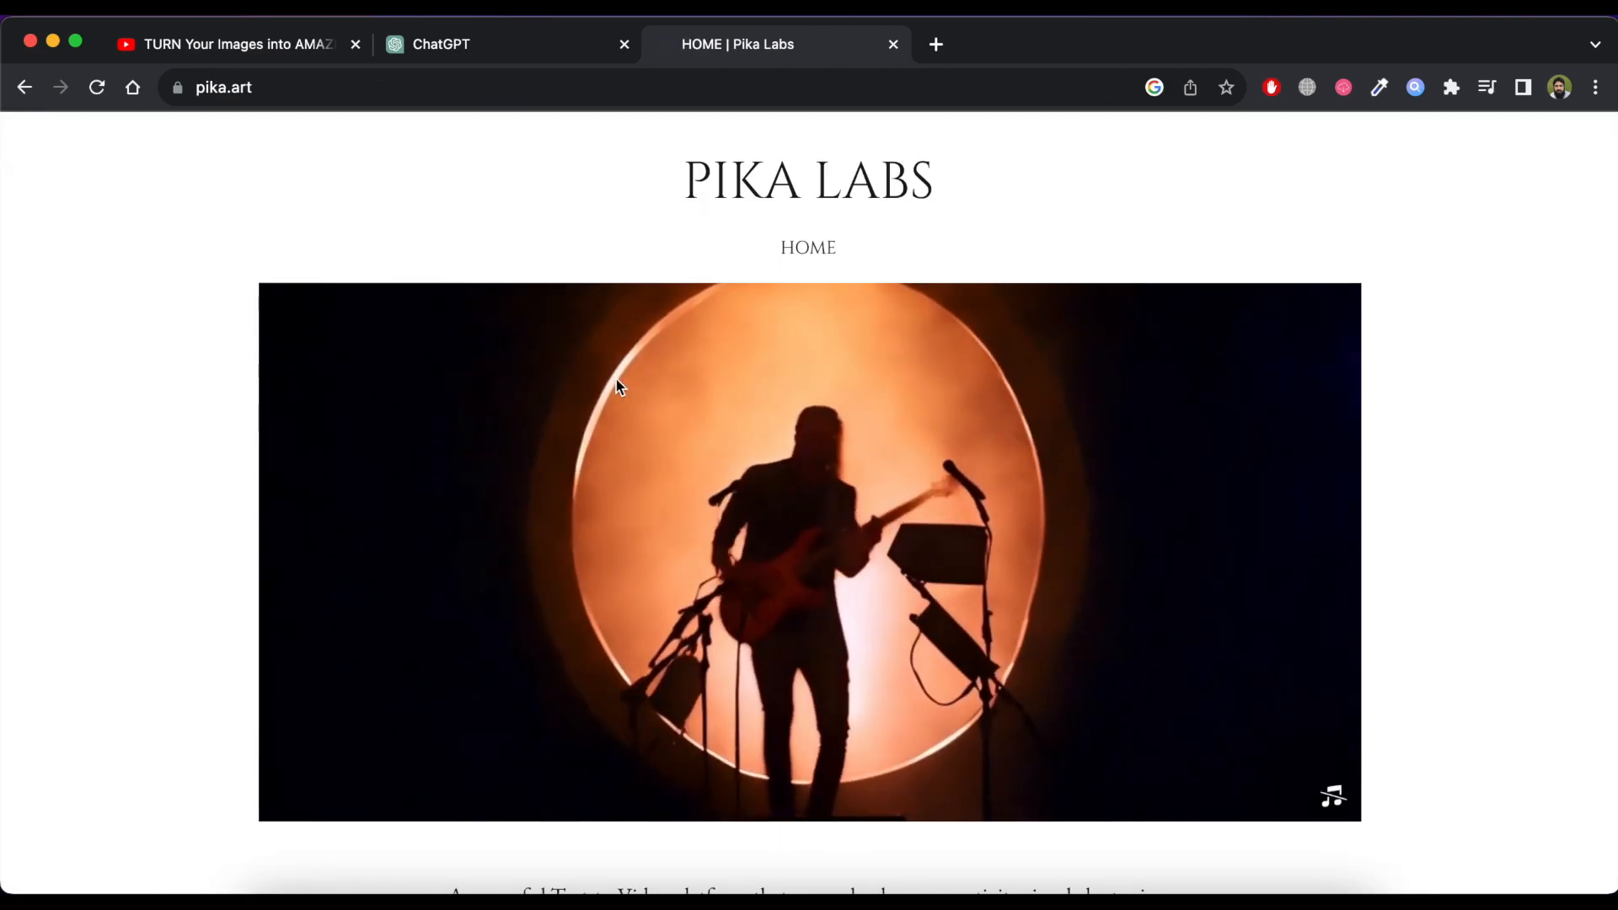
scroll("down", 3)
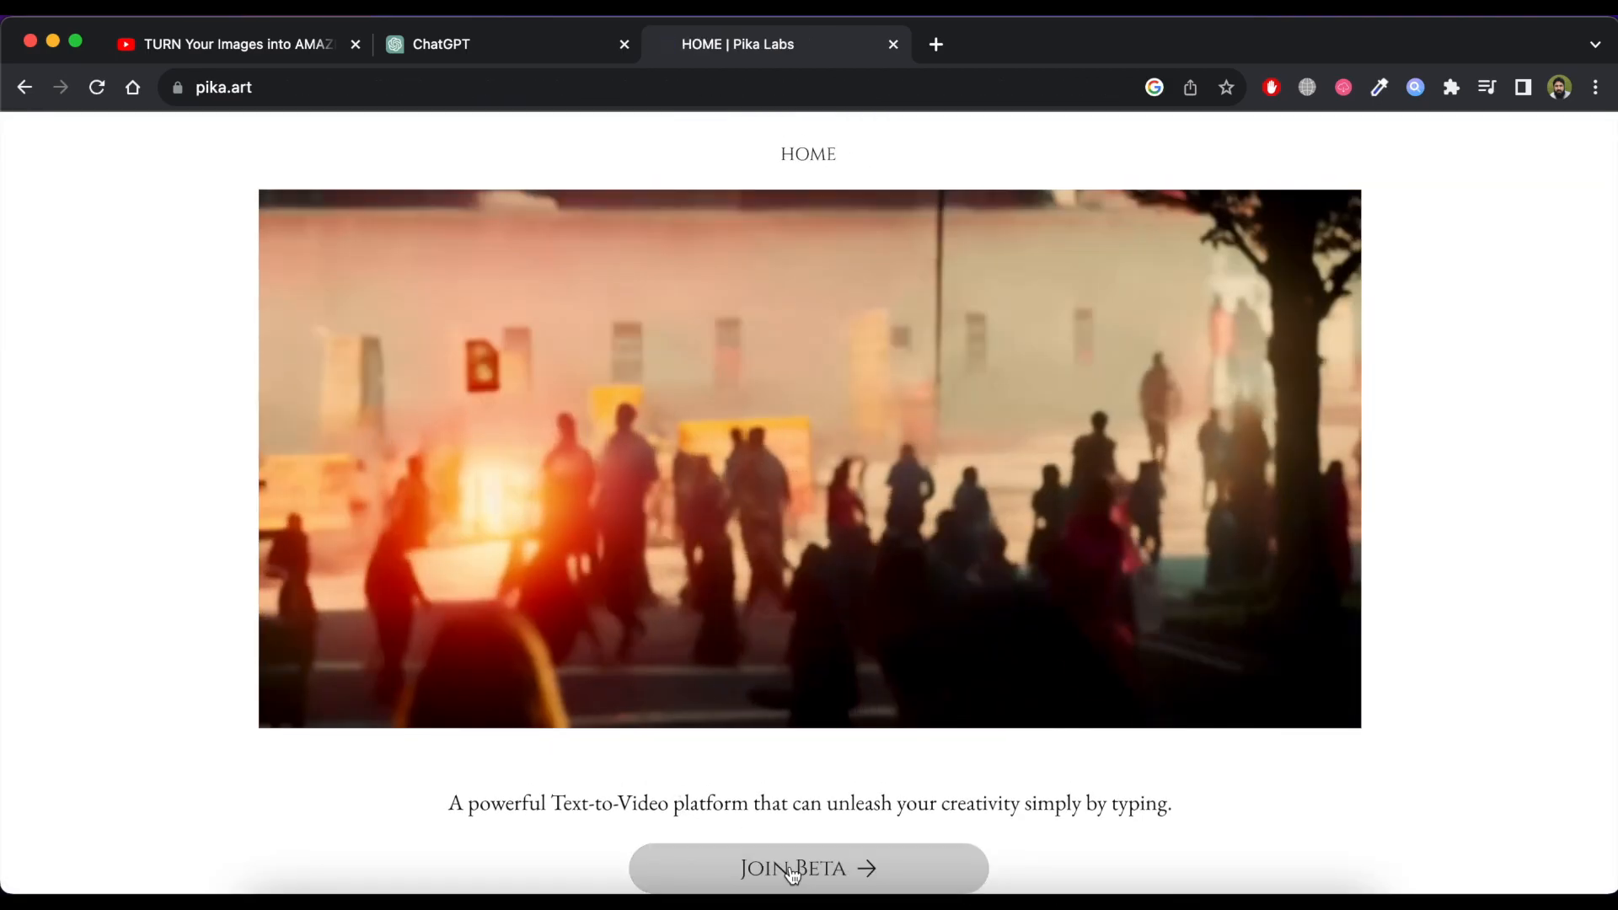
left_click(808, 868)
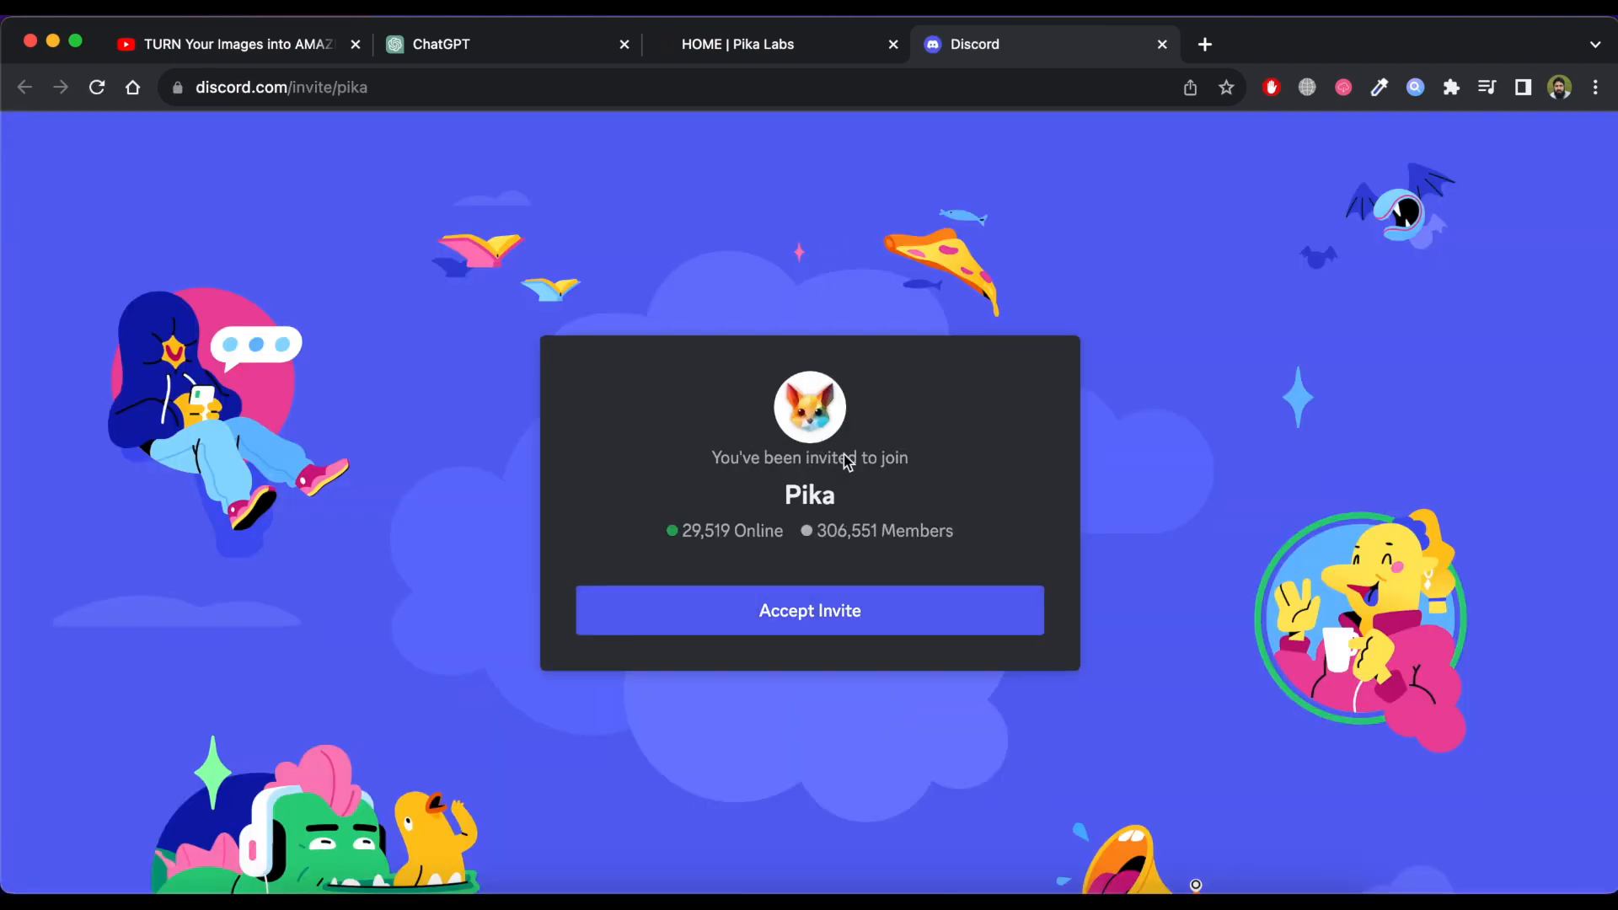
Step: Accept the Pika server invite, skip the profession question and enter the generate-3 channel
left_click(811, 610)
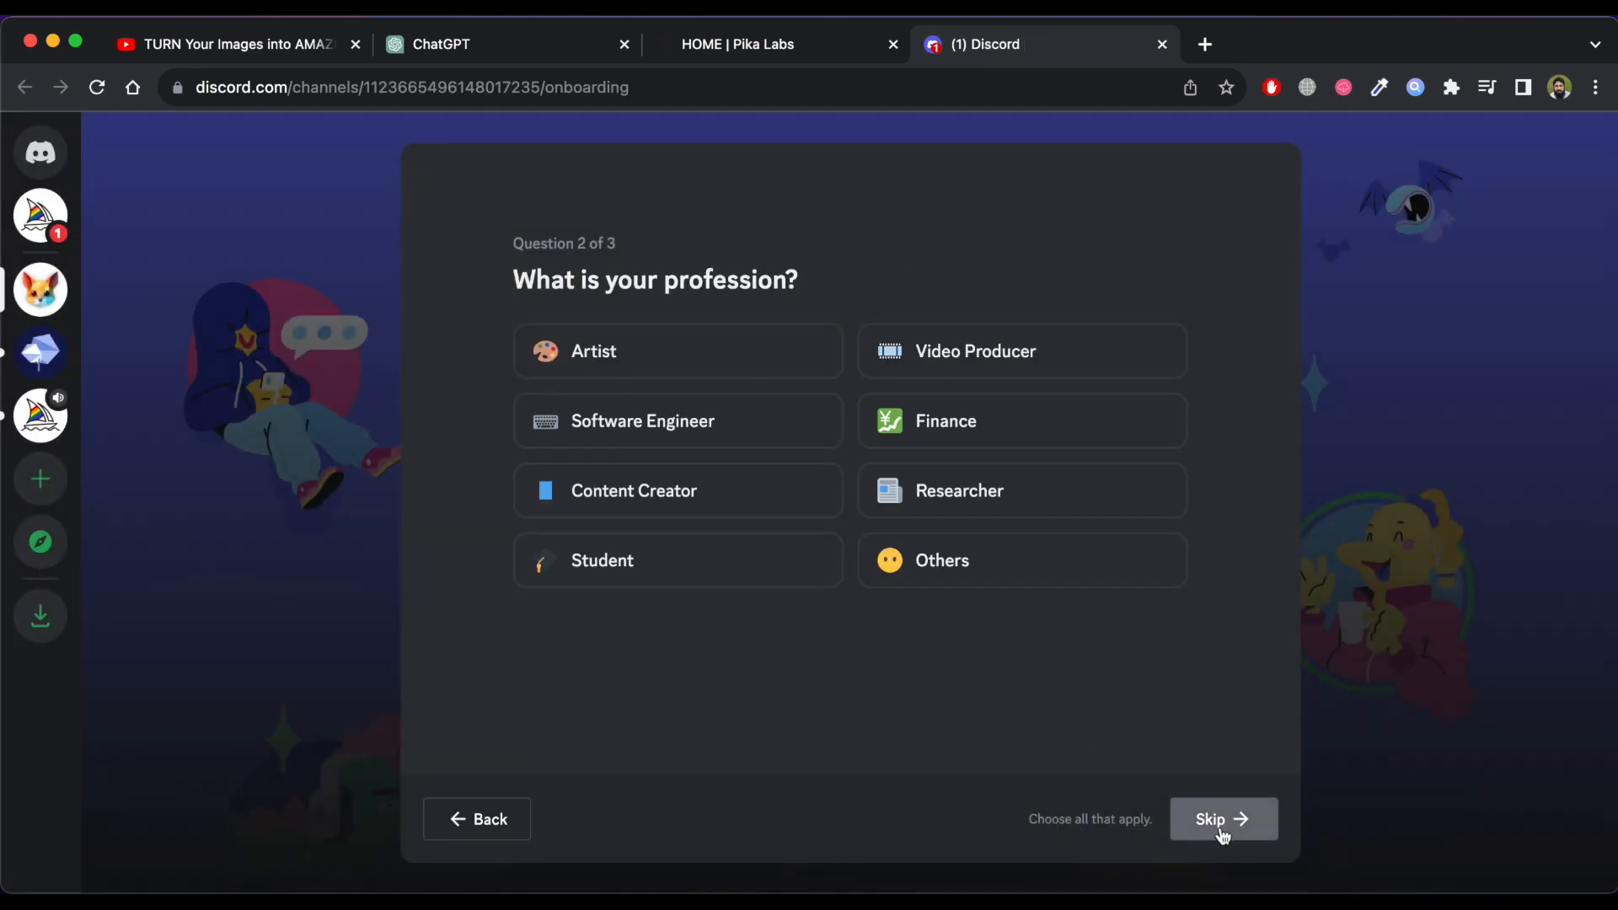
left_click(1222, 819)
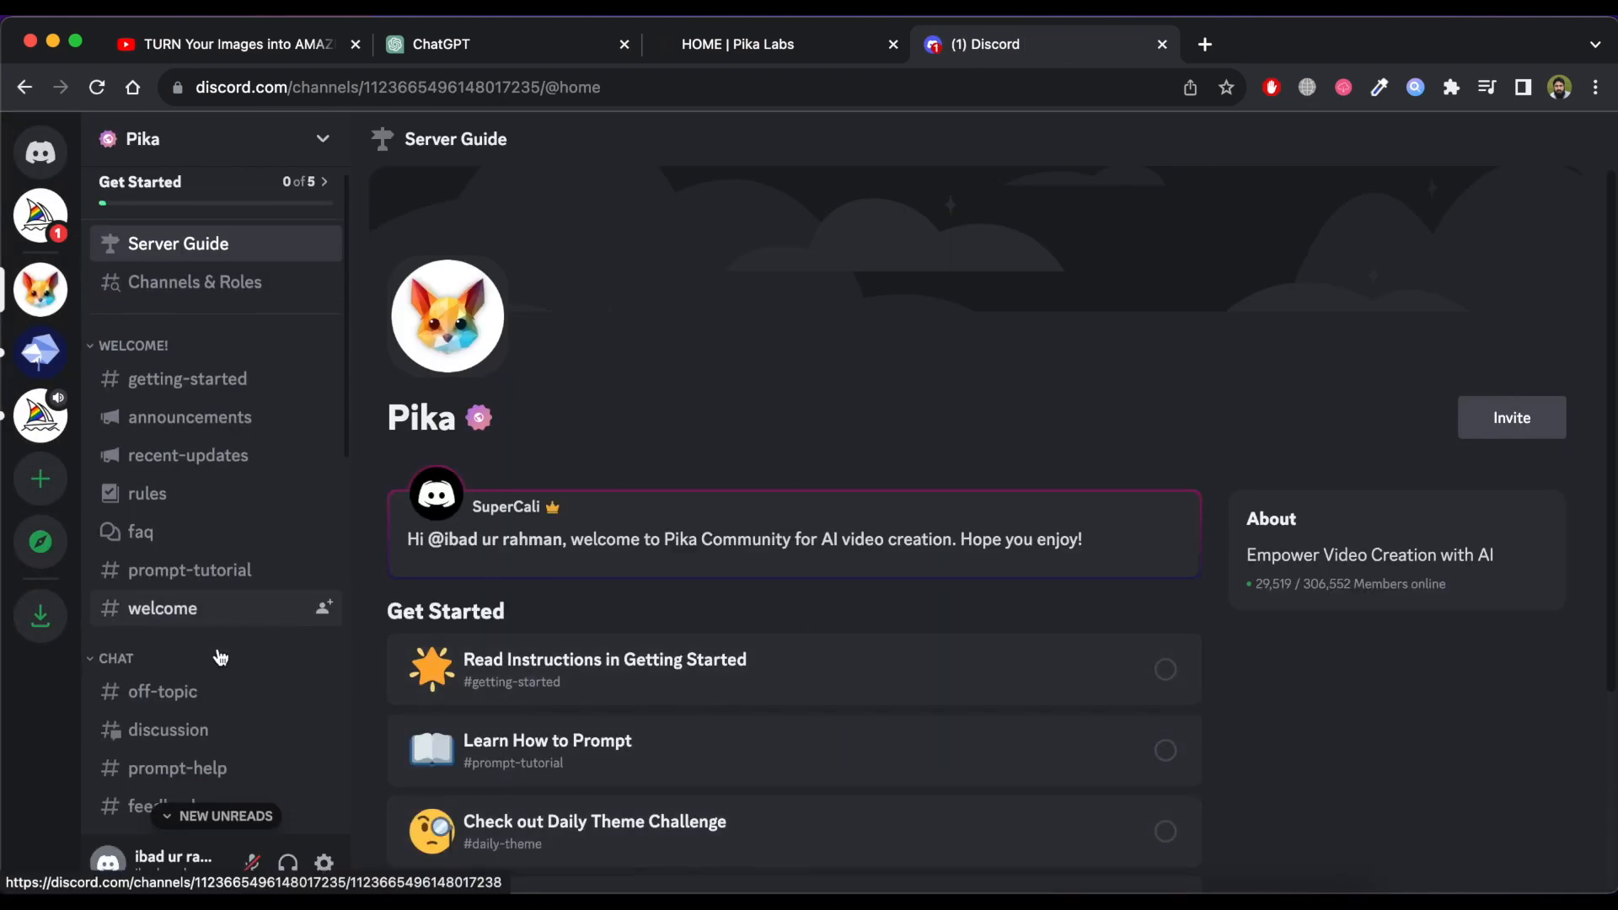
scroll("down", 3)
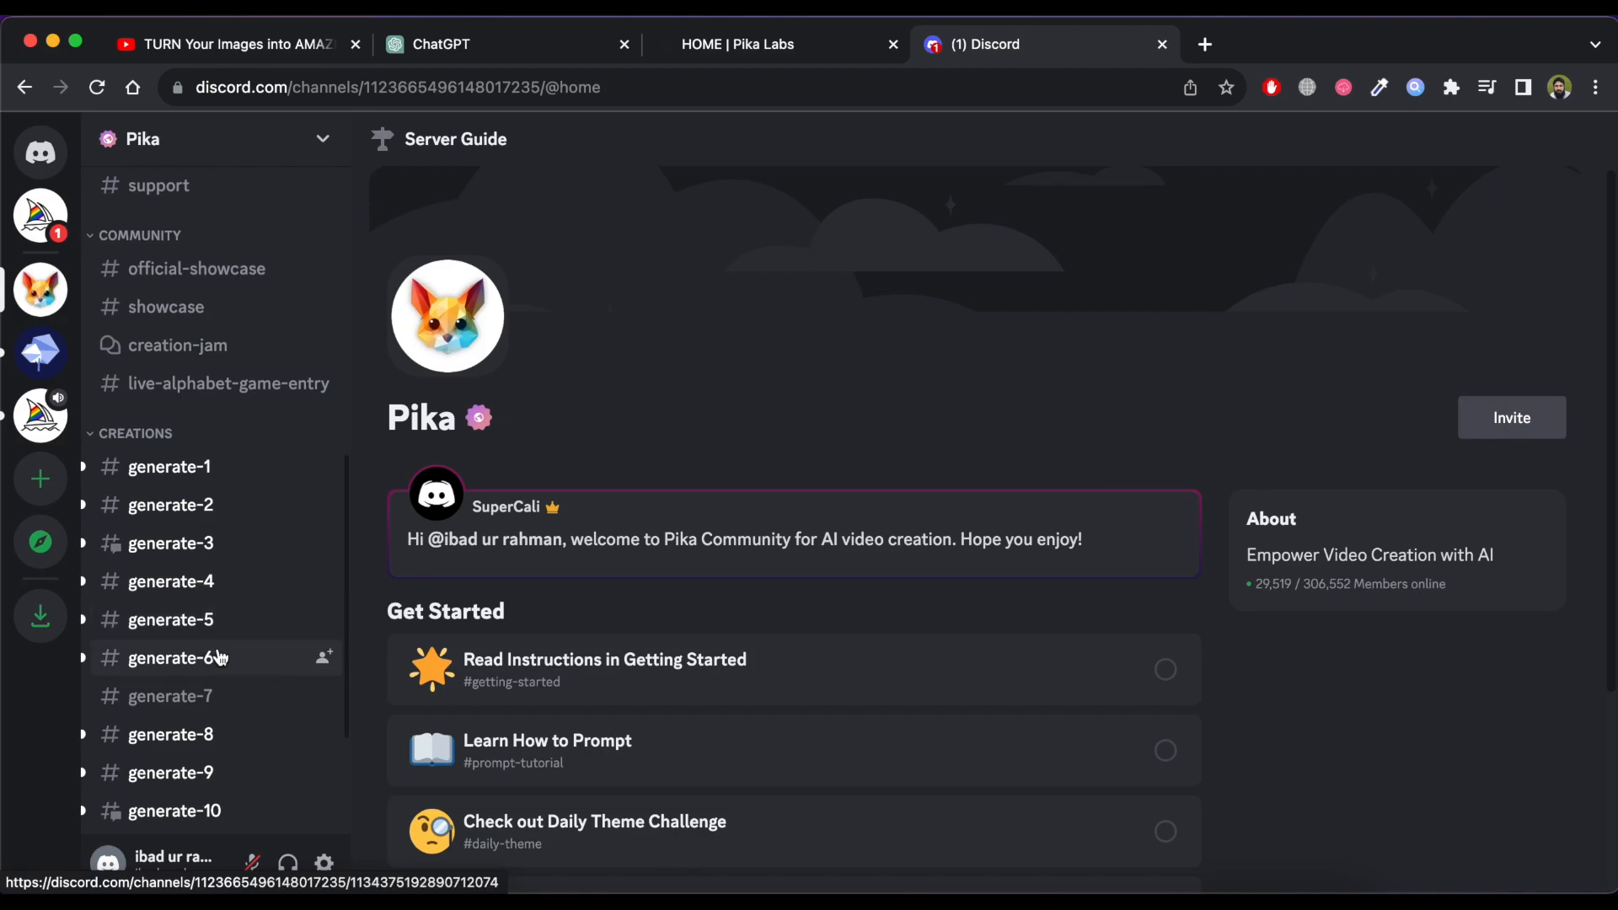
mouse_move(239, 569)
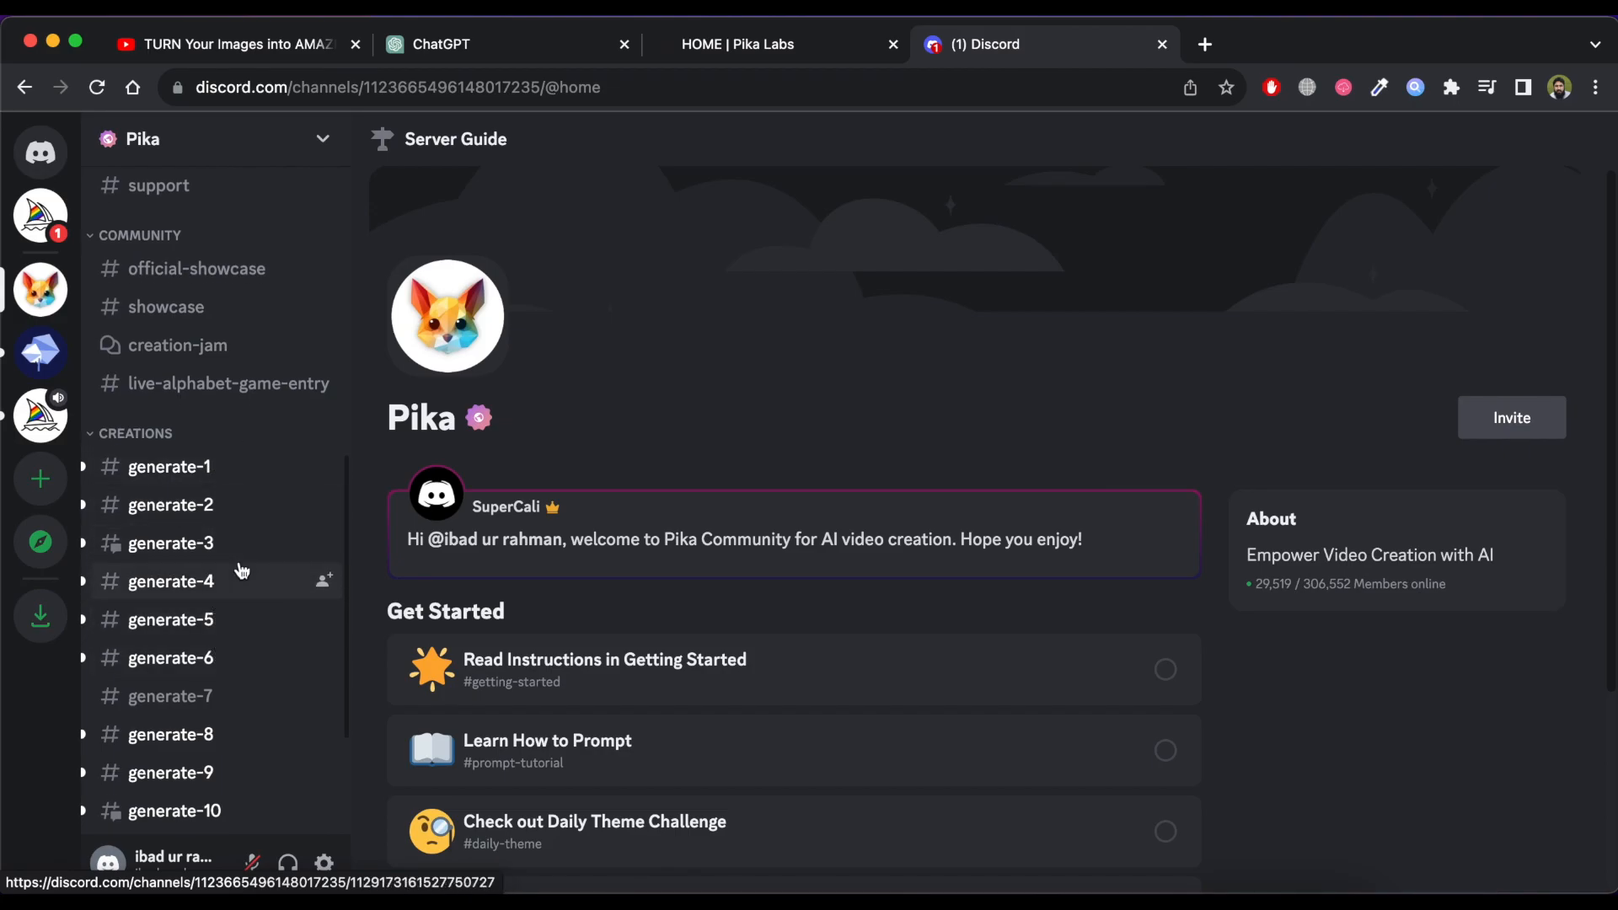
left_click(170, 543)
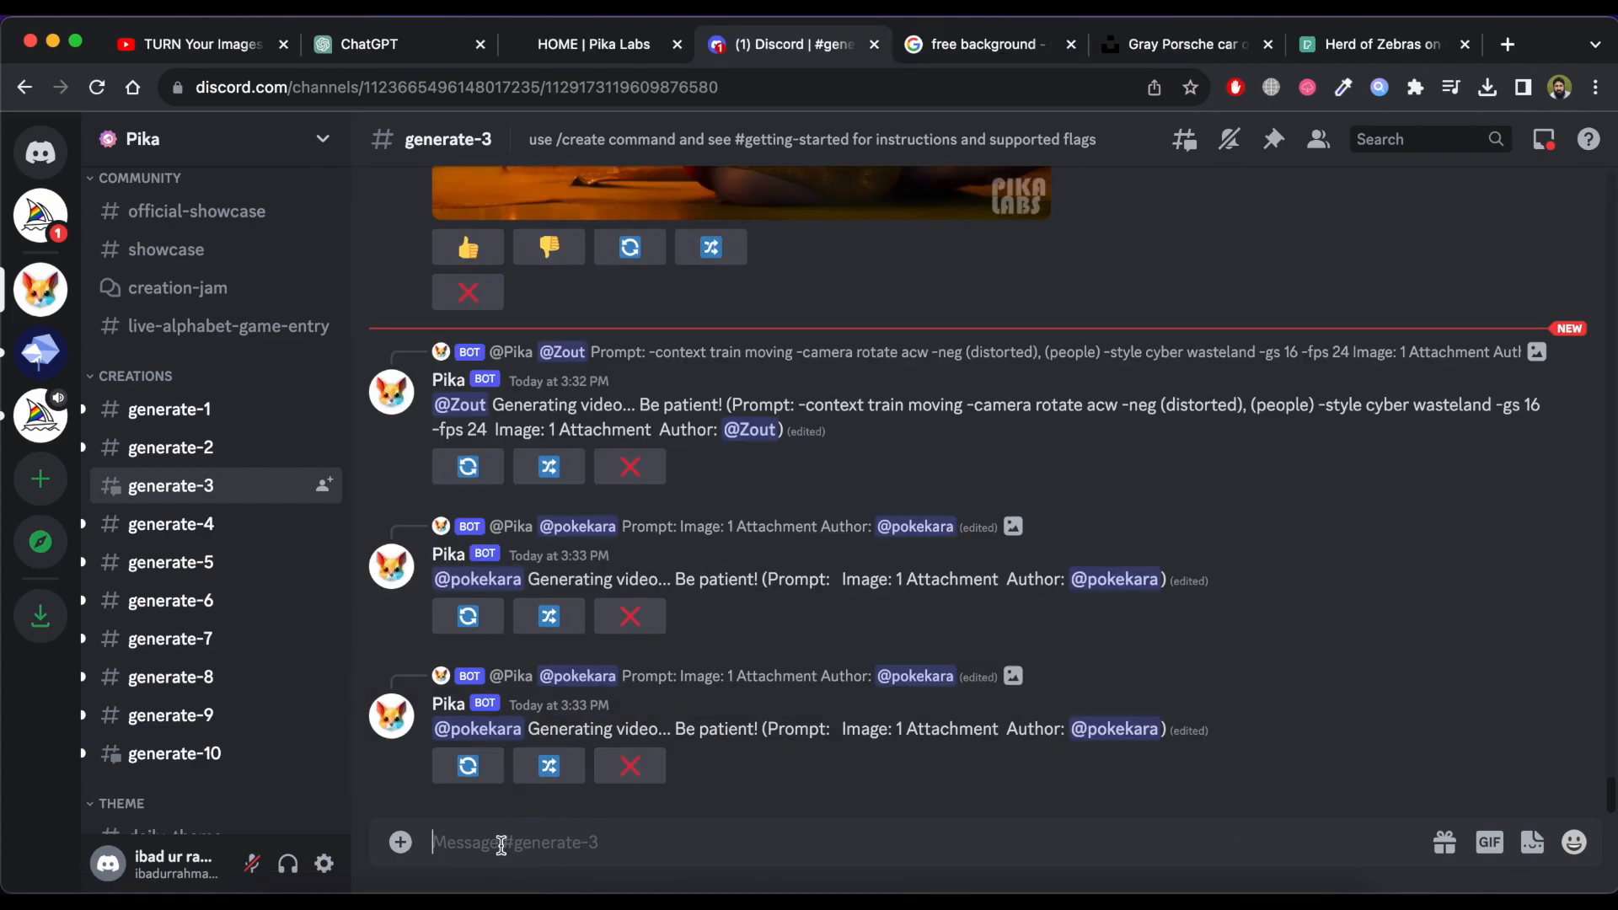
Step: Start a /create command with the image option and attach the rainy street car photo
type("/create")
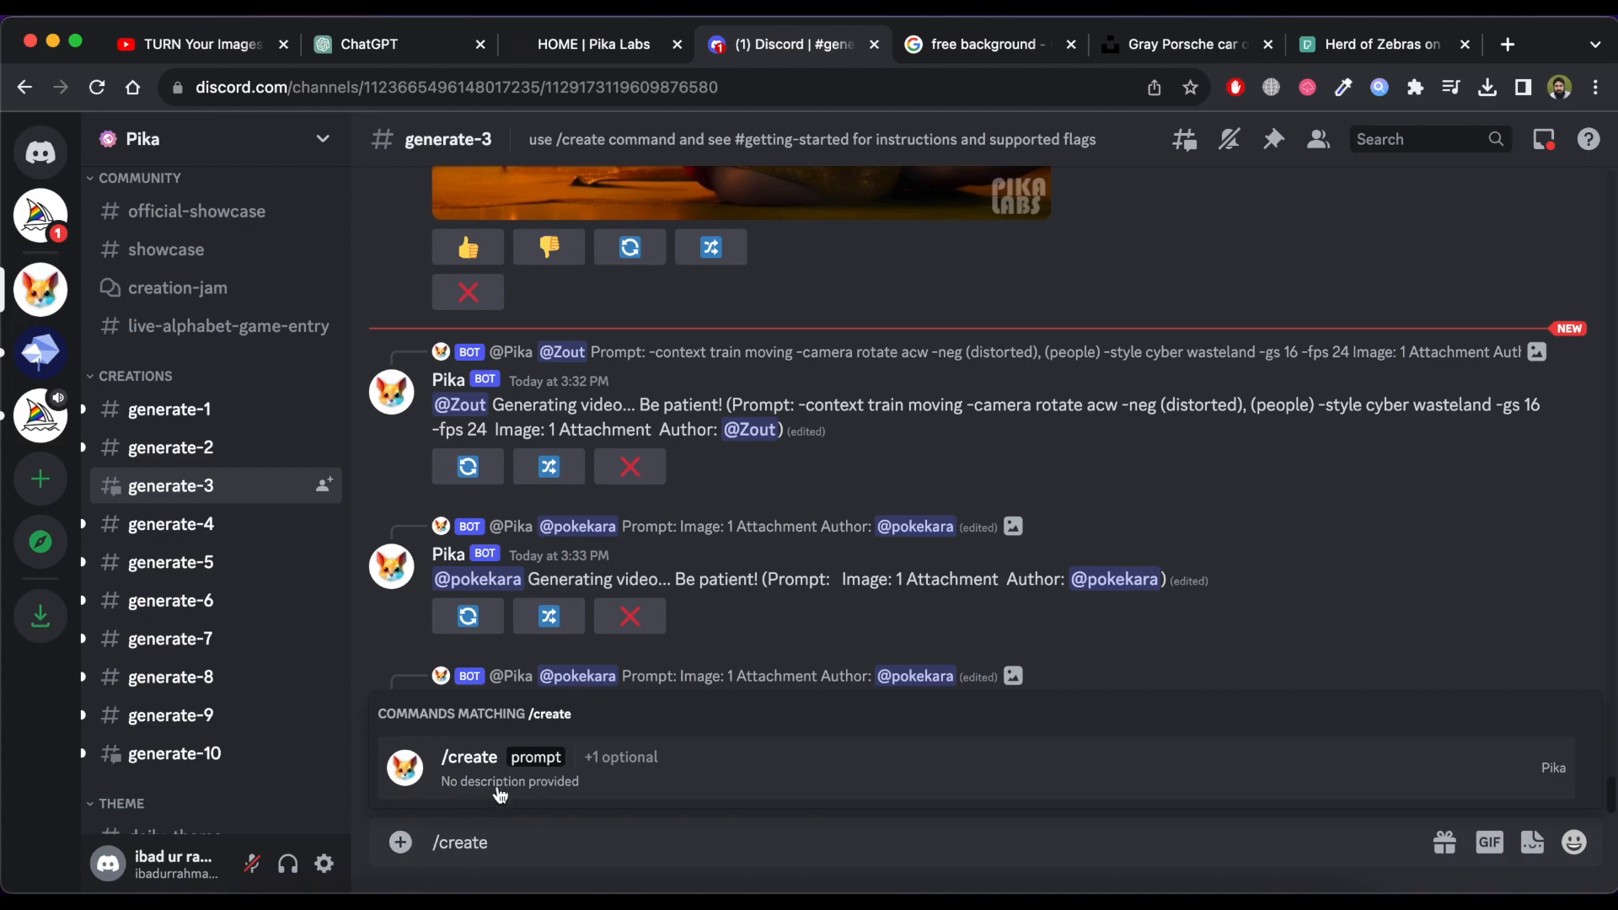
left_click(470, 757)
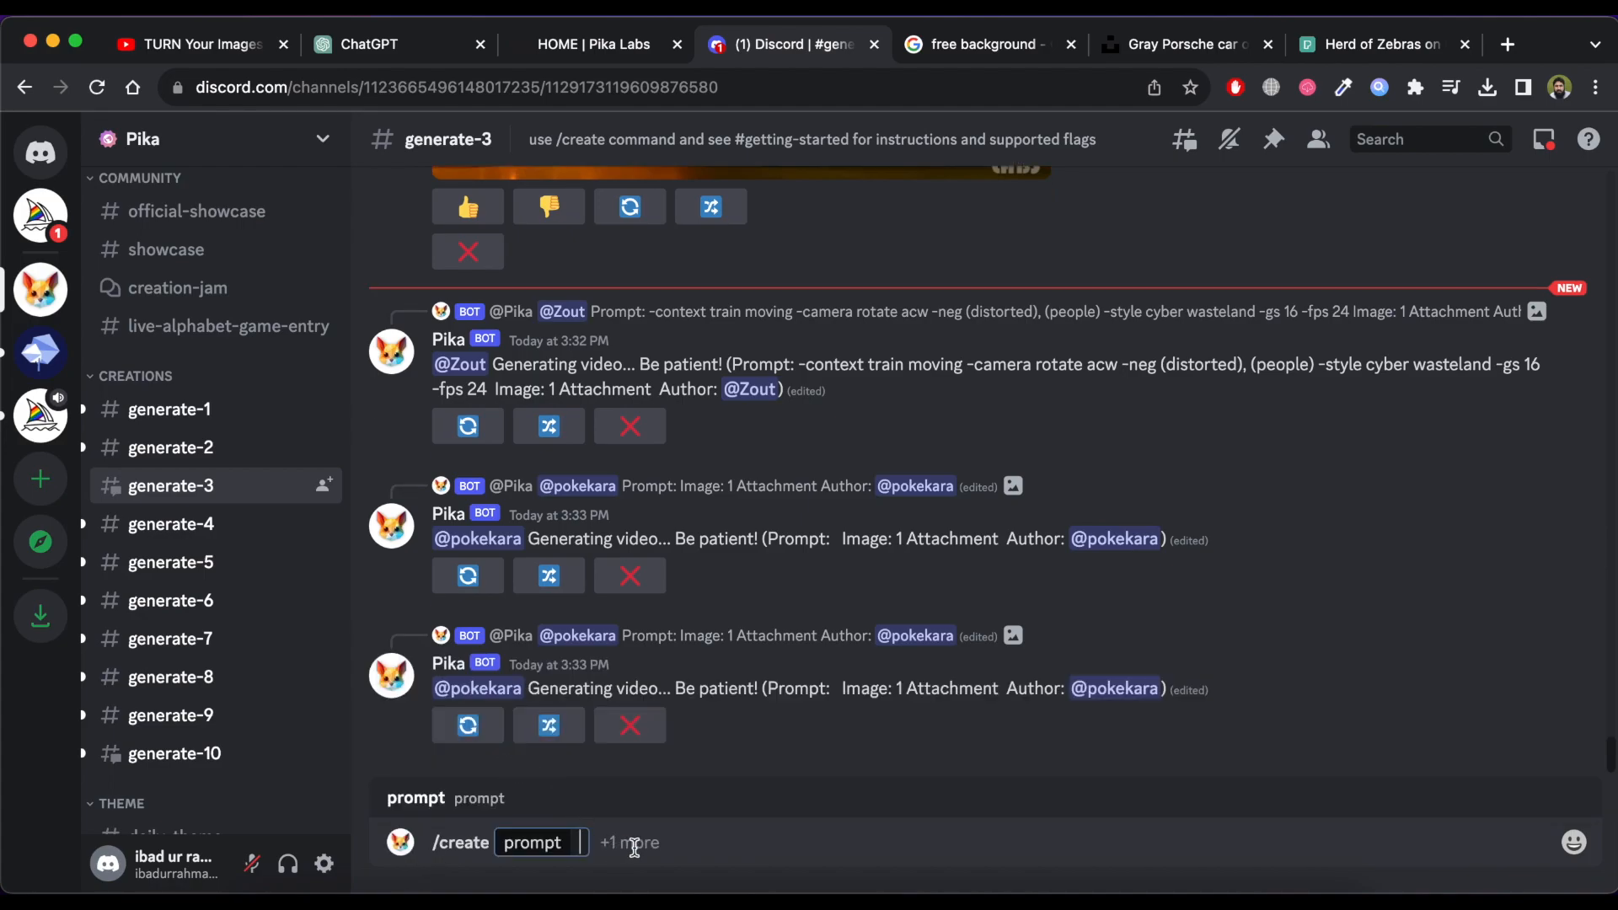
left_click(630, 843)
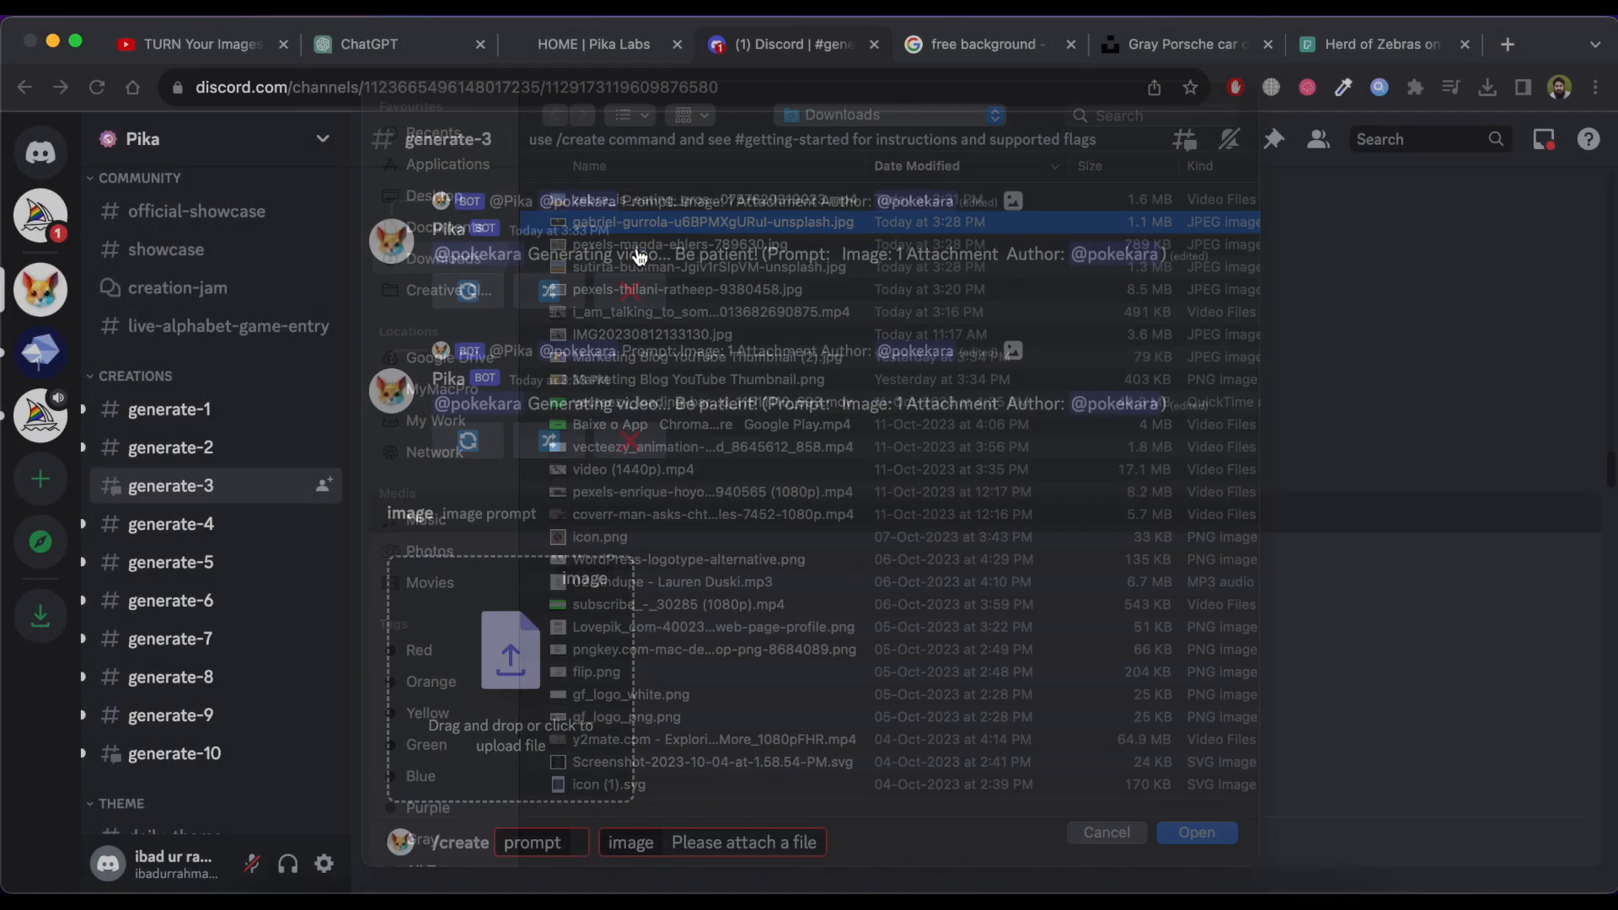
left_click(1196, 833)
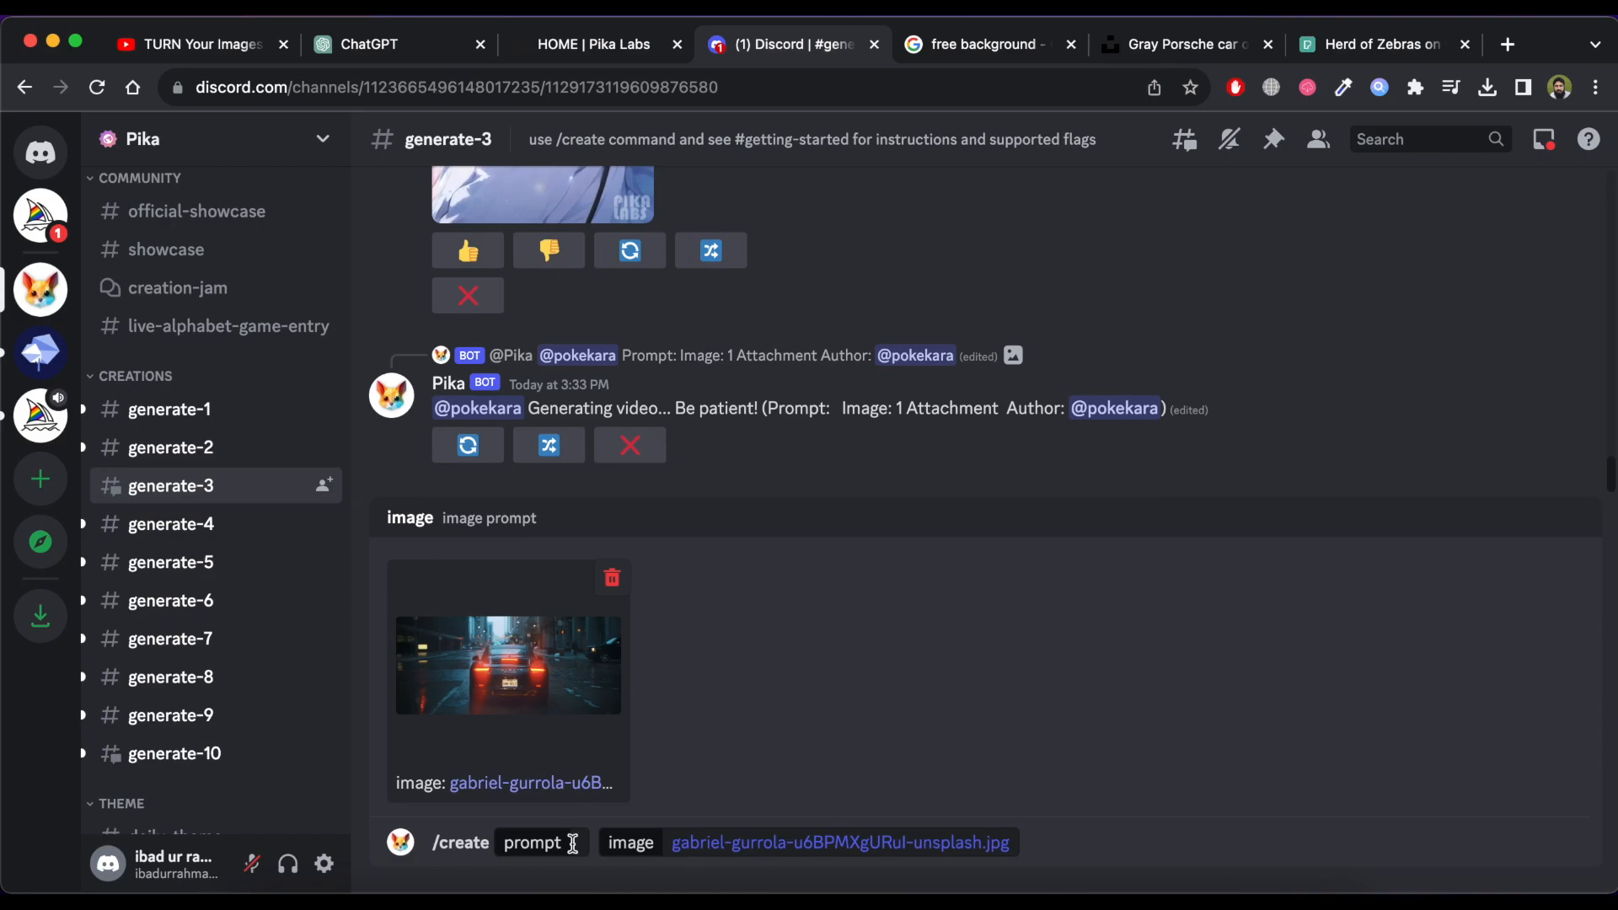
Step: Fill the prompt with 'a car driving in cloudy'
left_click(541, 843)
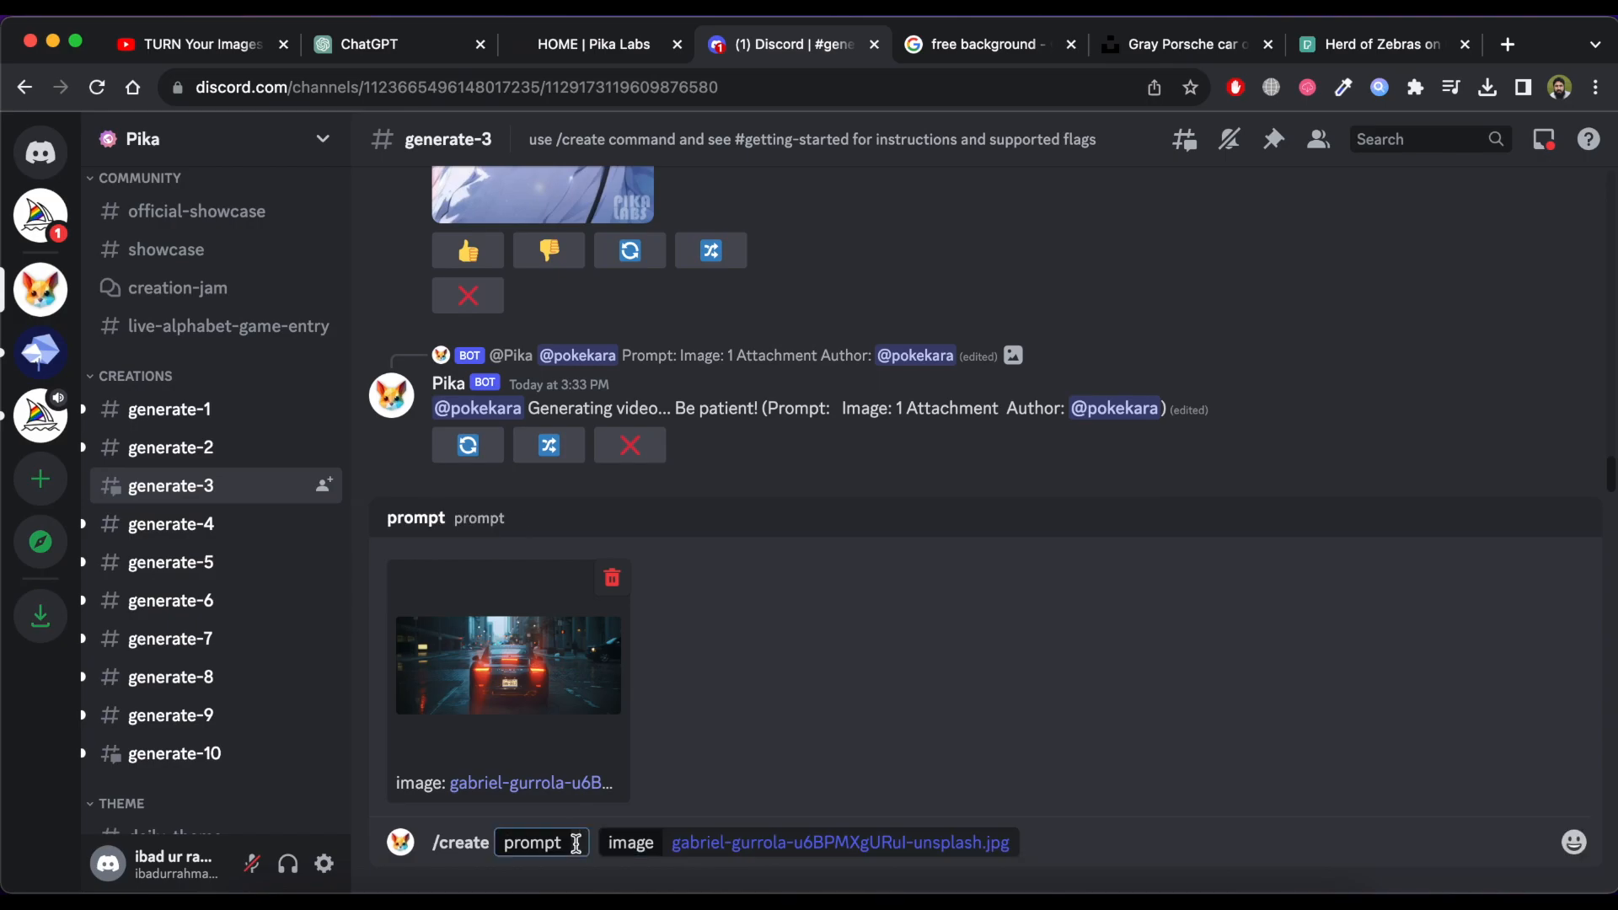
type("a car driving in cloudy")
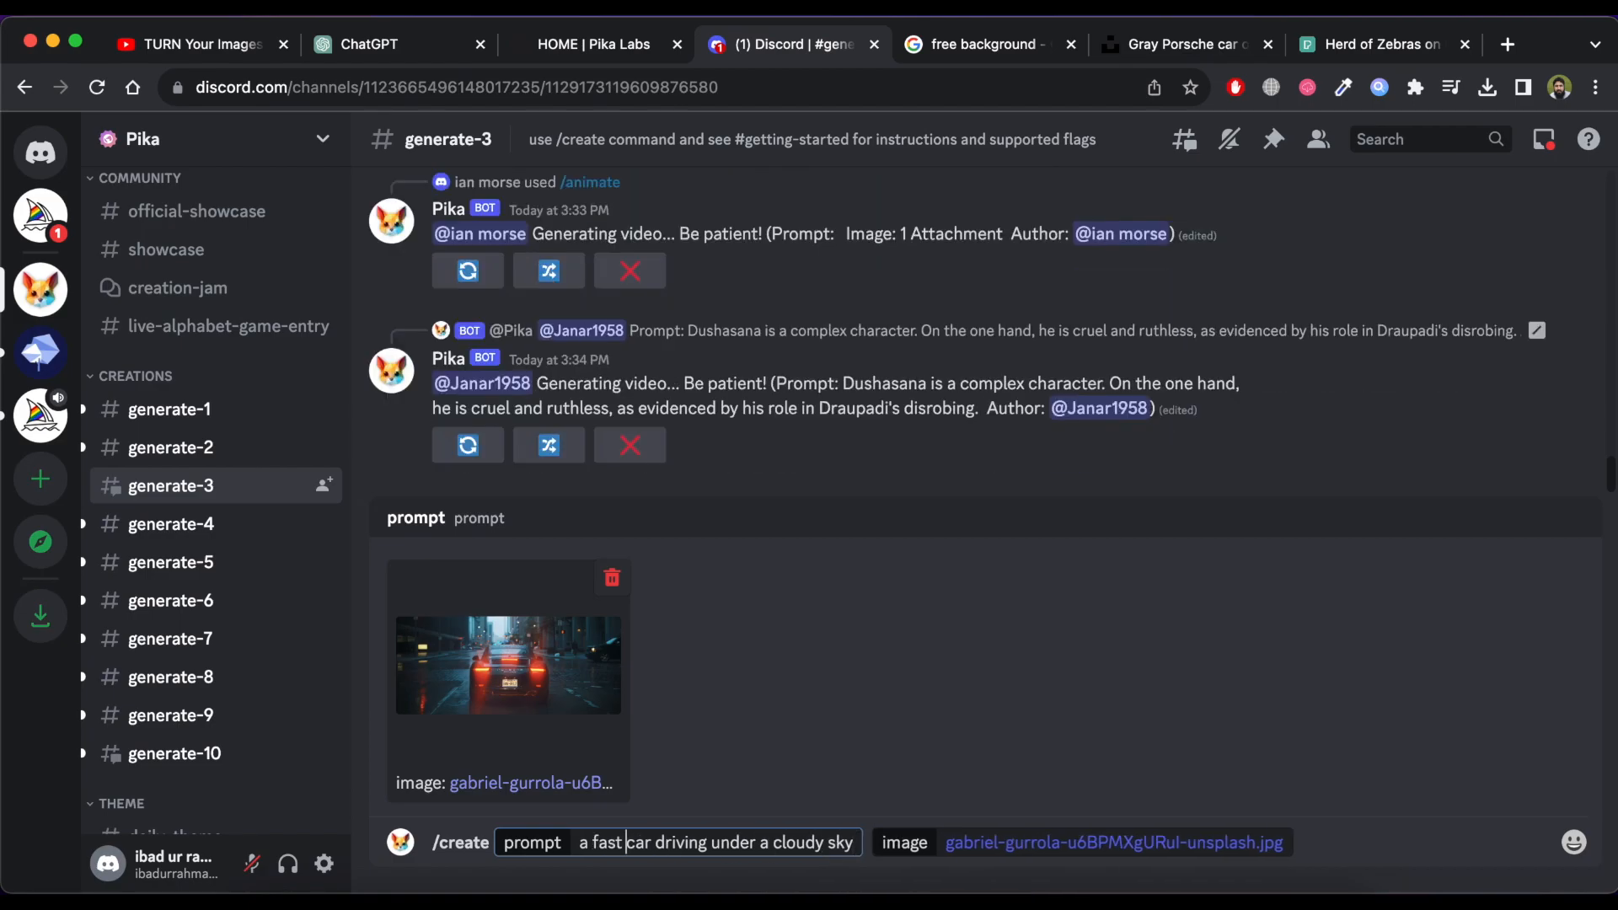
Step: Send the car request and play Pika's returned video of the car under a cloudy sky
key("Return")
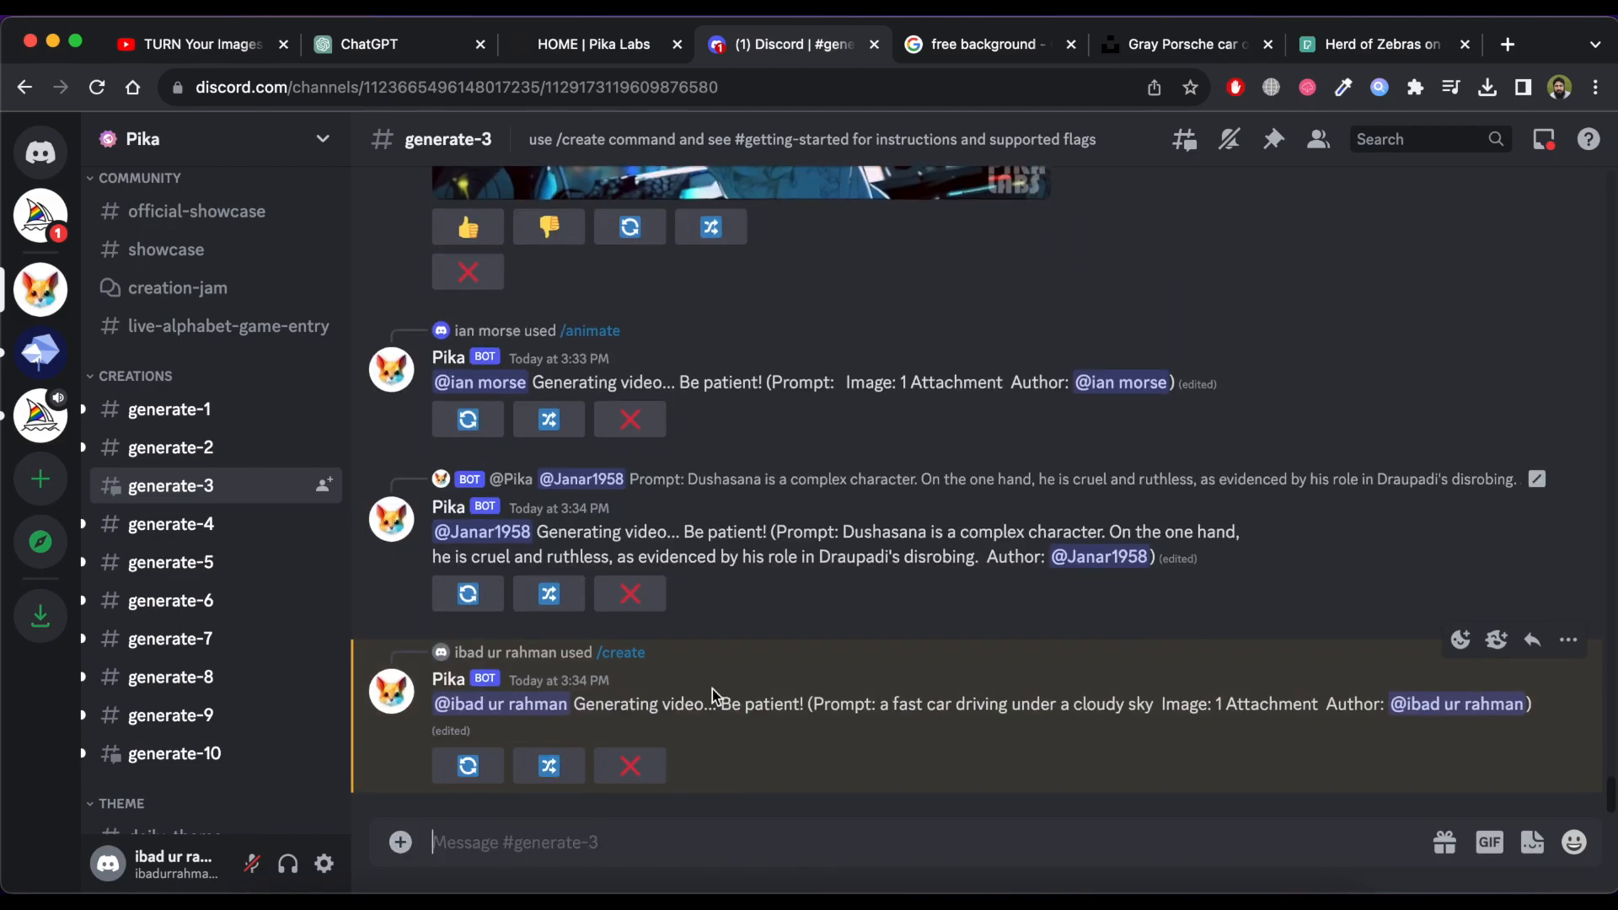
scroll("down", 3)
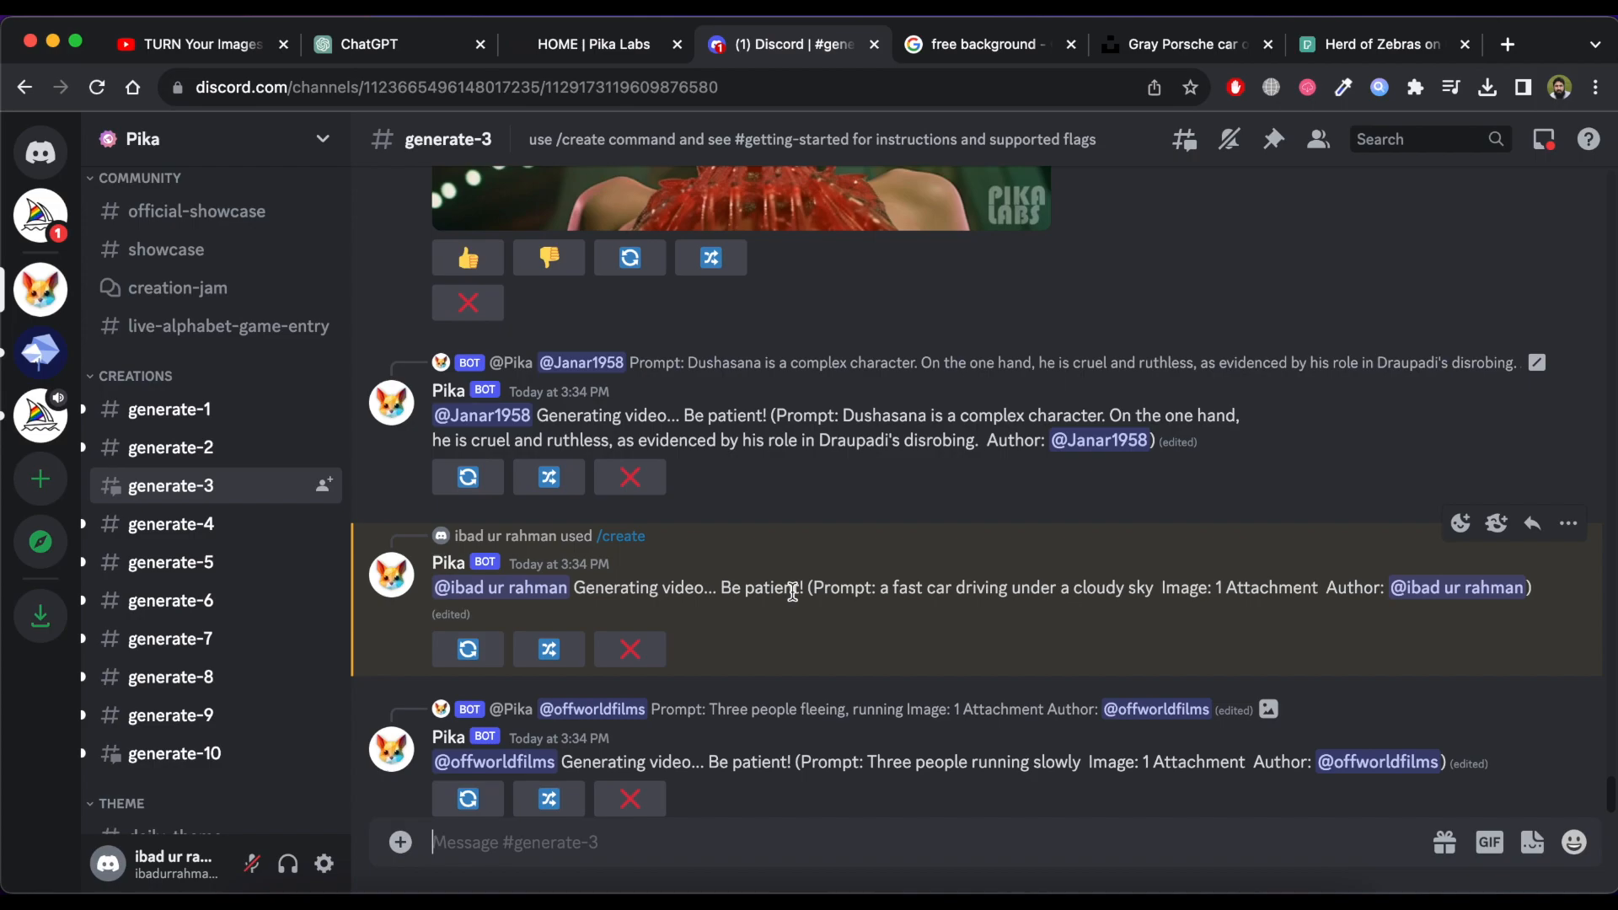
scroll("down", 3)
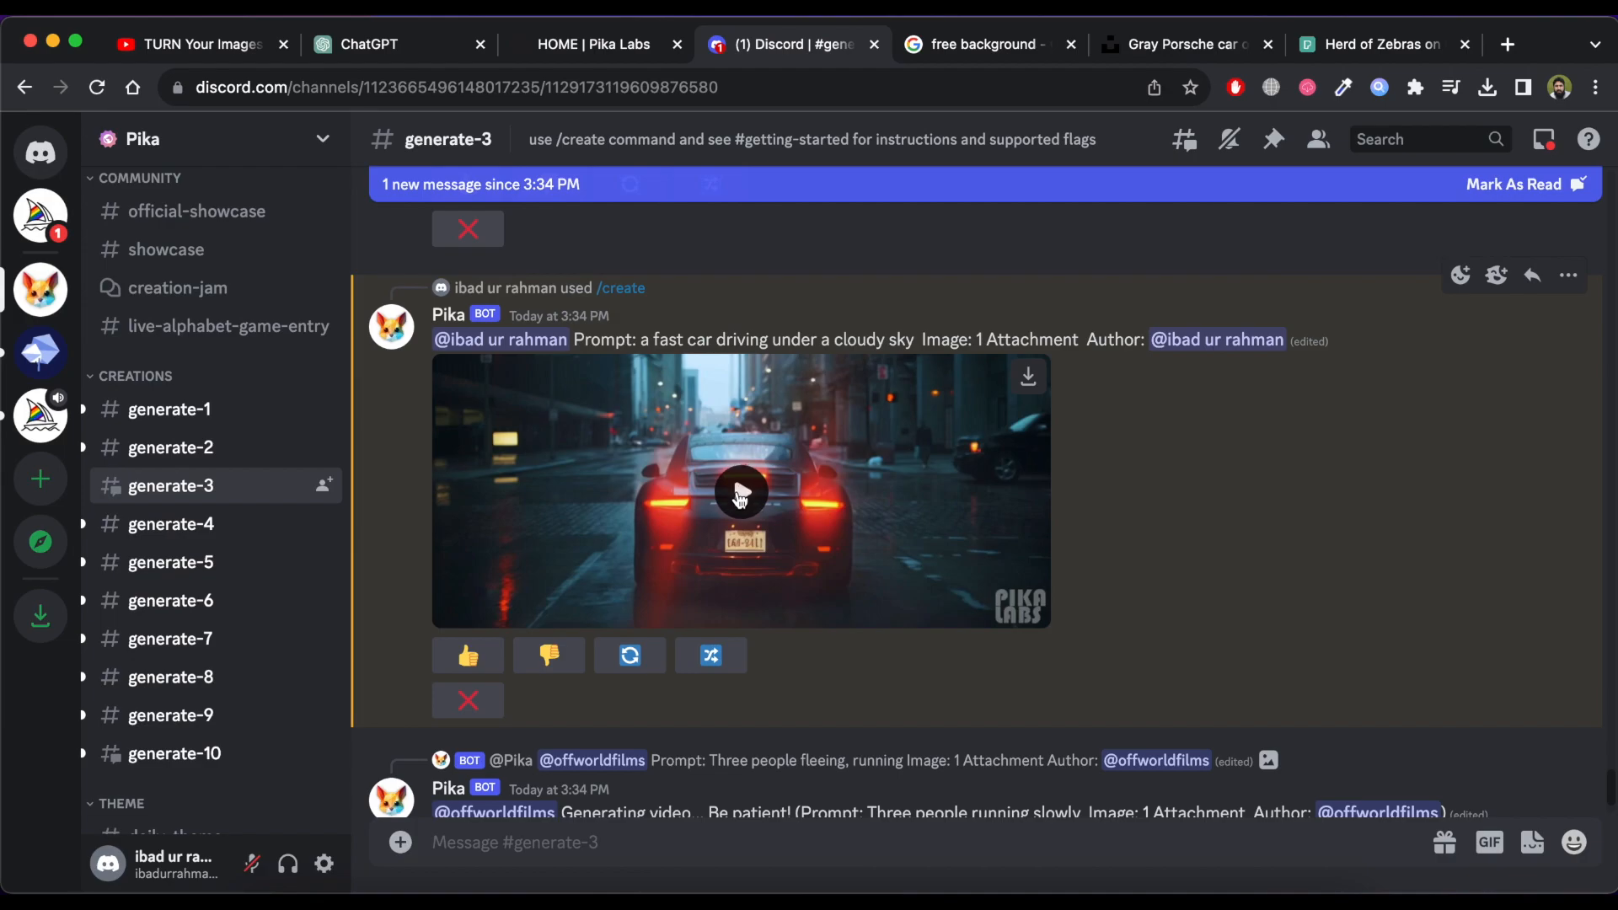
left_click(740, 492)
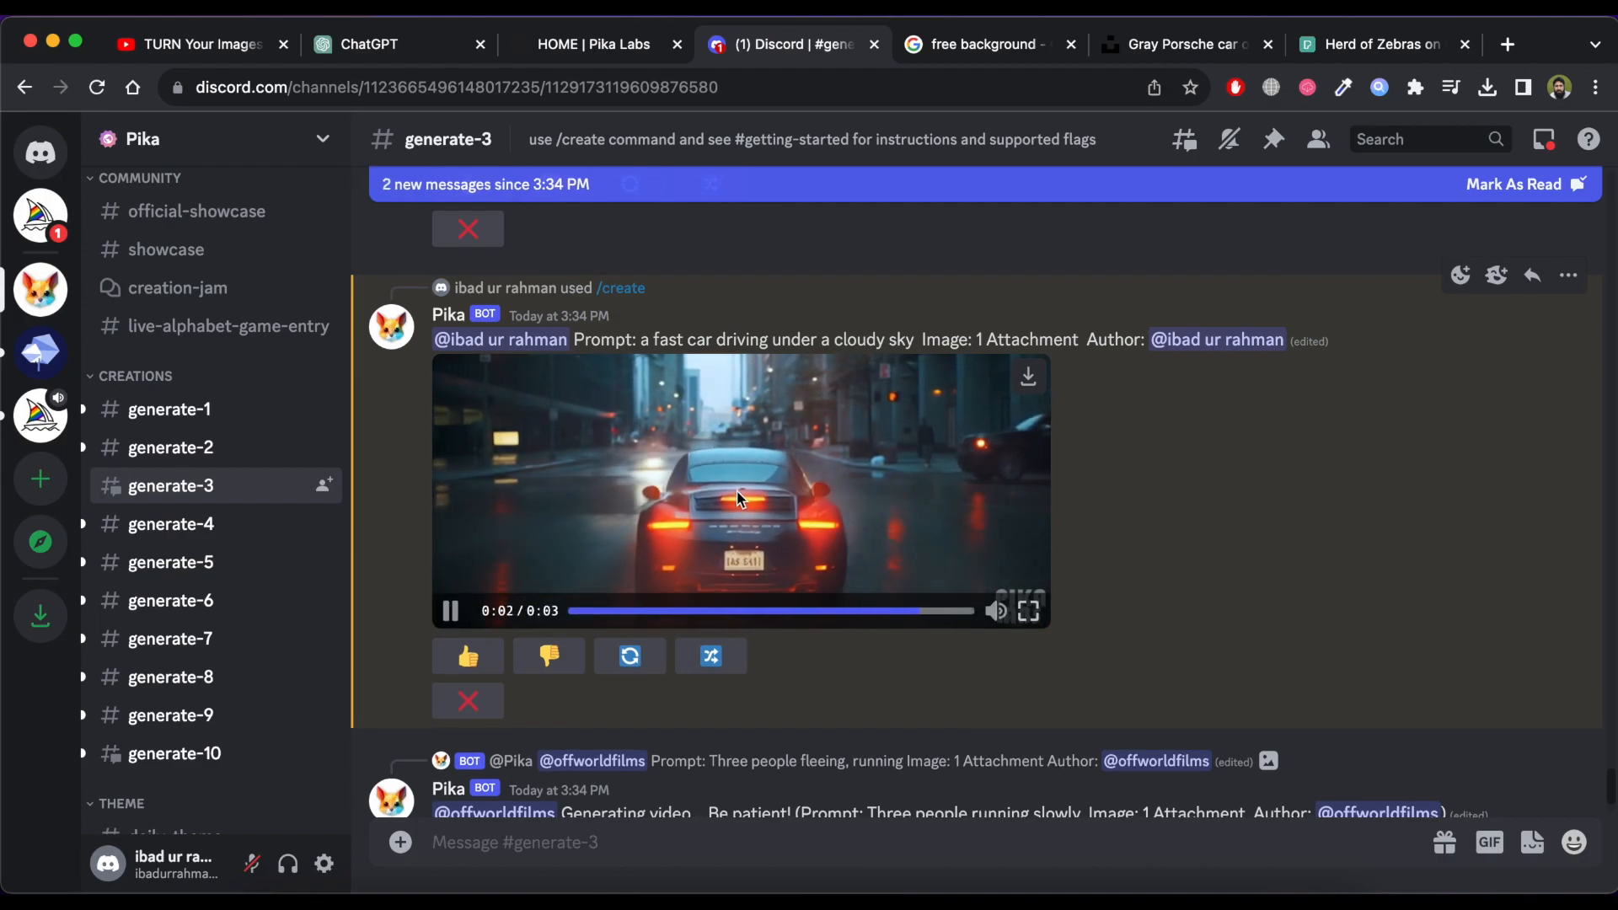
left_click(452, 610)
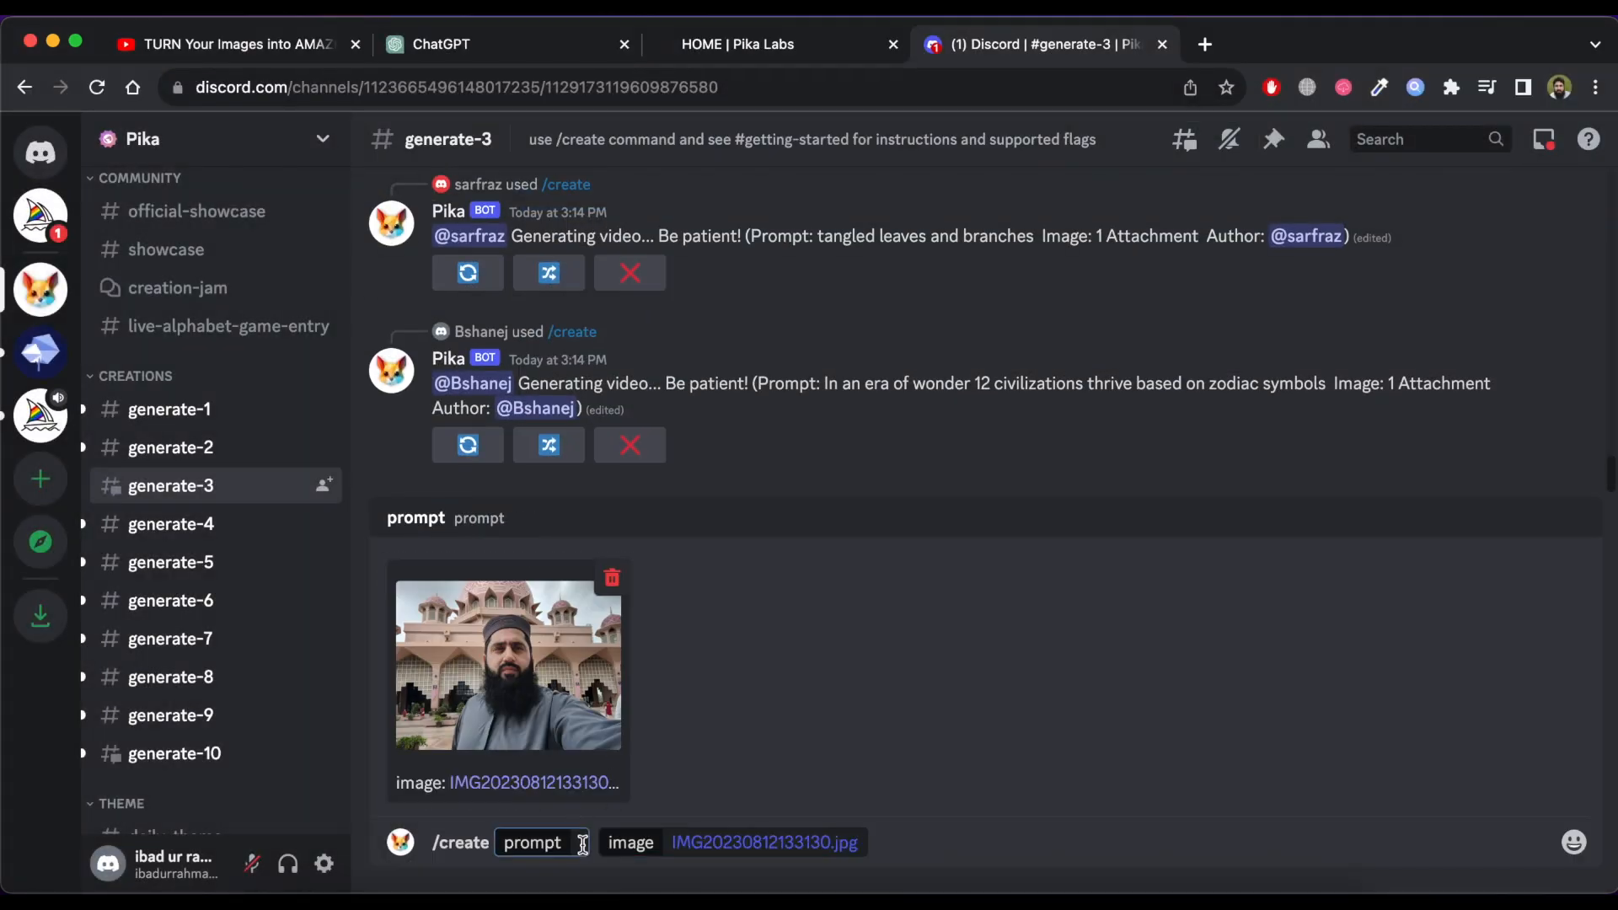
Step: Request a video from the mosque selfie with prompt 'i am talking to some one in this' and play it
type("i am talking to some one in this")
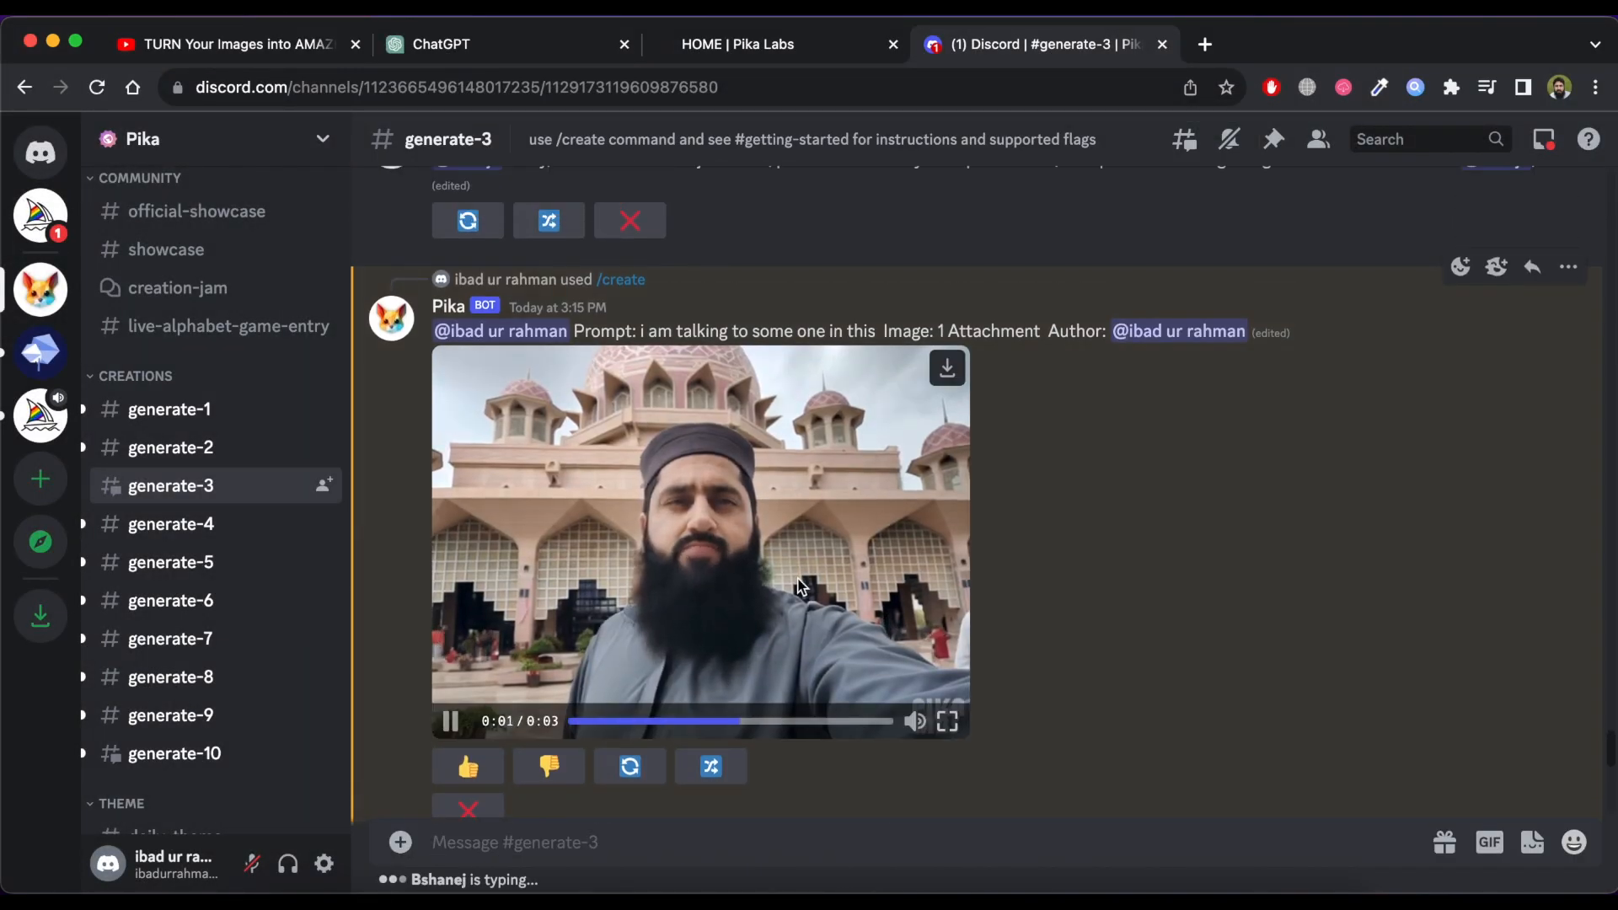
left_click(698, 536)
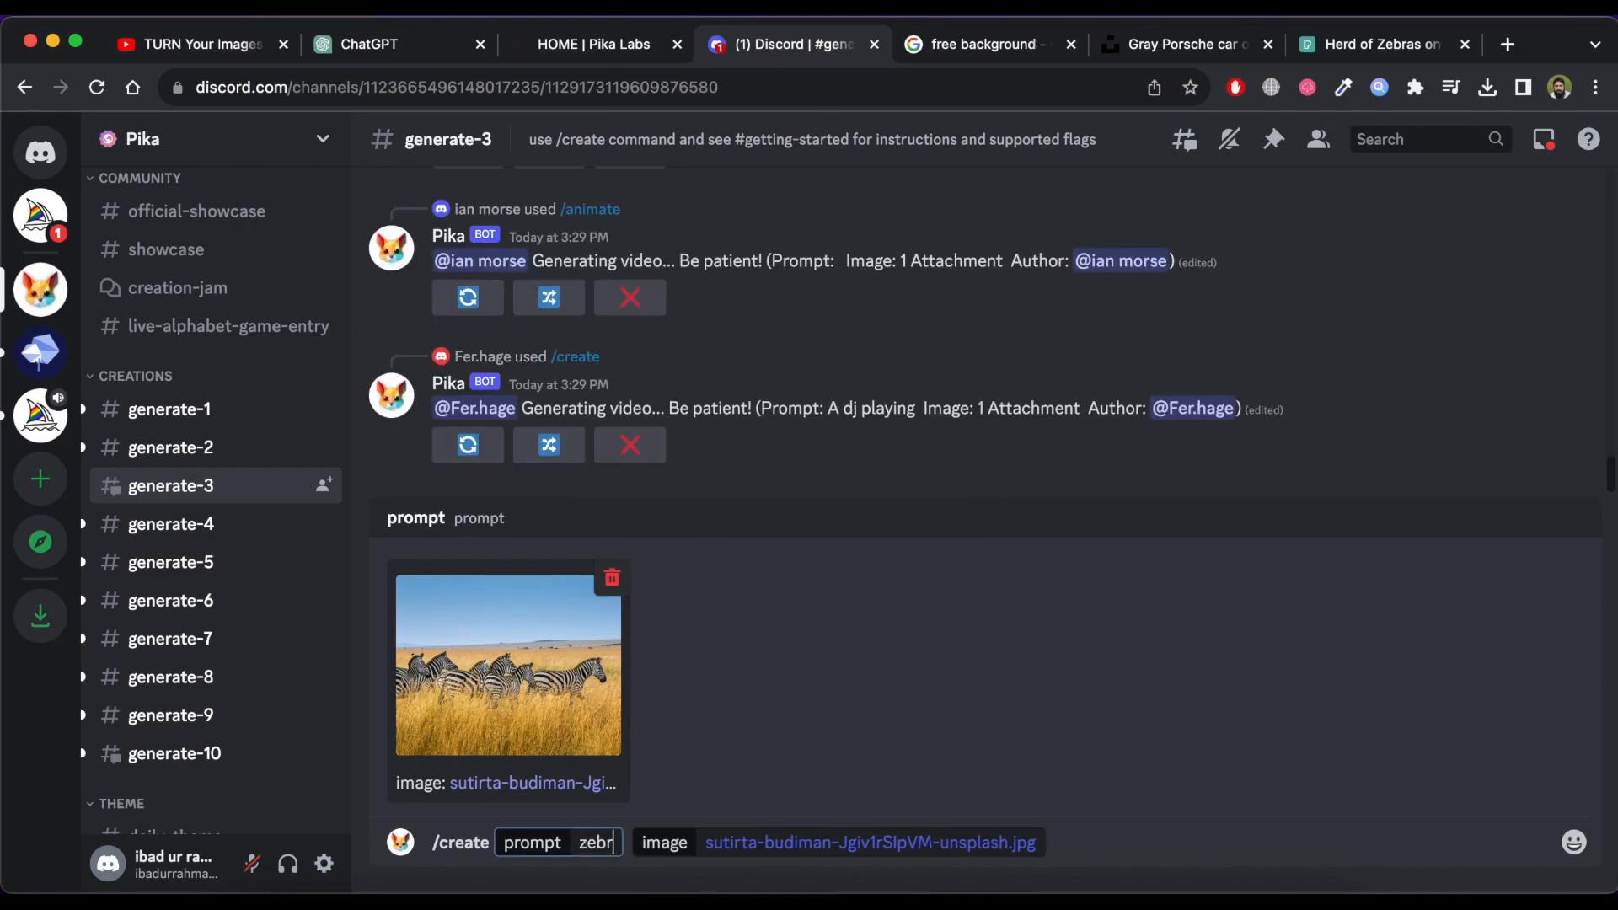
Step: Request the zebra video with prompt 'zebra is eating gross and enjoying it', then play and pause it
type("zebra is eating gross and enjo")
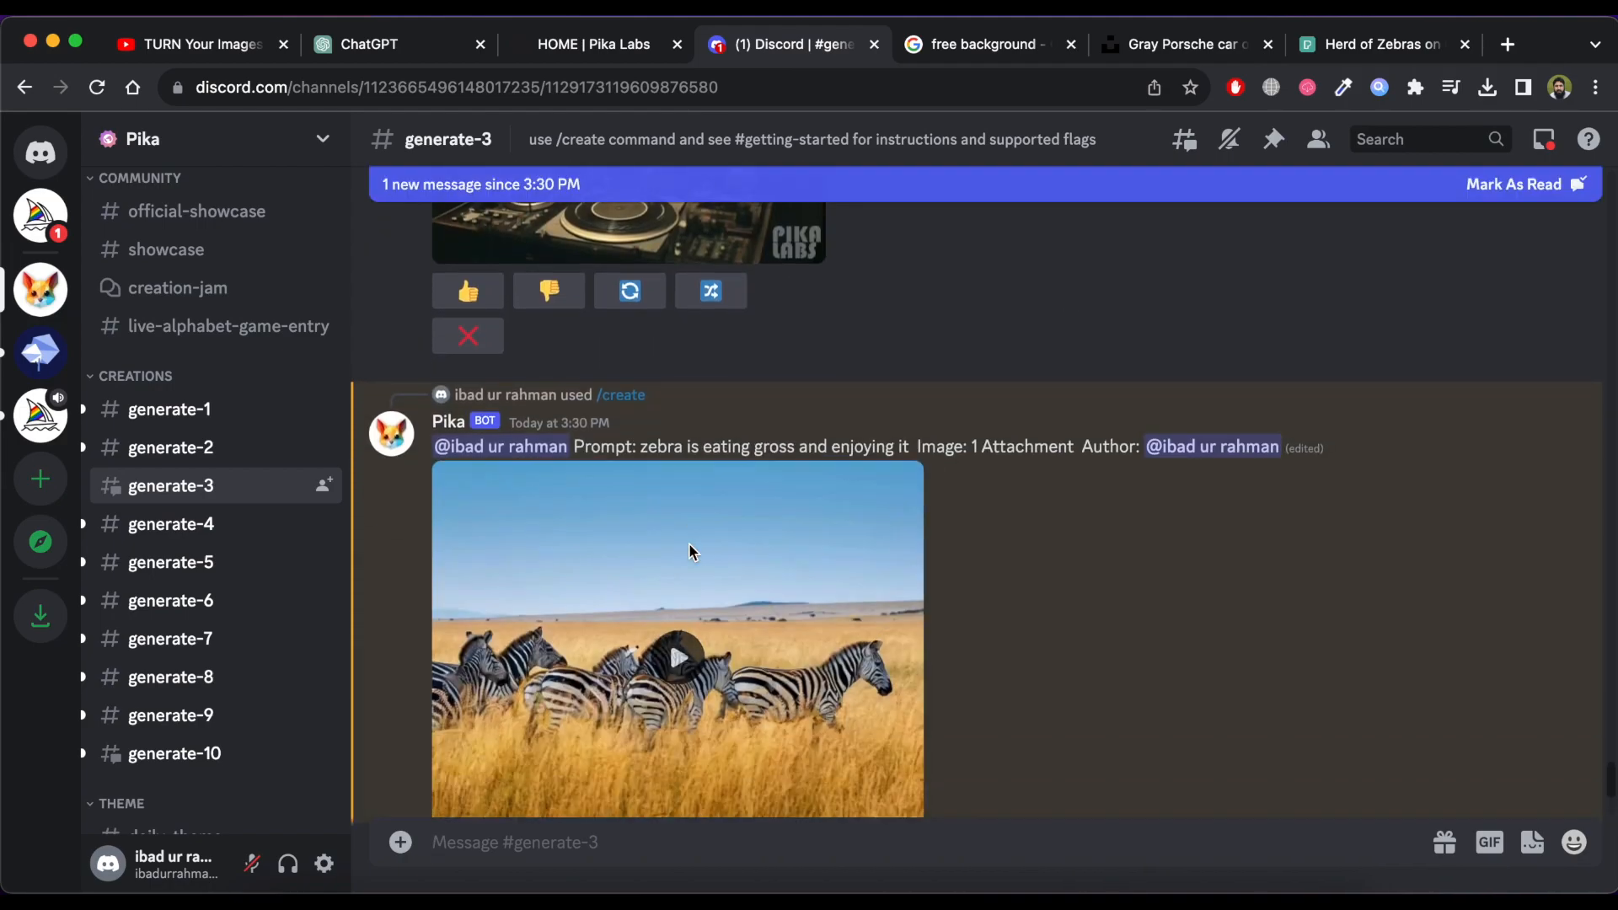
left_click(678, 656)
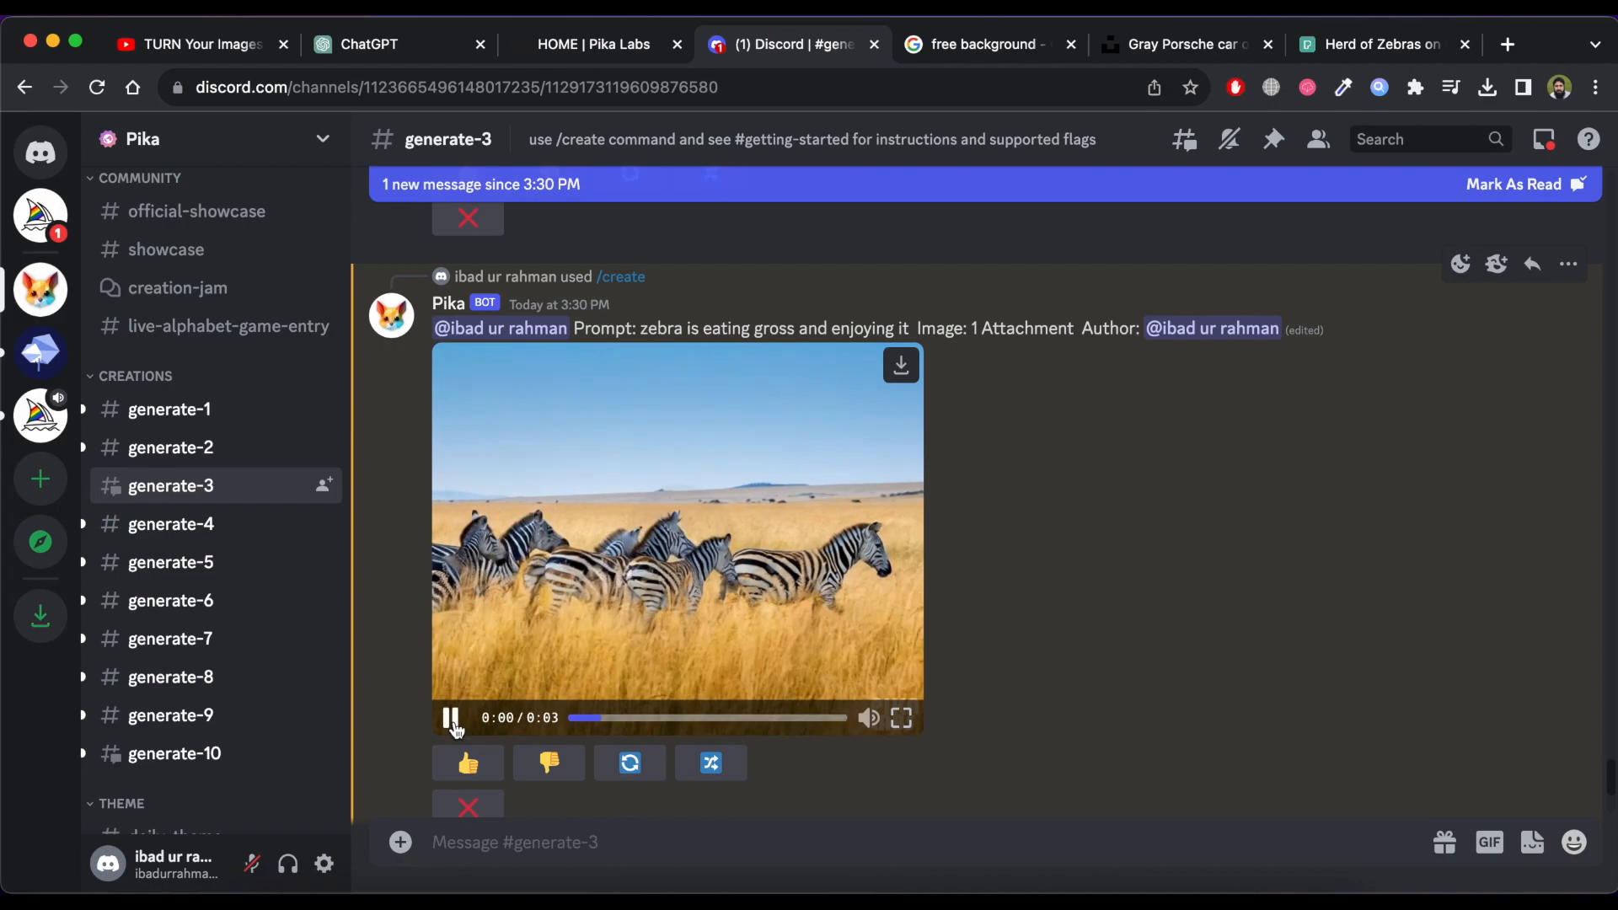
left_click(452, 718)
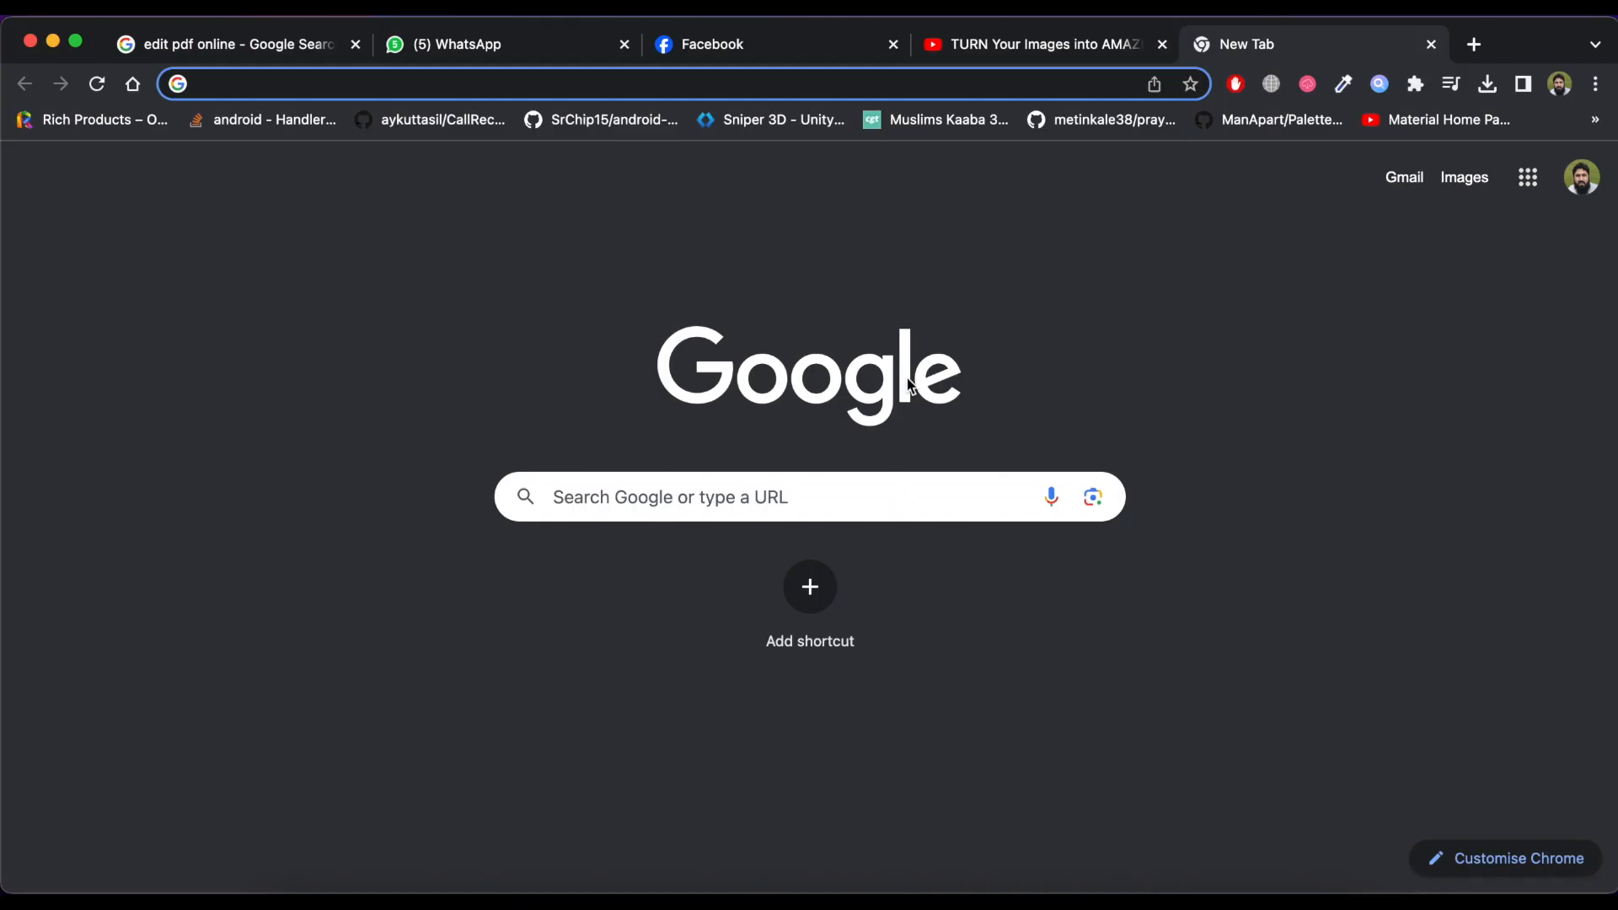
Step: Go to genmo.ai, continue to the legacy Animate site and reach its sign-up page
type("genmo.ai")
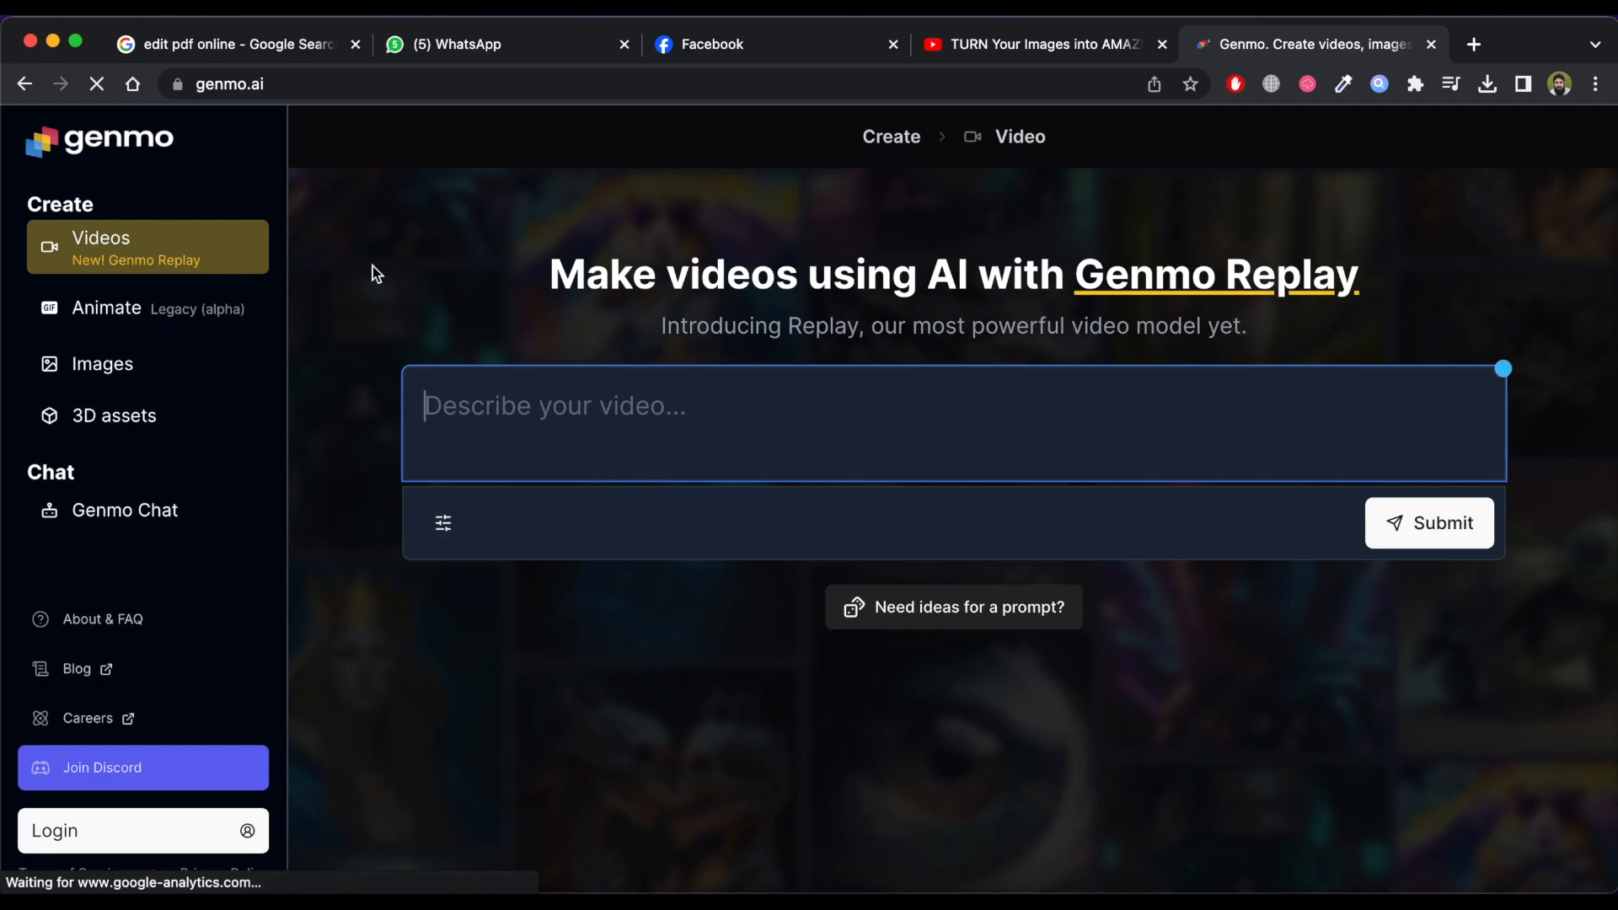
left_click(104, 308)
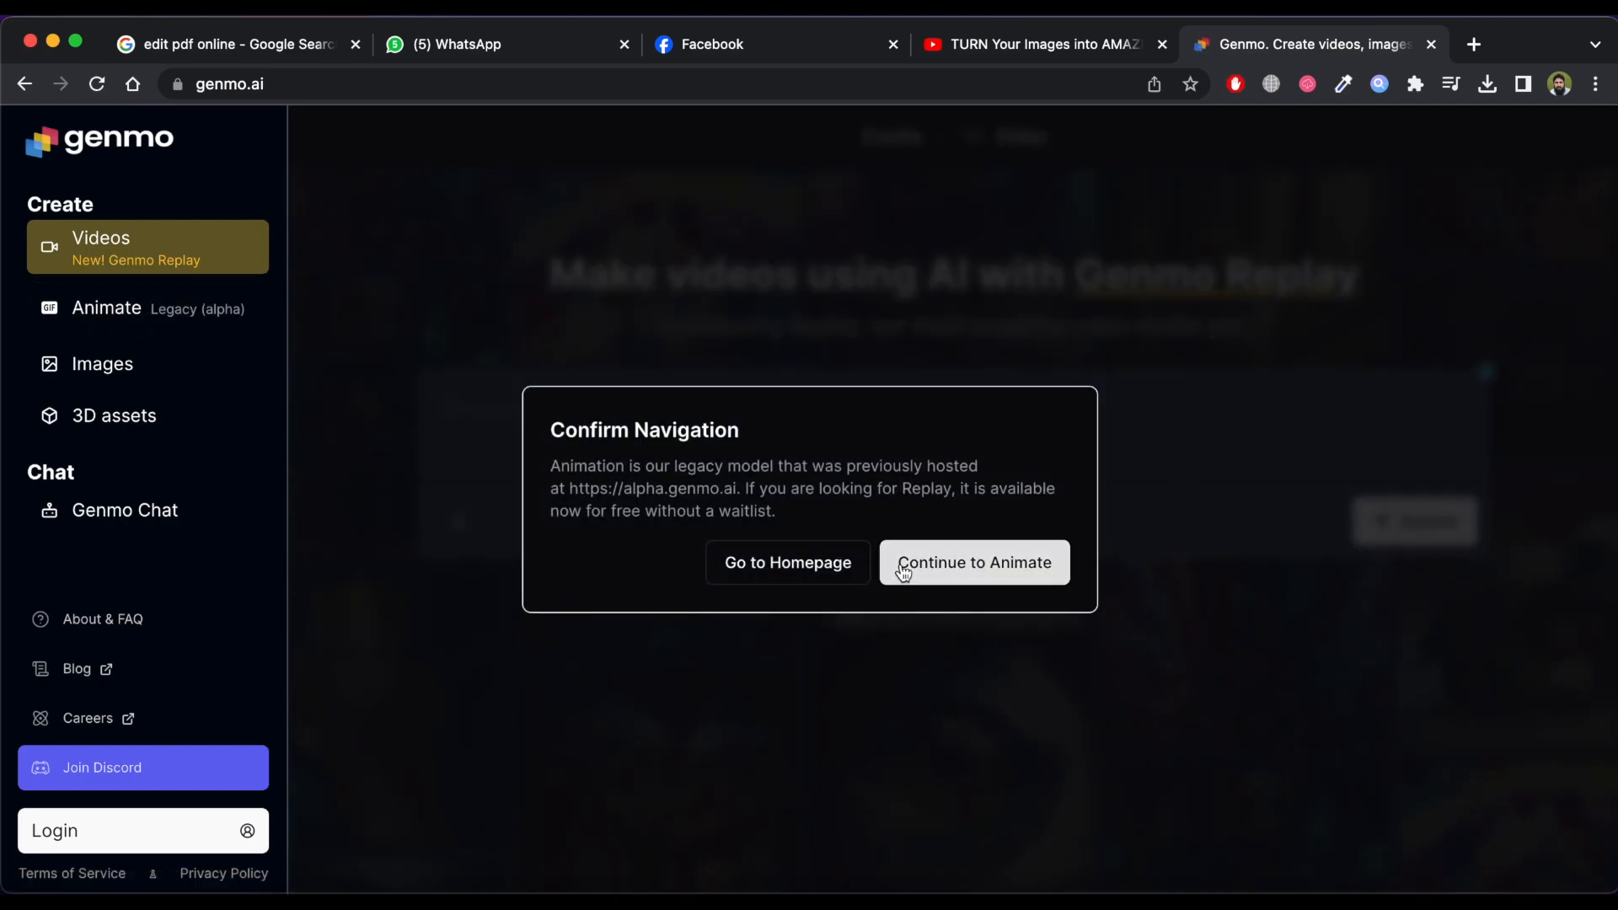
left_click(972, 563)
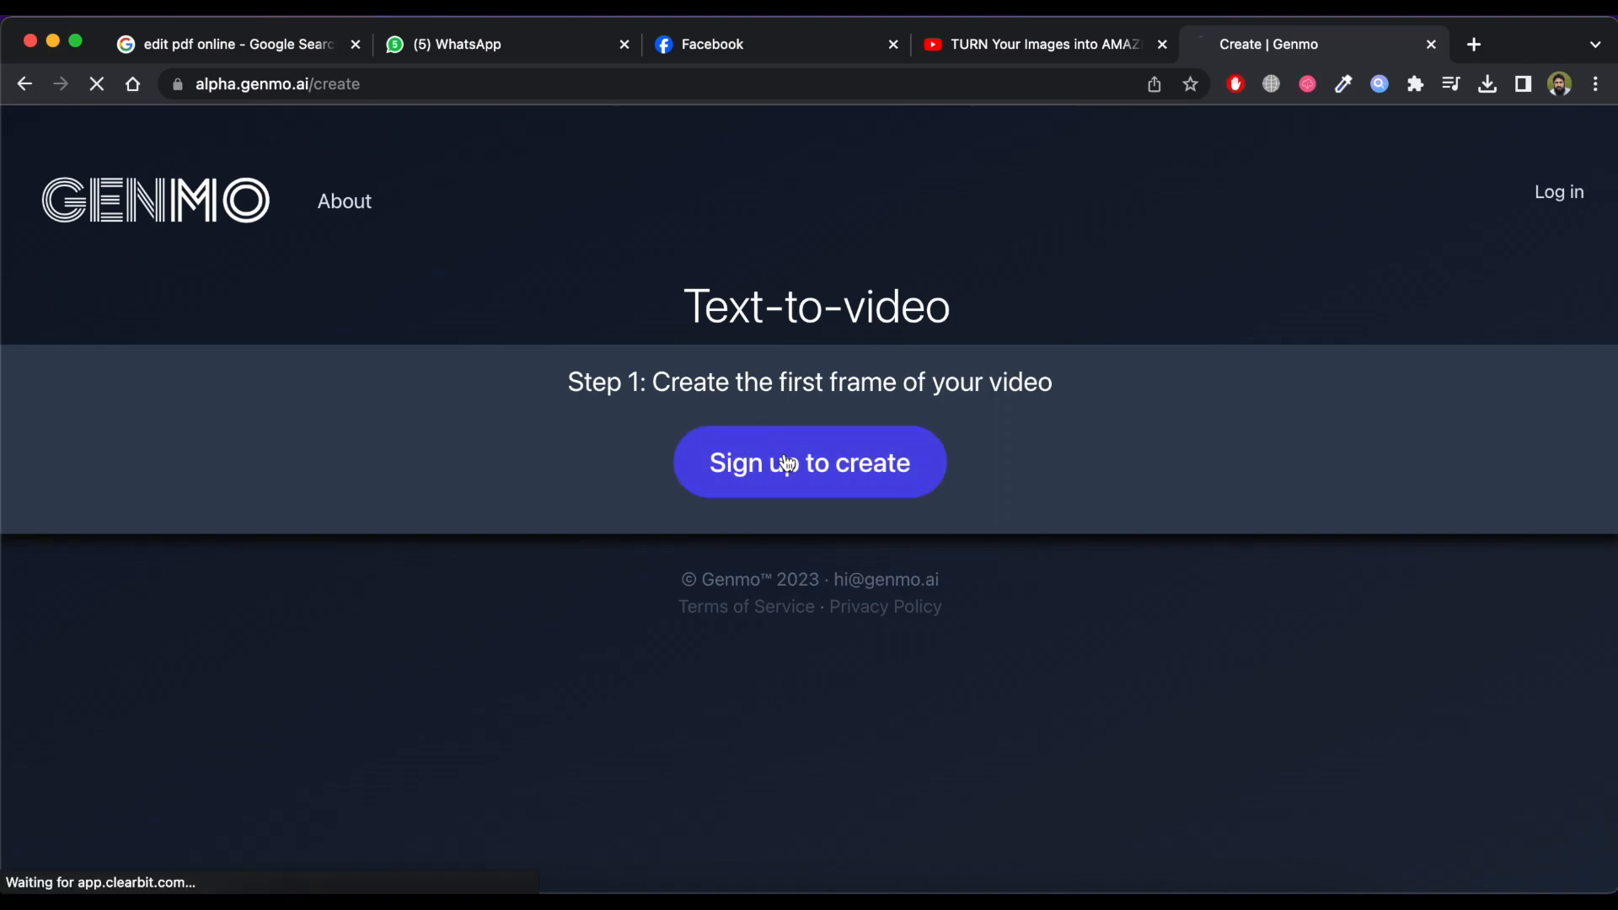
left_click(809, 462)
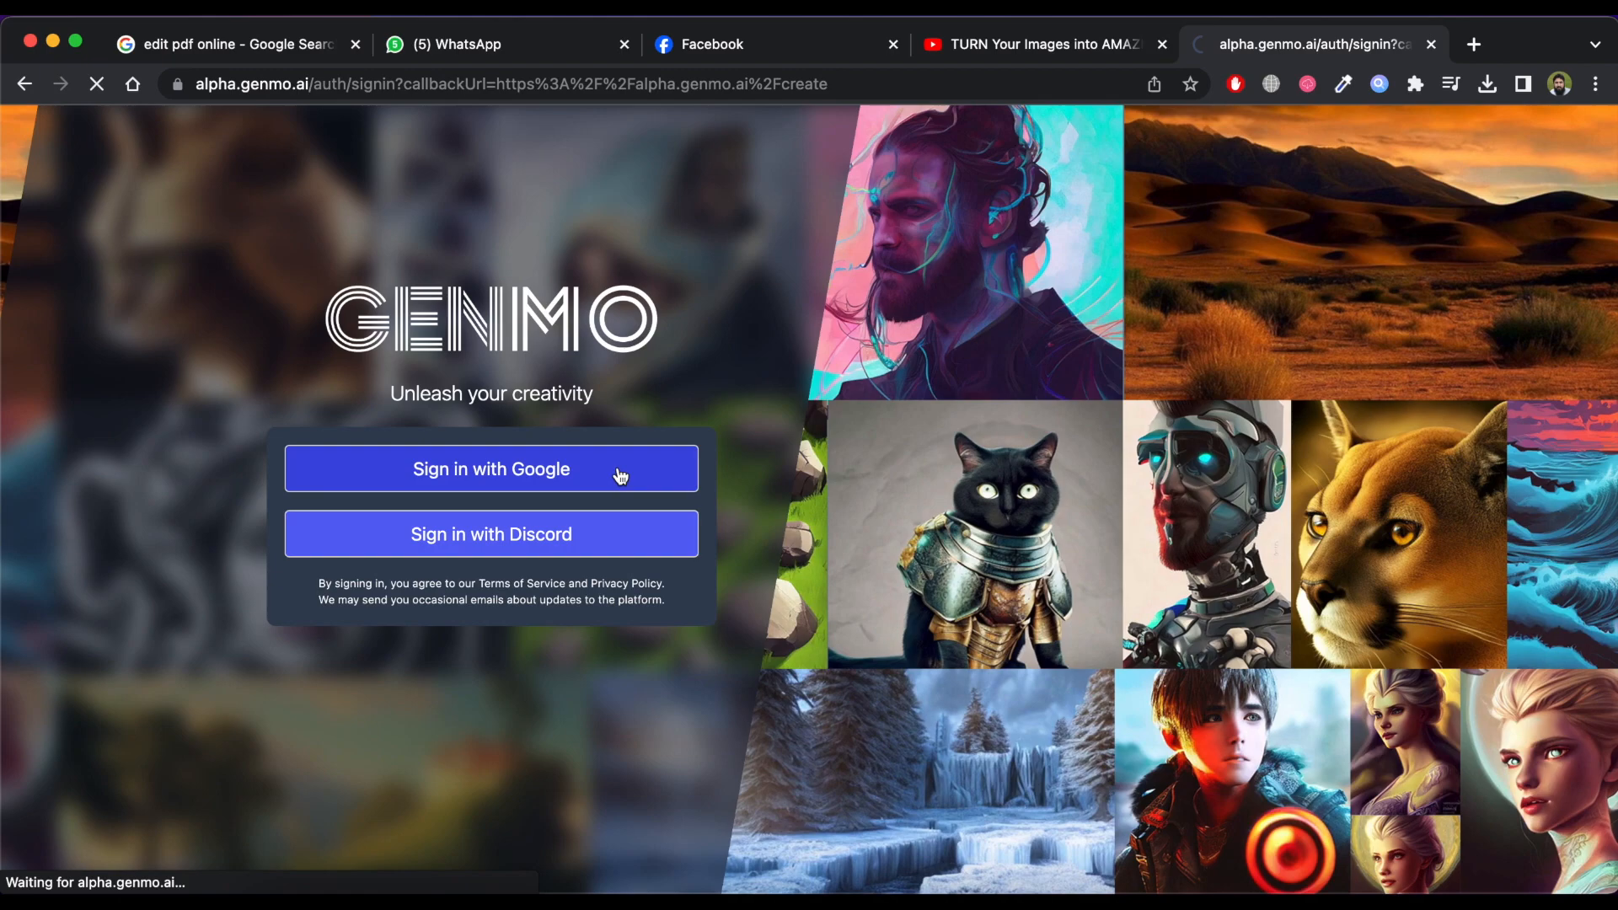
Step: Sign in with Google, start from the uploaded orange sports car photo and caption it 'on high speed'
left_click(490, 469)
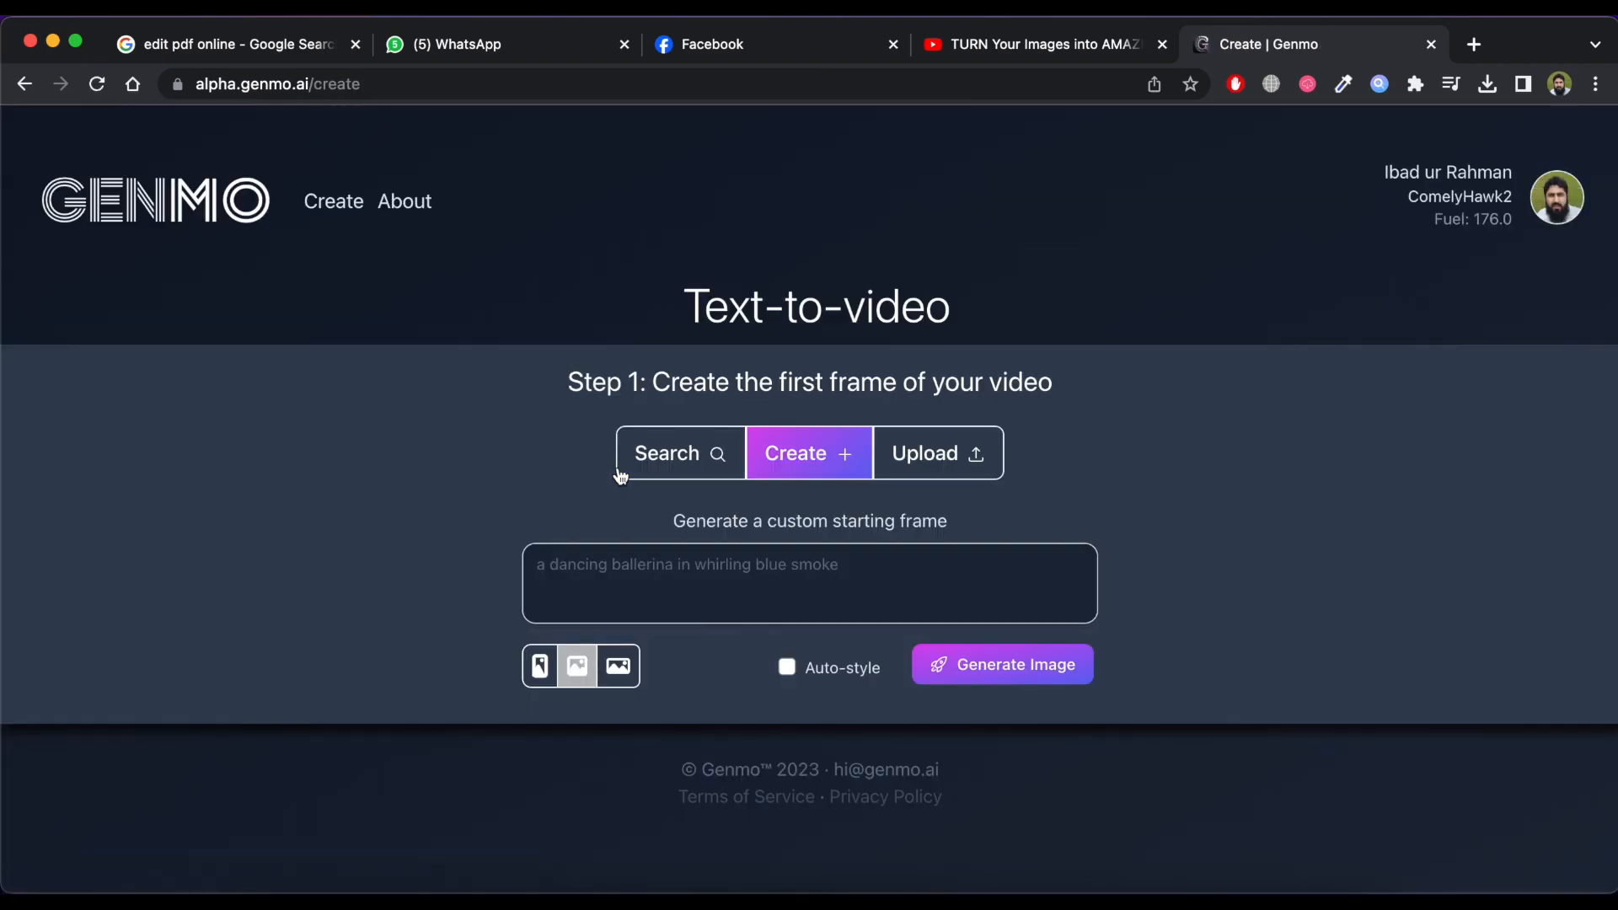
mouse_move(928, 465)
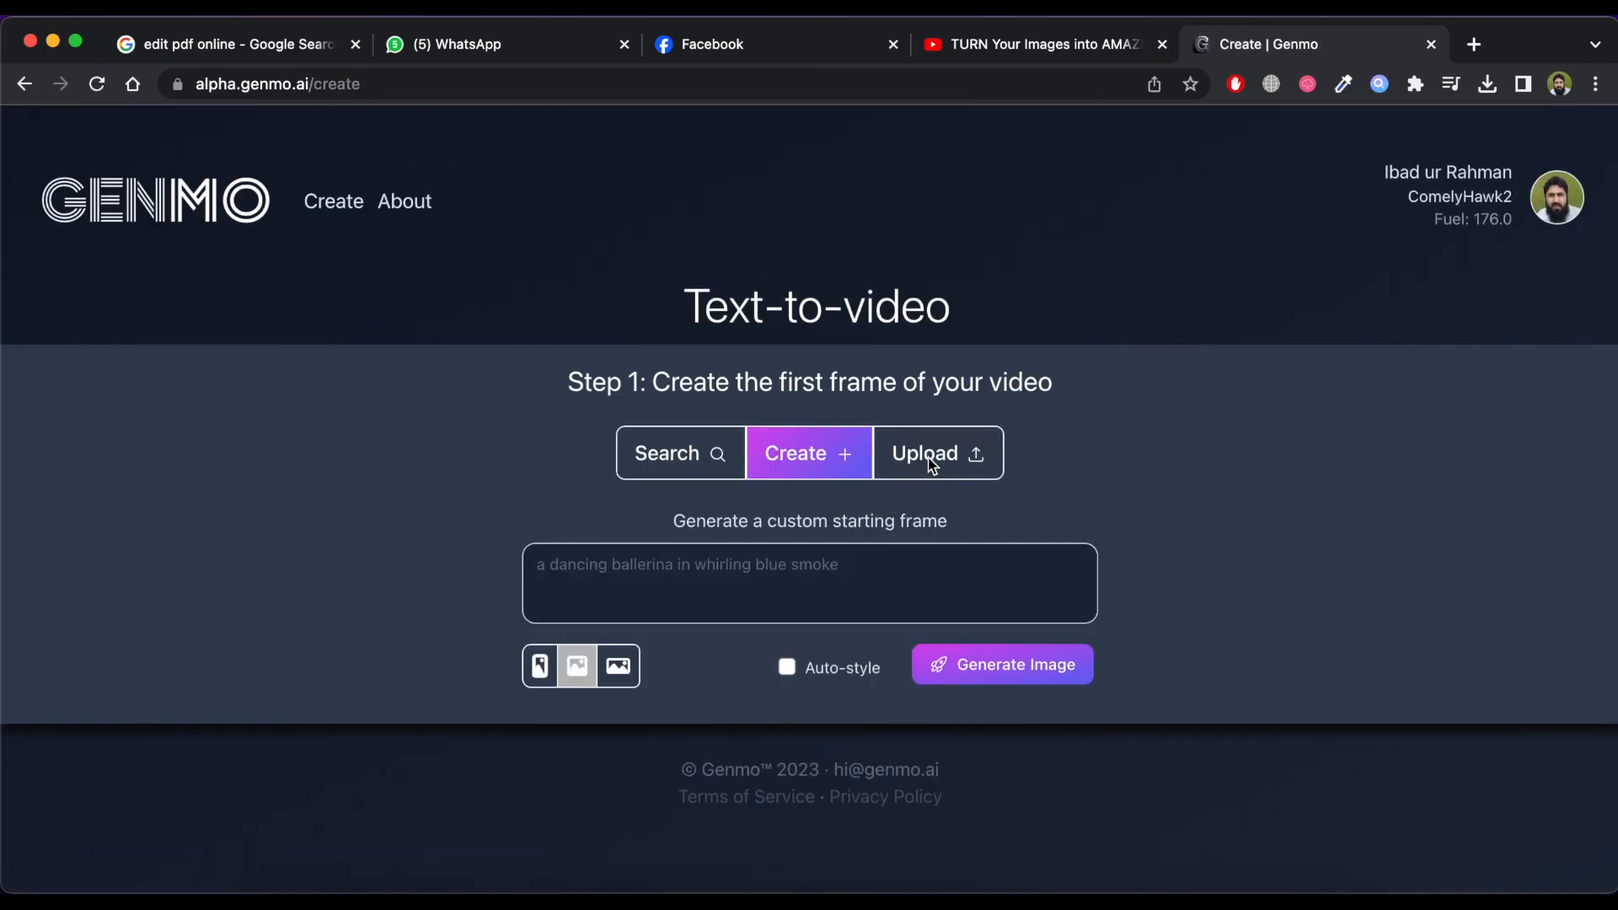
left_click(935, 453)
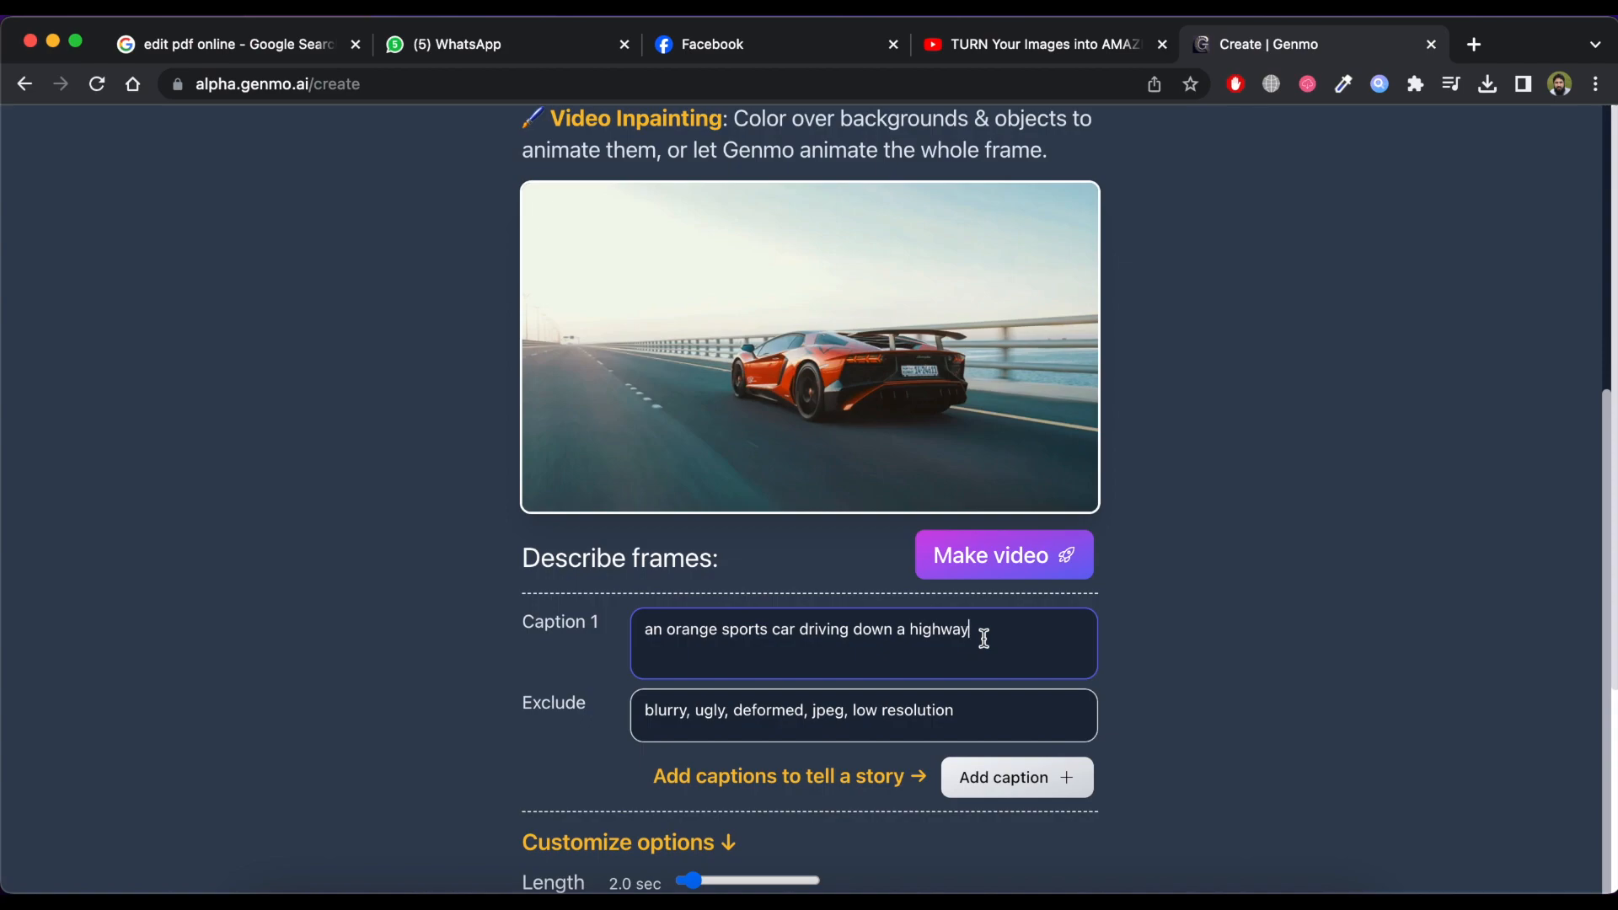
type("on hi")
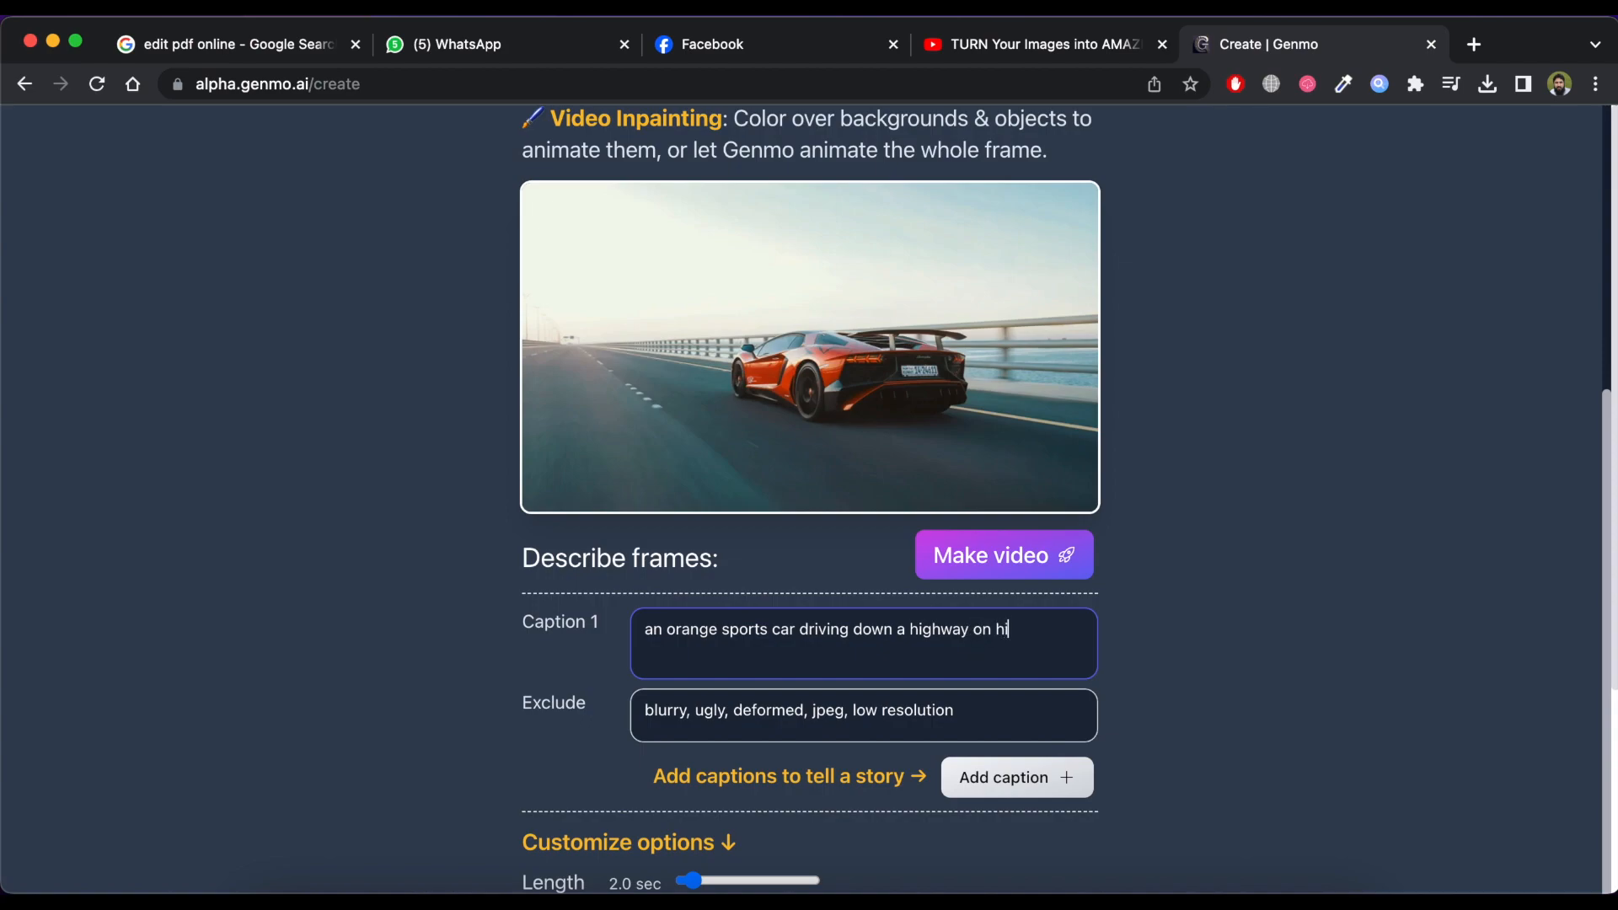
type("gh speed")
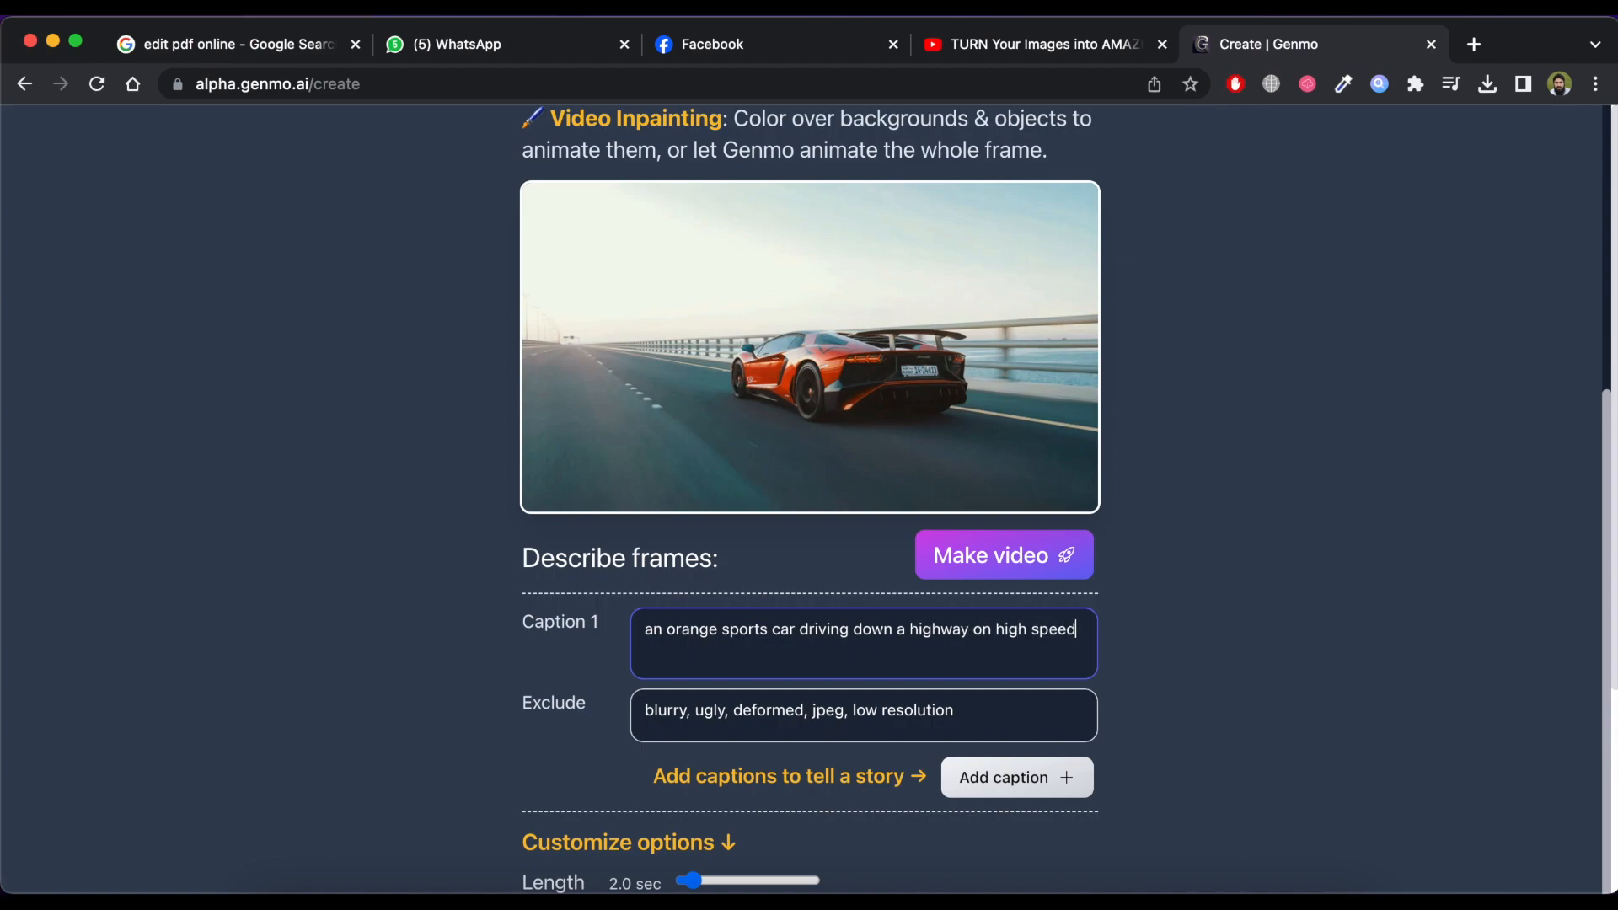
Step: Add a second caption extended with 'in clouds' and raise the length to 4.7 seconds
left_click(1015, 777)
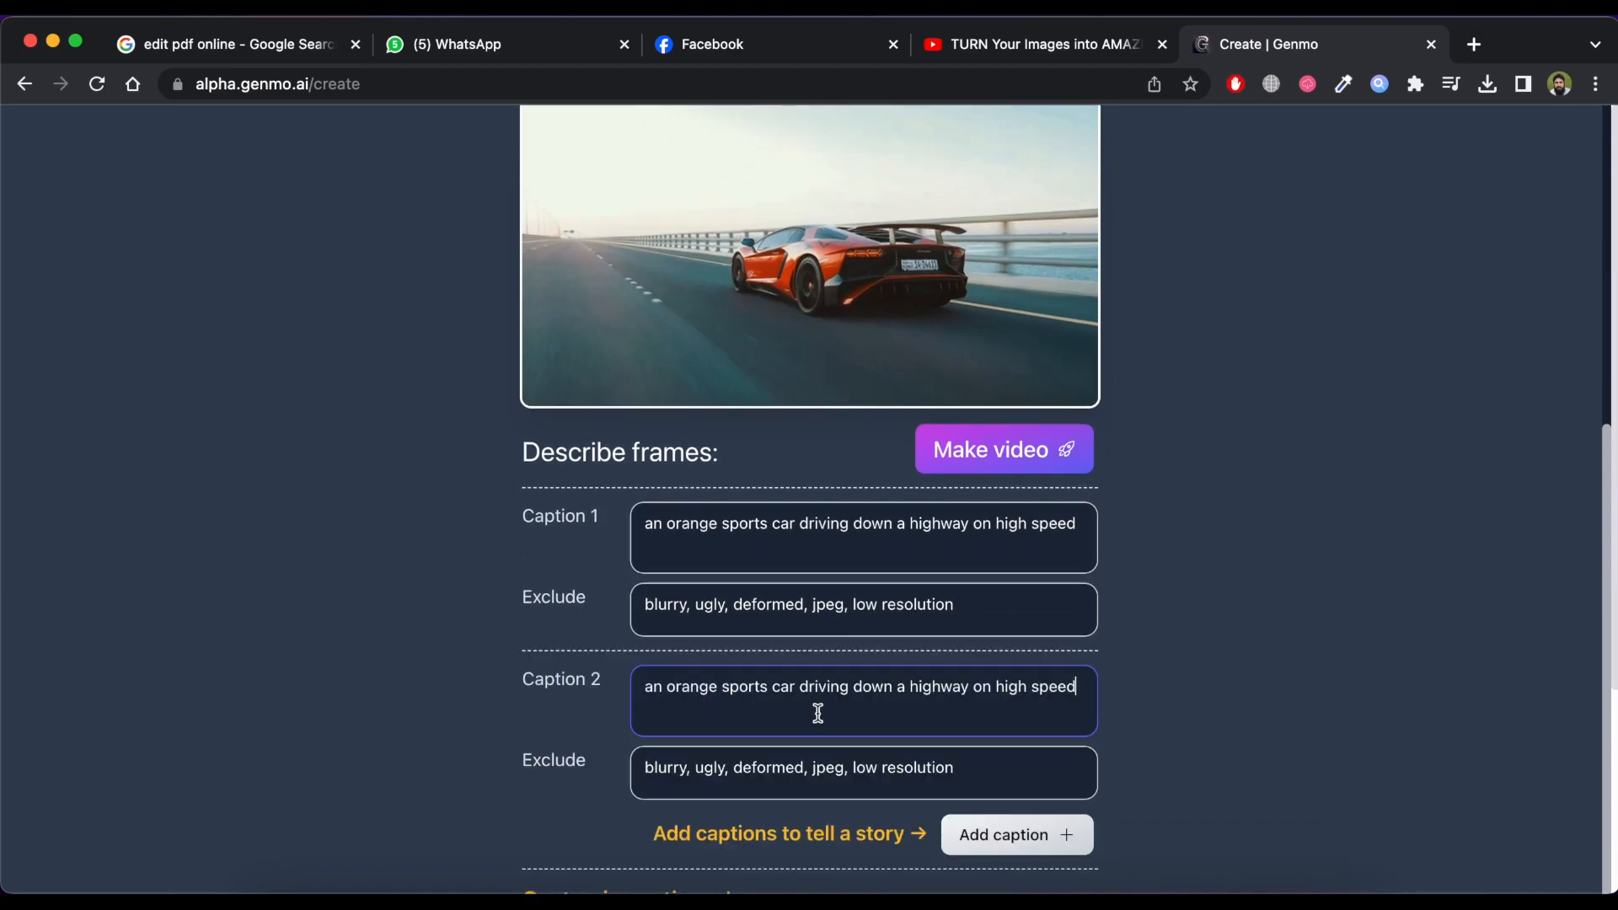
mouse_move(917, 727)
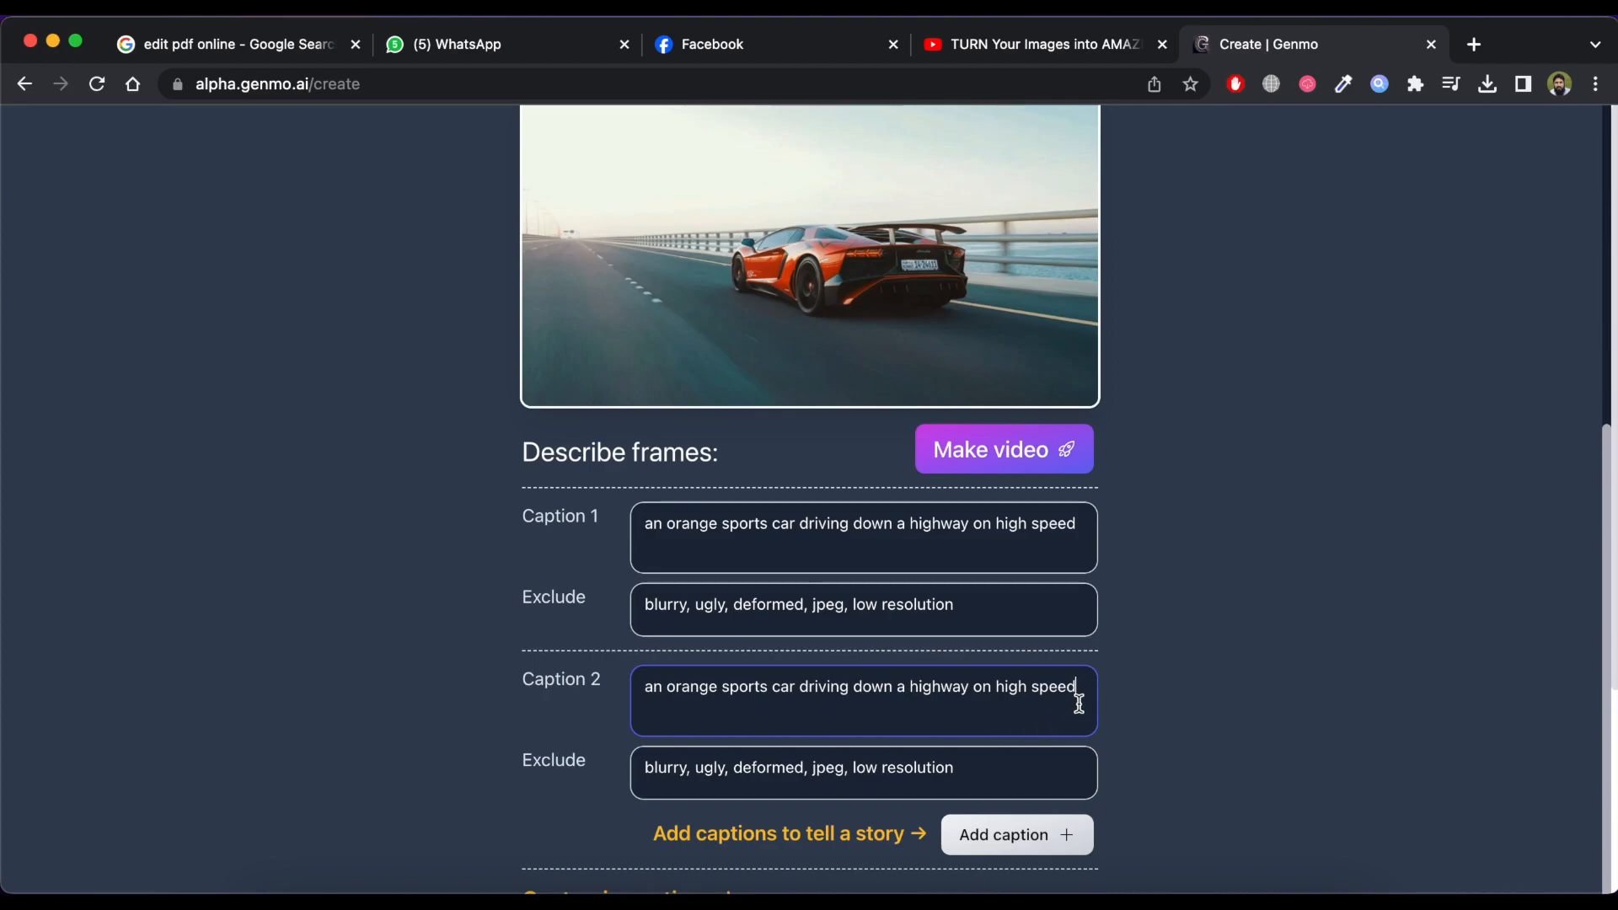
type("in clouds")
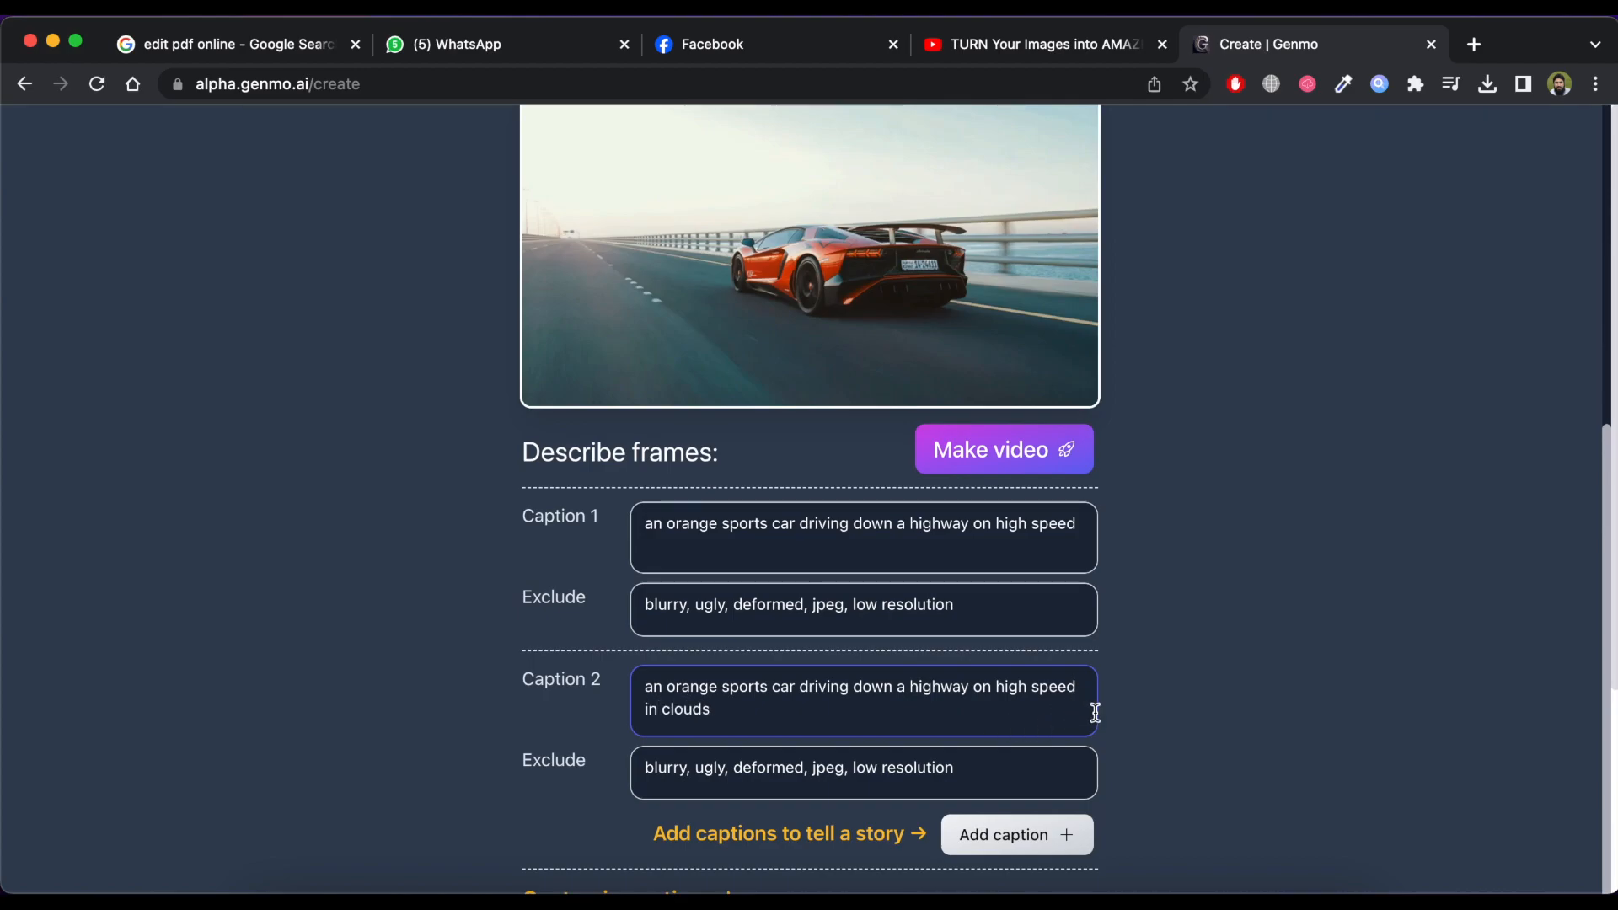
scroll("down", 3)
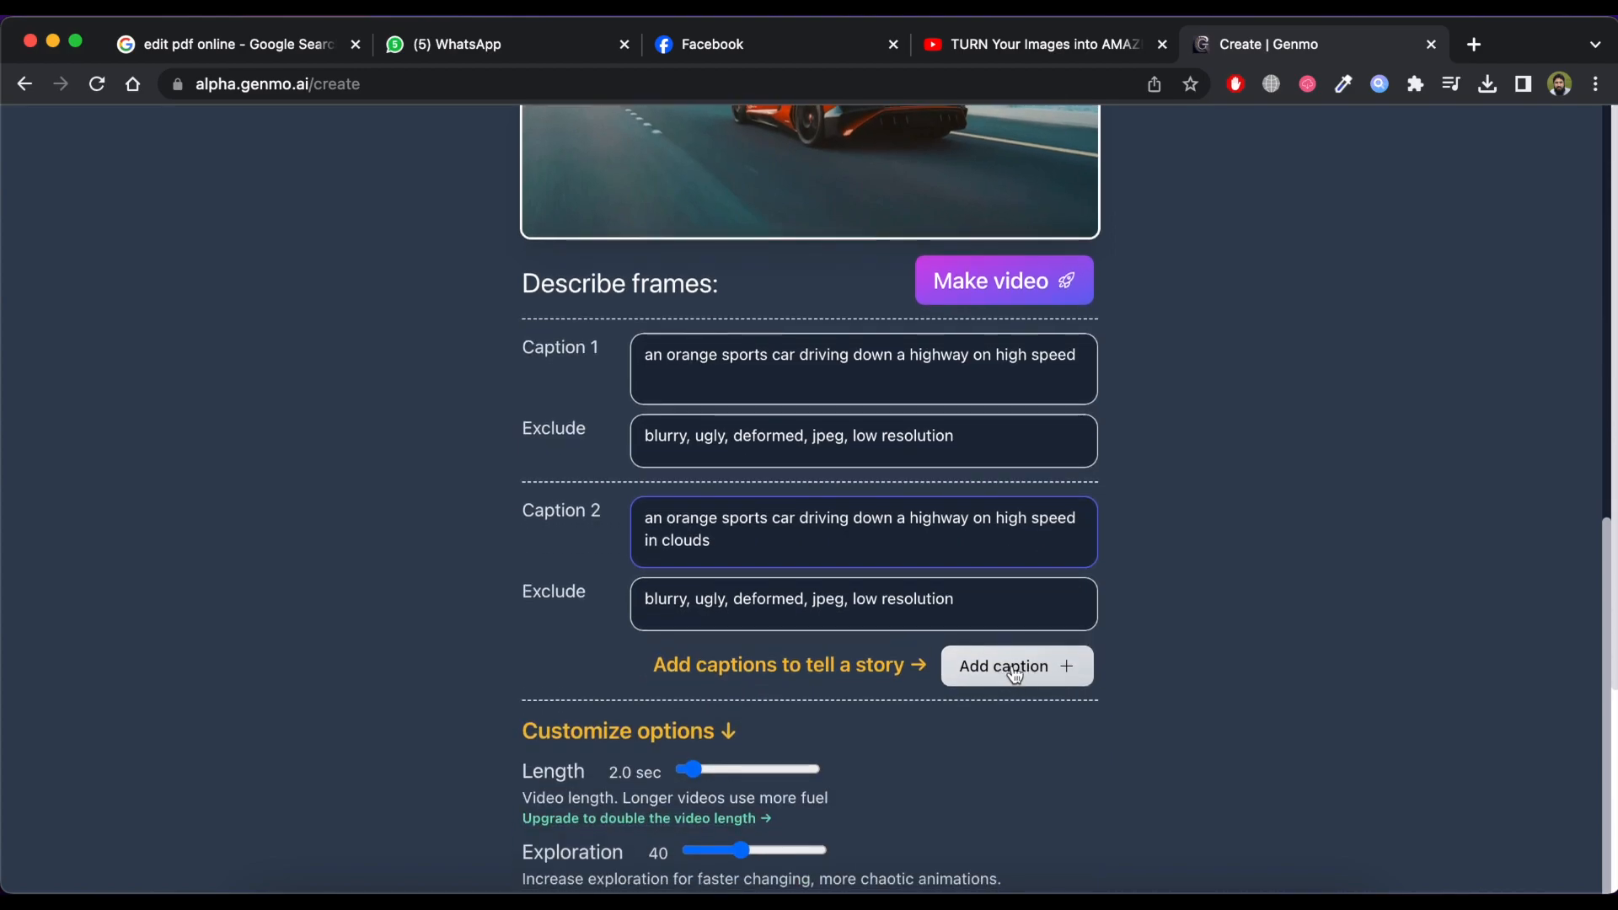
scroll("down", 3)
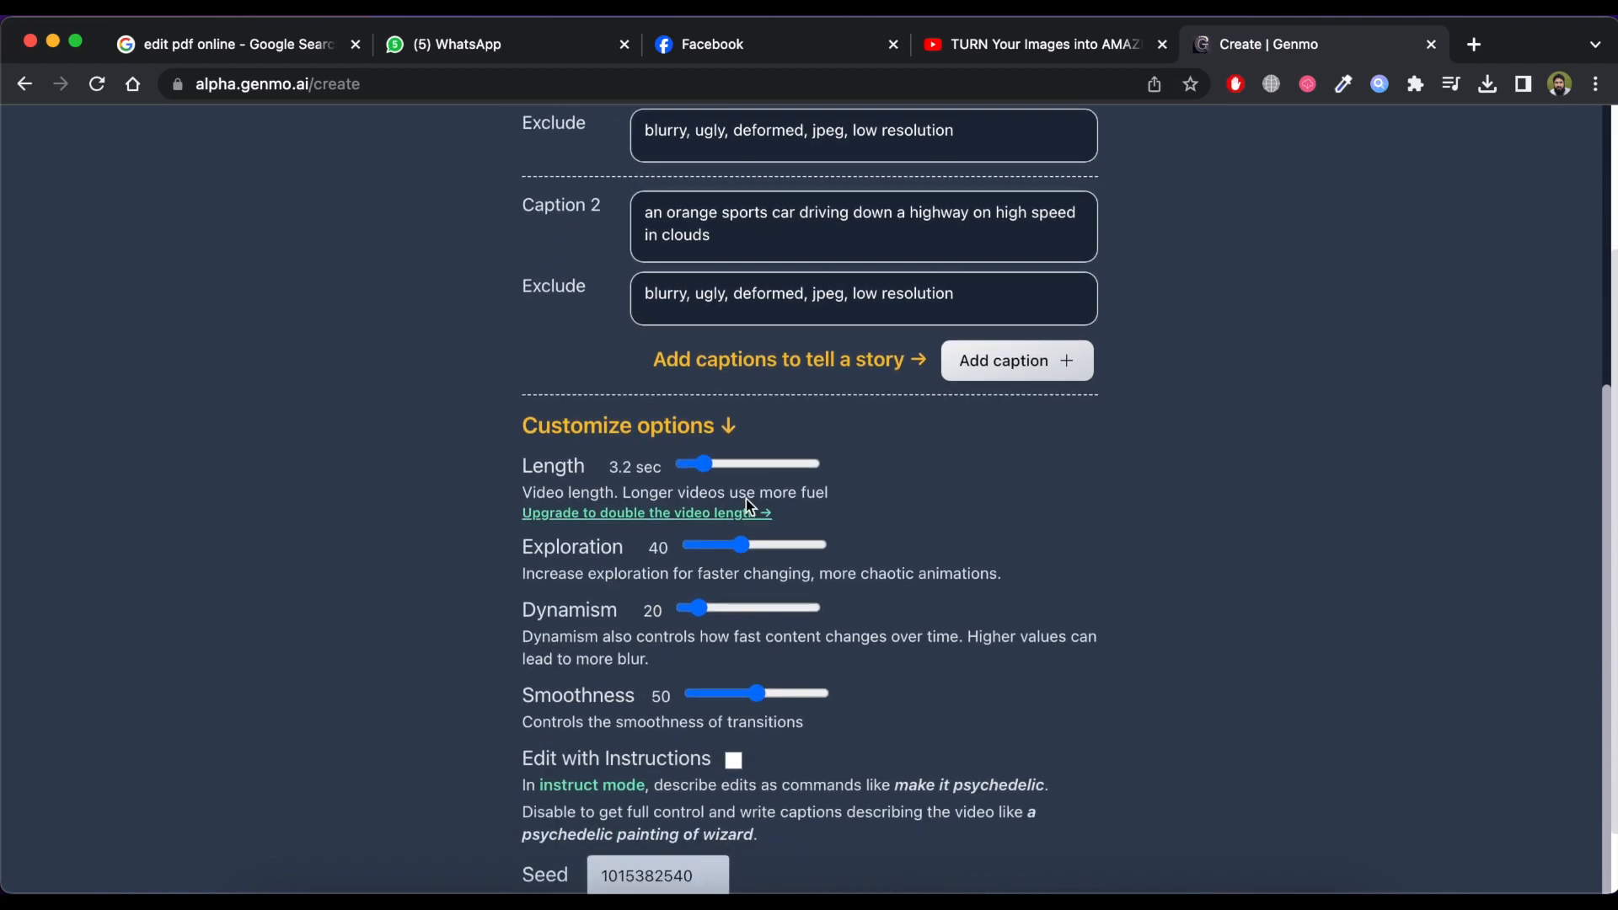
scroll("up", 3)
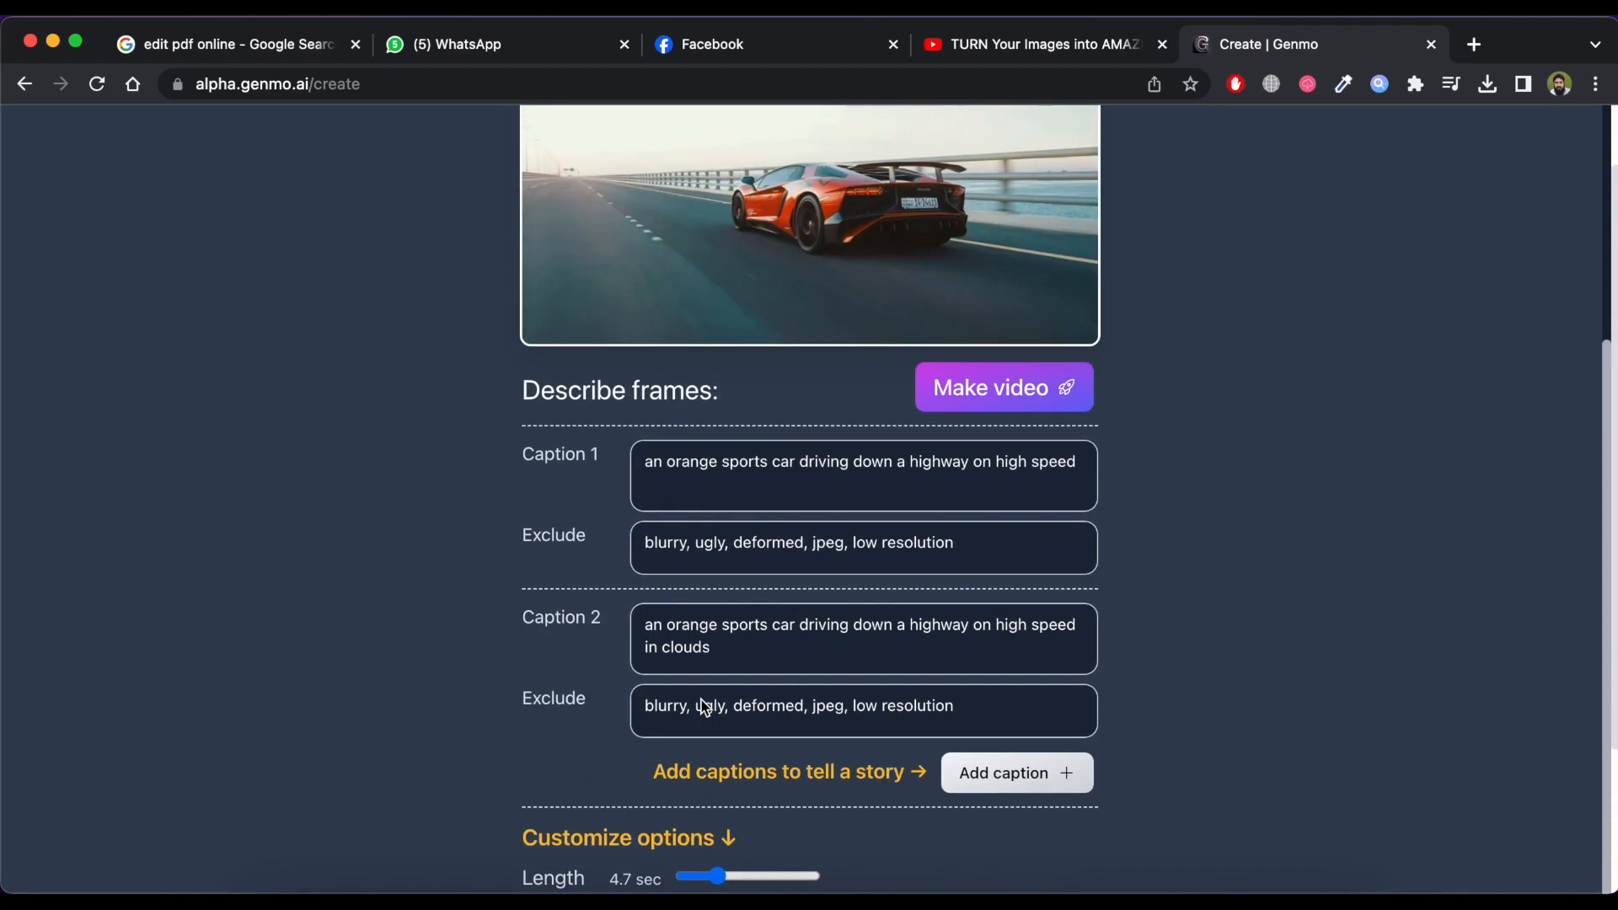
Step: Generate the orange sports car video, download it and close the QuickTime preview
left_click(1001, 388)
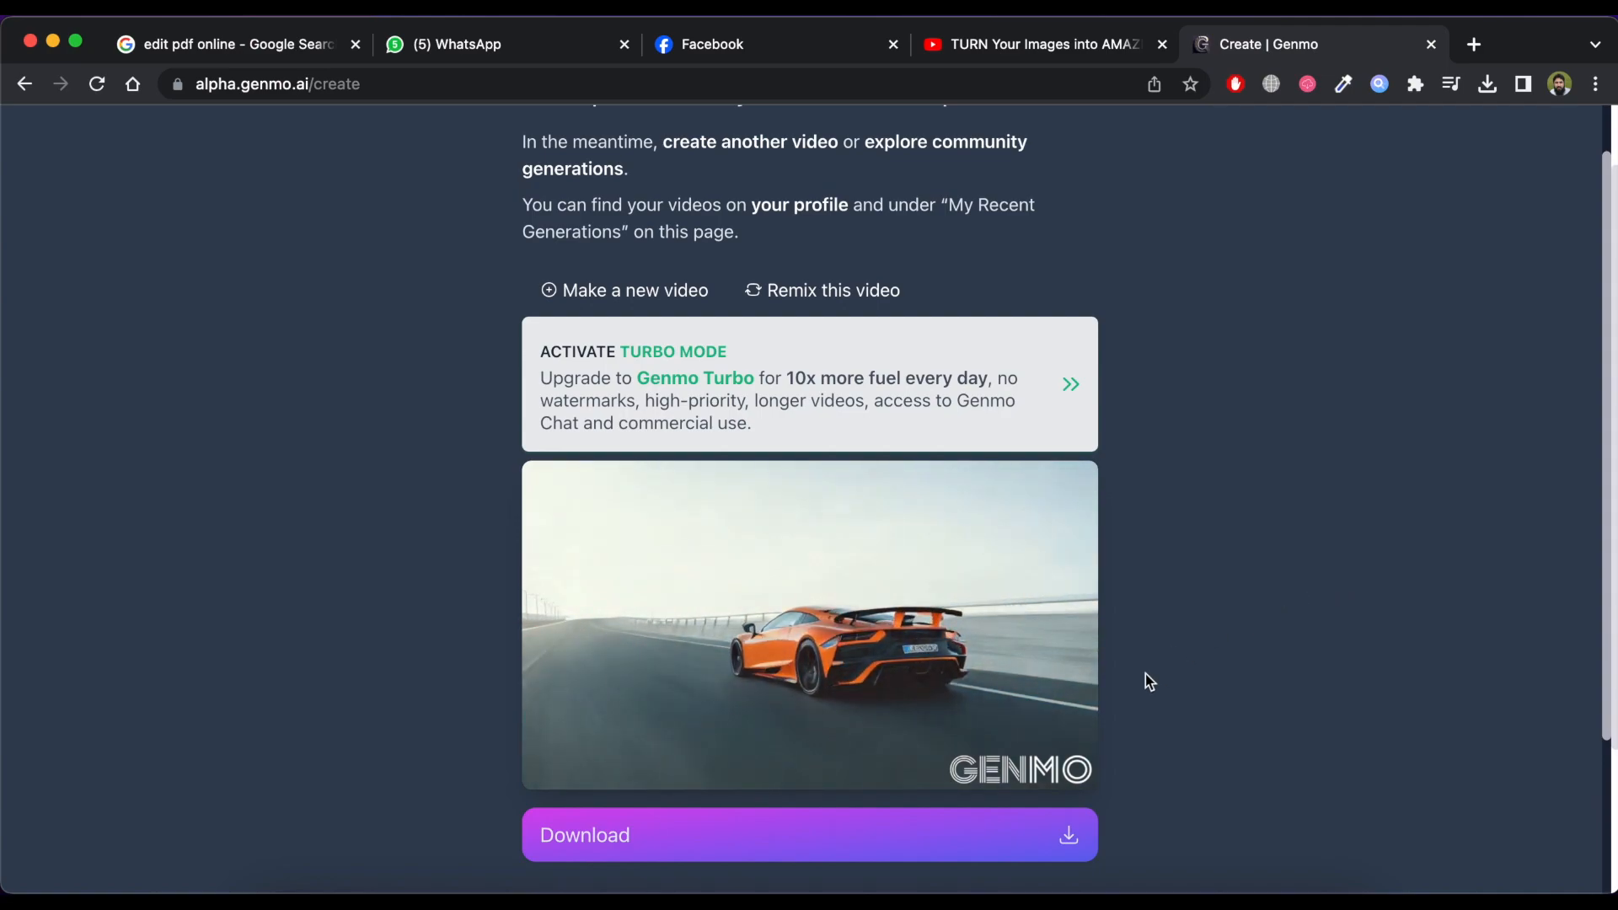
left_click(1487, 85)
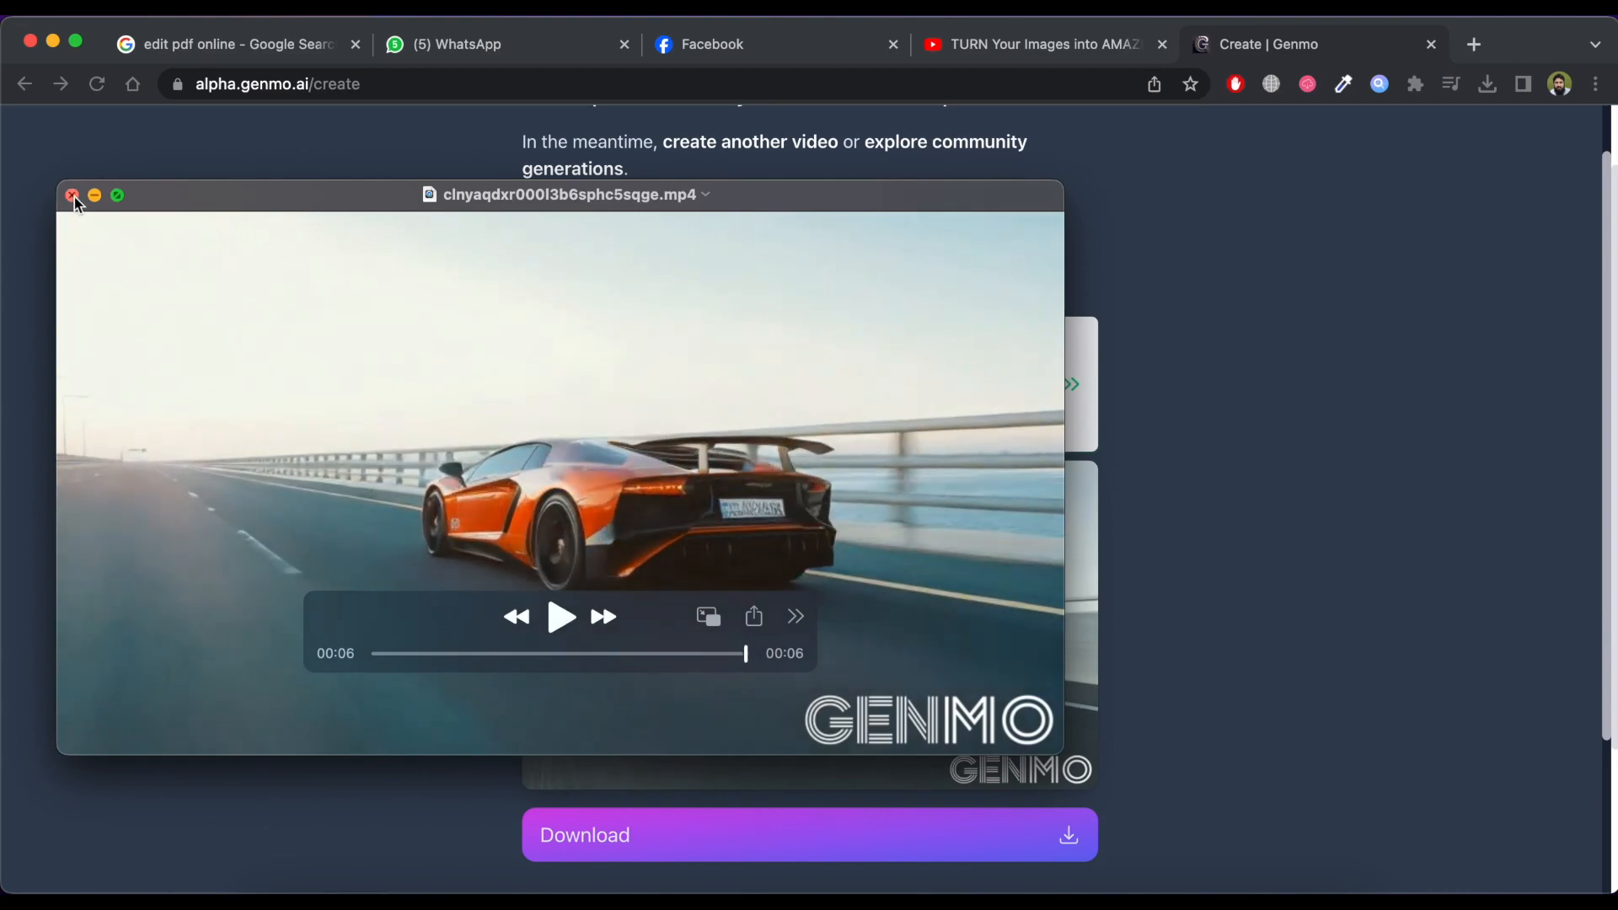
left_click(72, 195)
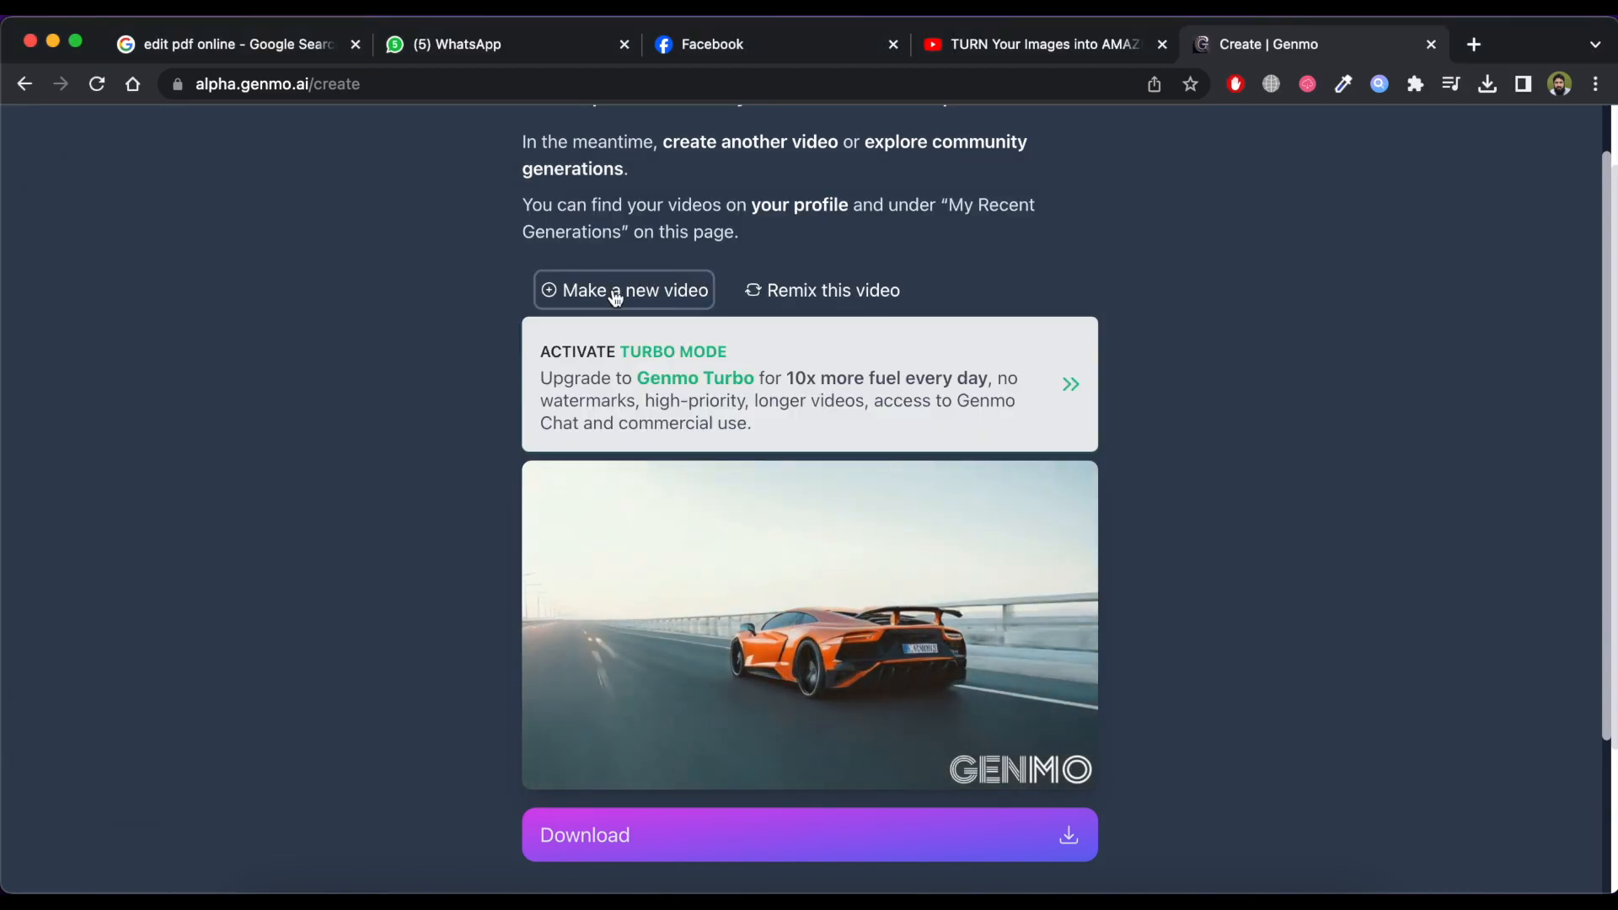
Step: Make and download the 'tiger walking across a frozen river' video, then start another new video
left_click(624, 290)
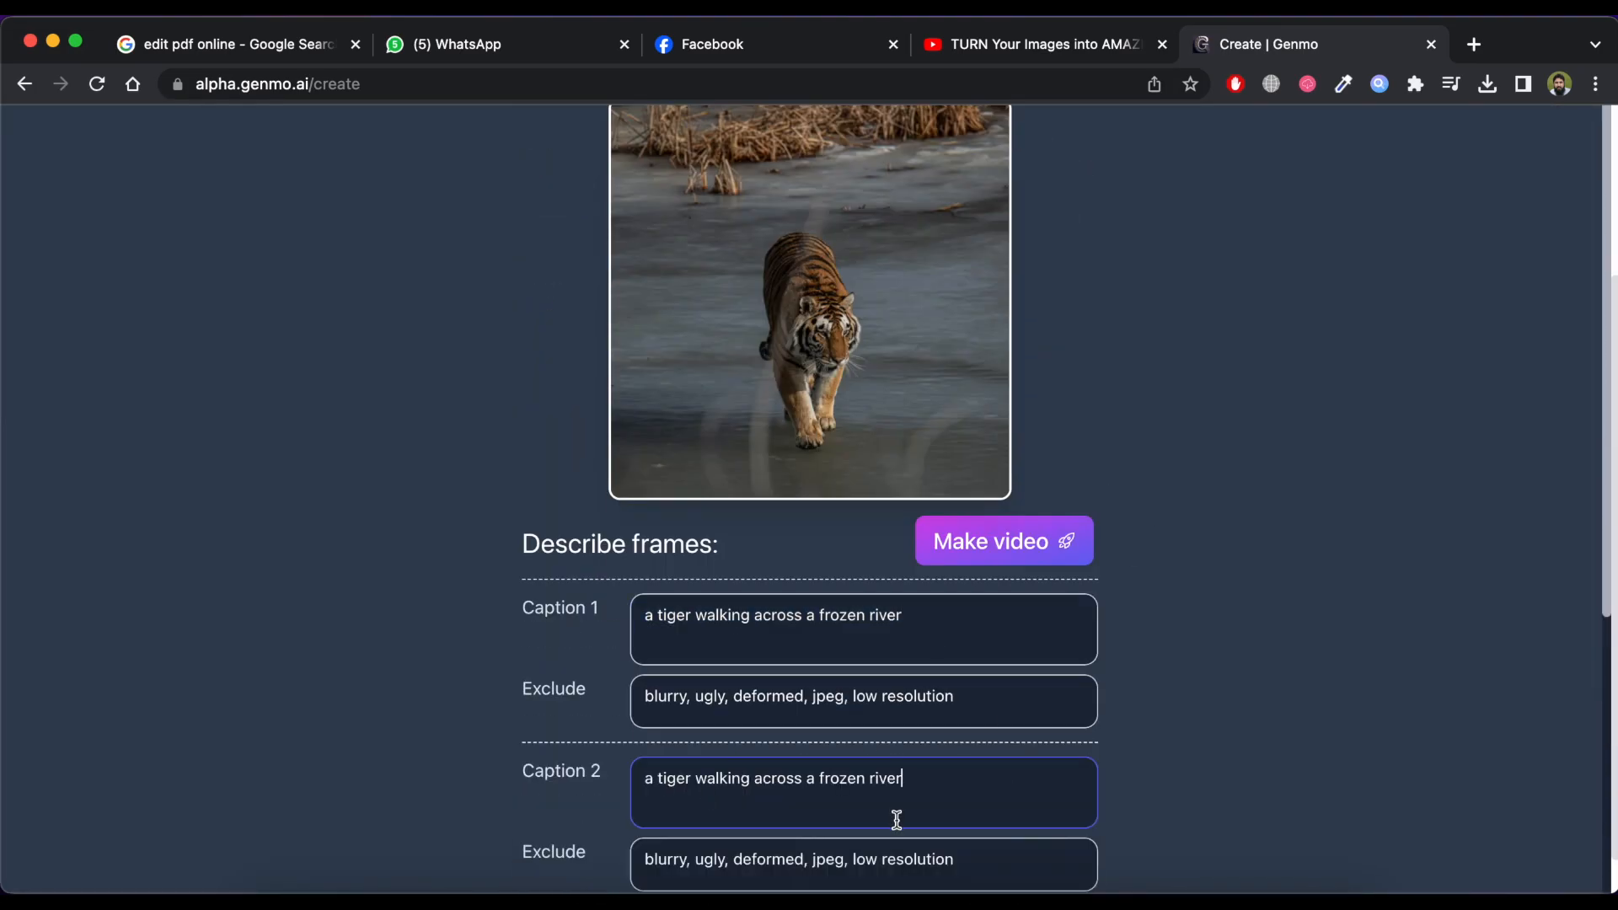
left_click(1001, 541)
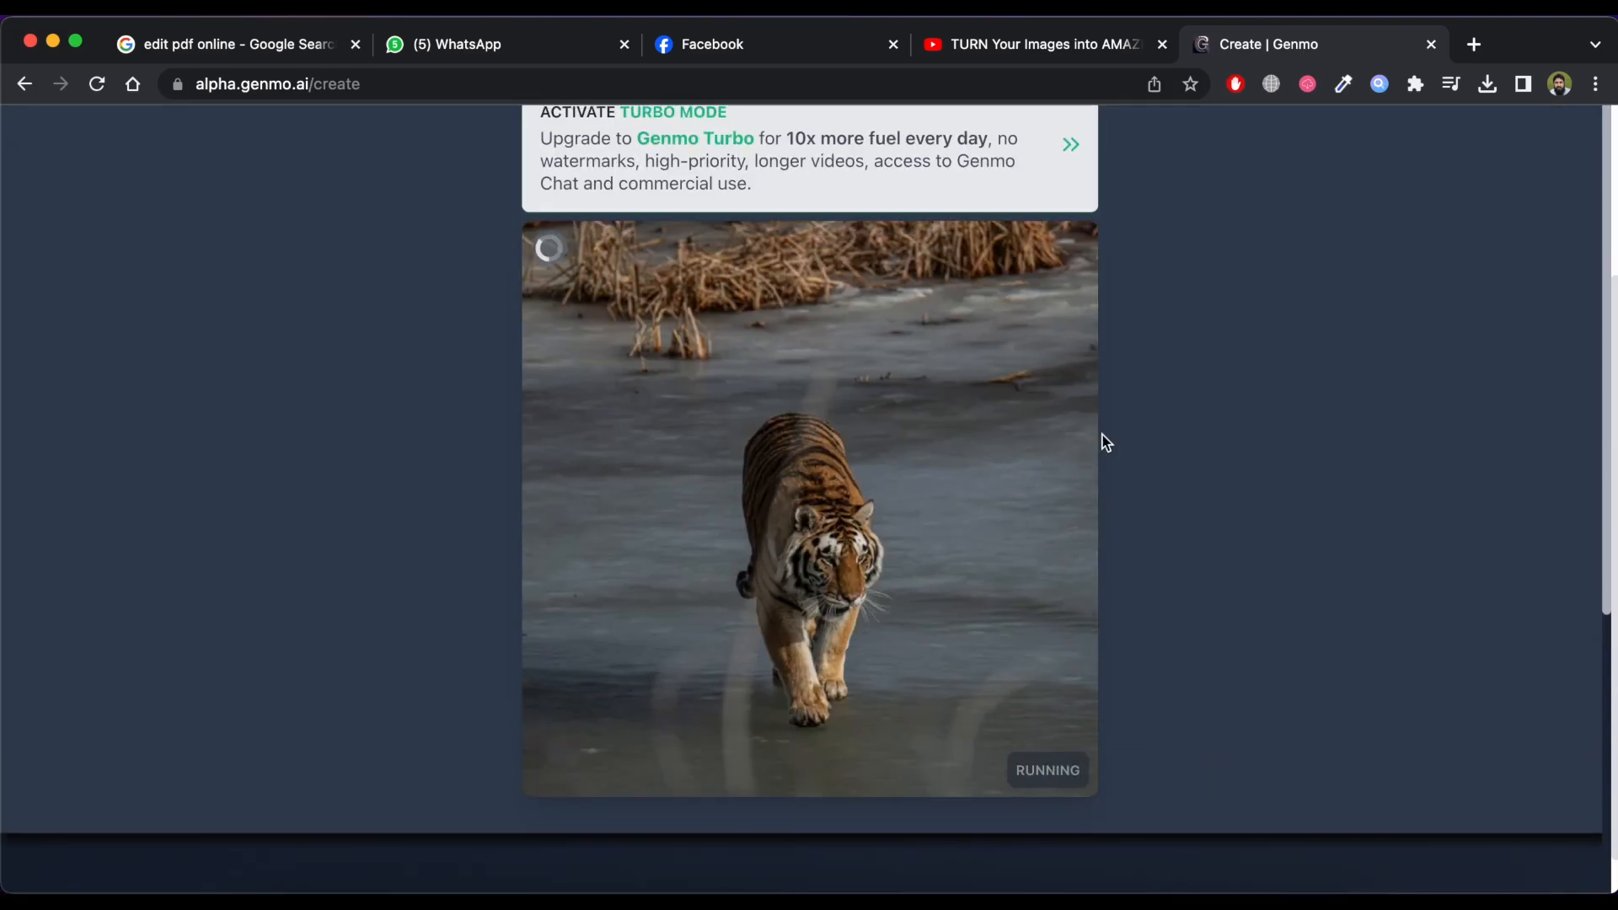
mouse_move(968, 276)
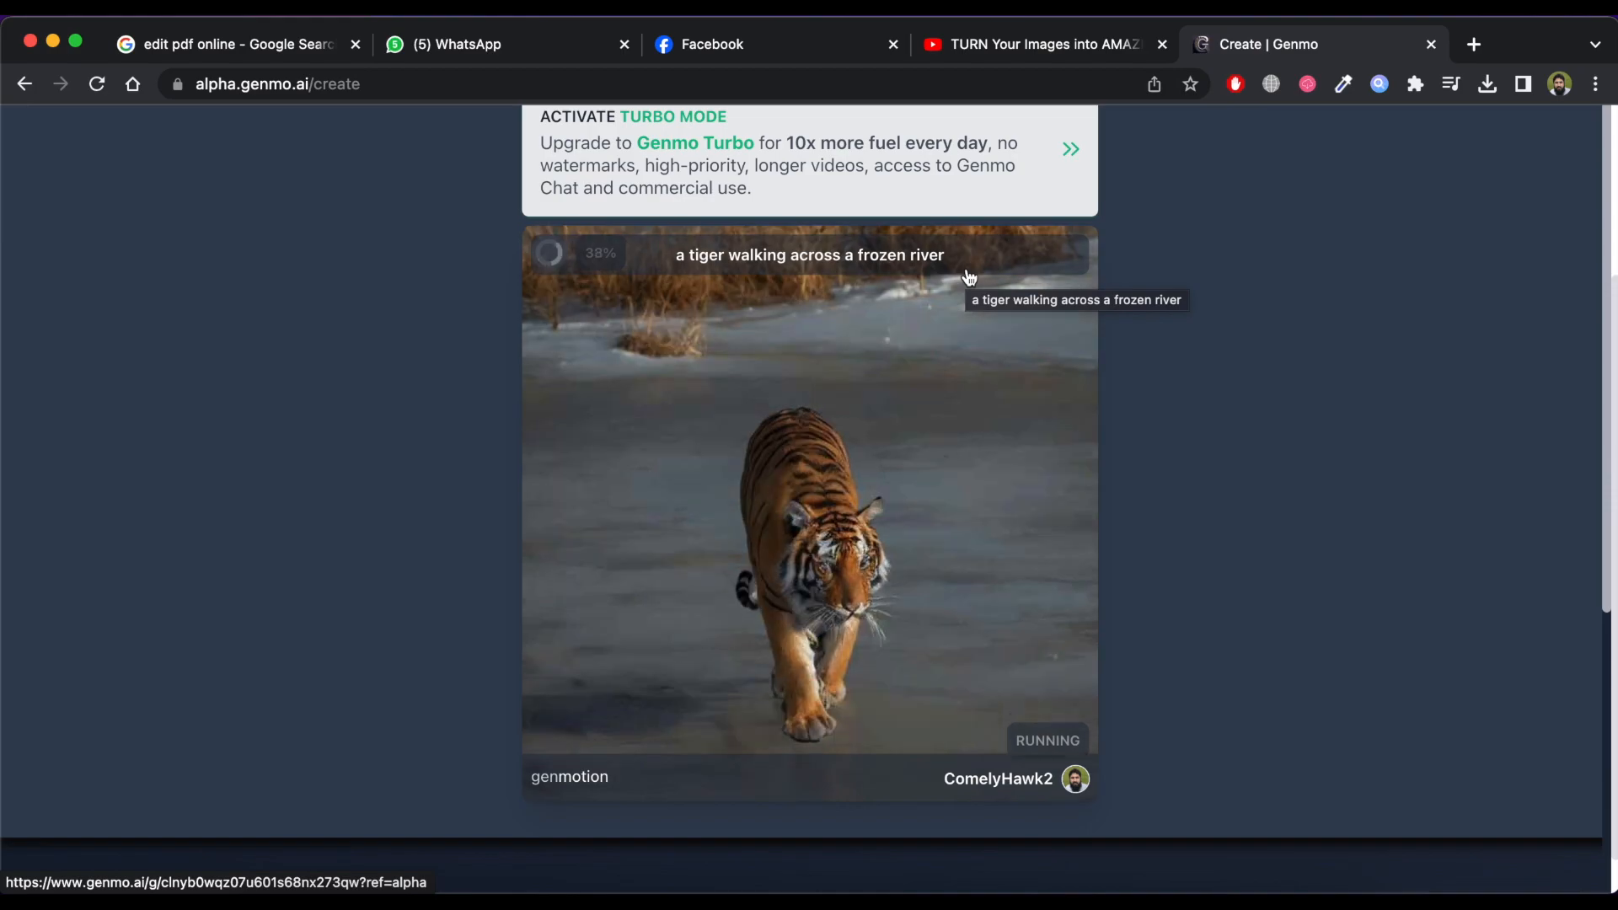
mouse_move(1131, 459)
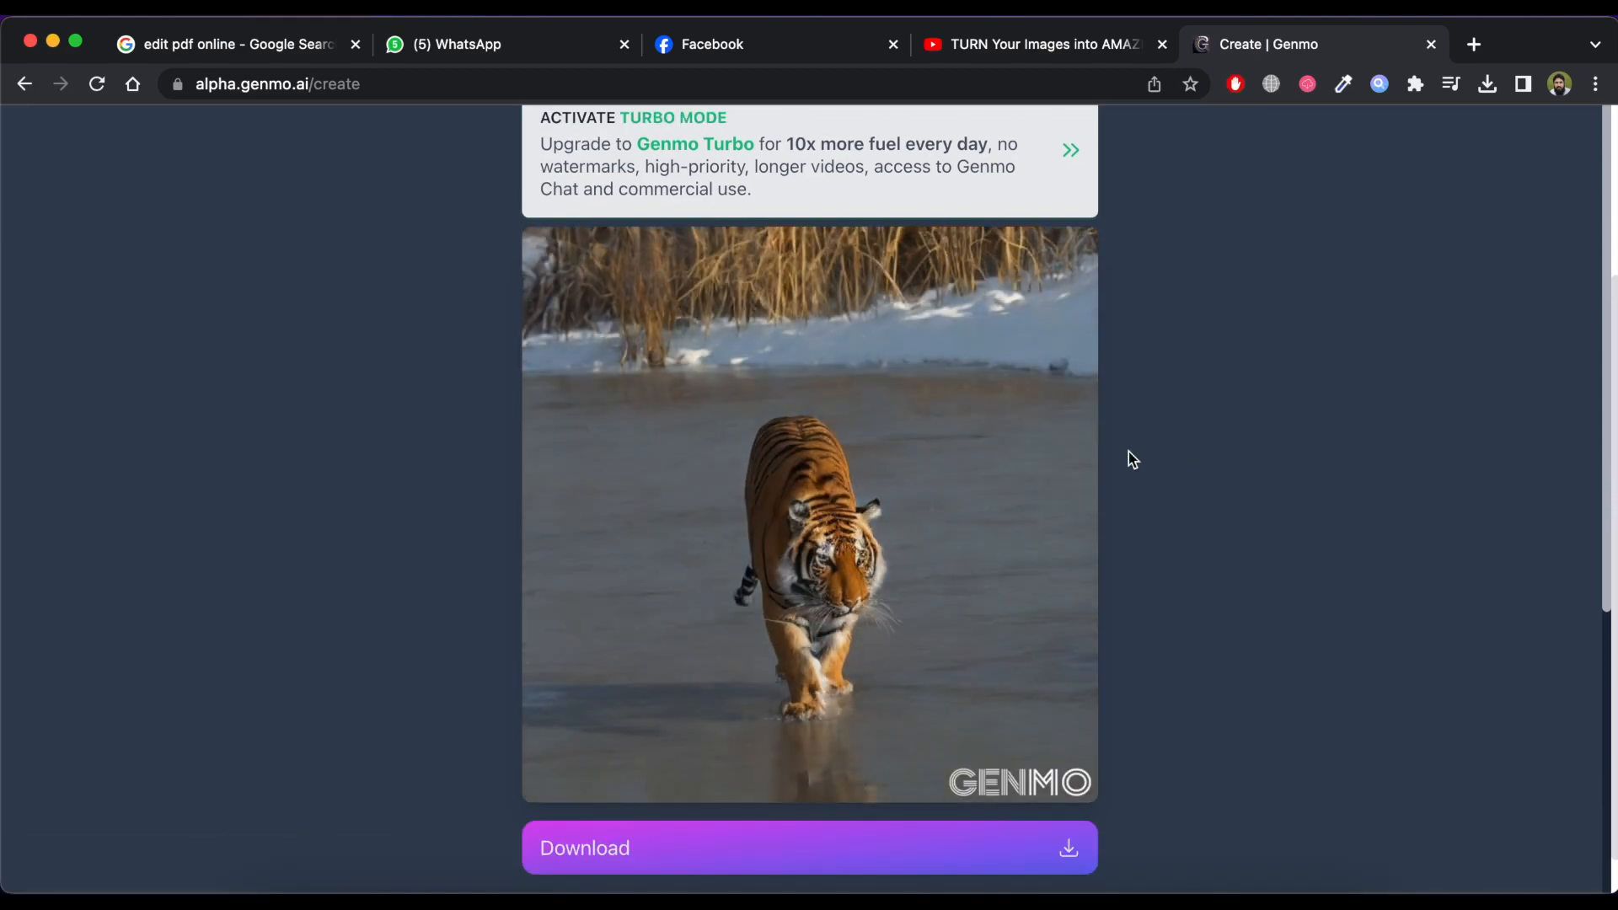
left_click(1487, 85)
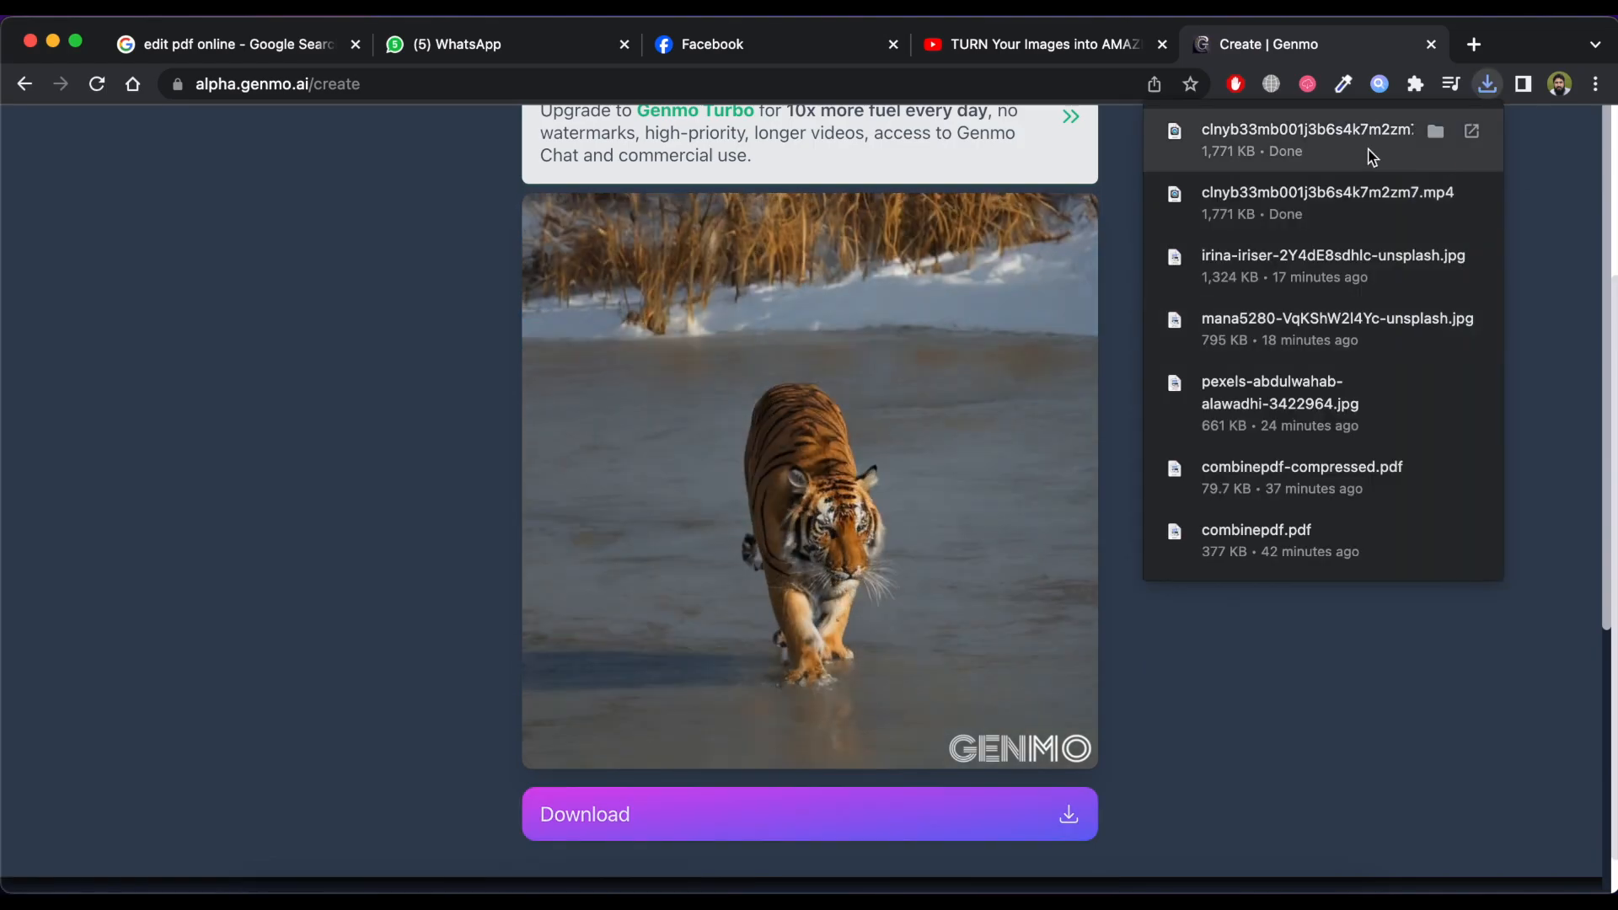
left_click(936, 177)
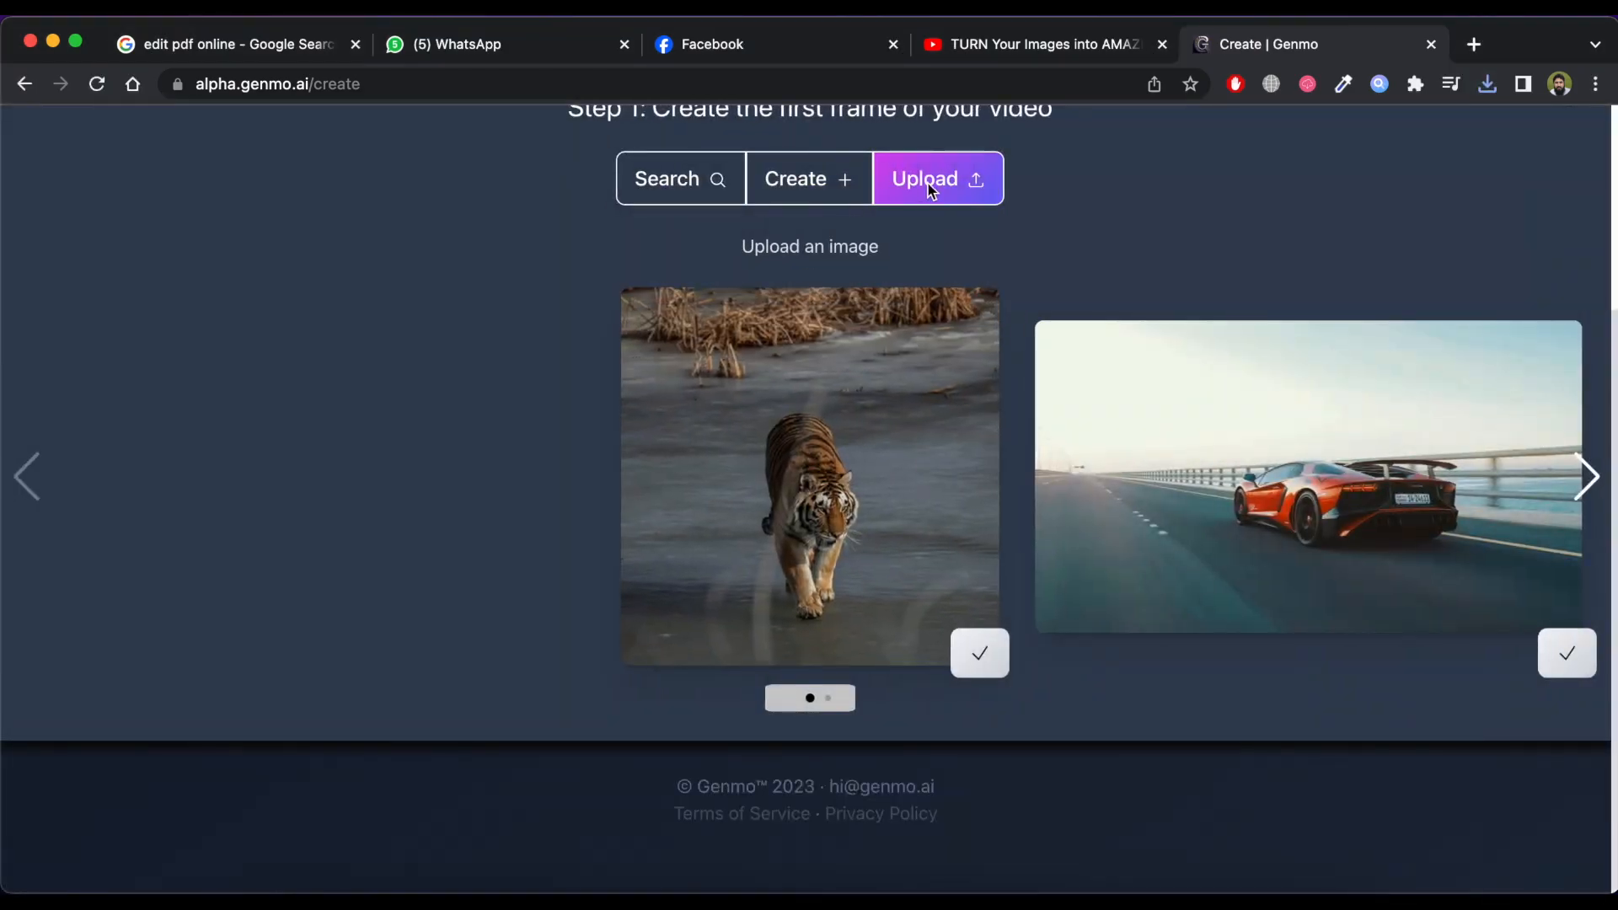
Step: Make a Genmo video from the sunlit forest road photo, then move on to the Runway site
left_click(936, 179)
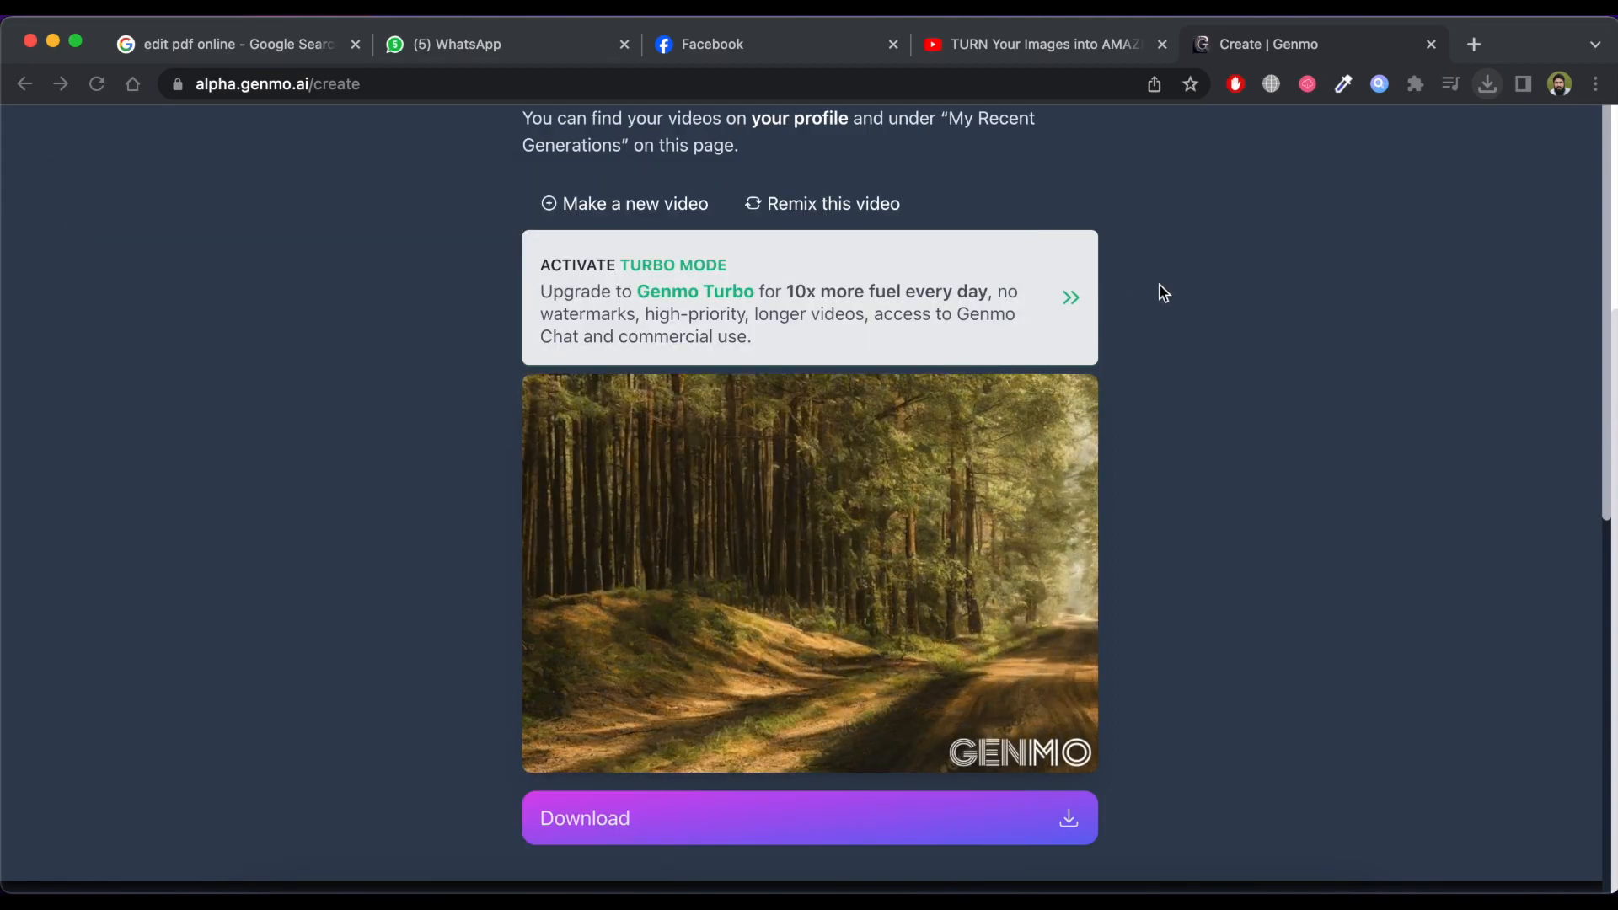
left_click(1472, 44)
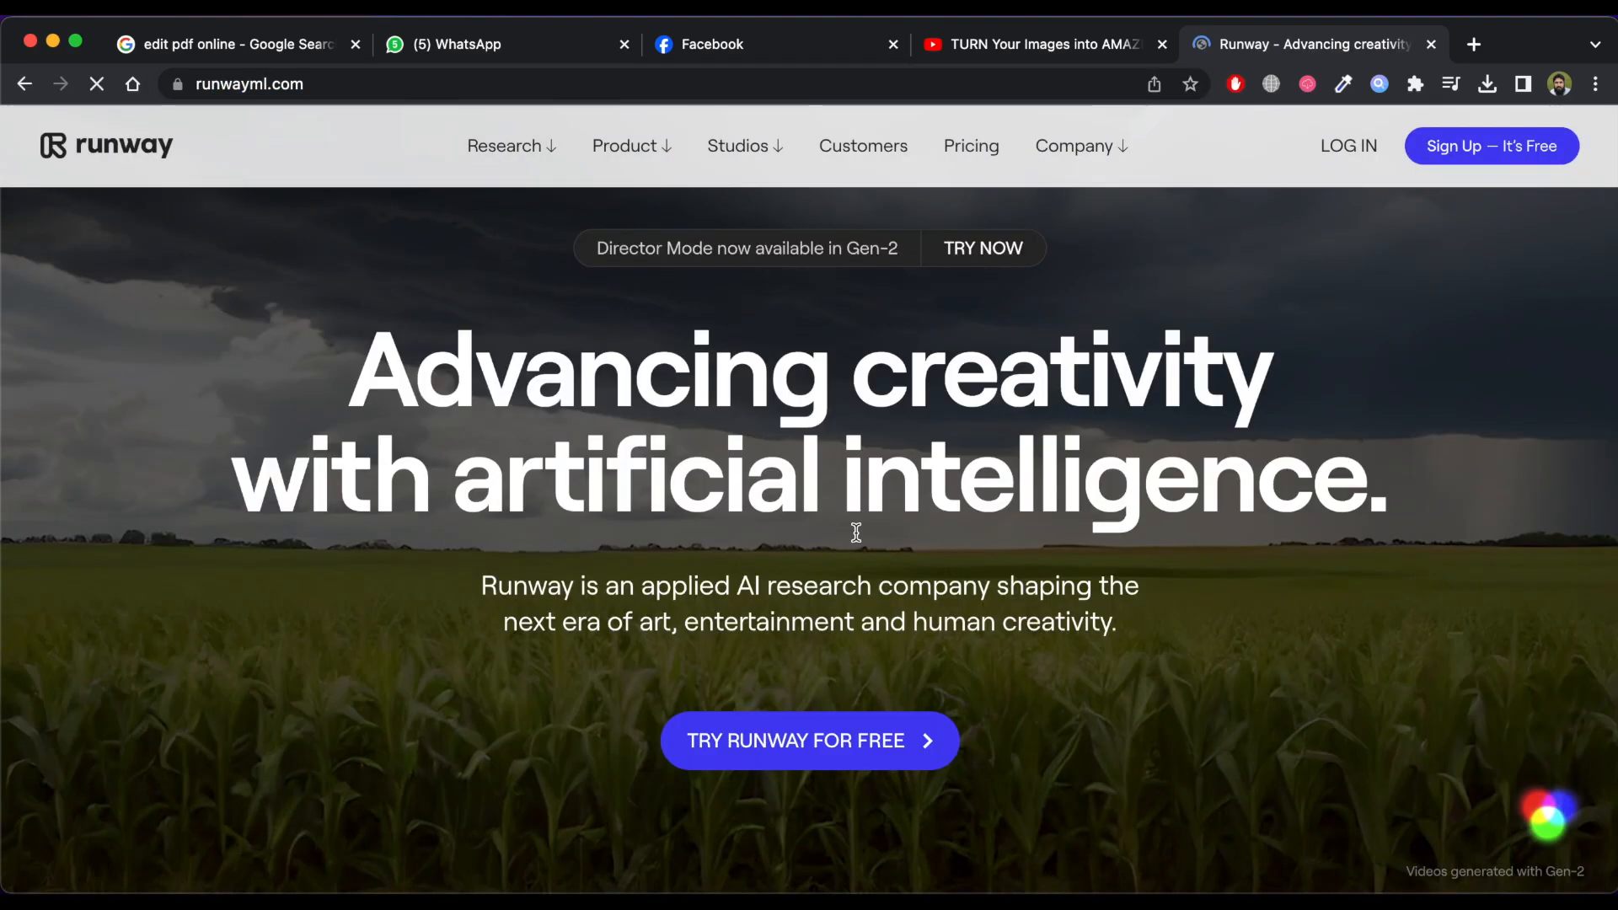
Step: Enter the Runway dashboard and start a Gen-2 video with an image
left_click(809, 742)
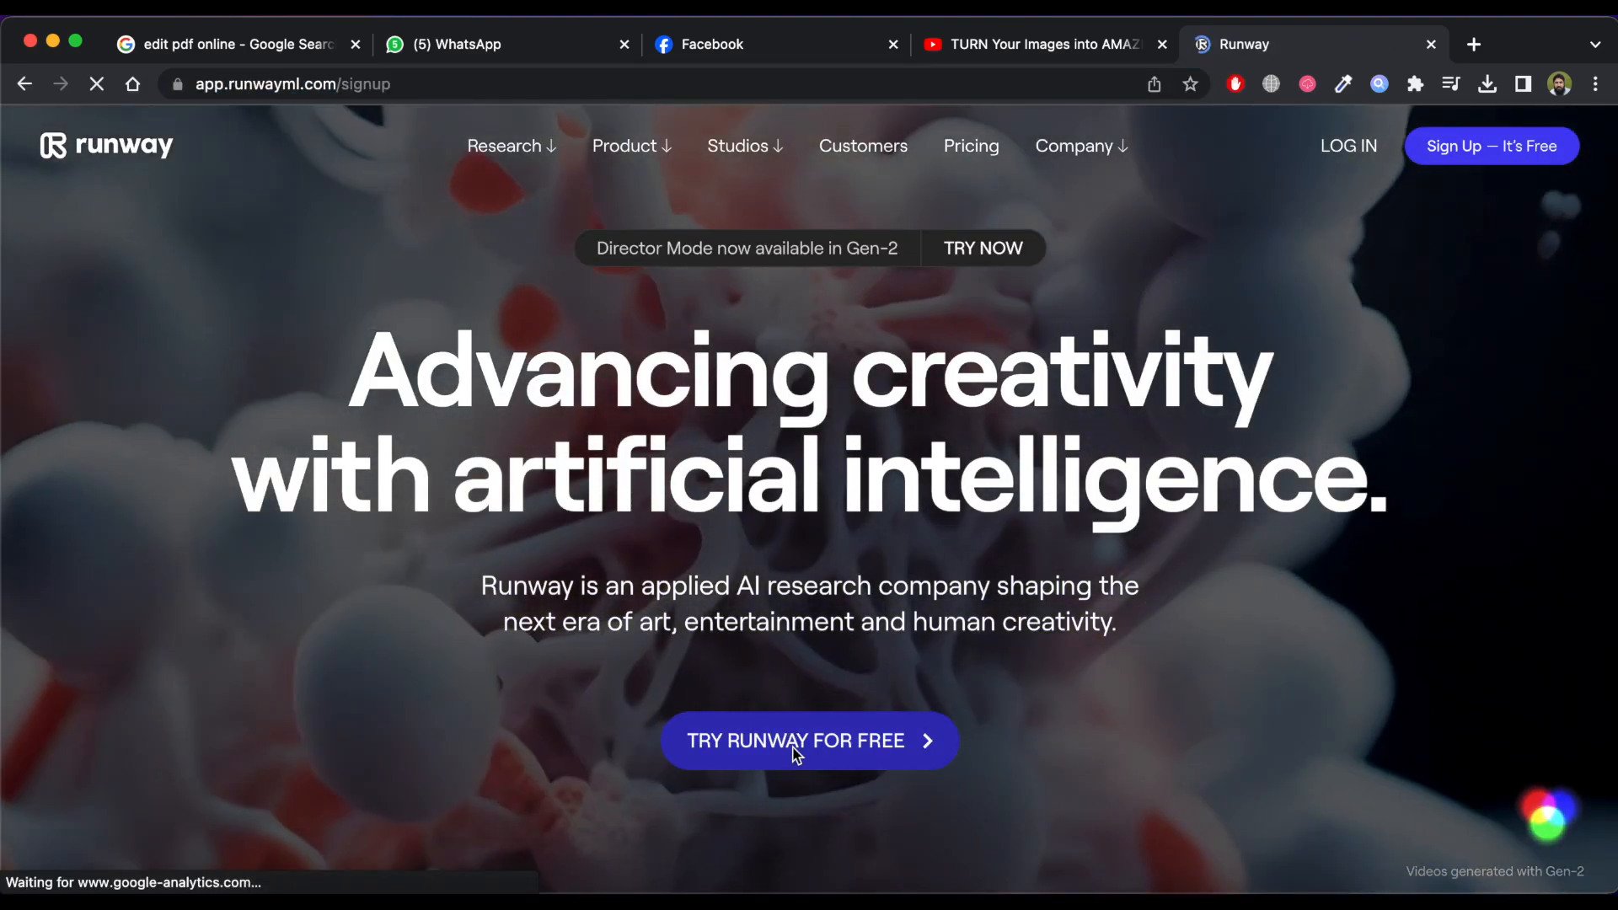
left_click(809, 742)
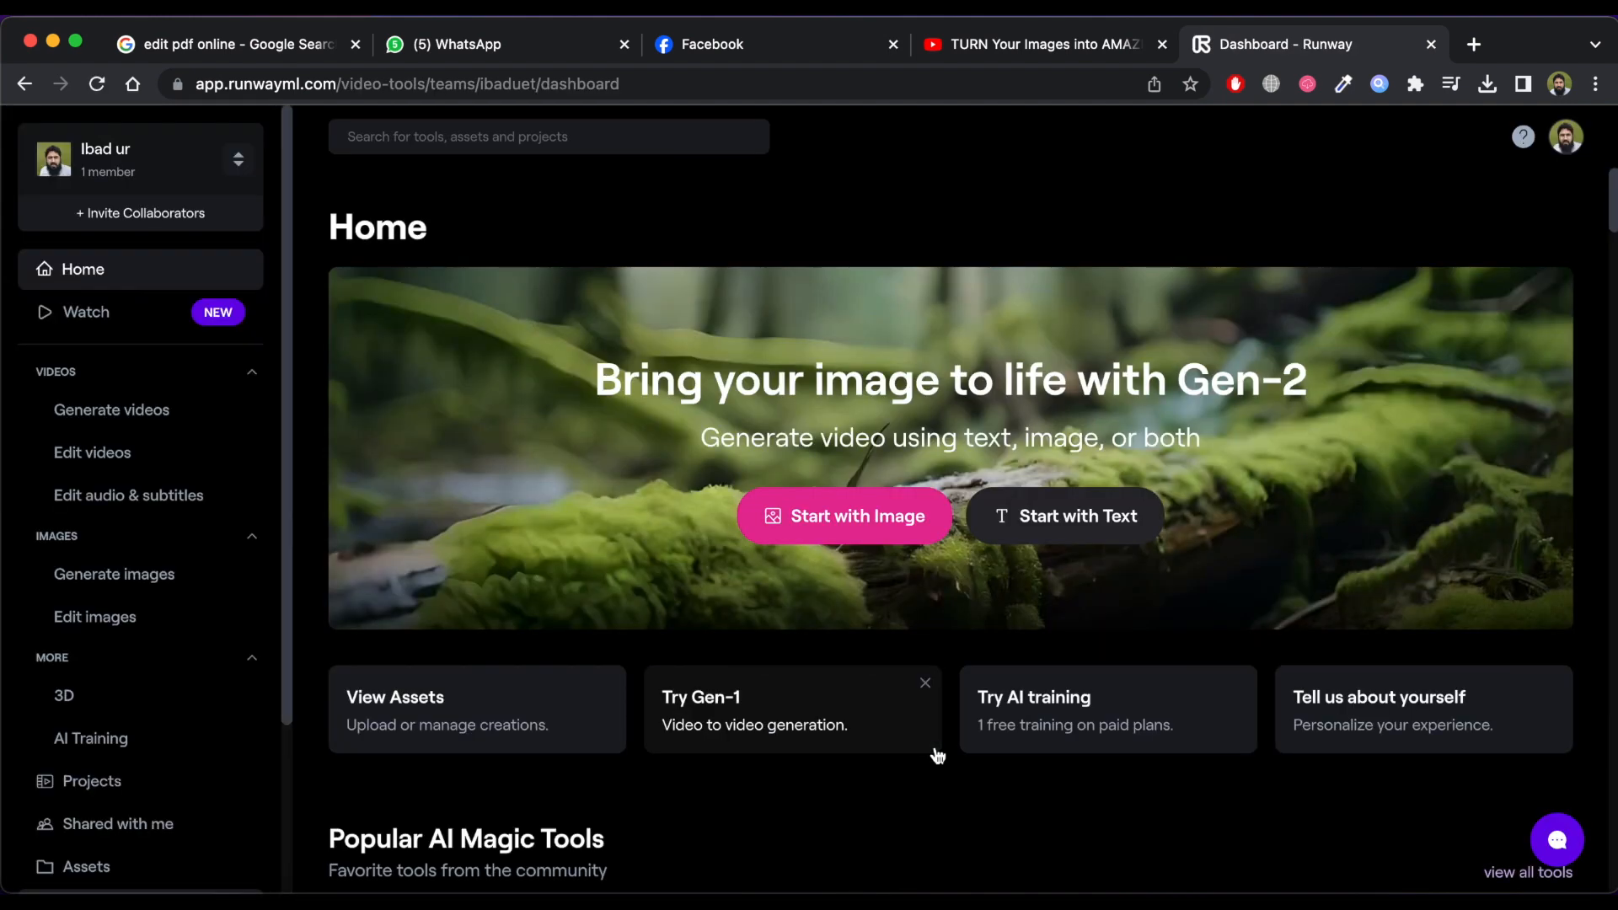
left_click(842, 515)
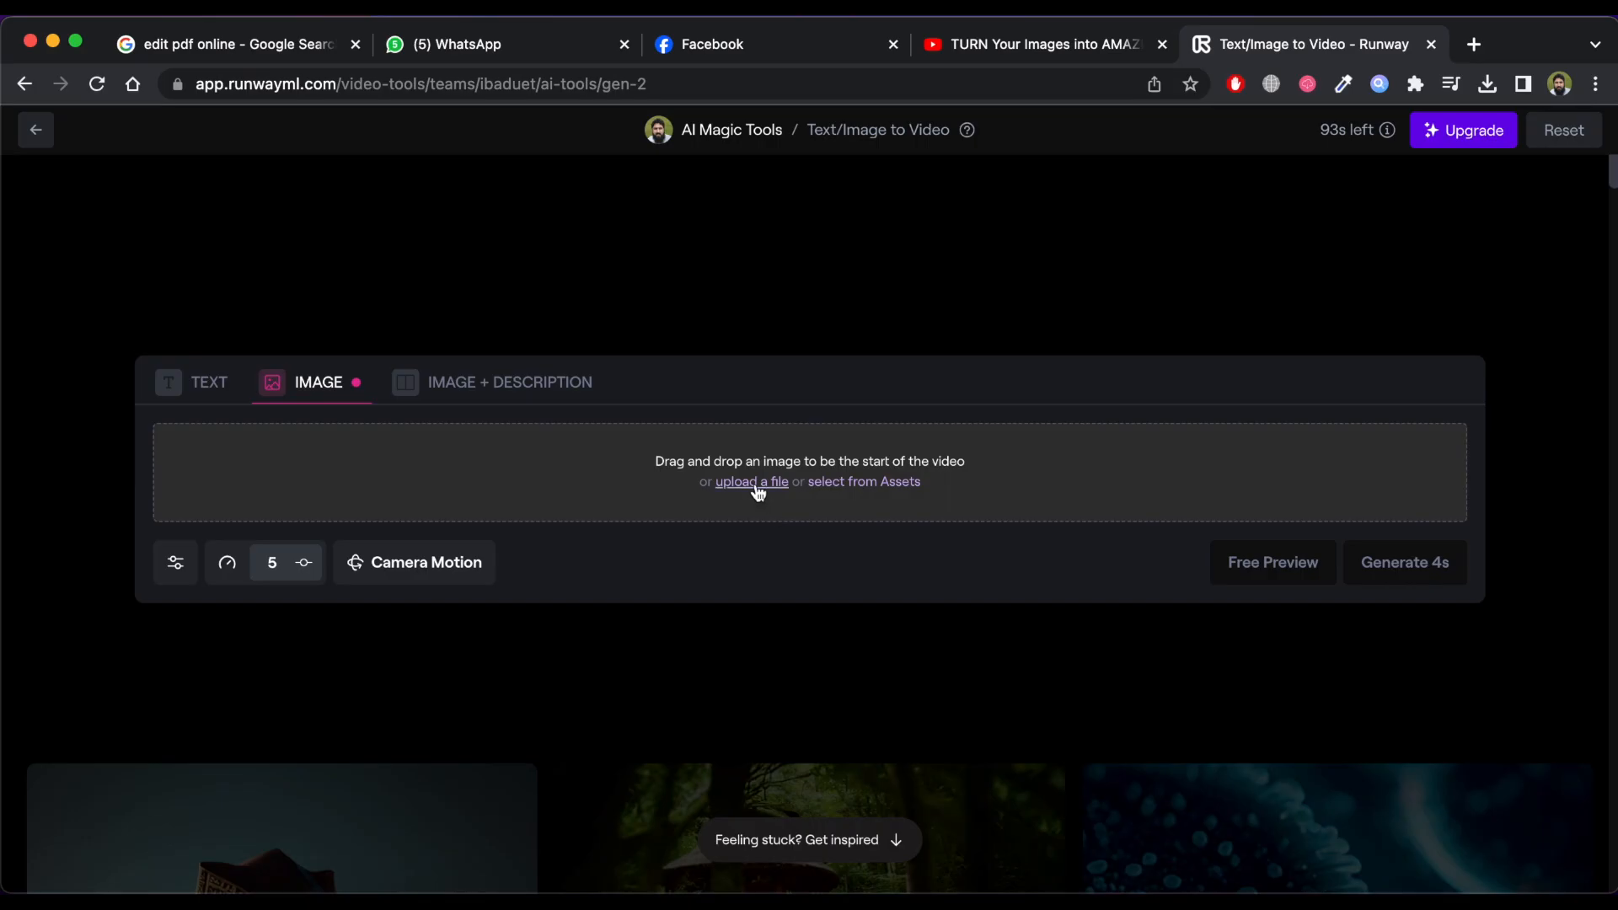
Step: Generate a 4s Gen-2 video from the seaside photo with prompt 'a man is walking in rainy weather.'
left_click(751, 482)
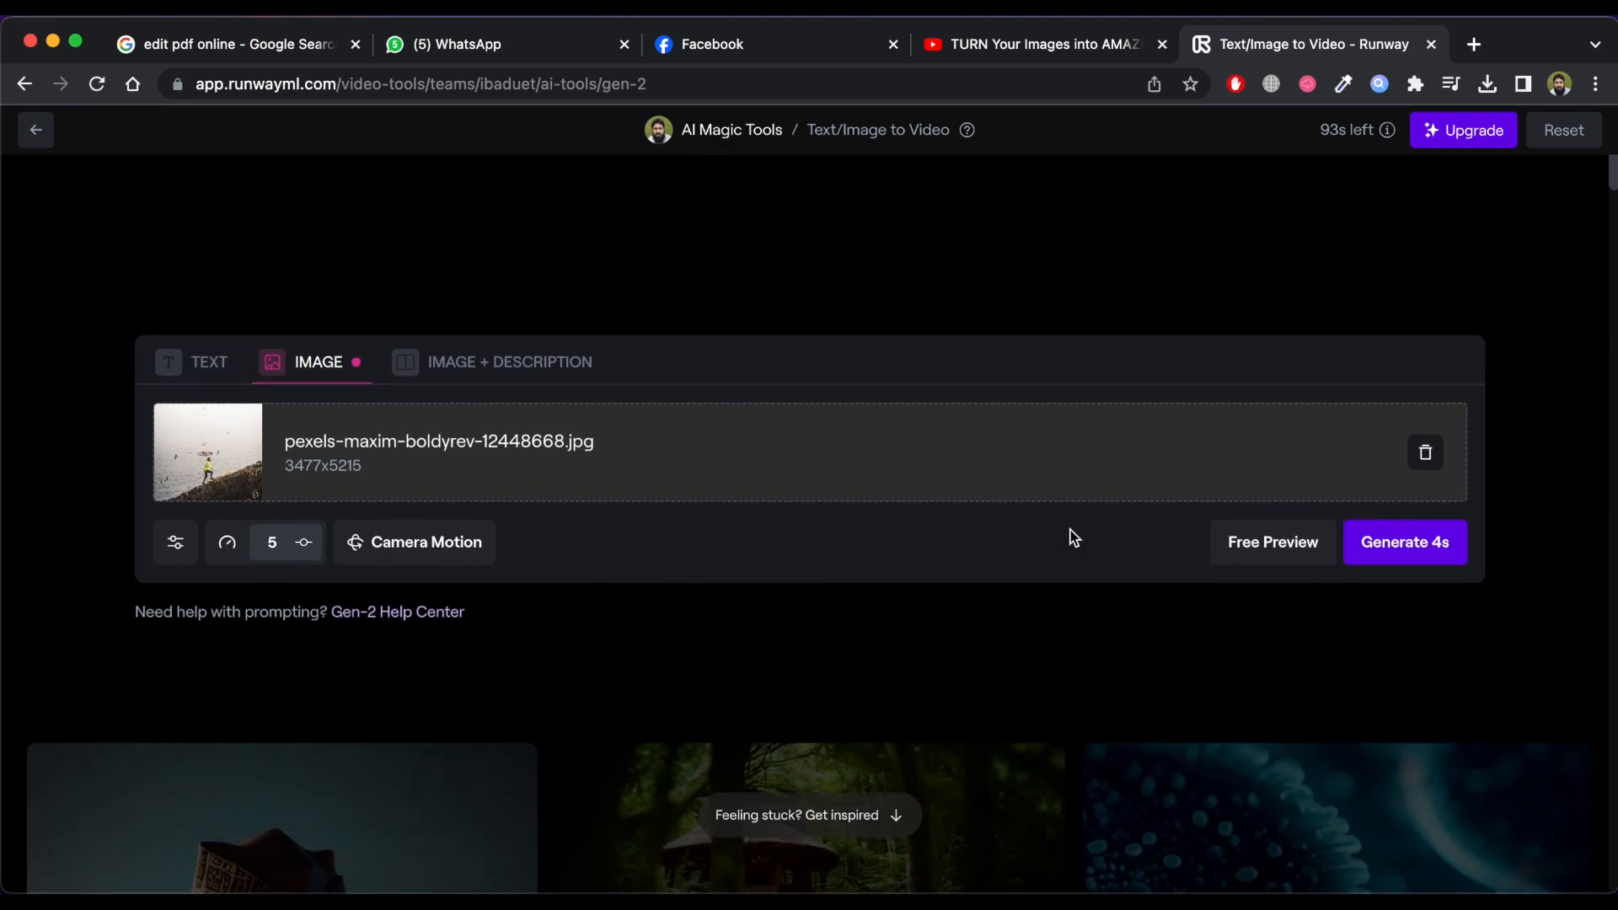
mouse_move(1385, 554)
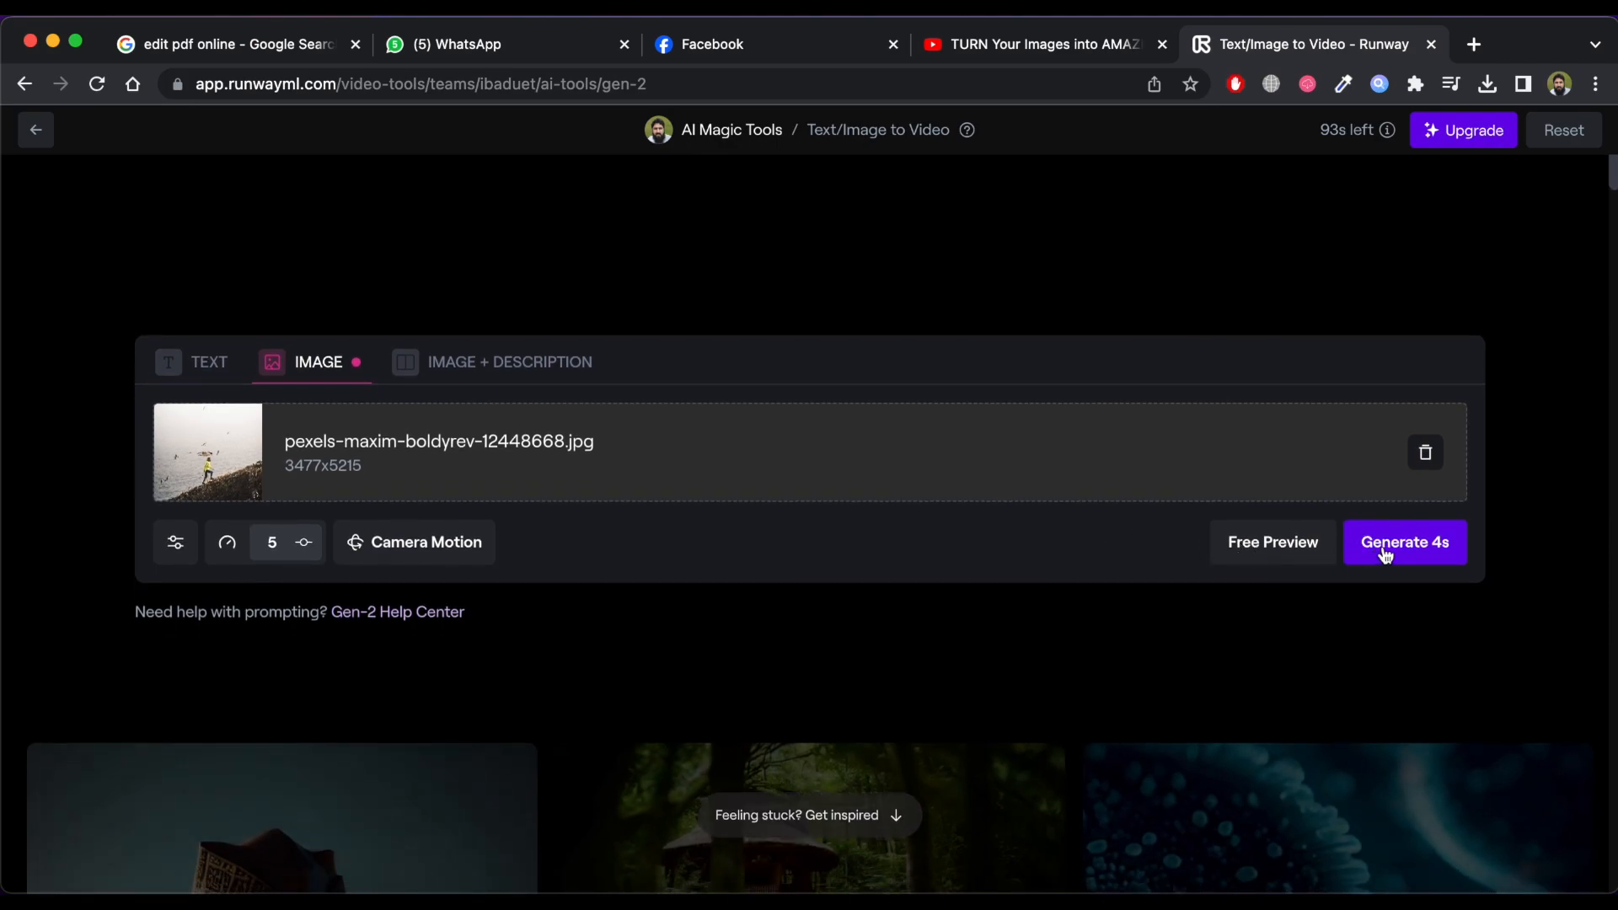
left_click(507, 362)
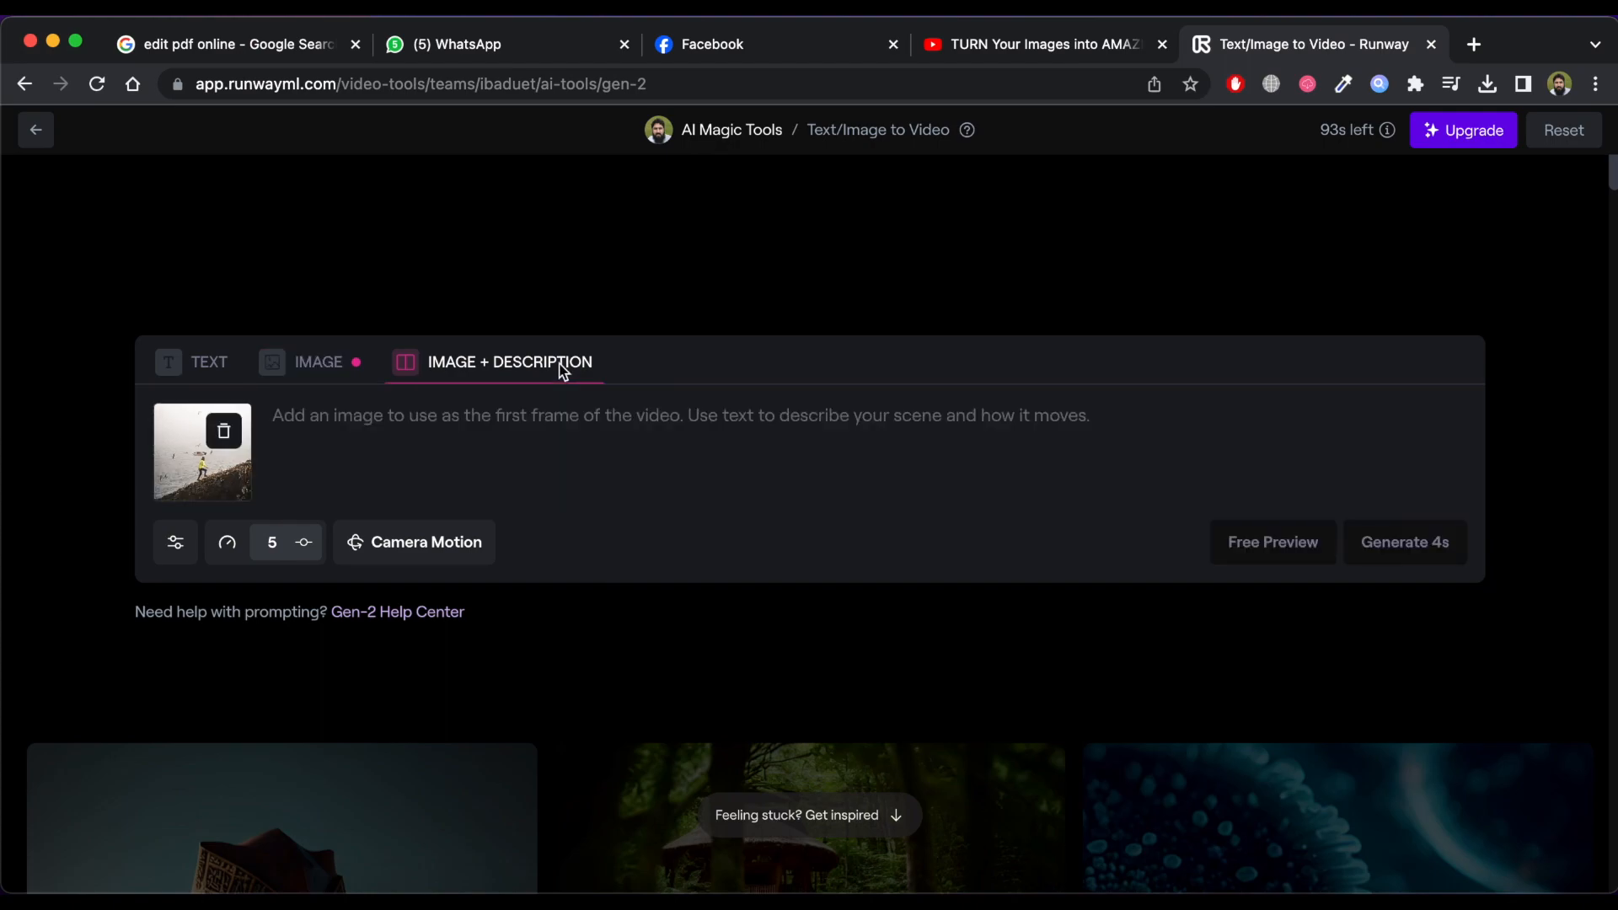
mouse_move(592, 465)
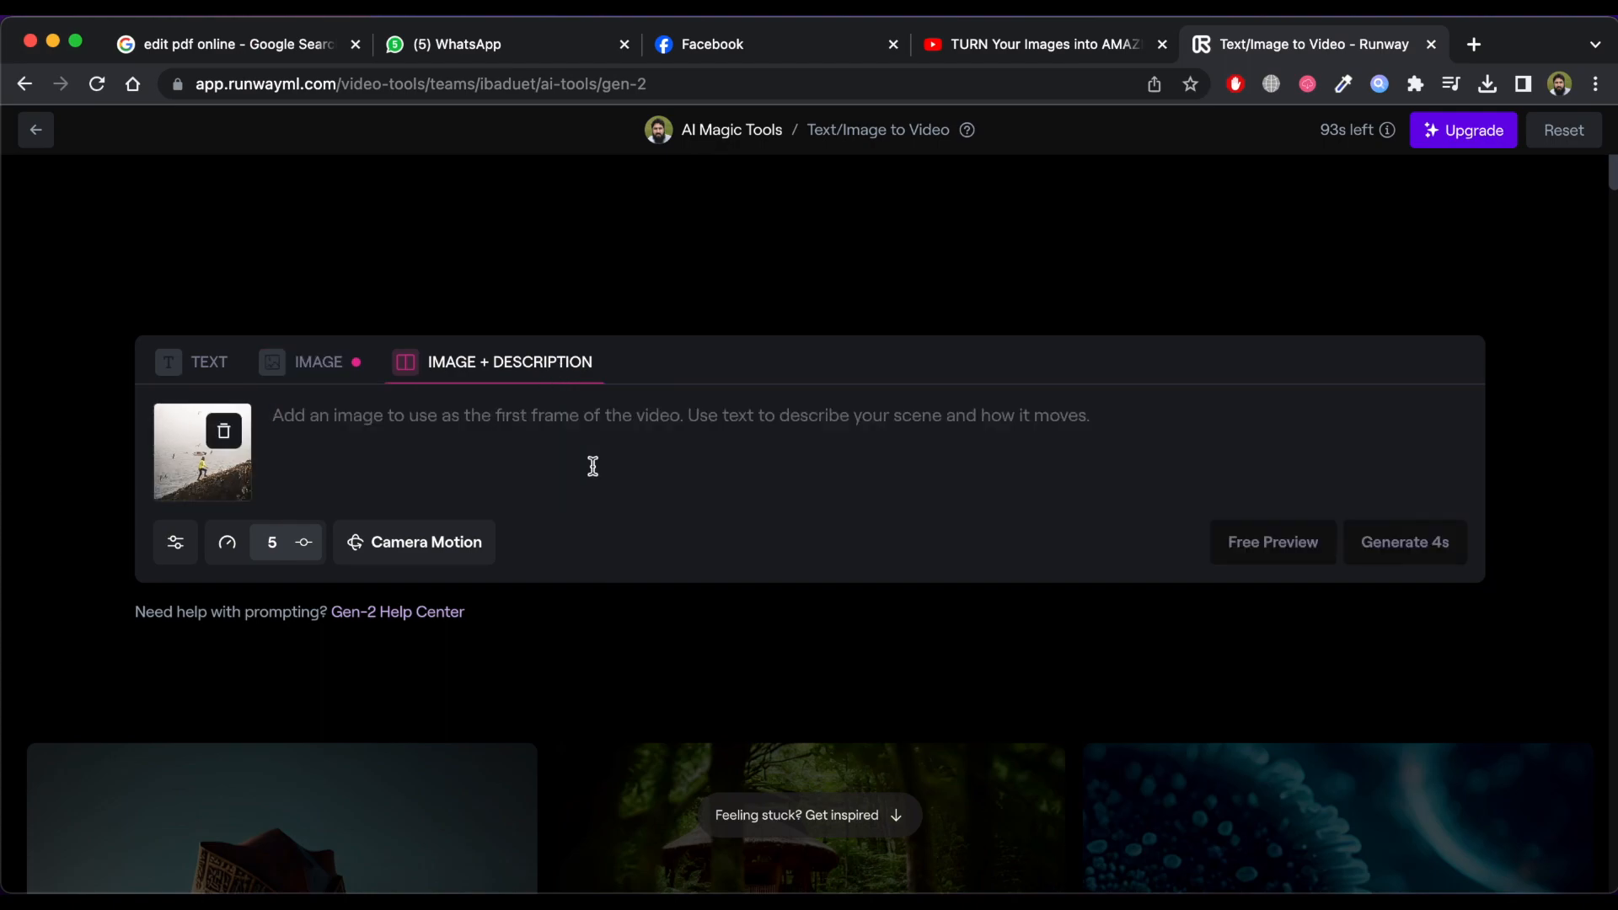
type("a man is walking in rainy weather.")
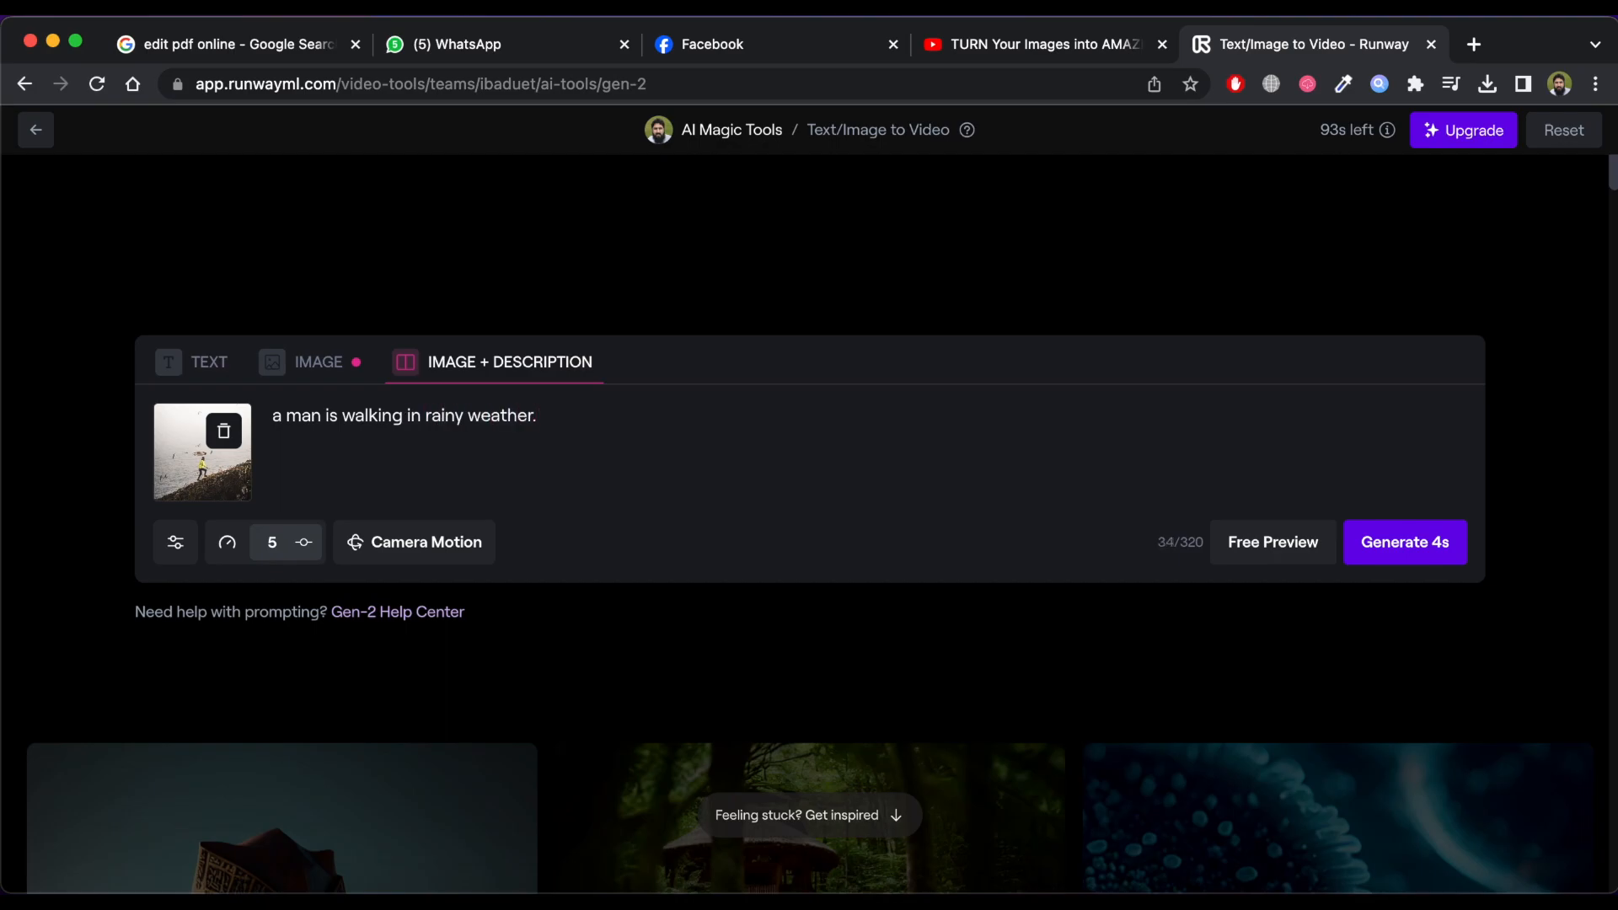
left_click(1404, 541)
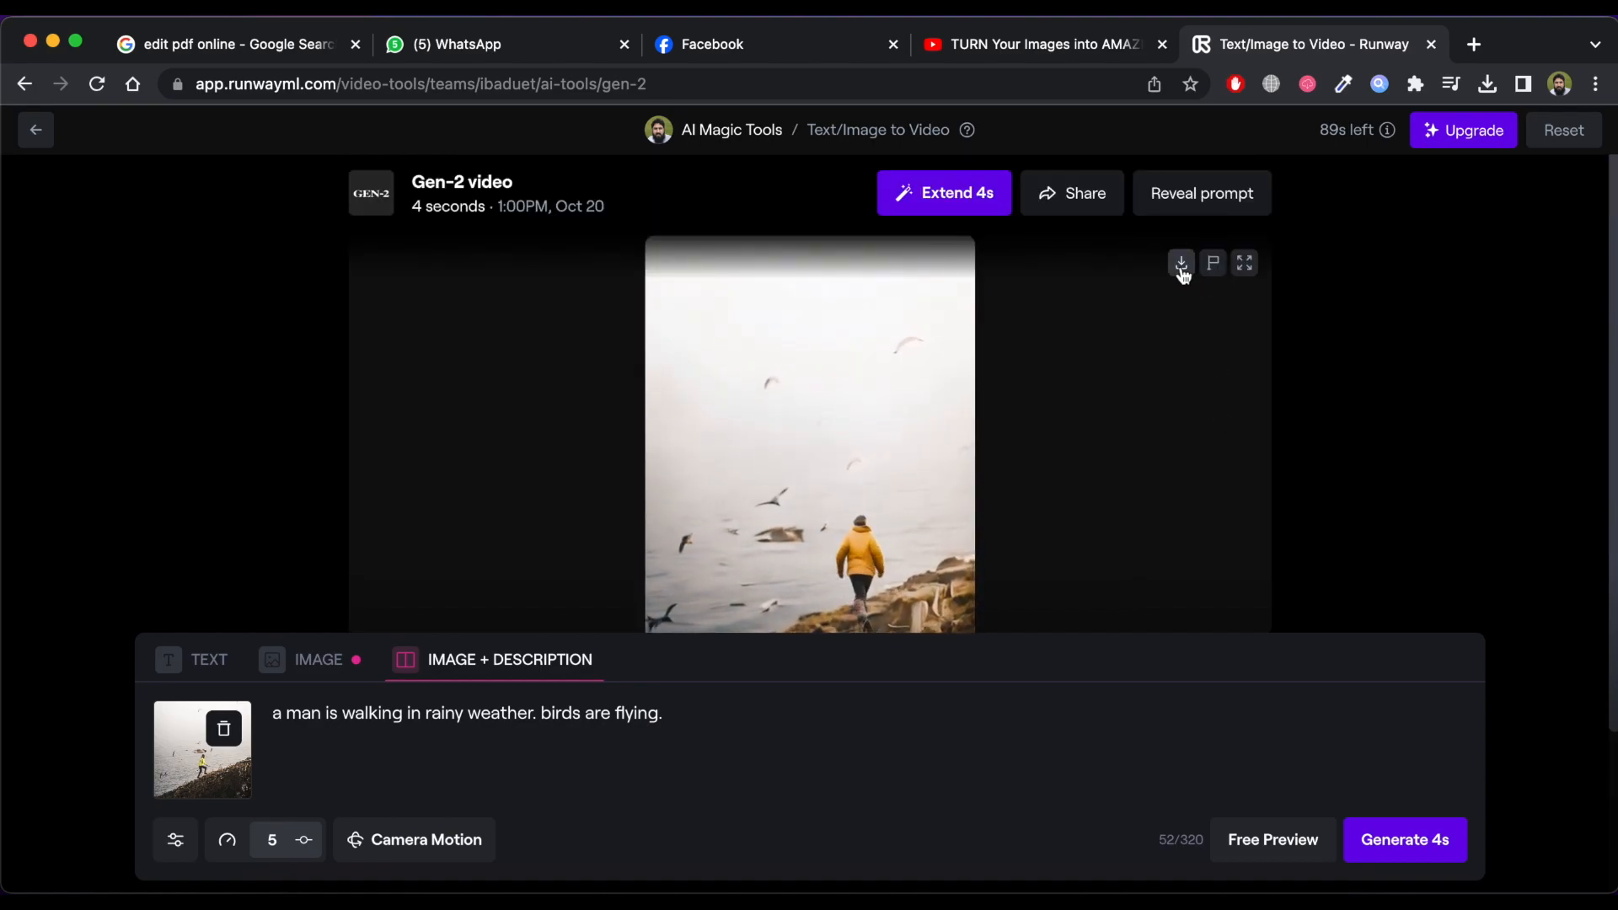
Step: Download the generated seaside video and play it back
left_click(1180, 263)
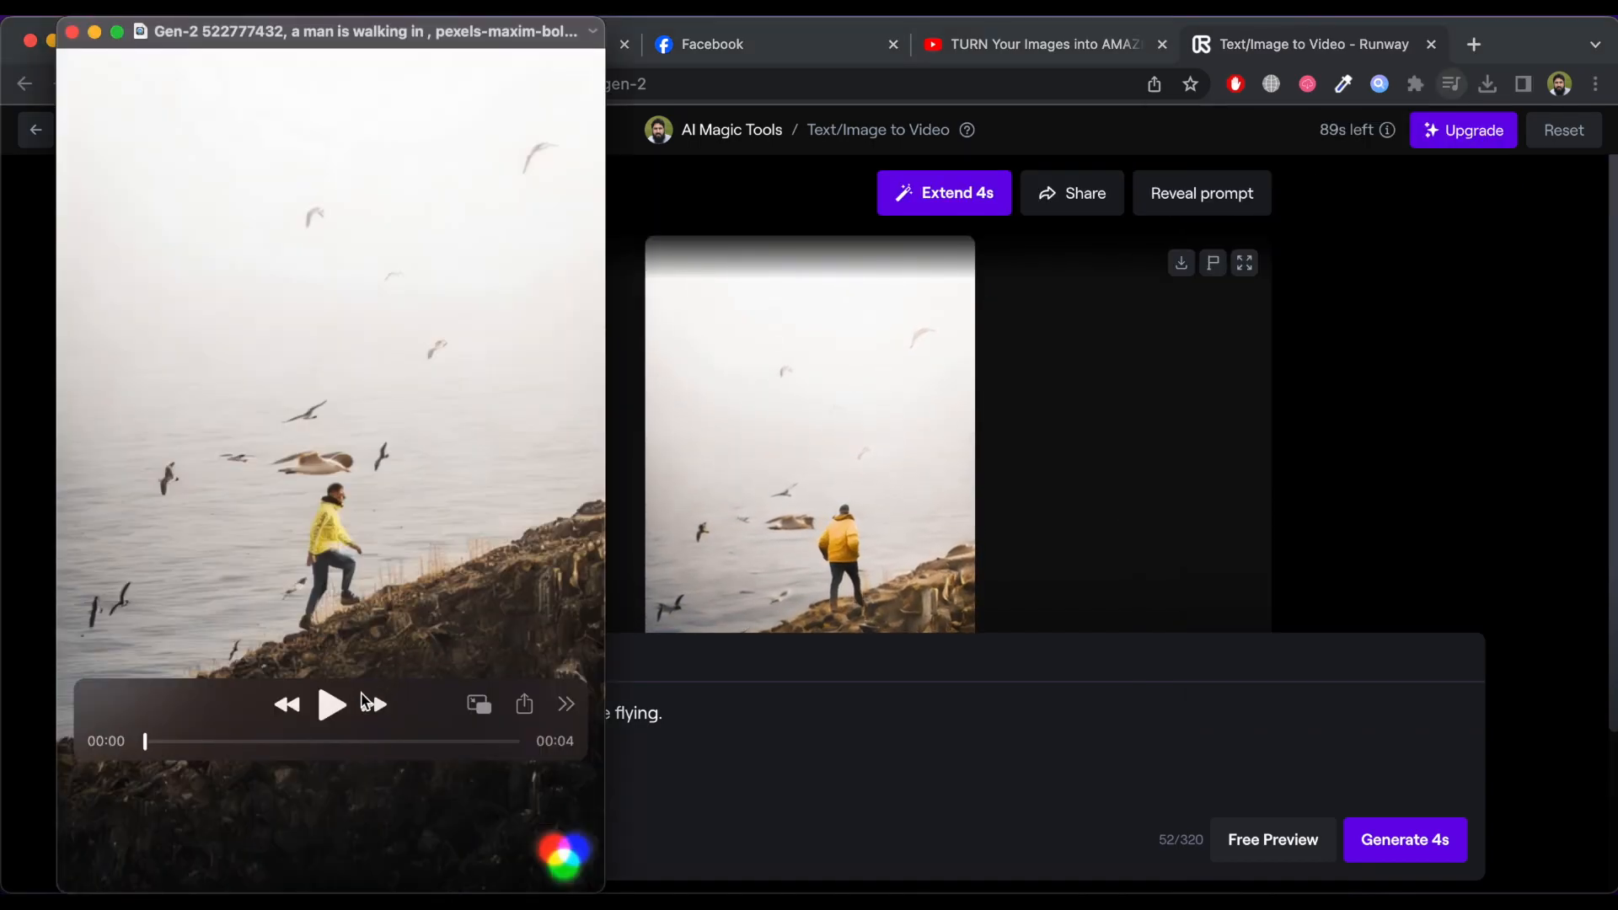
left_click(332, 705)
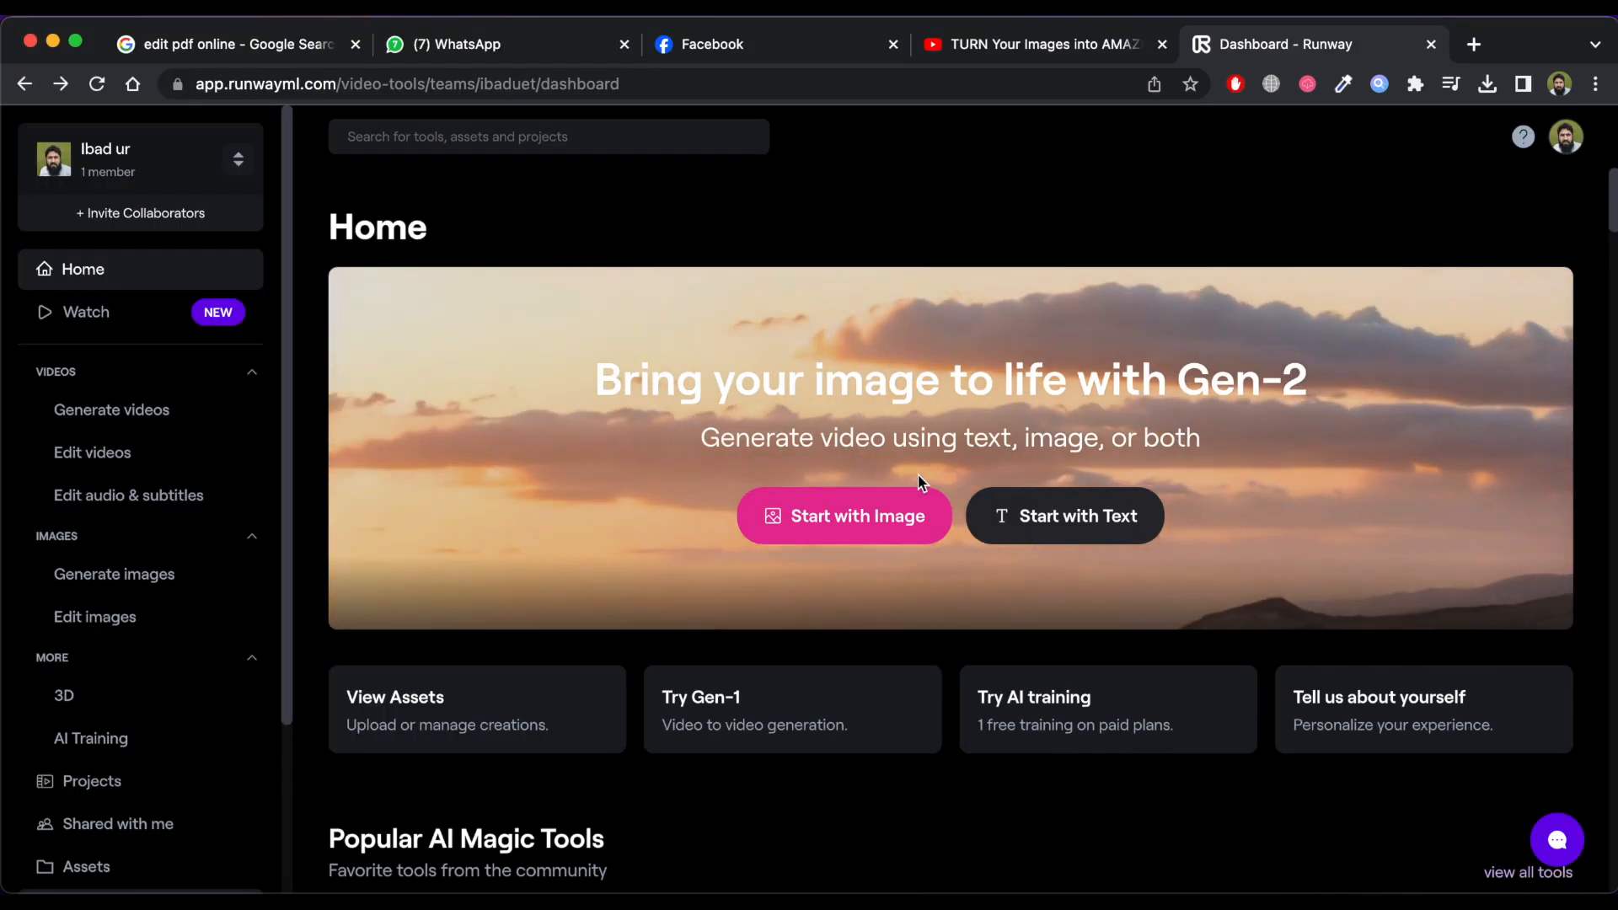
Step: Generate a 4s Gen-2 video from the kitesurfer photo with a description, then search 'lumen5' in a new tab
left_click(845, 516)
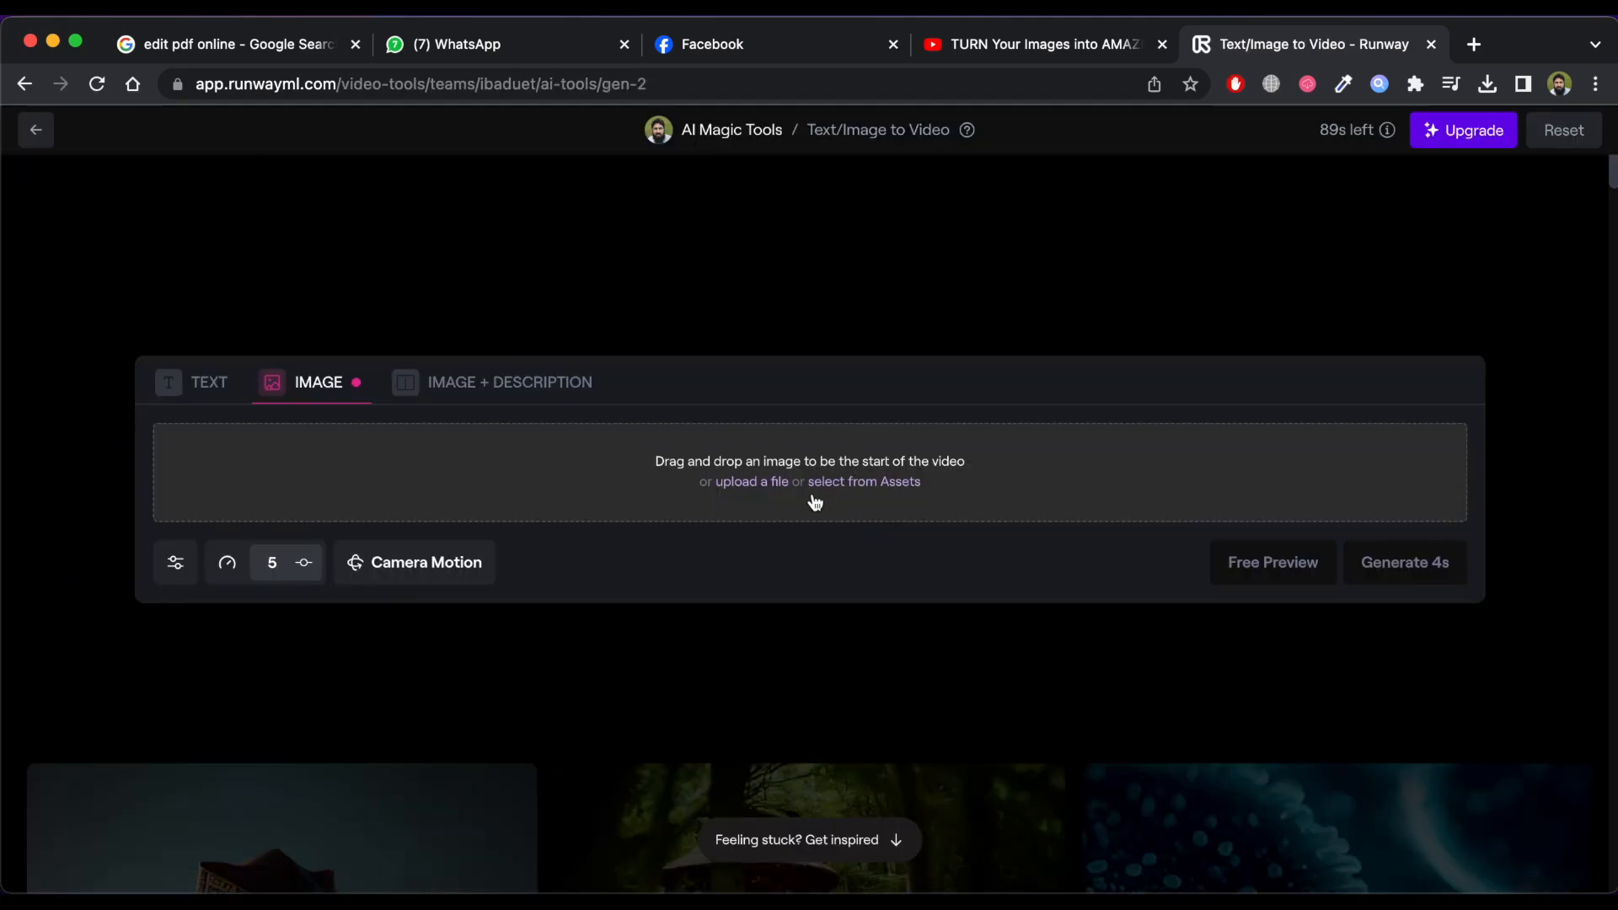
left_click(750, 482)
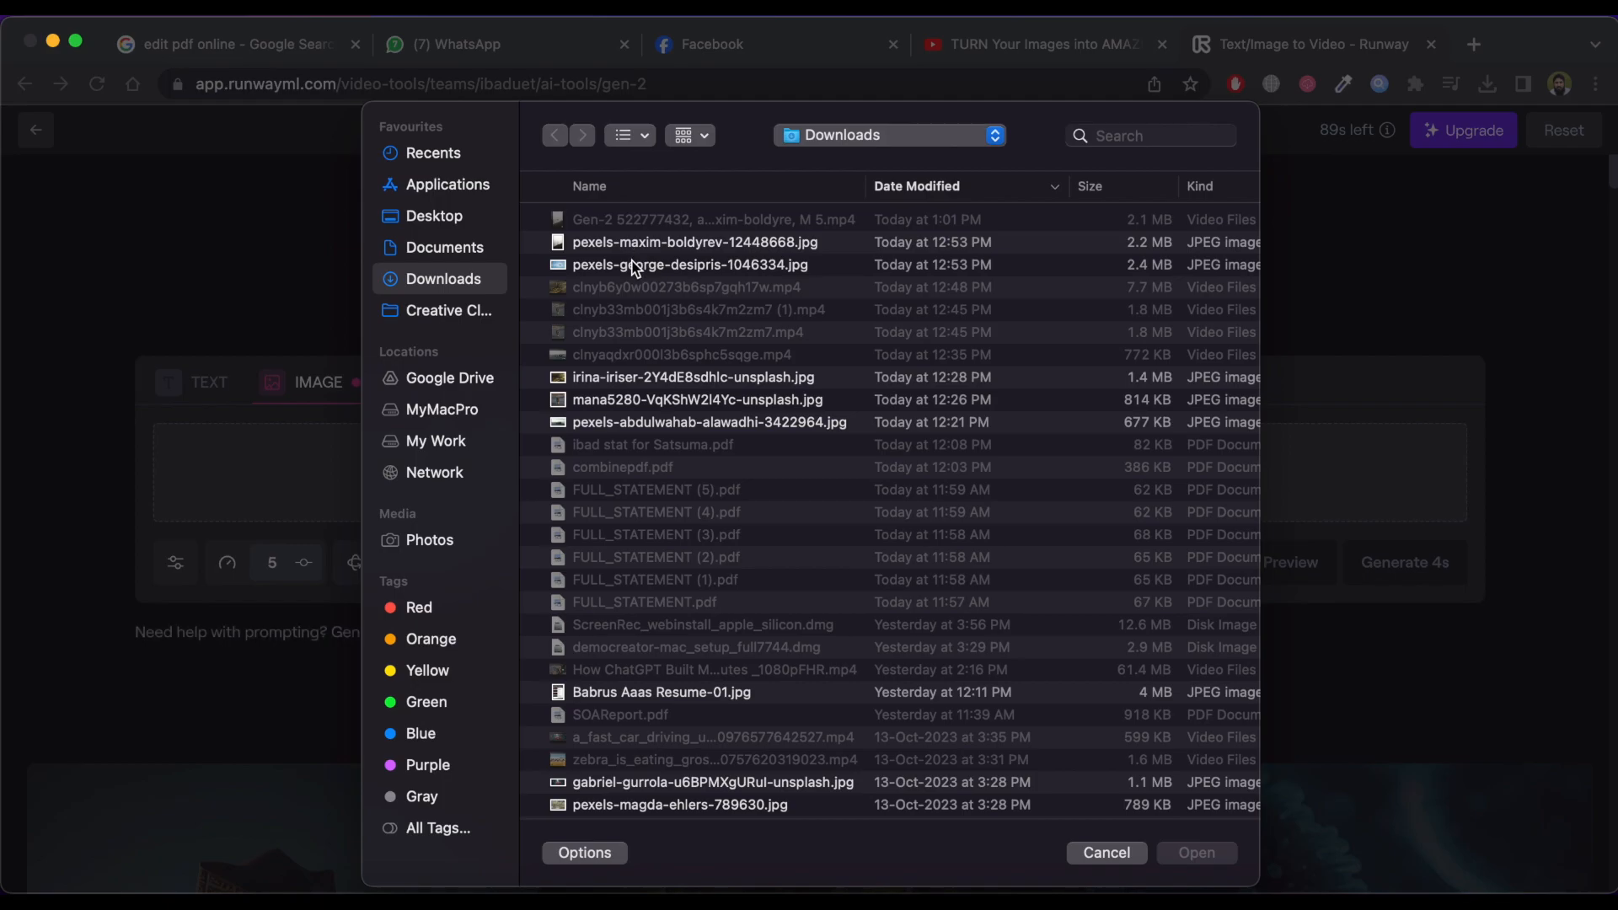
left_click(1104, 852)
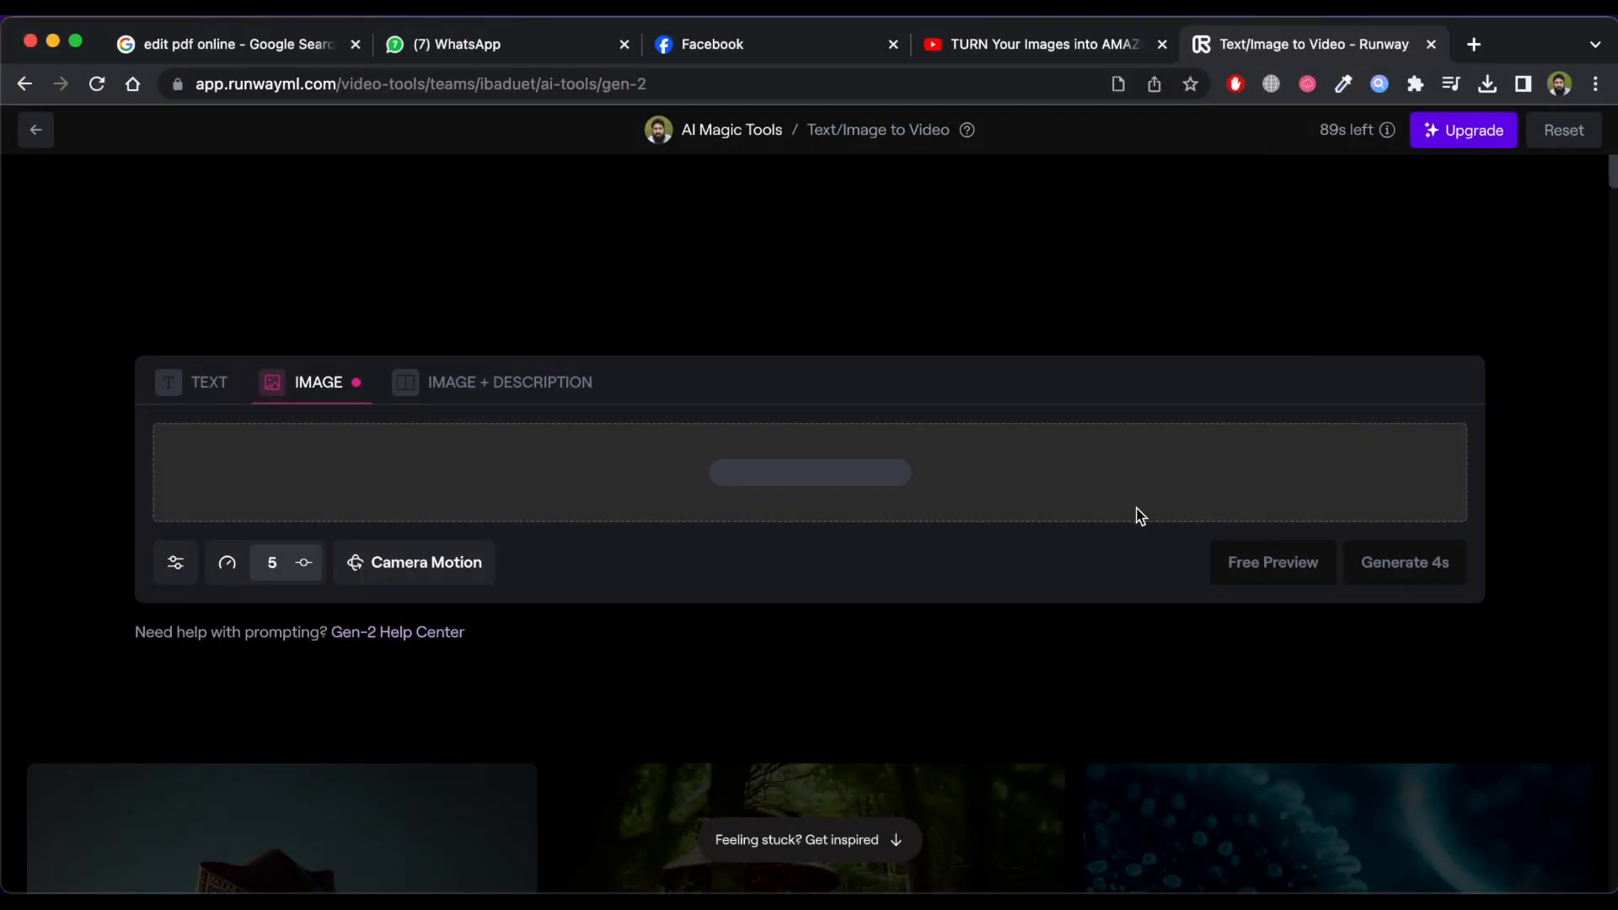
left_click(509, 383)
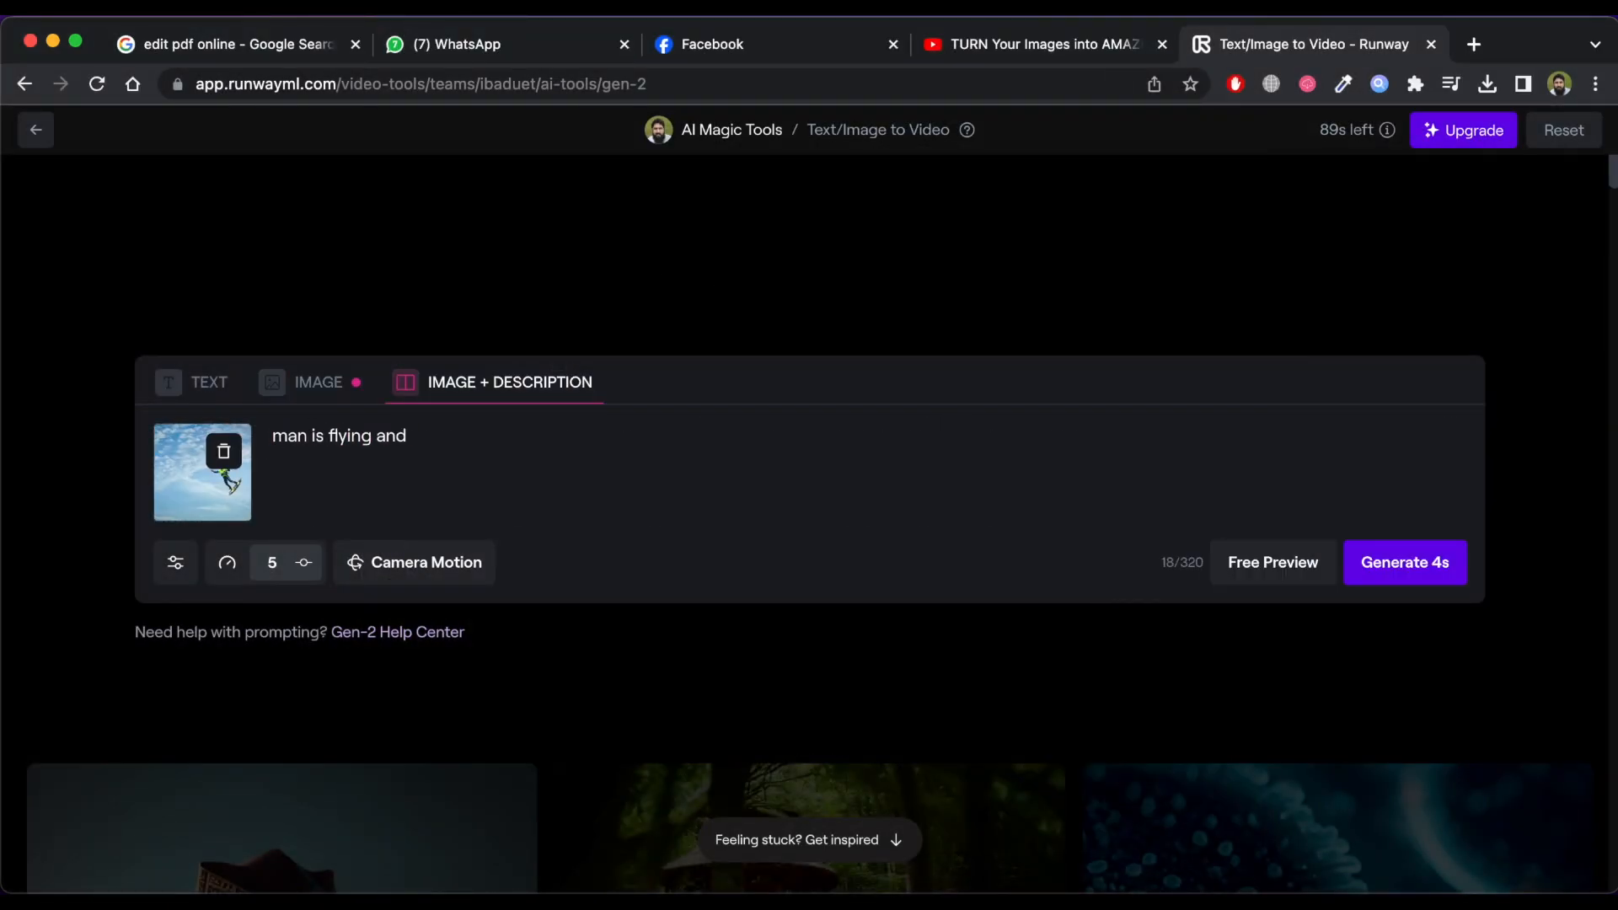
left_click(1404, 563)
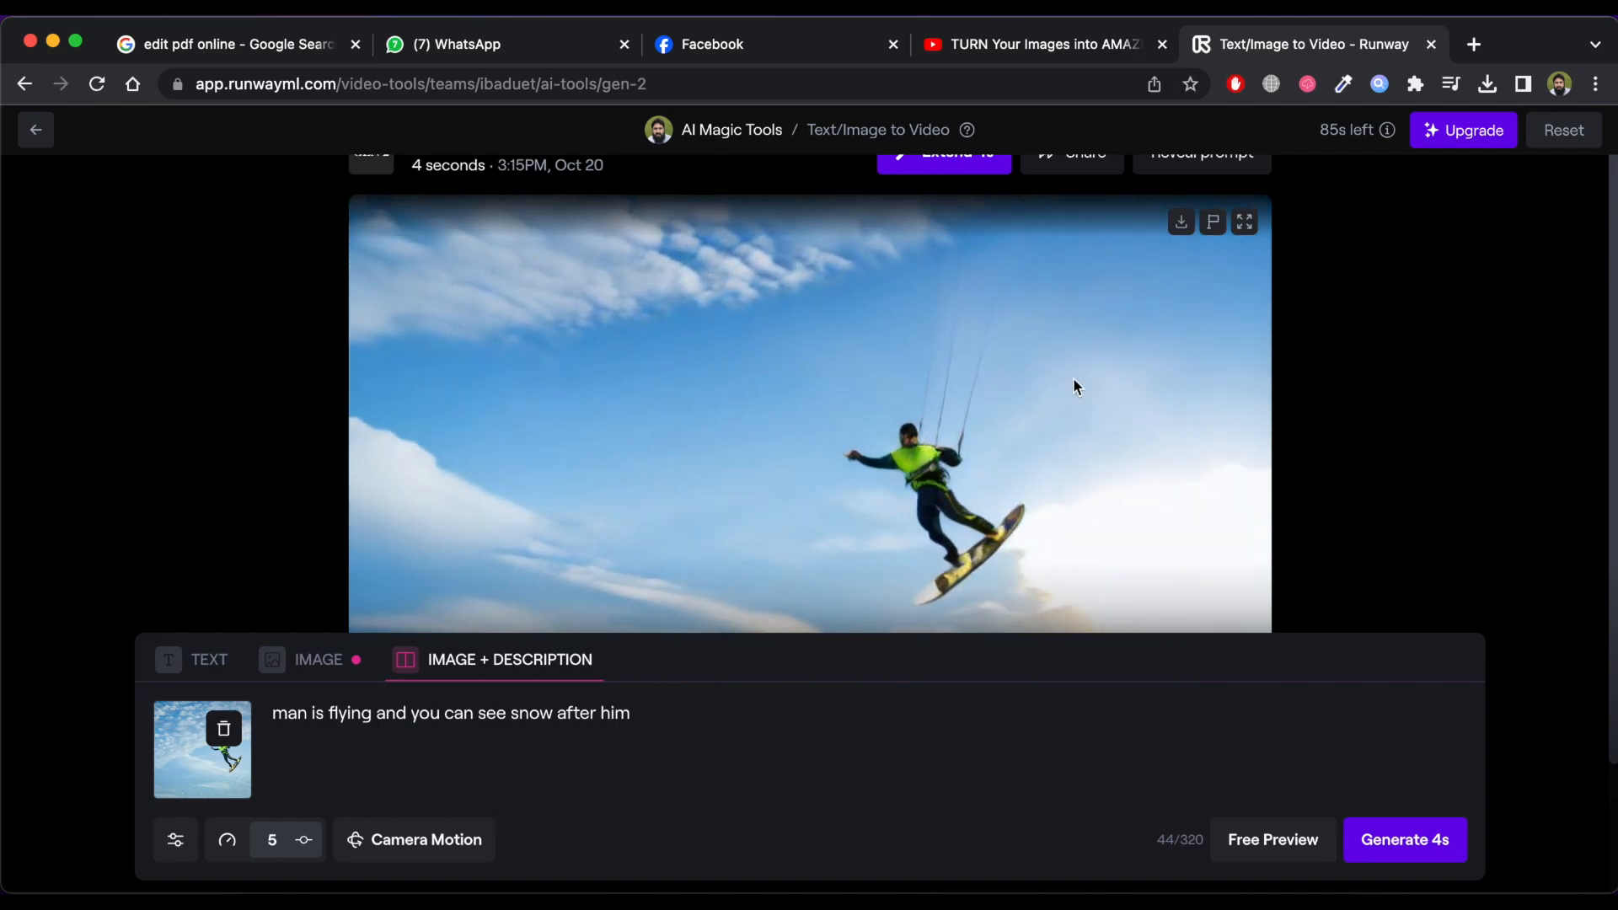
type("lumen5")
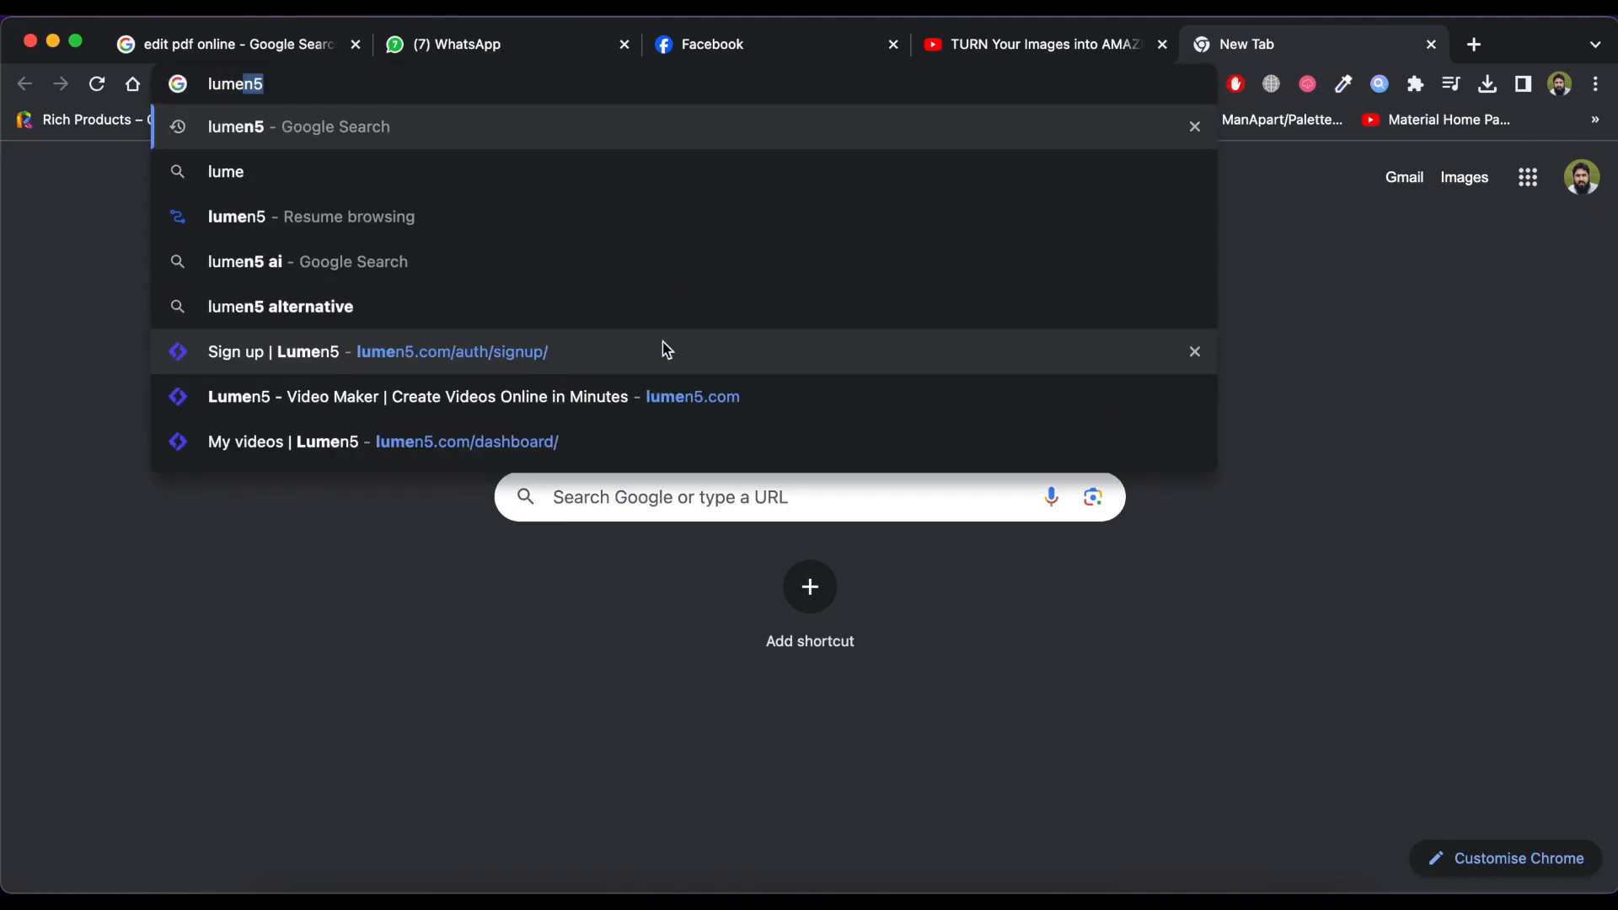
Step: Go to the Lumen5 website and log in with the linked Facebook account
key("Return")
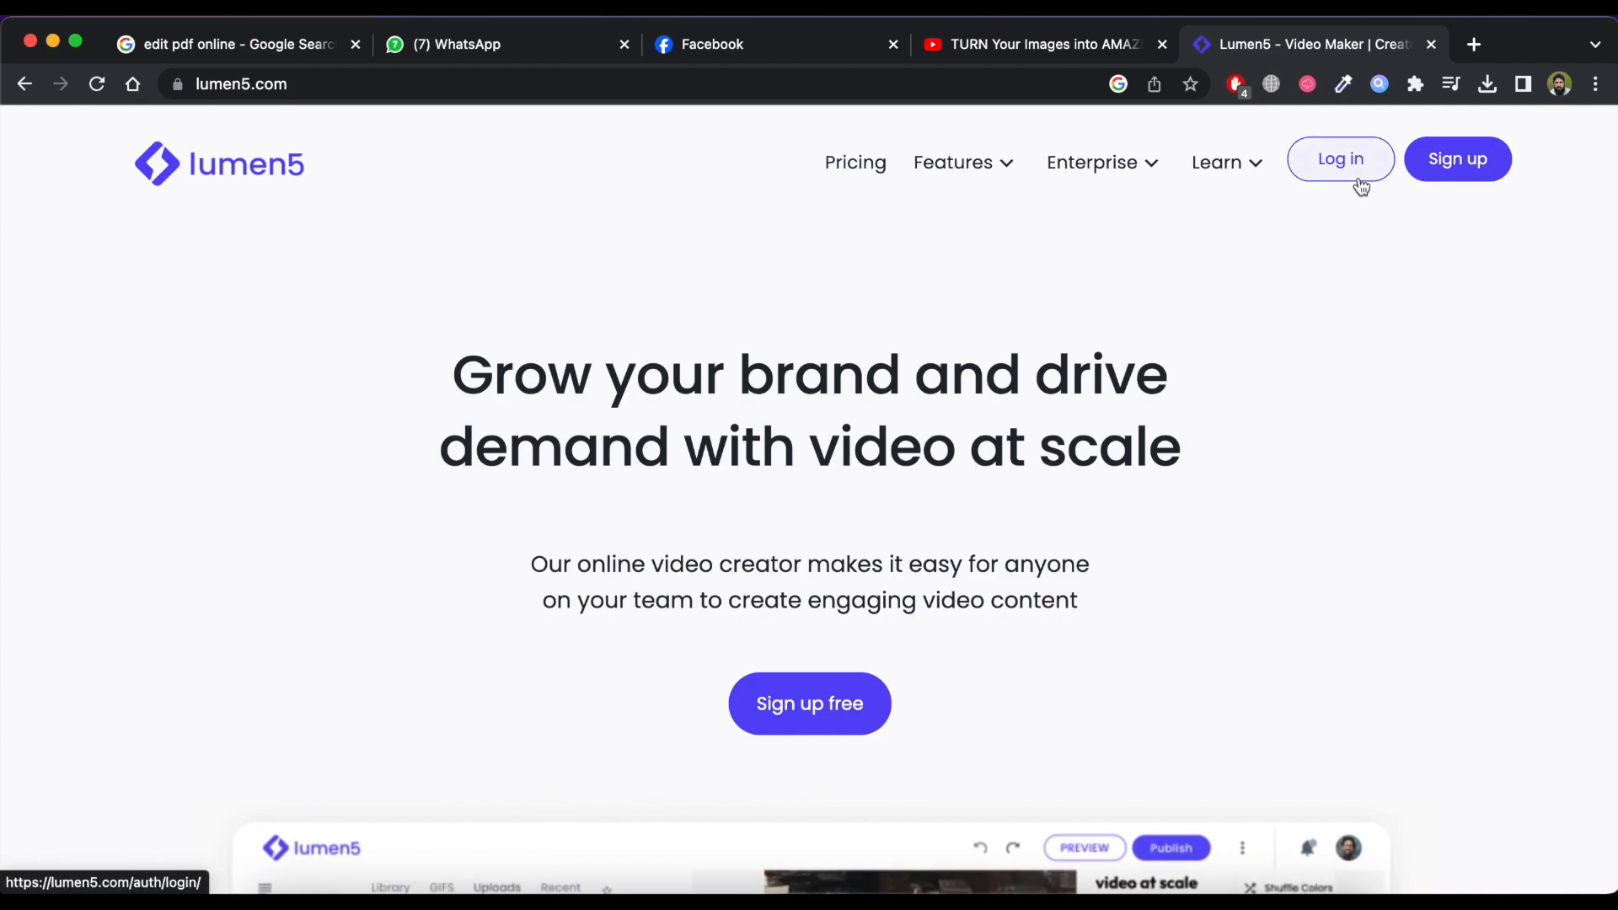
mouse_move(809, 705)
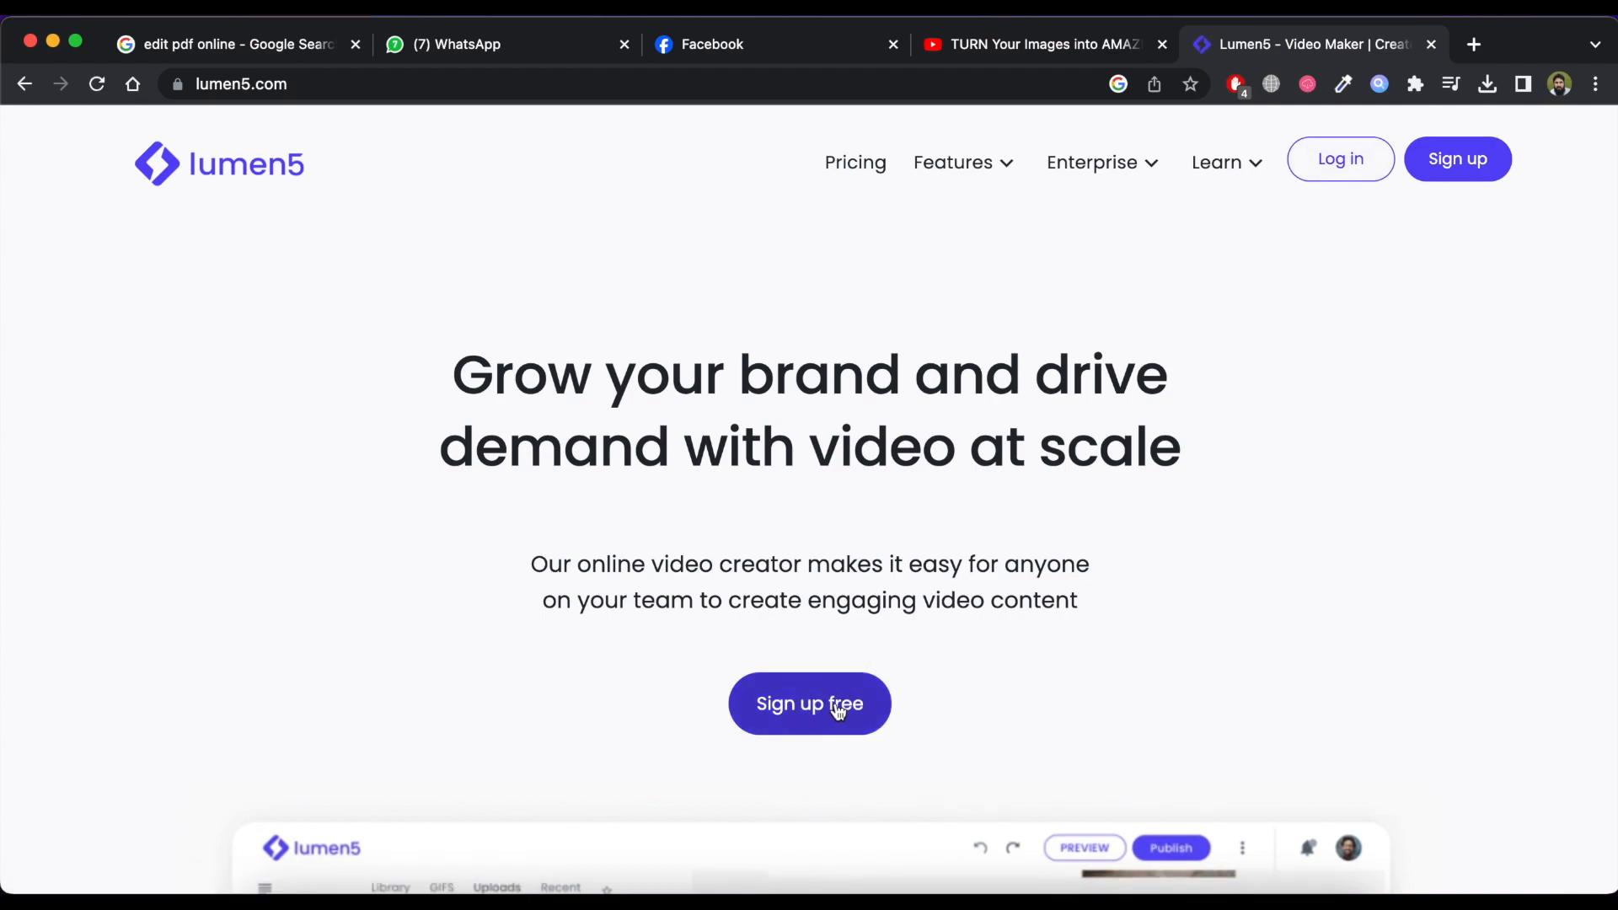
left_click(1340, 159)
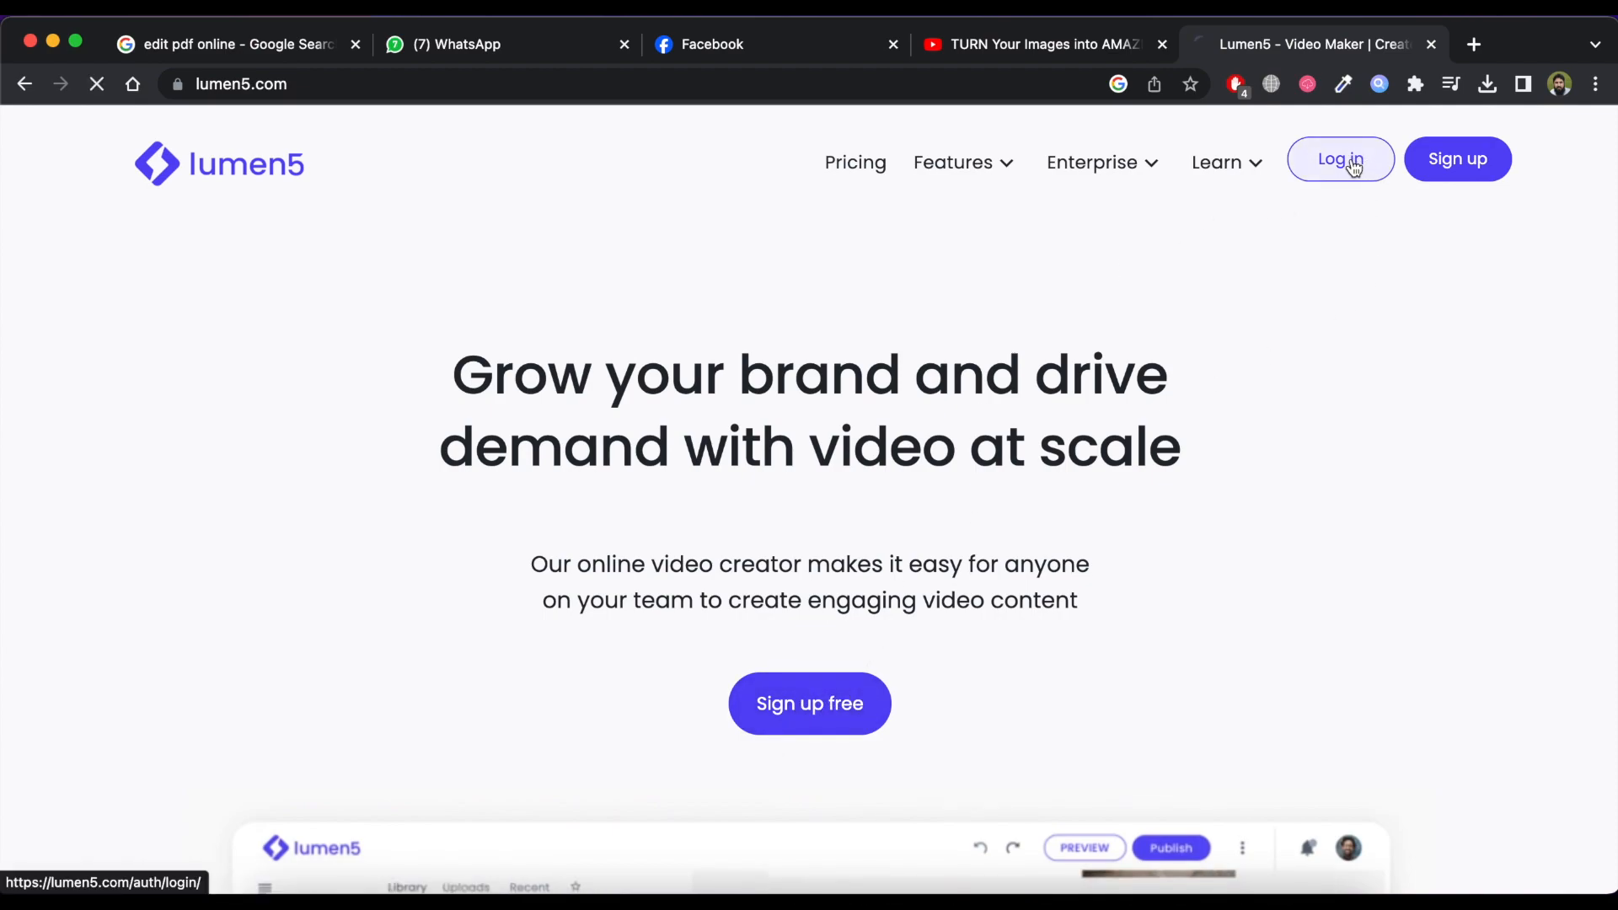
left_click(1340, 159)
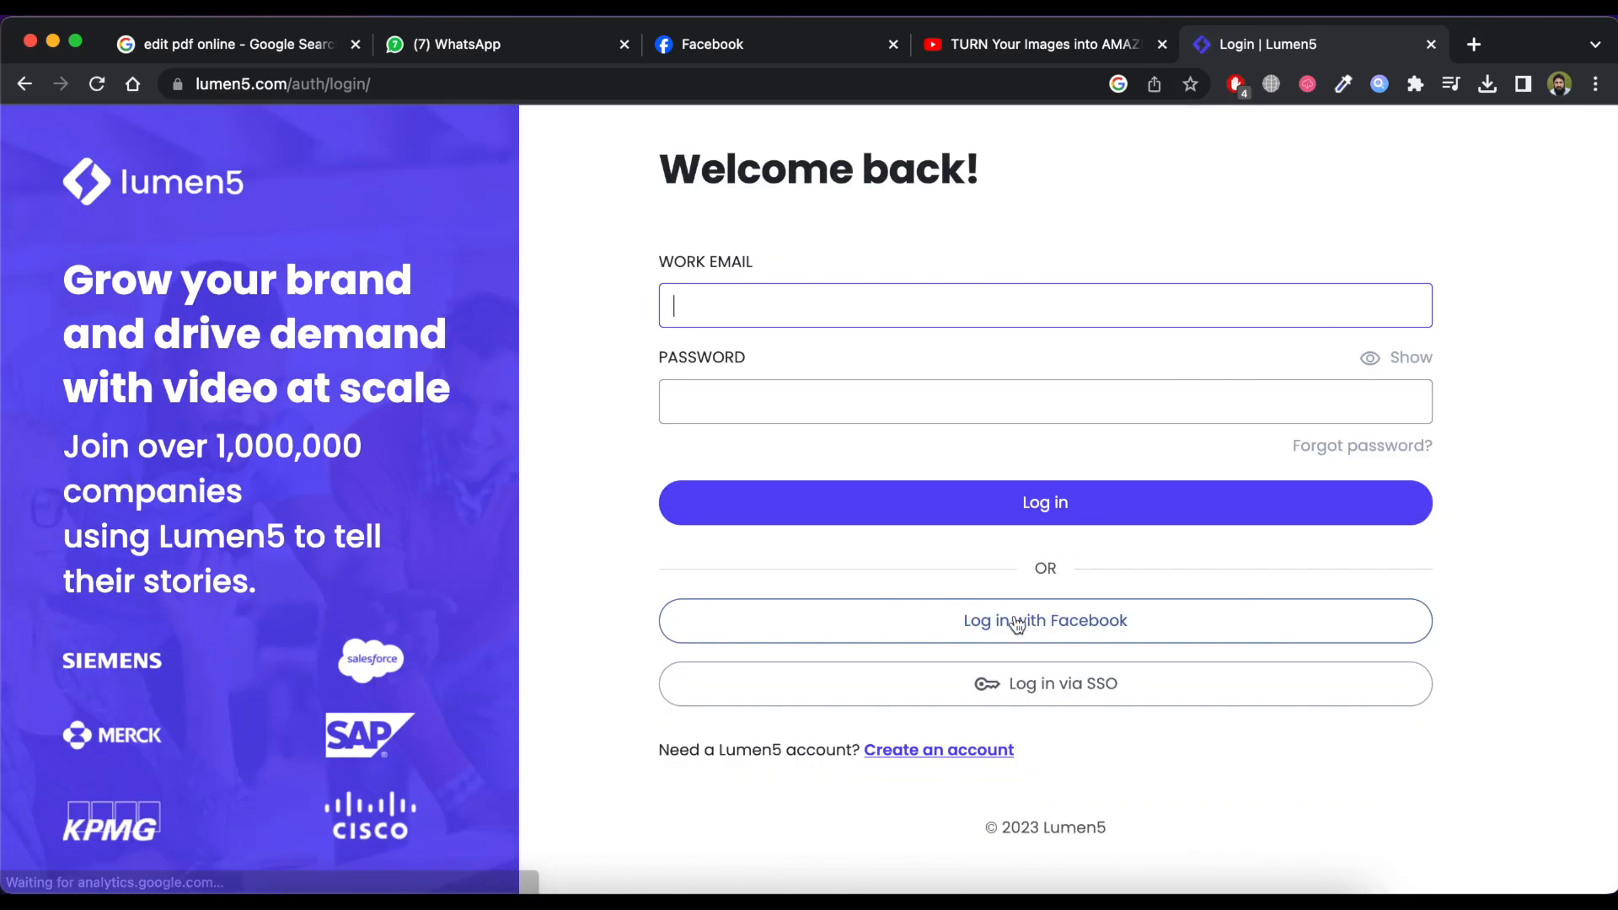
left_click(1045, 620)
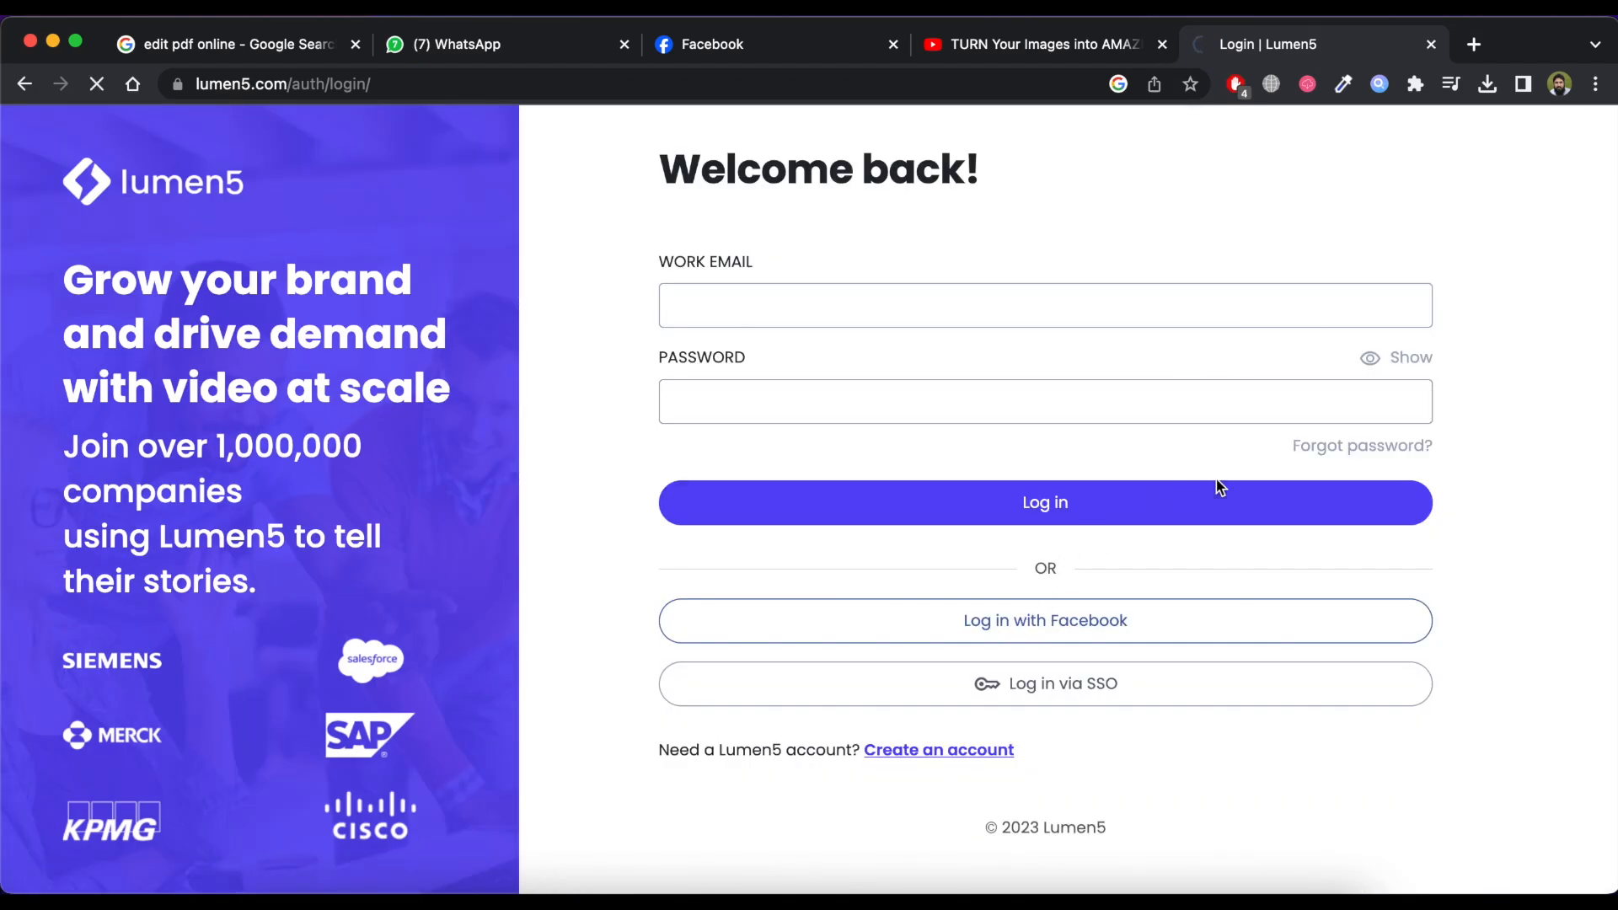
left_click(1043, 503)
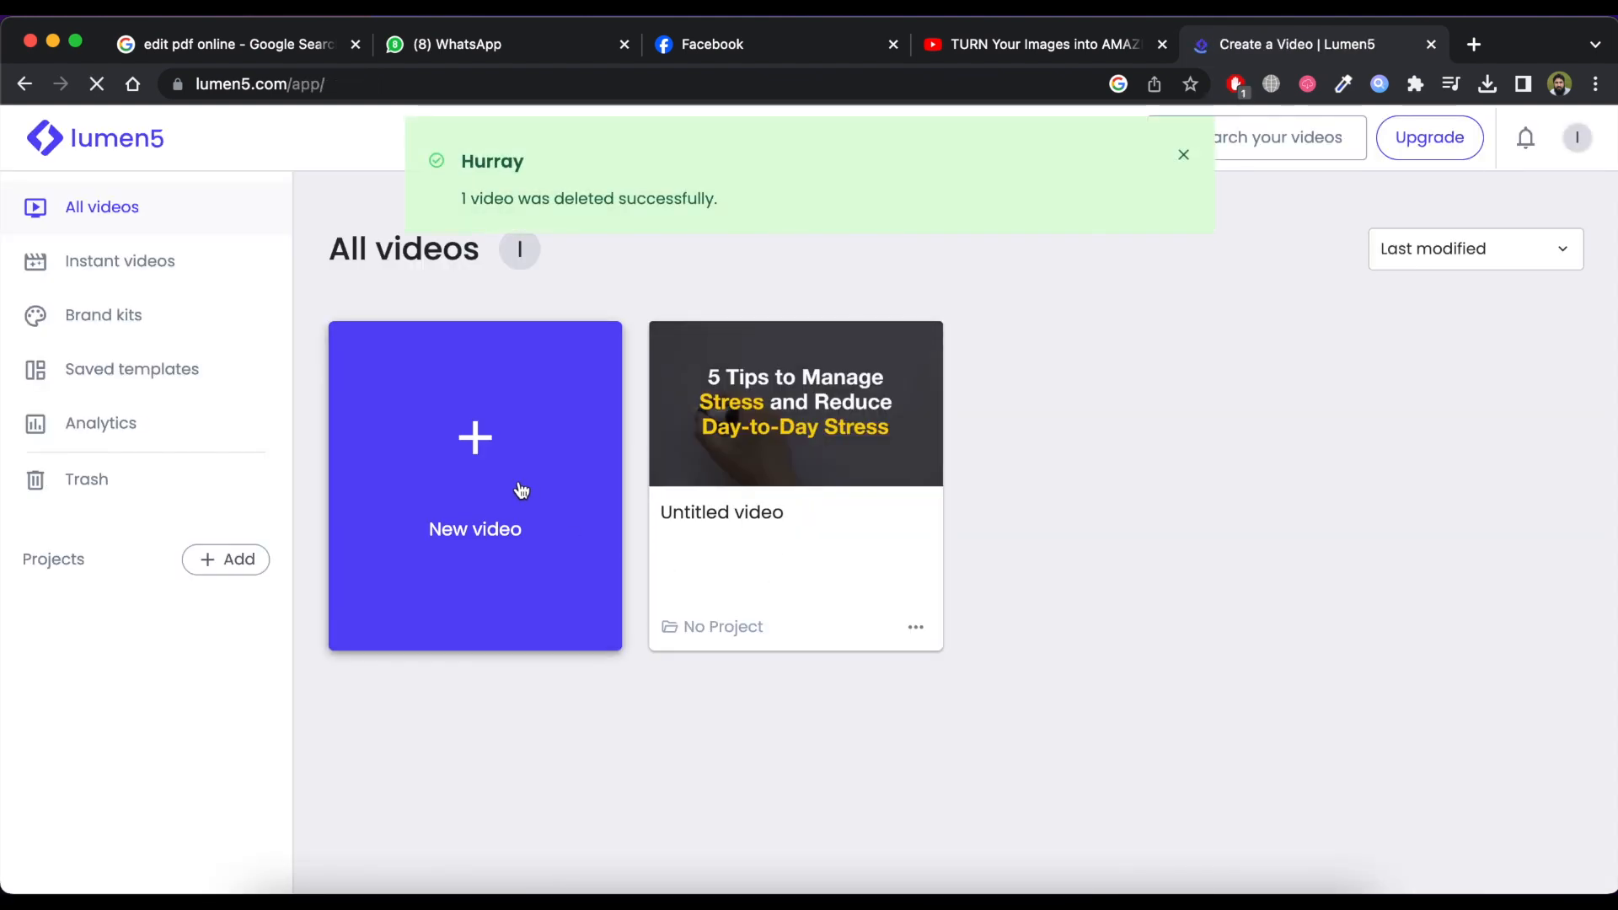
Step: Create a new 16:9 Lumen5 video from the Boldly template
left_click(475, 485)
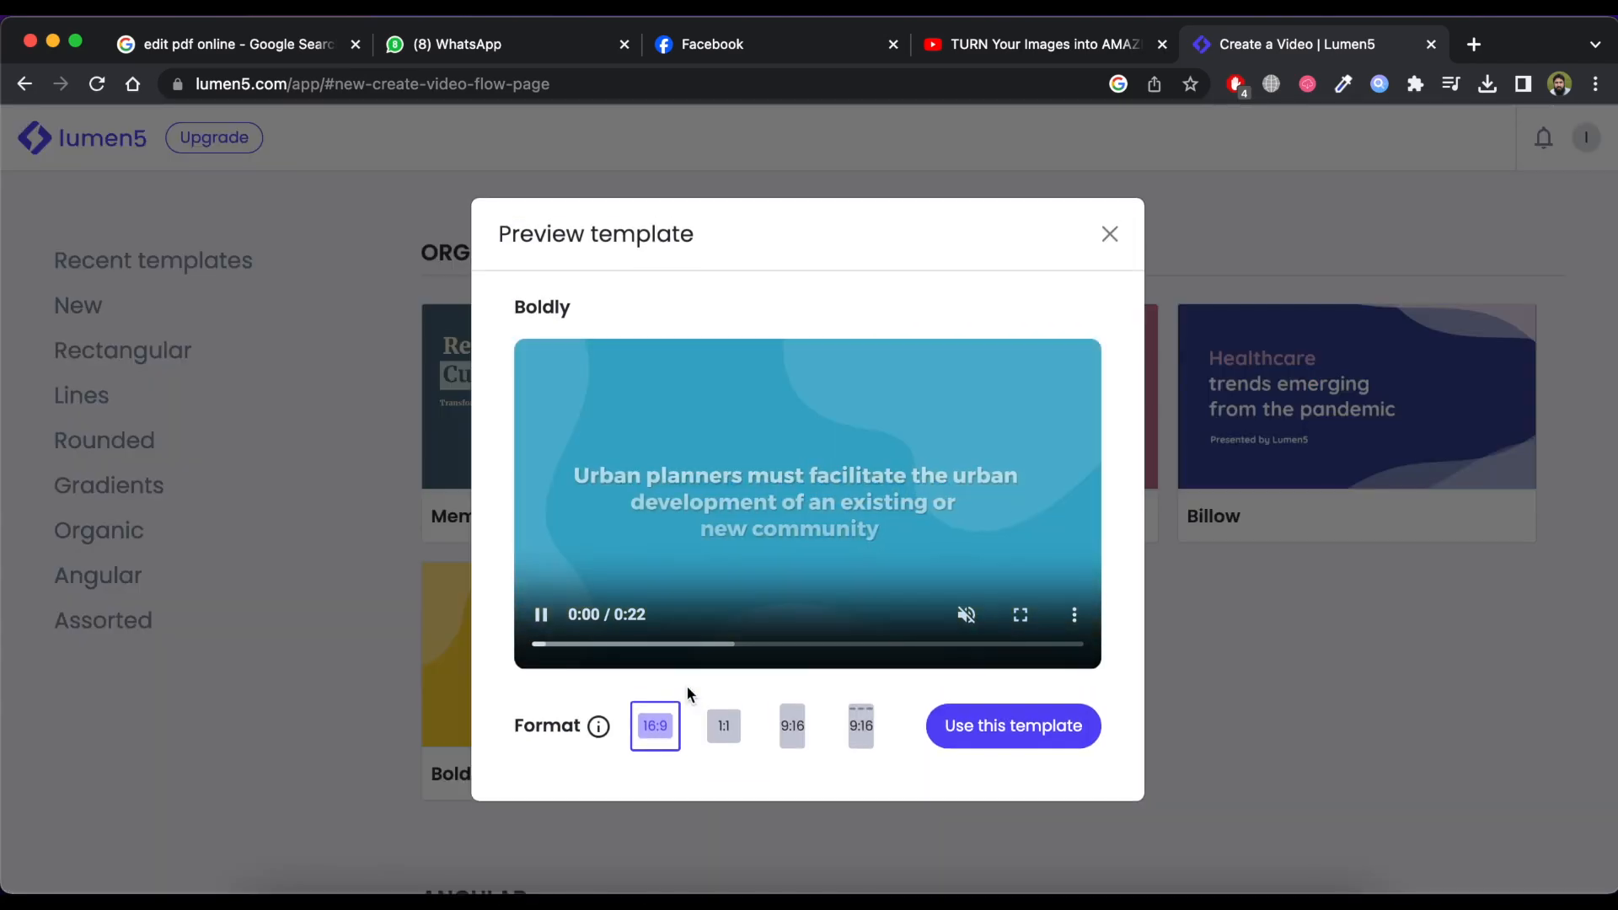
mouse_move(753, 650)
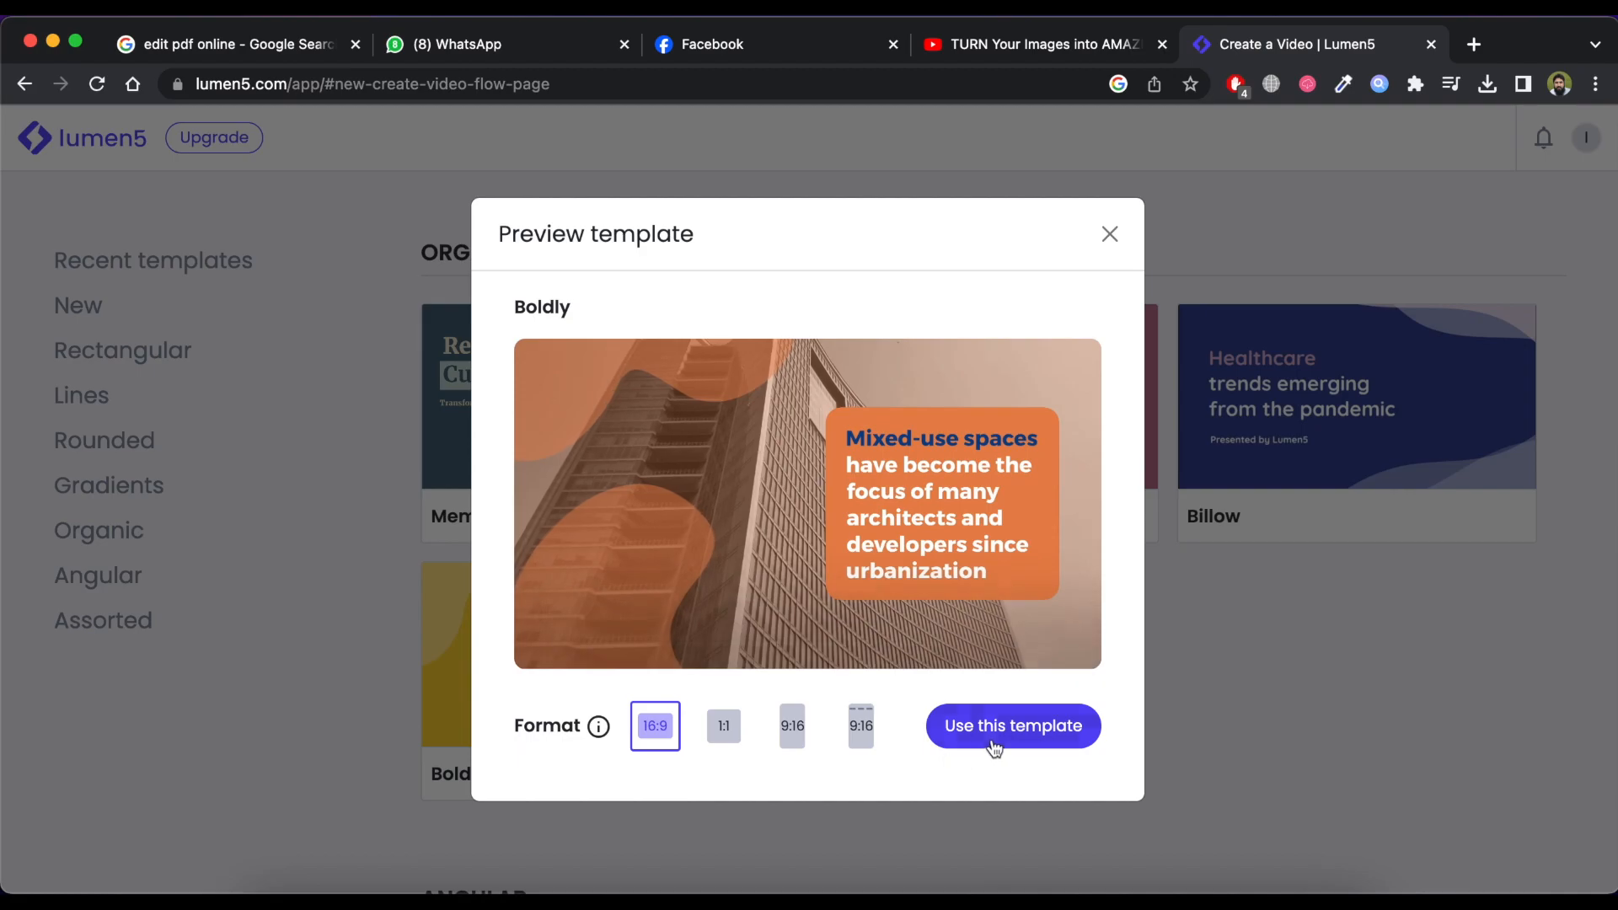
left_click(1011, 725)
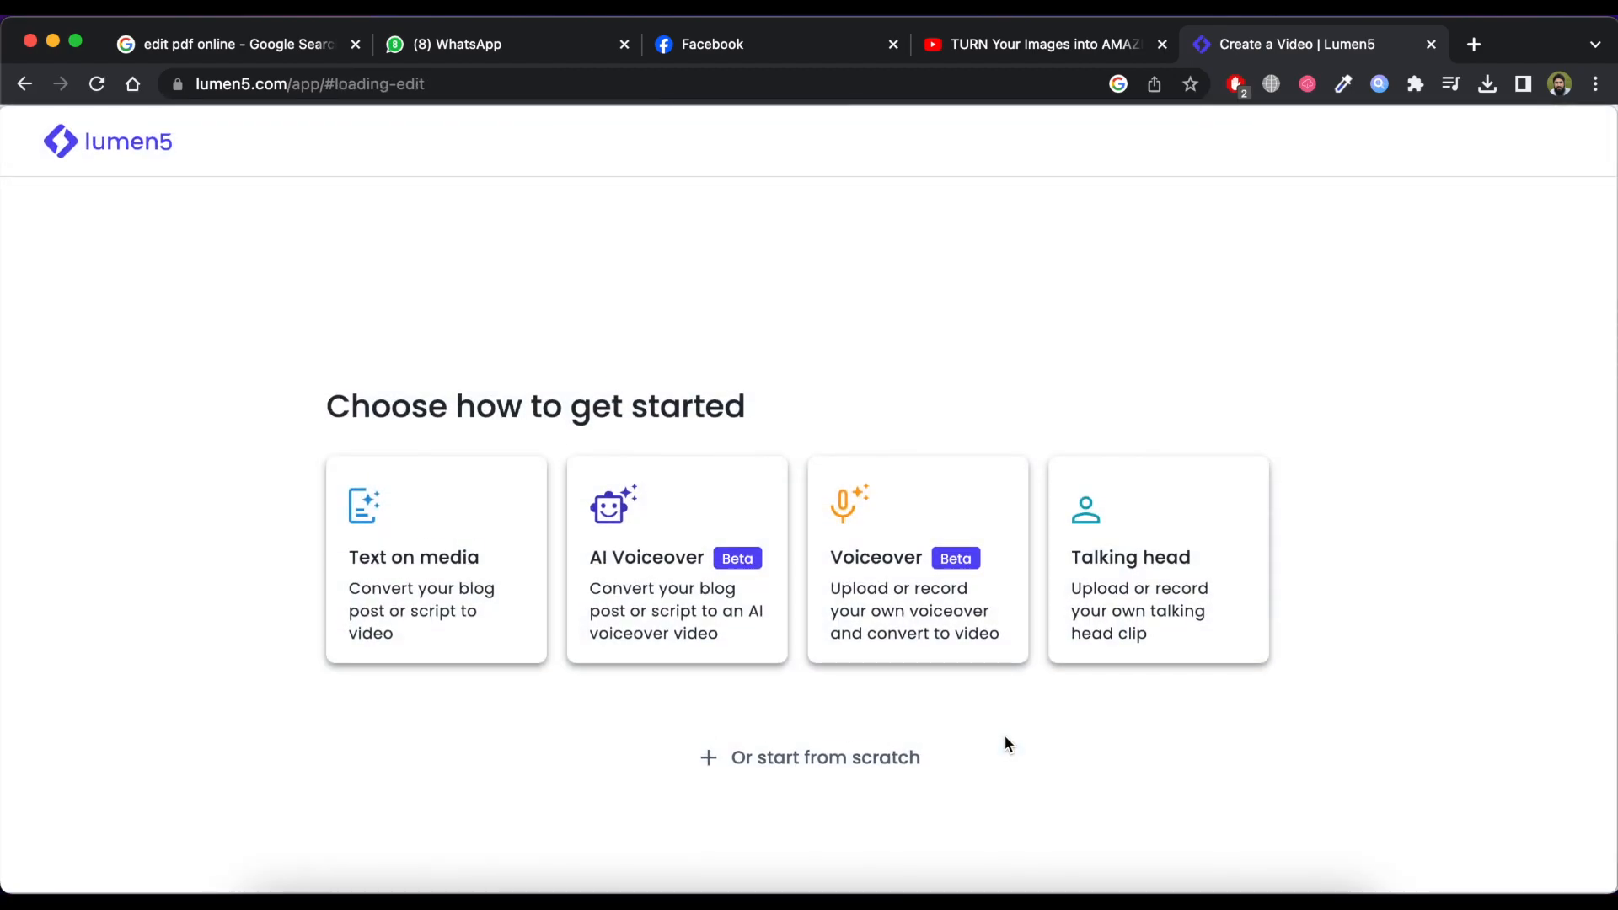
mouse_move(459, 555)
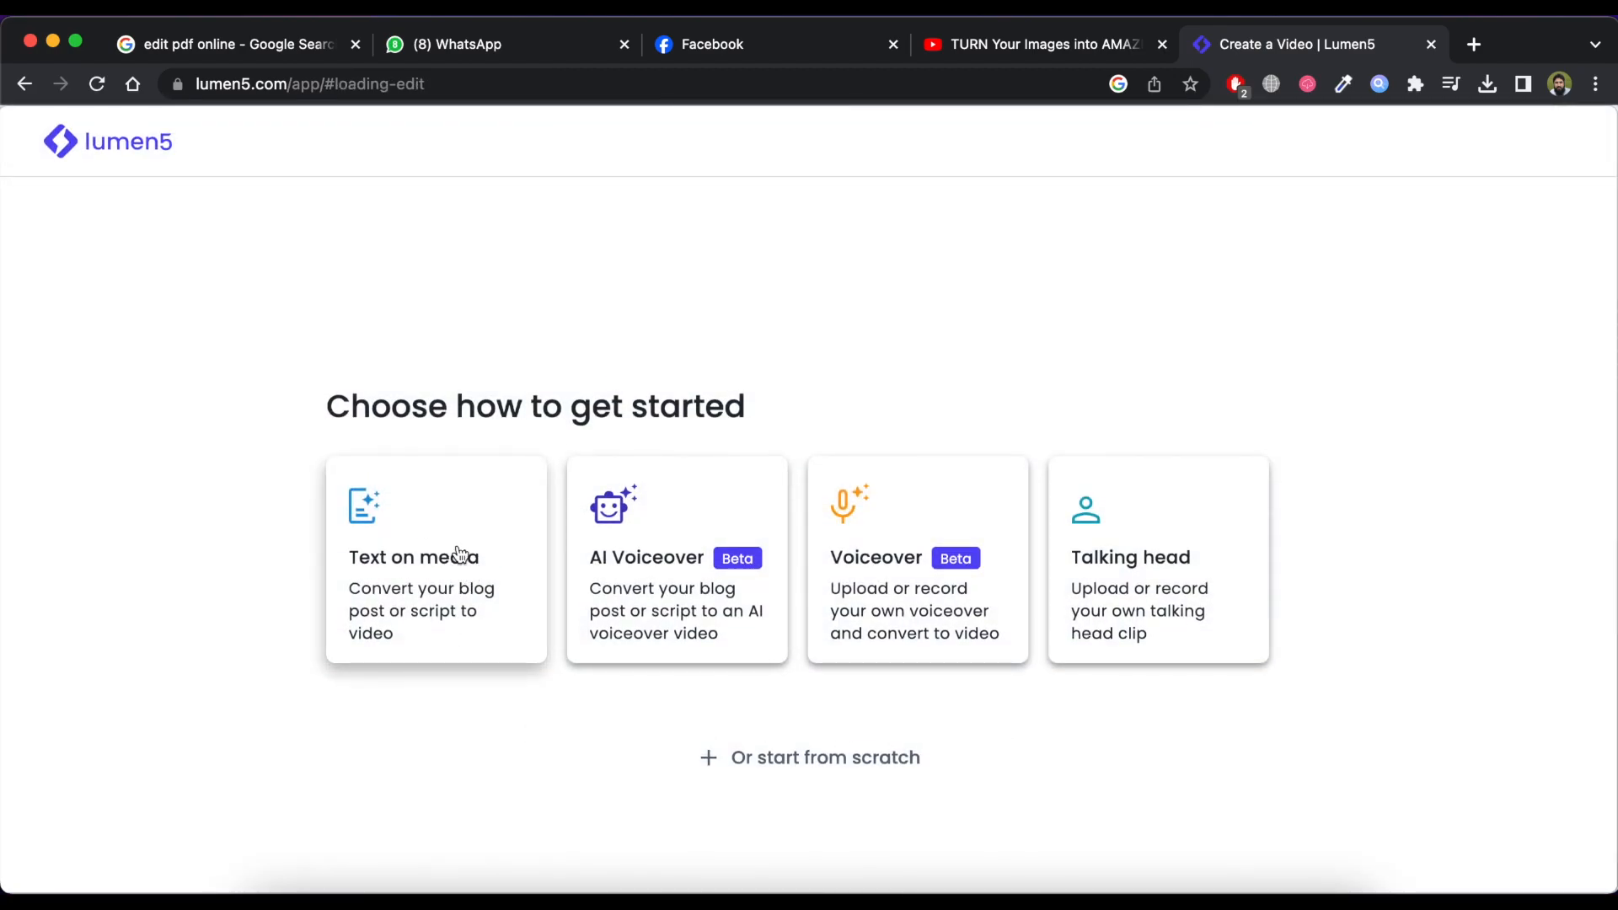
Step: Compose an AI script from the pasted '5 Tips for Health' text as text on media
left_click(435, 558)
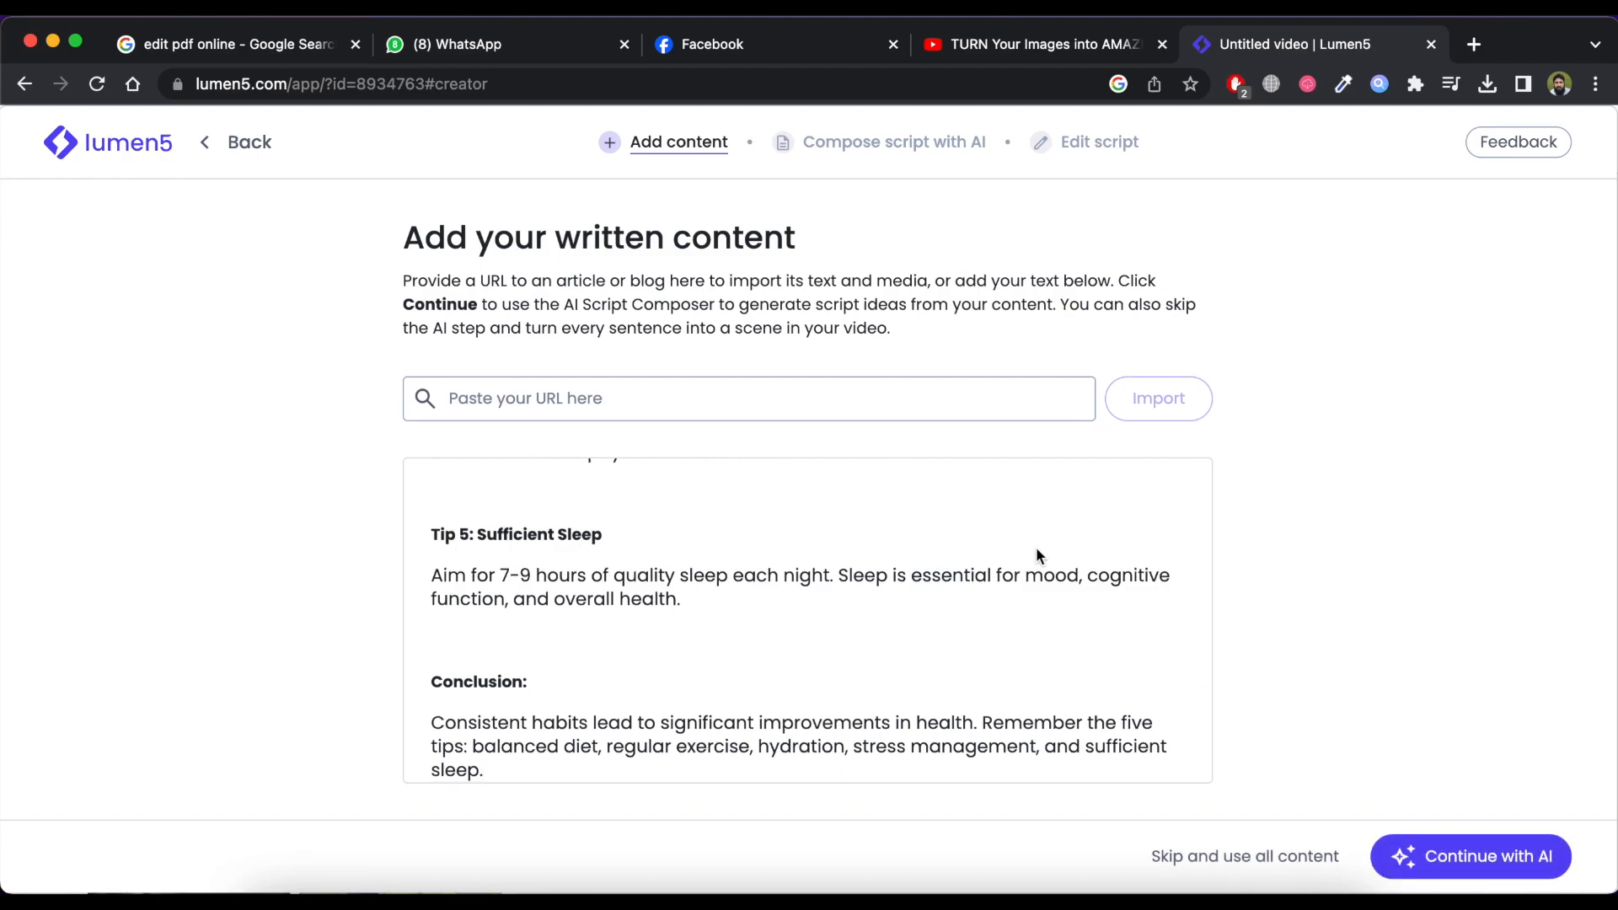
scroll("up", 3)
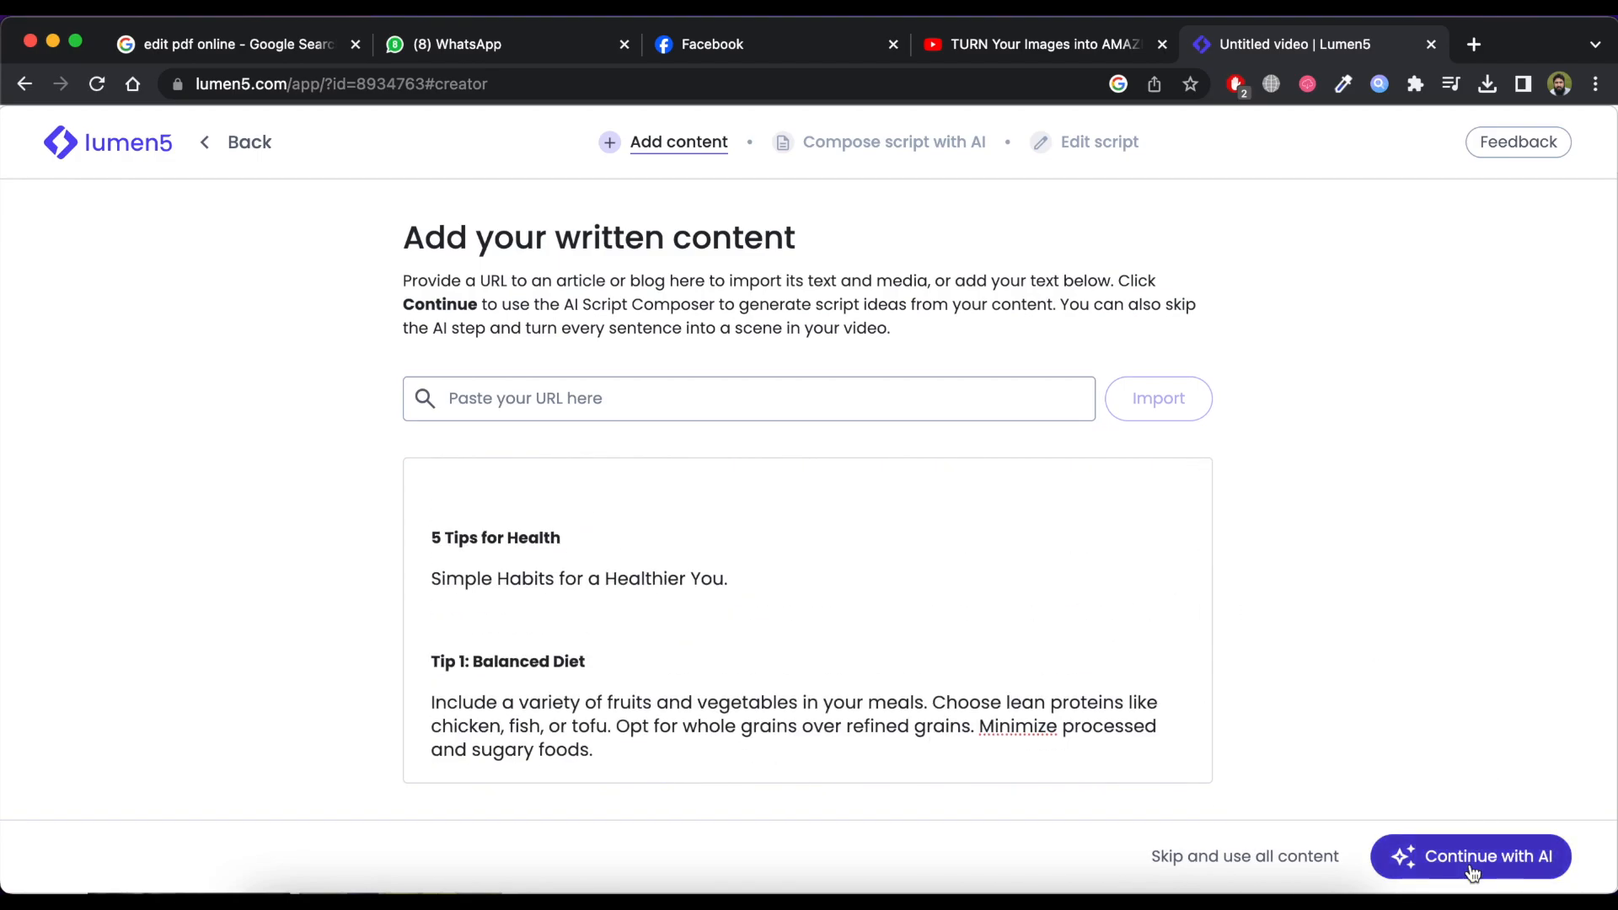
left_click(1470, 857)
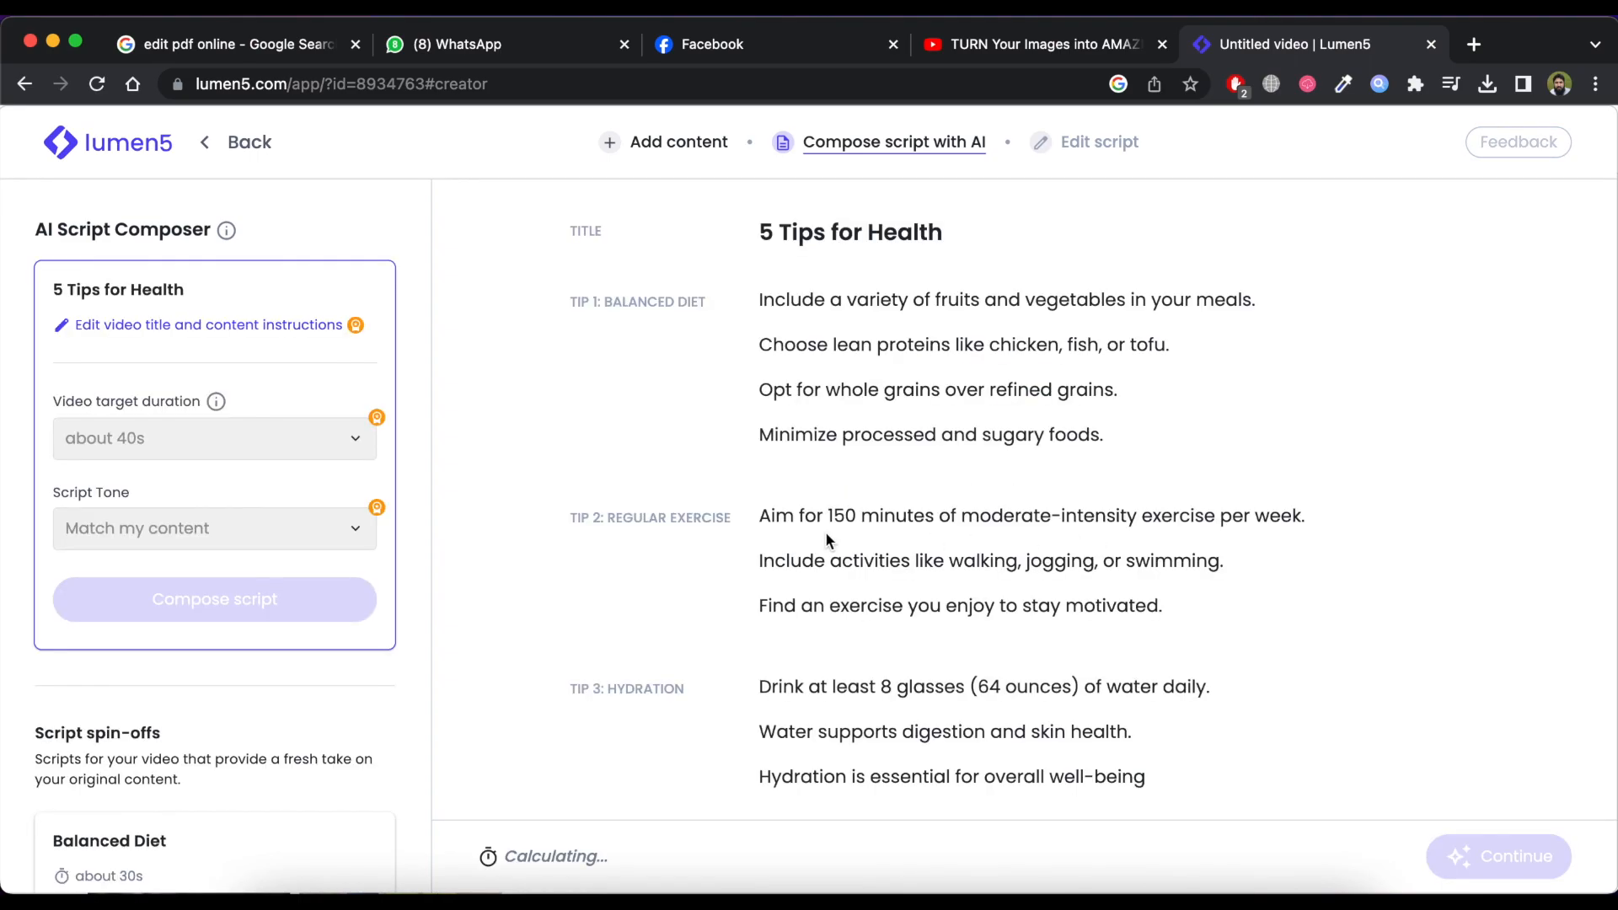
scroll("down", 3)
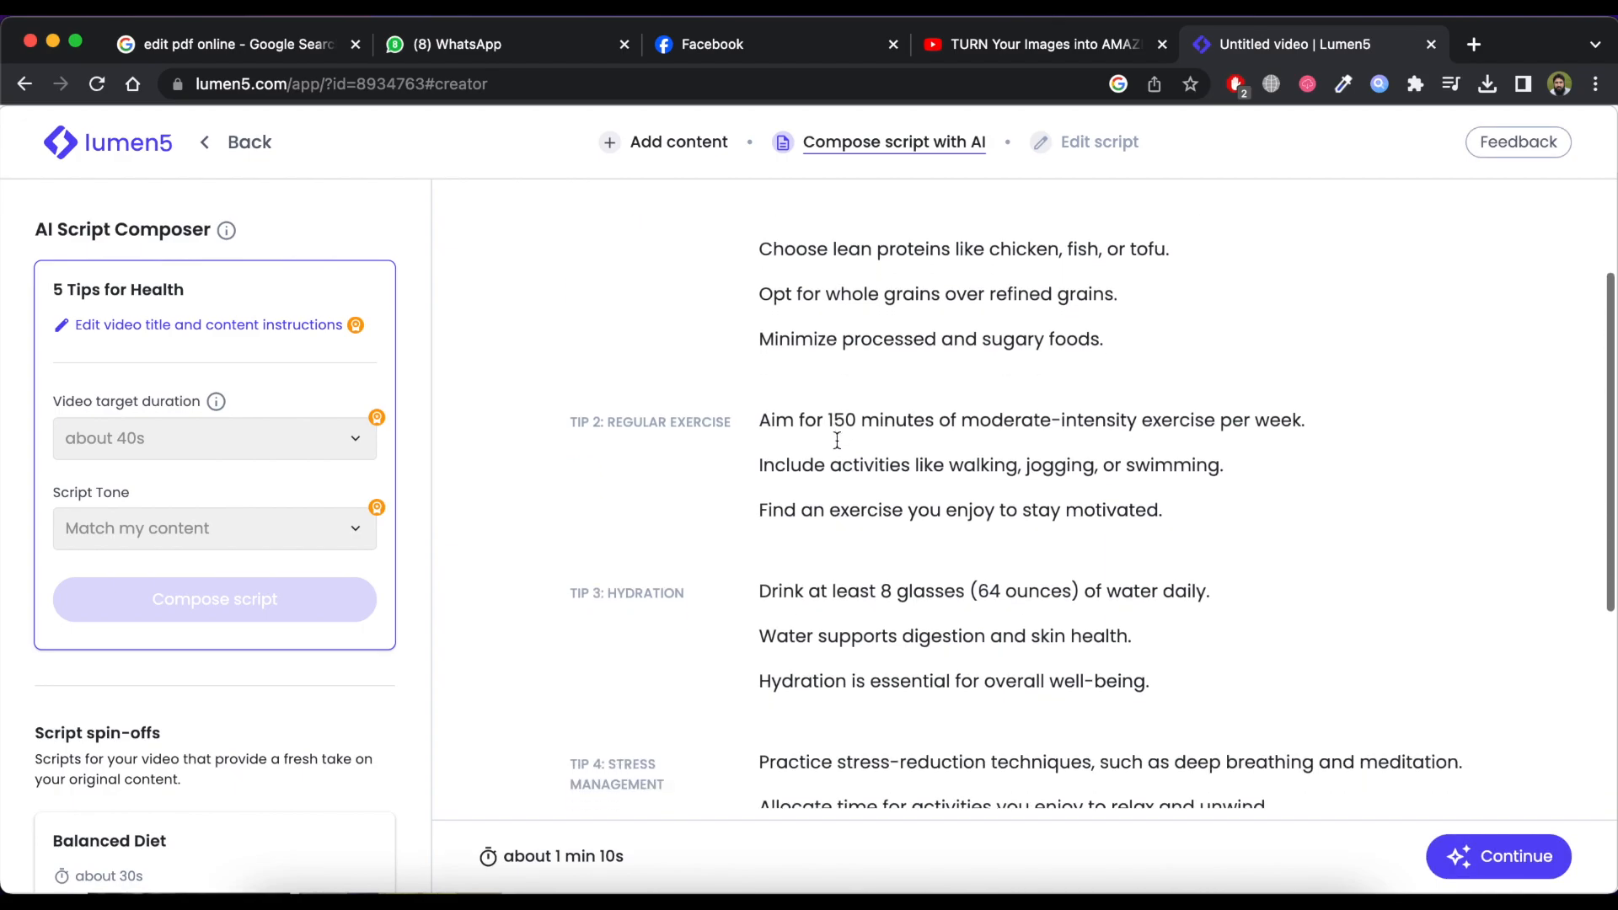
scroll("down", 3)
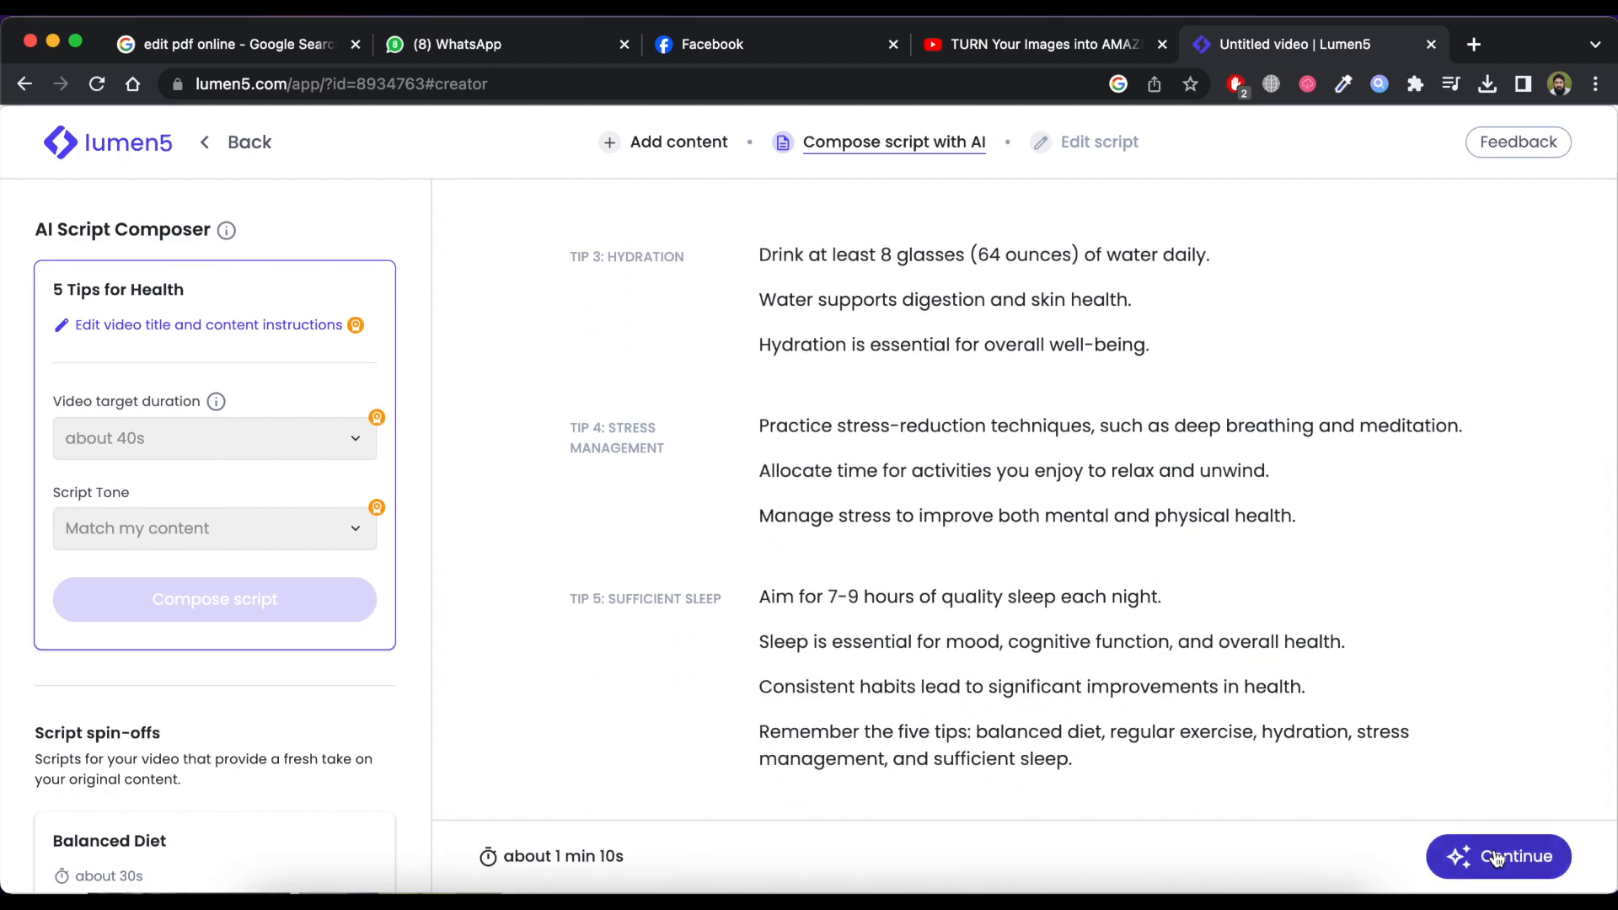
Step: Accept the composed script and convert its lines into video scenes
left_click(1497, 856)
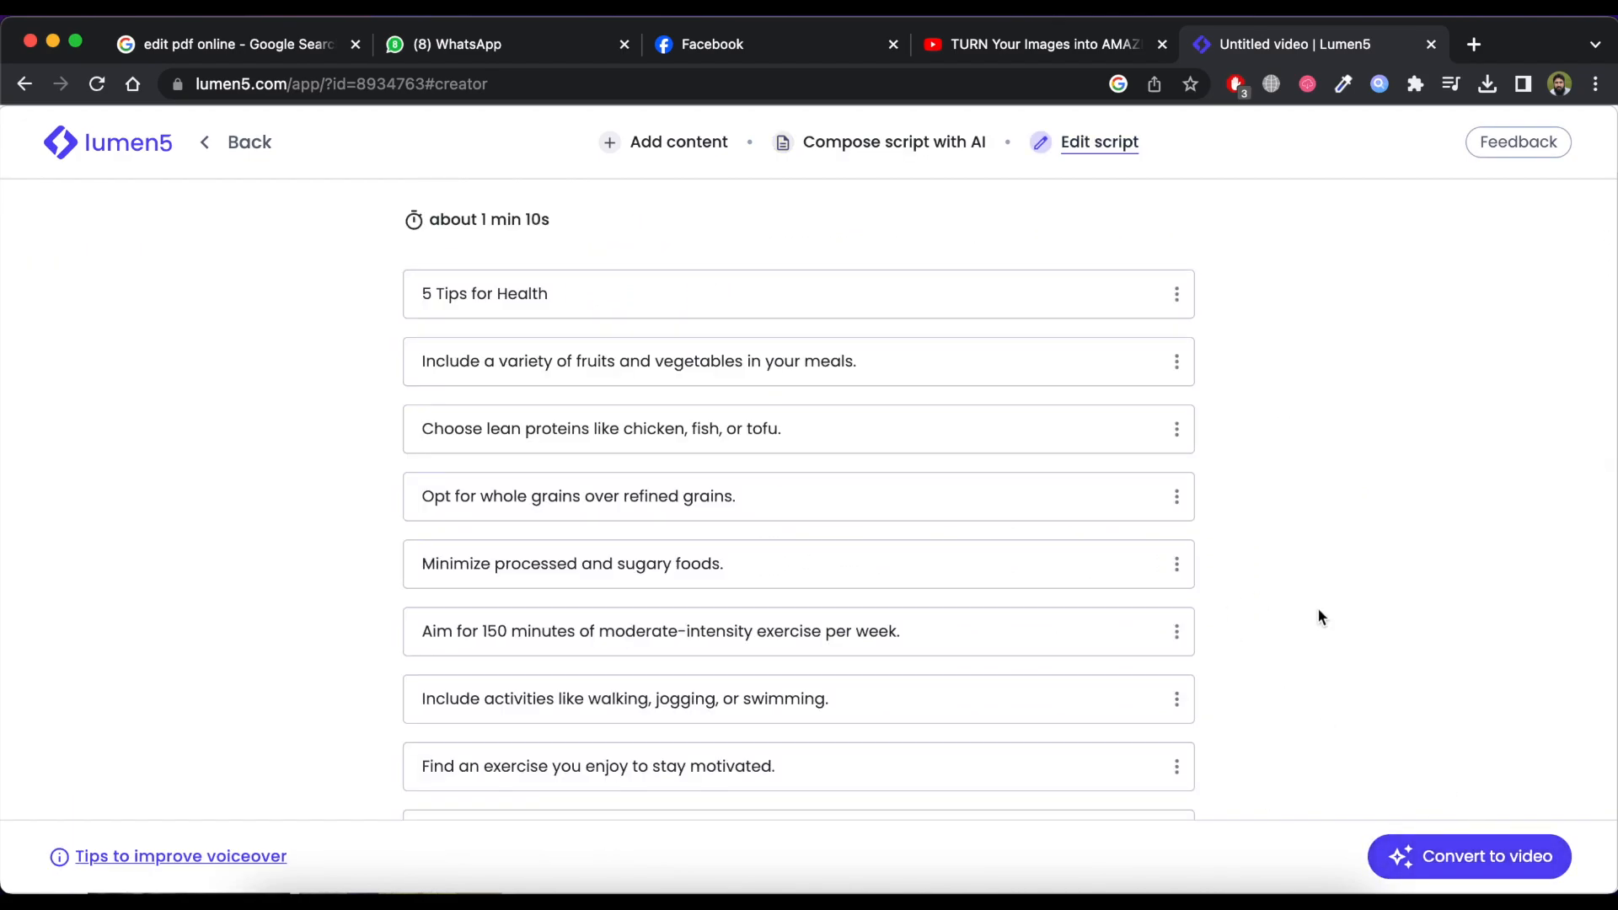
scroll("down", 3)
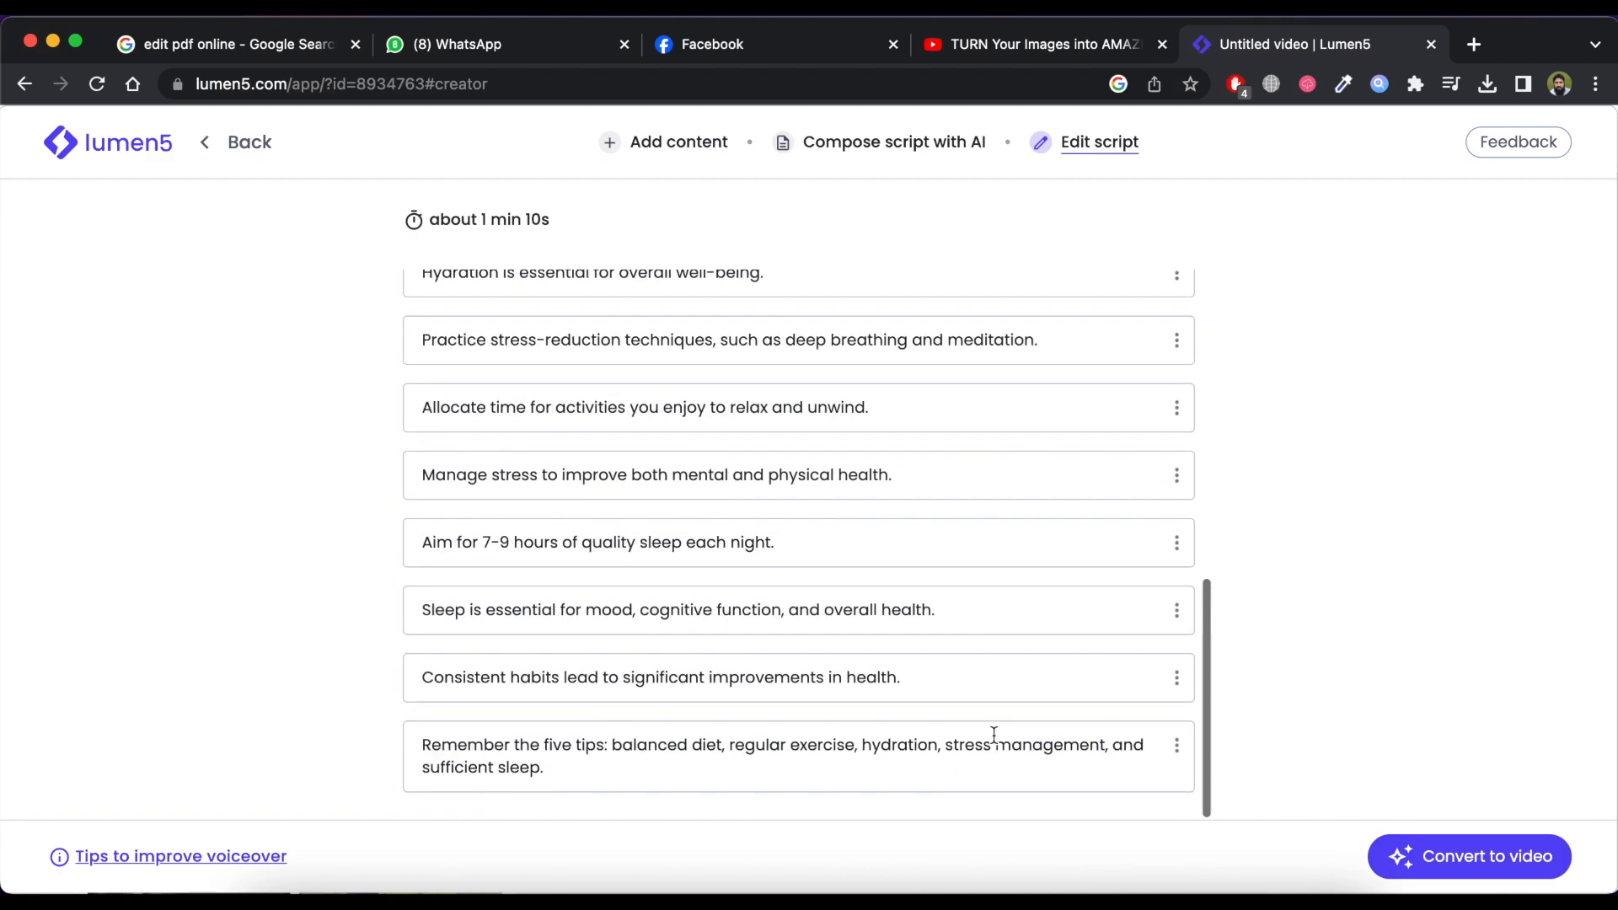
left_click(1470, 856)
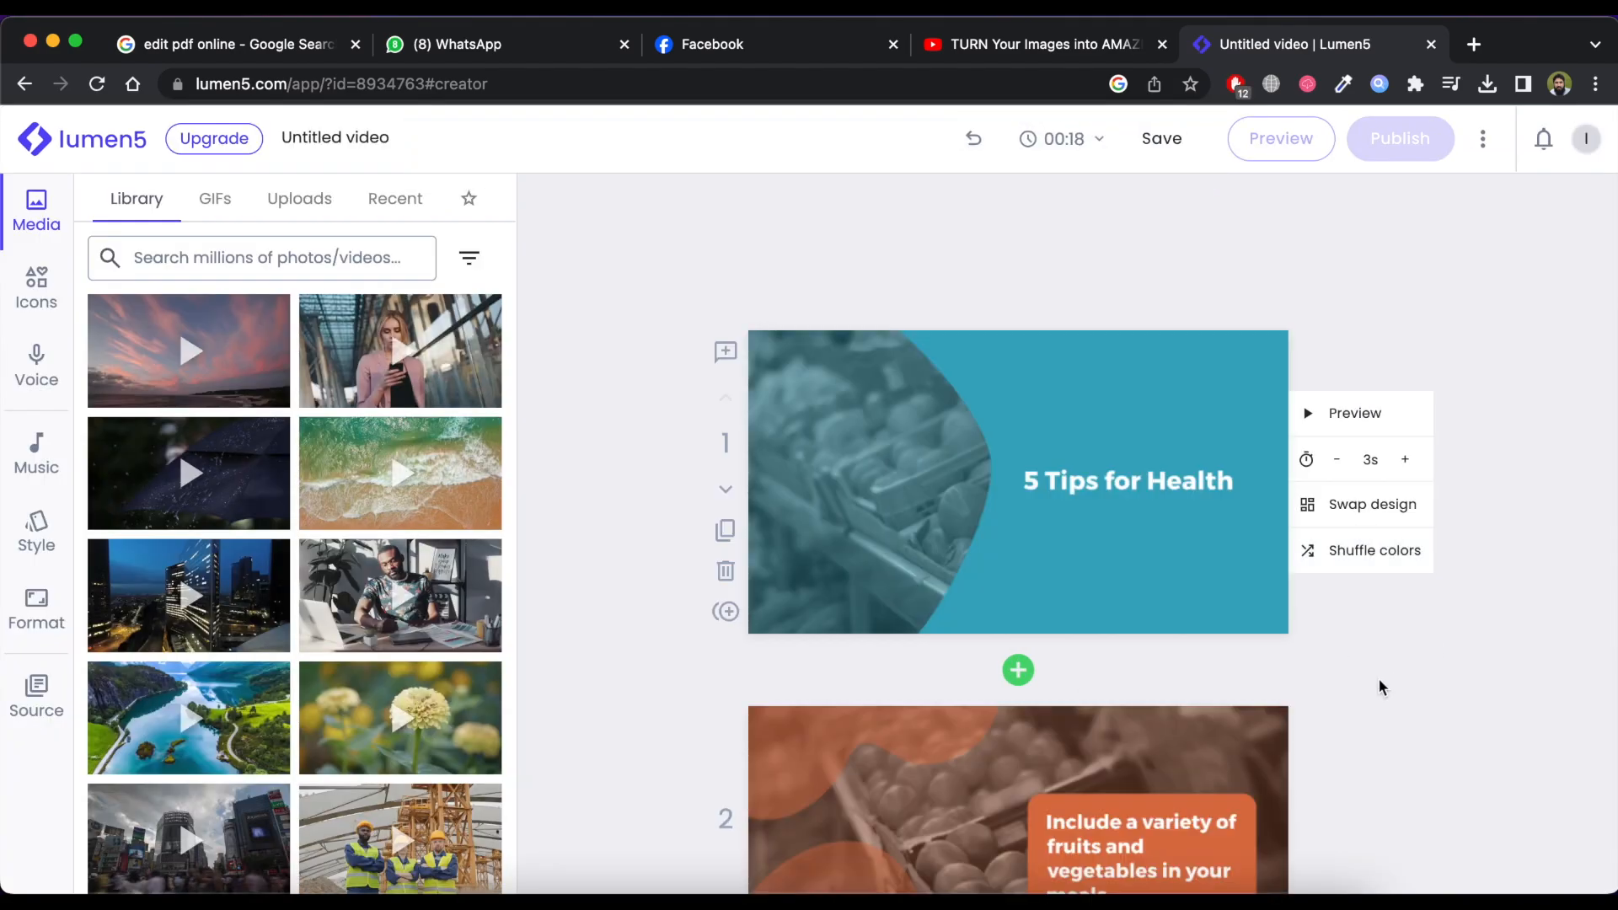
scroll("down", 3)
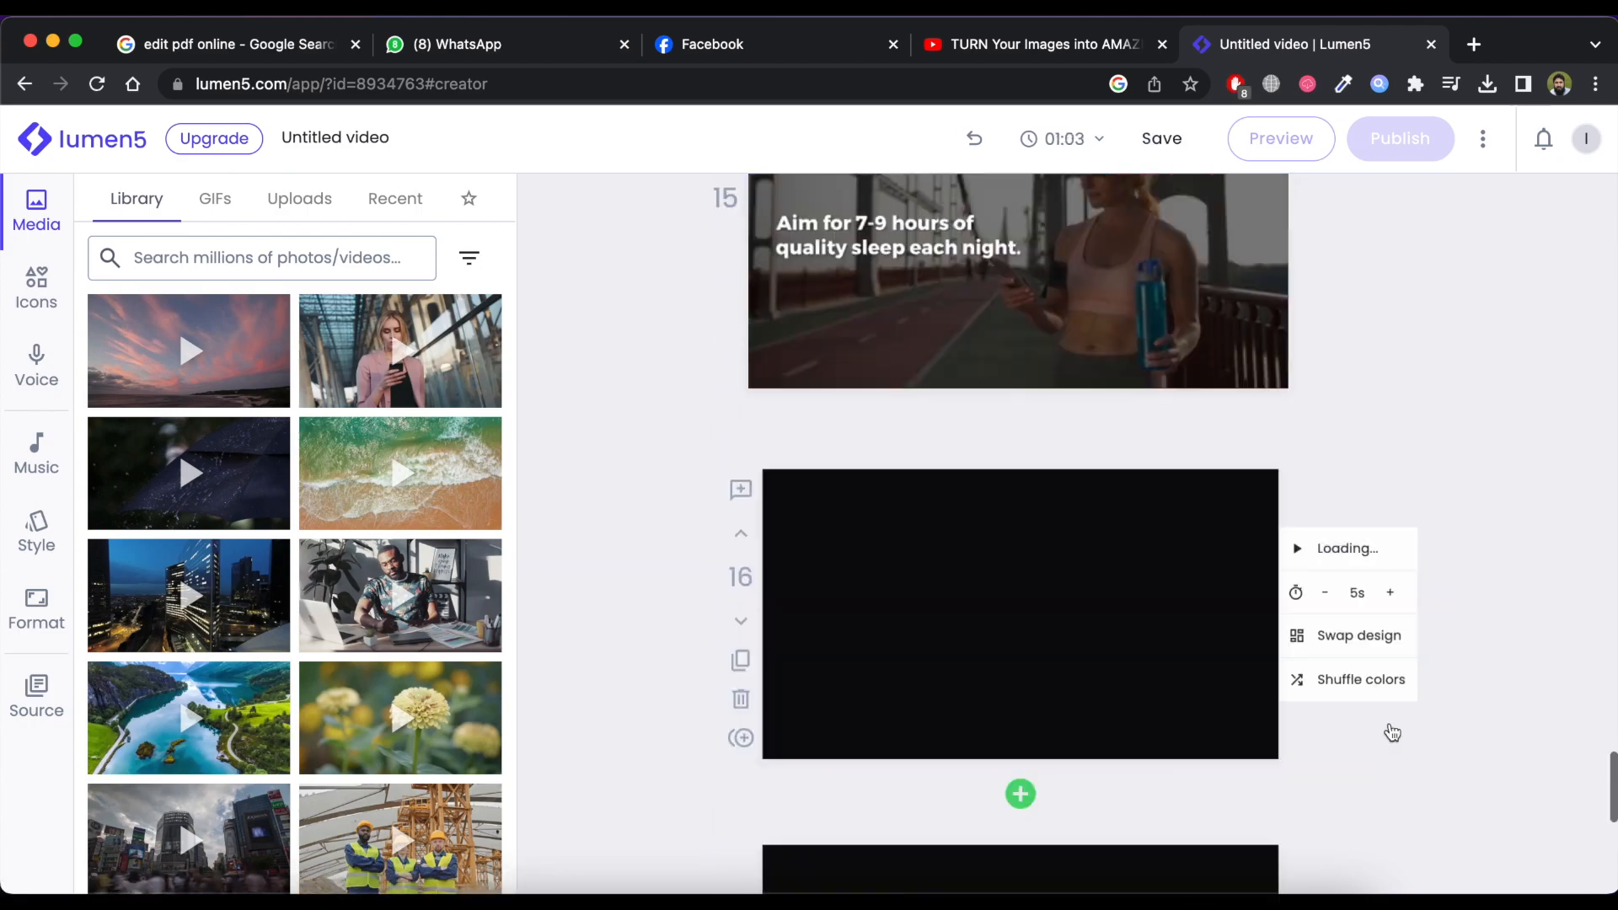
Step: Preview the full 5 Tips for Health video and close the player
left_click(1280, 138)
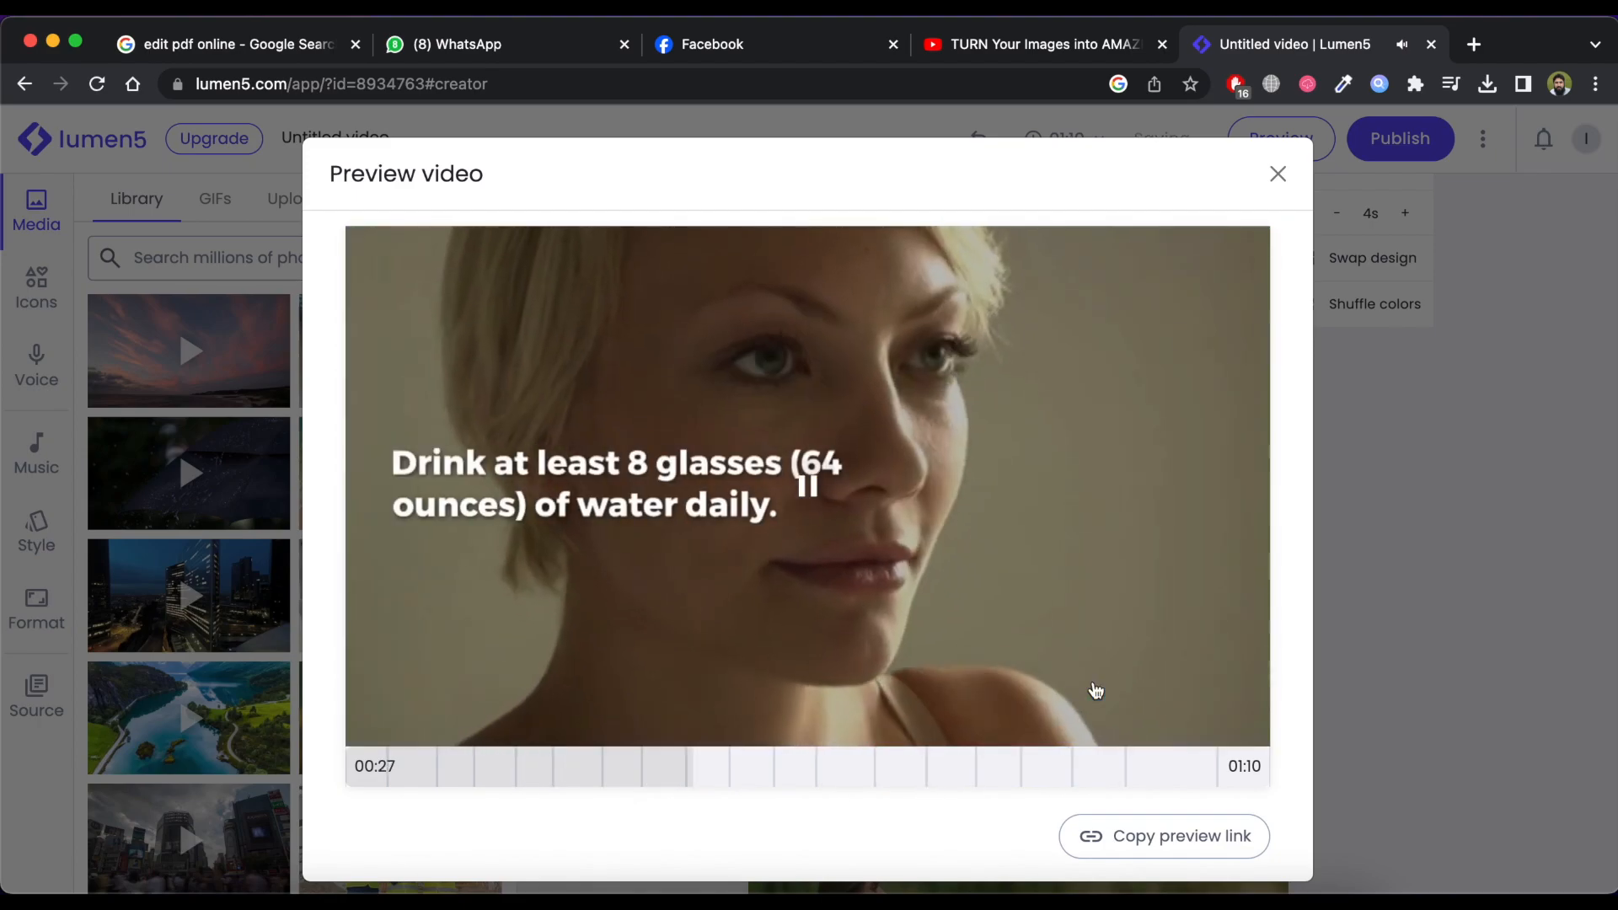
left_click(1278, 174)
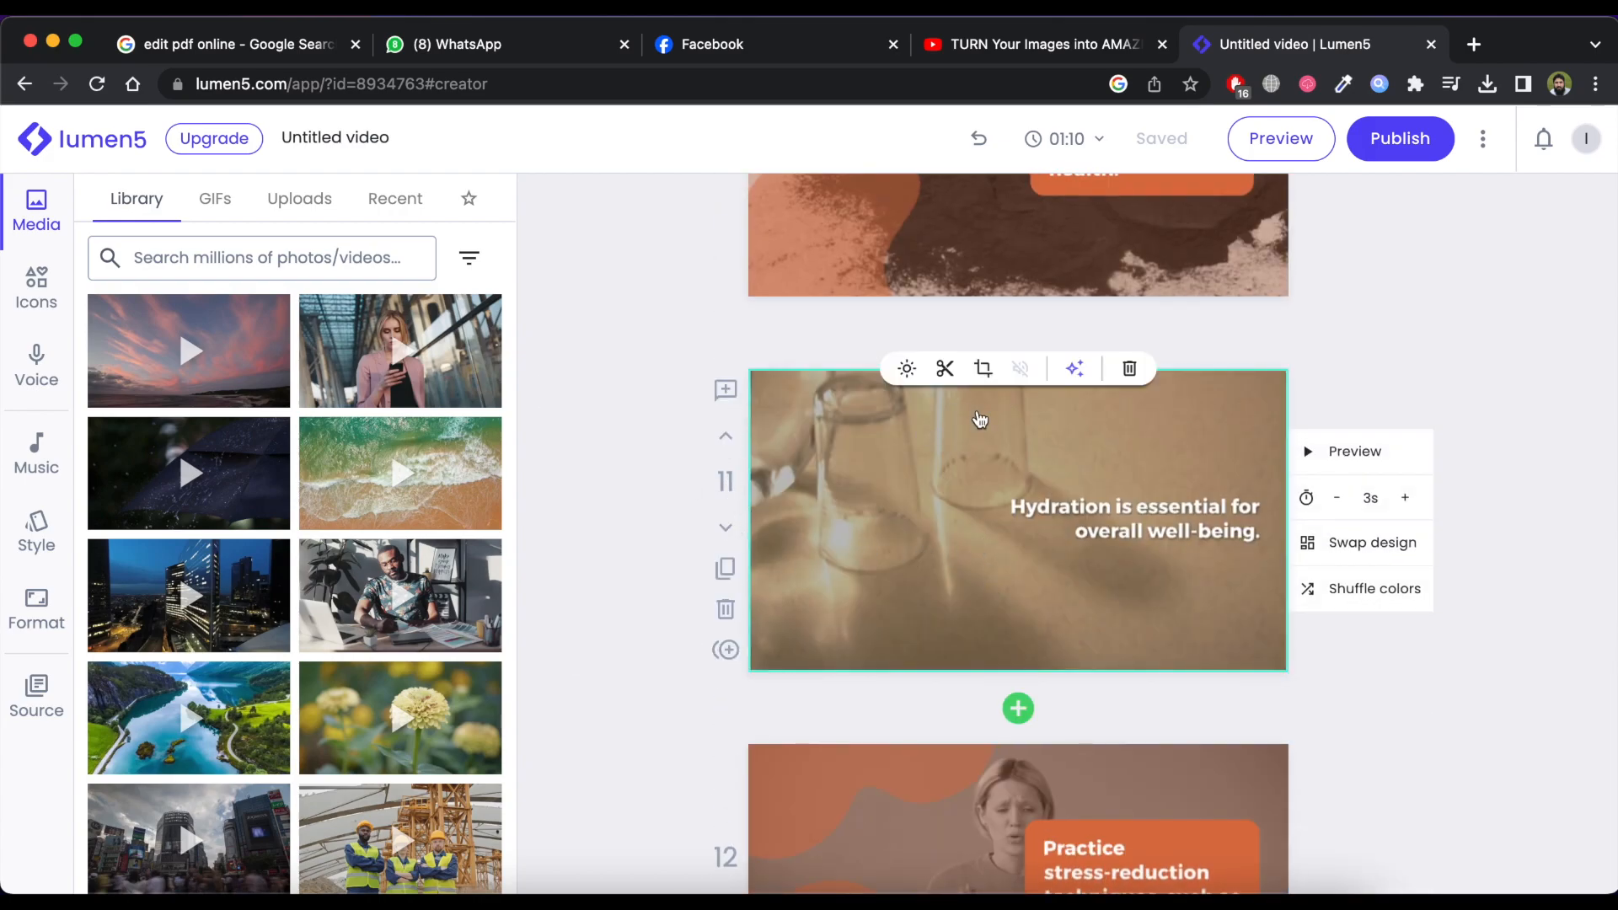
Step: Search media for 'water' and swap the hydration scene's footage for the glass-of-water clip
type("water")
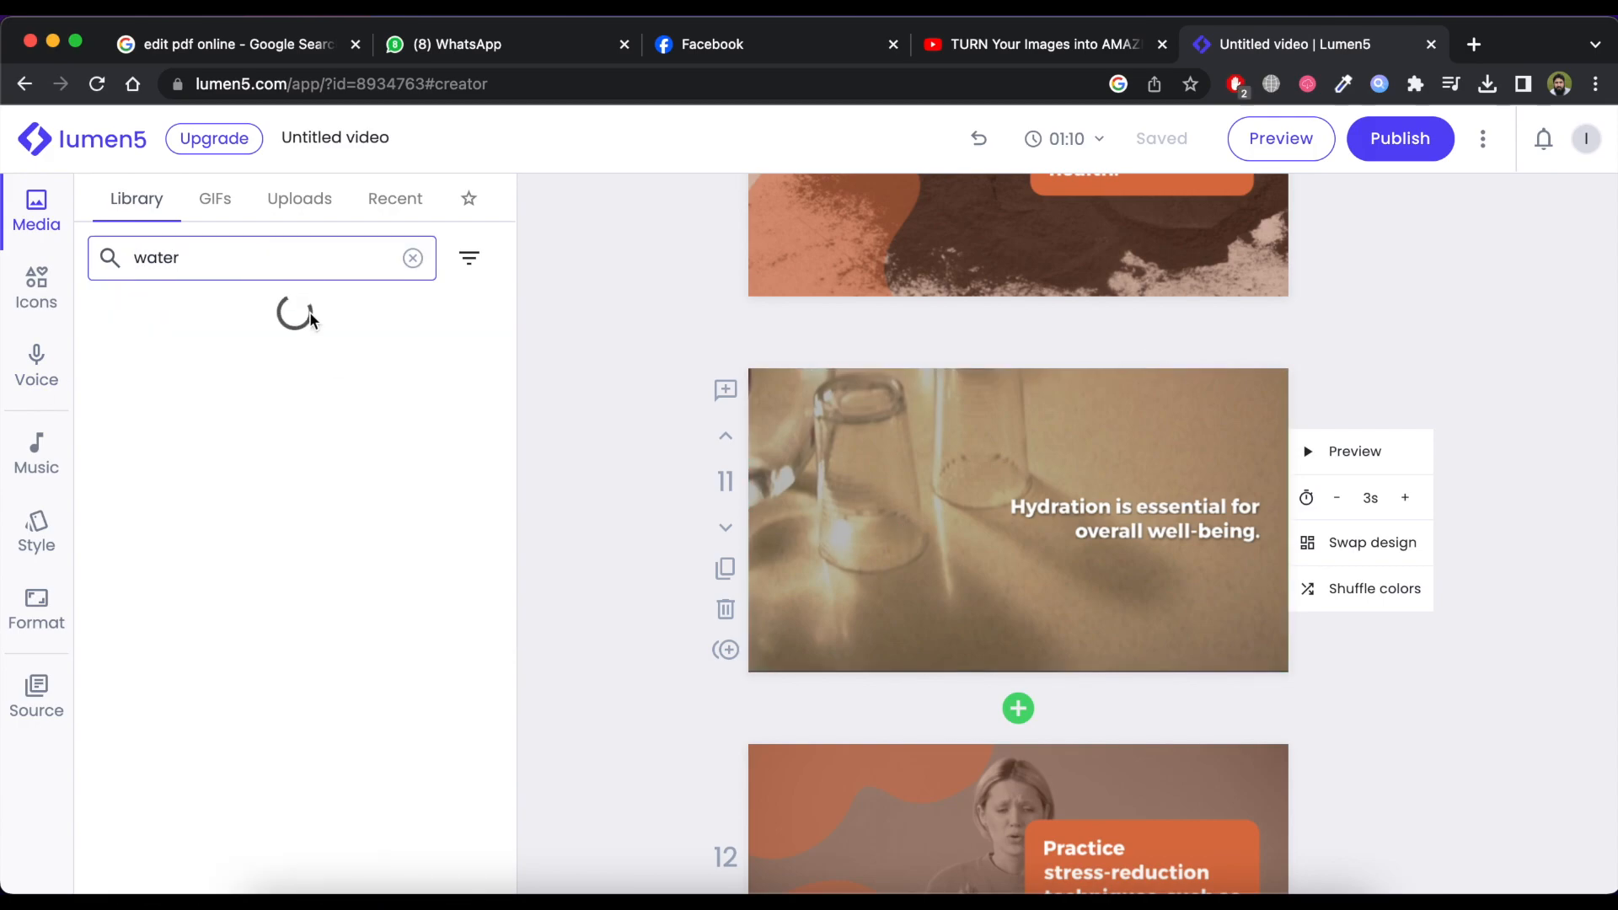
left_click(1133, 519)
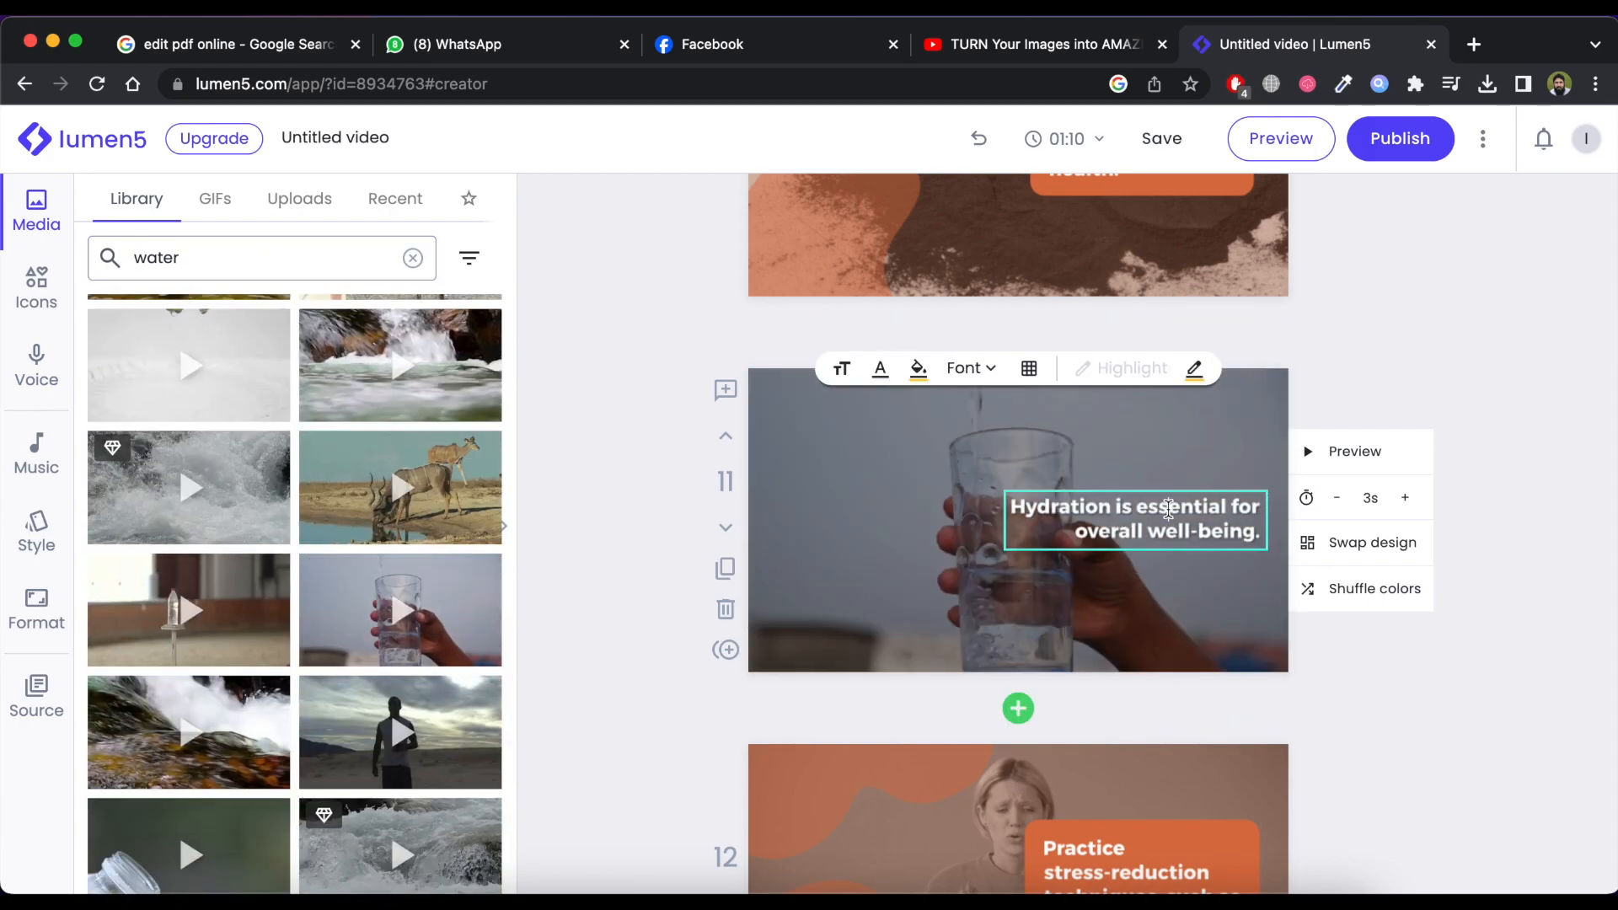
left_click(880, 369)
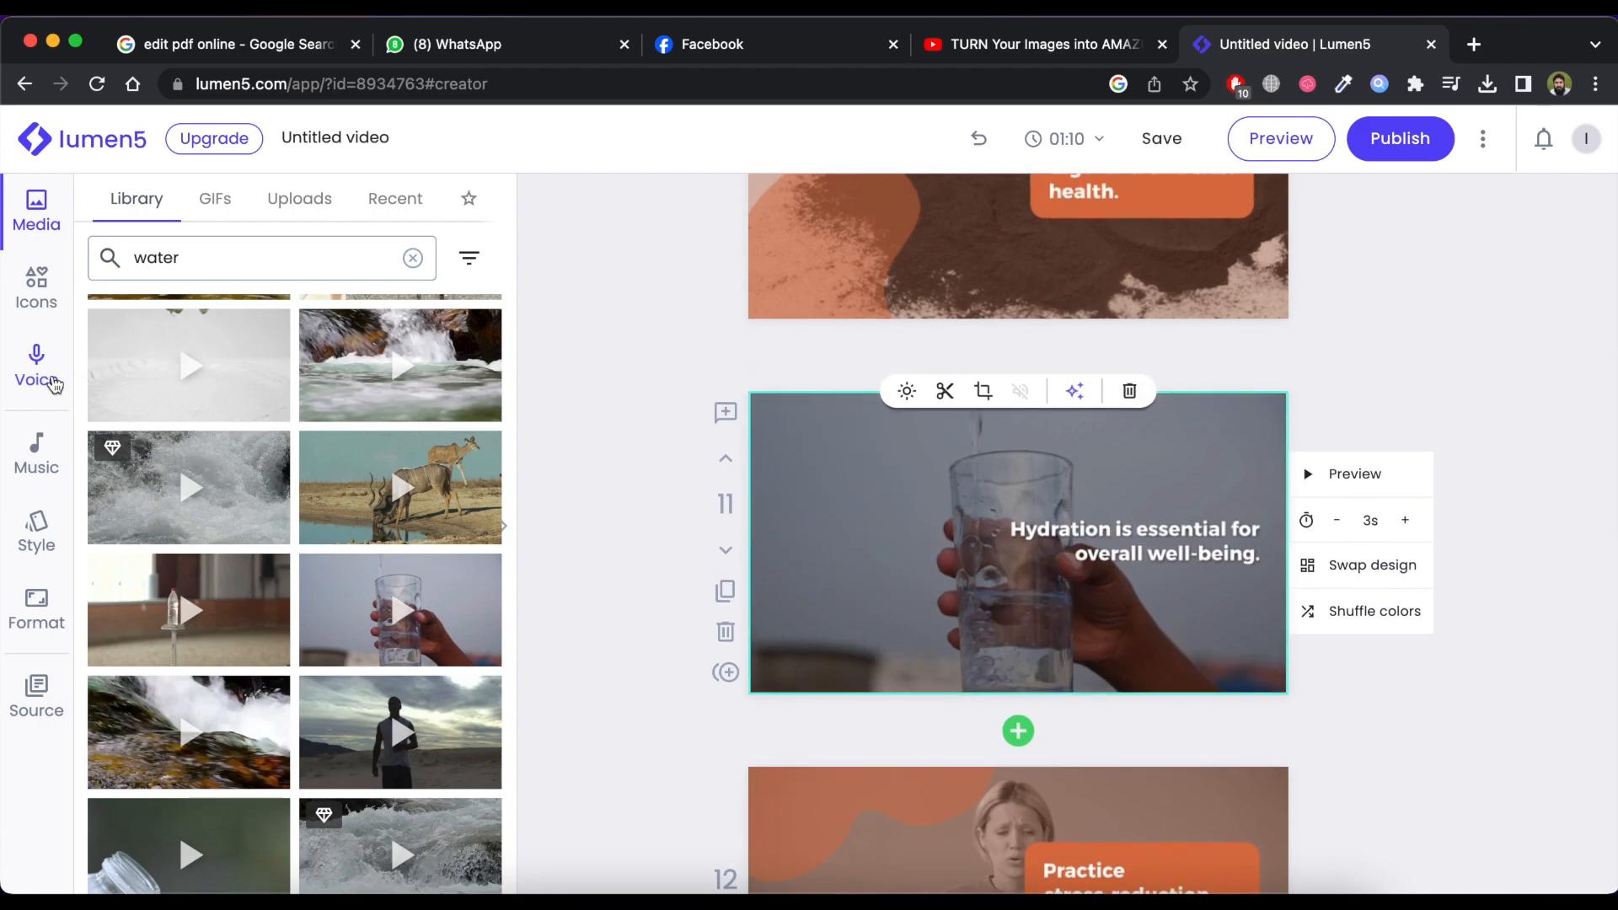
Step: Review the Voice, Music uploads and Style panels for the video
left_click(36, 366)
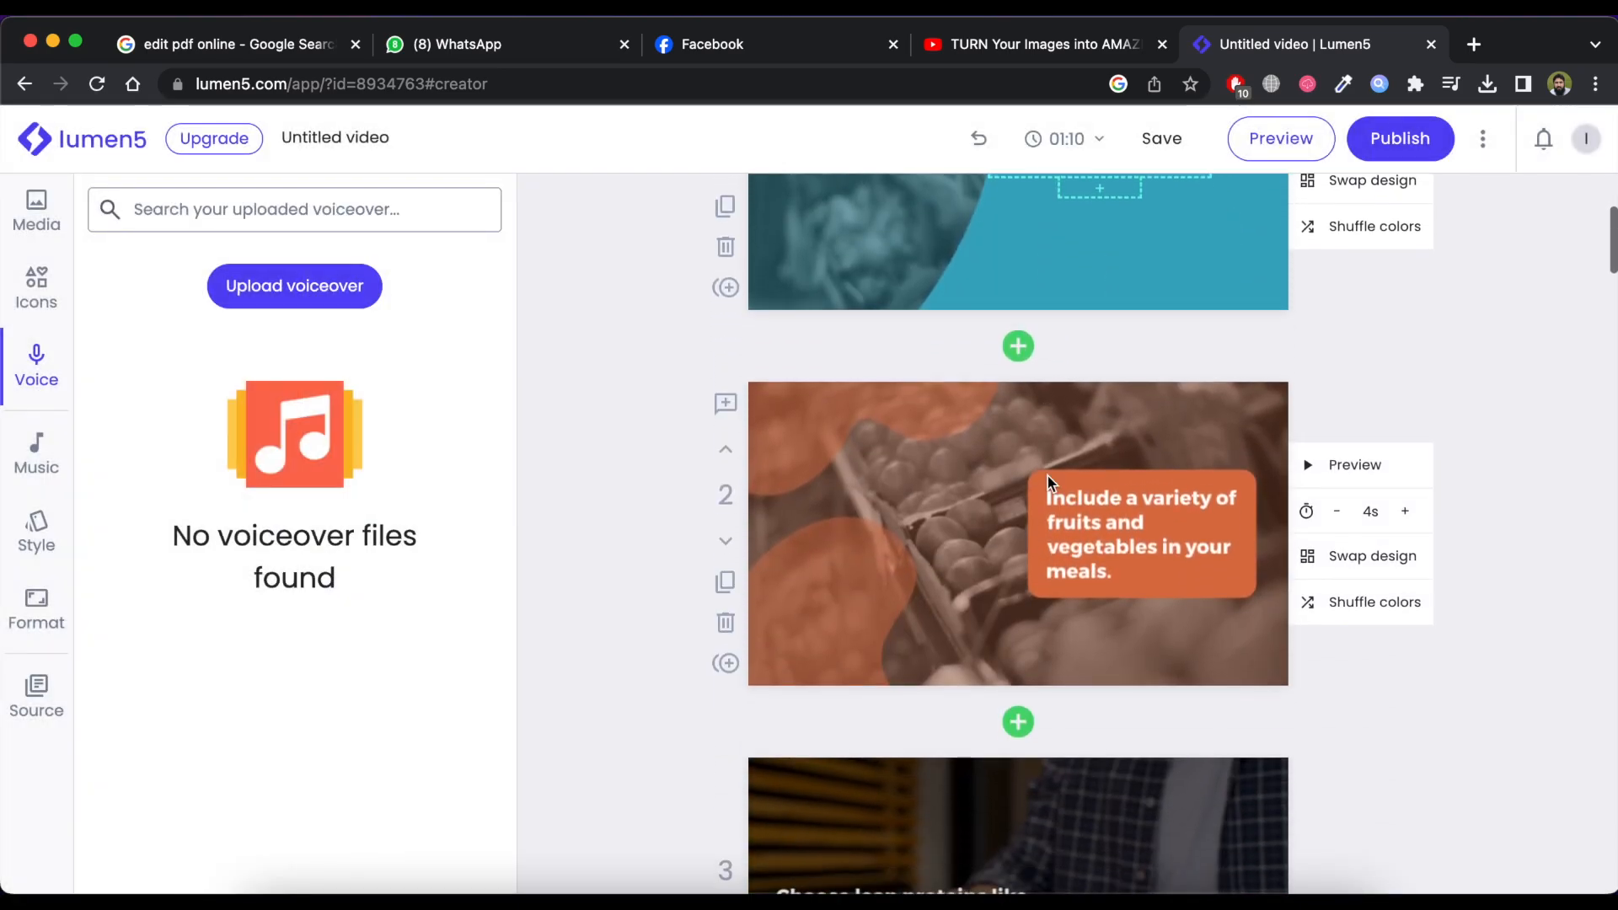
left_click(36, 451)
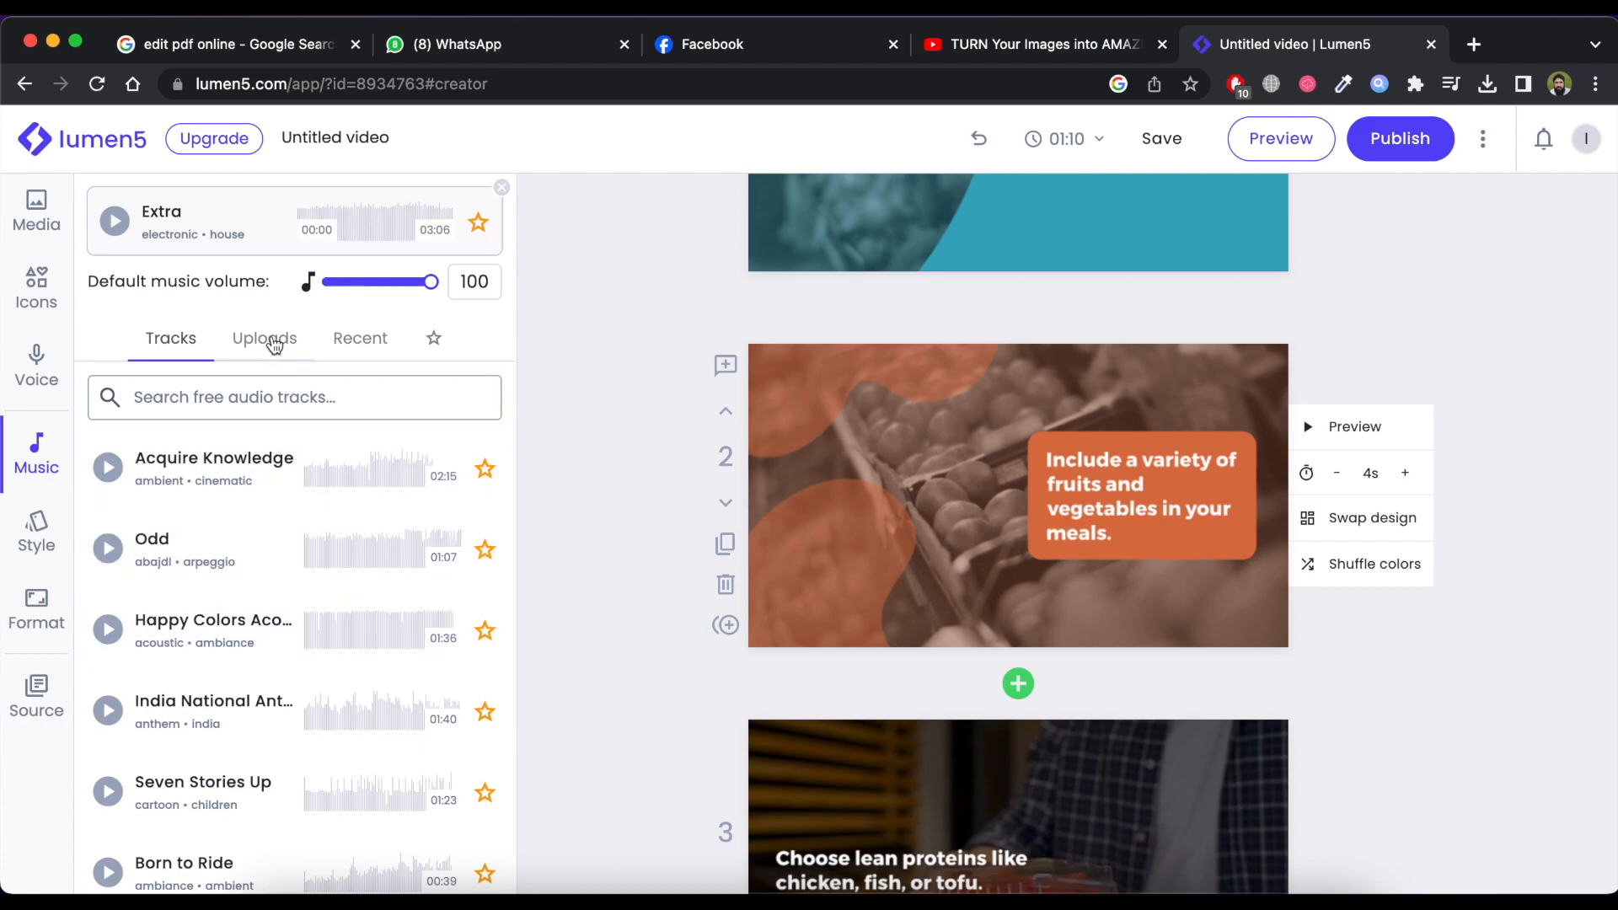
left_click(264, 337)
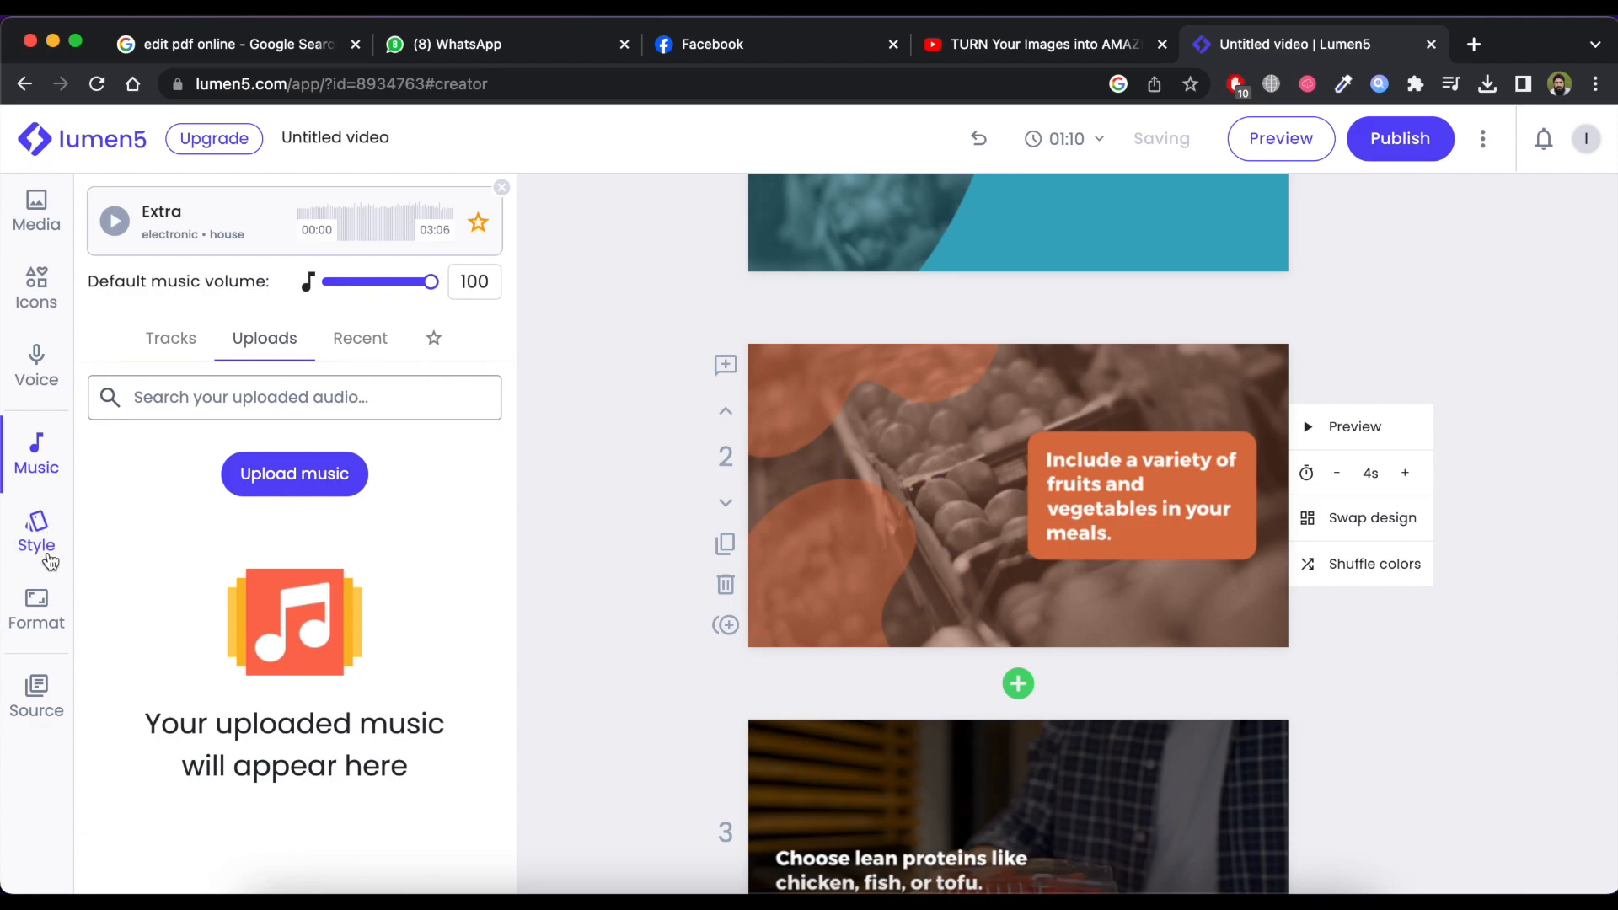
left_click(35, 535)
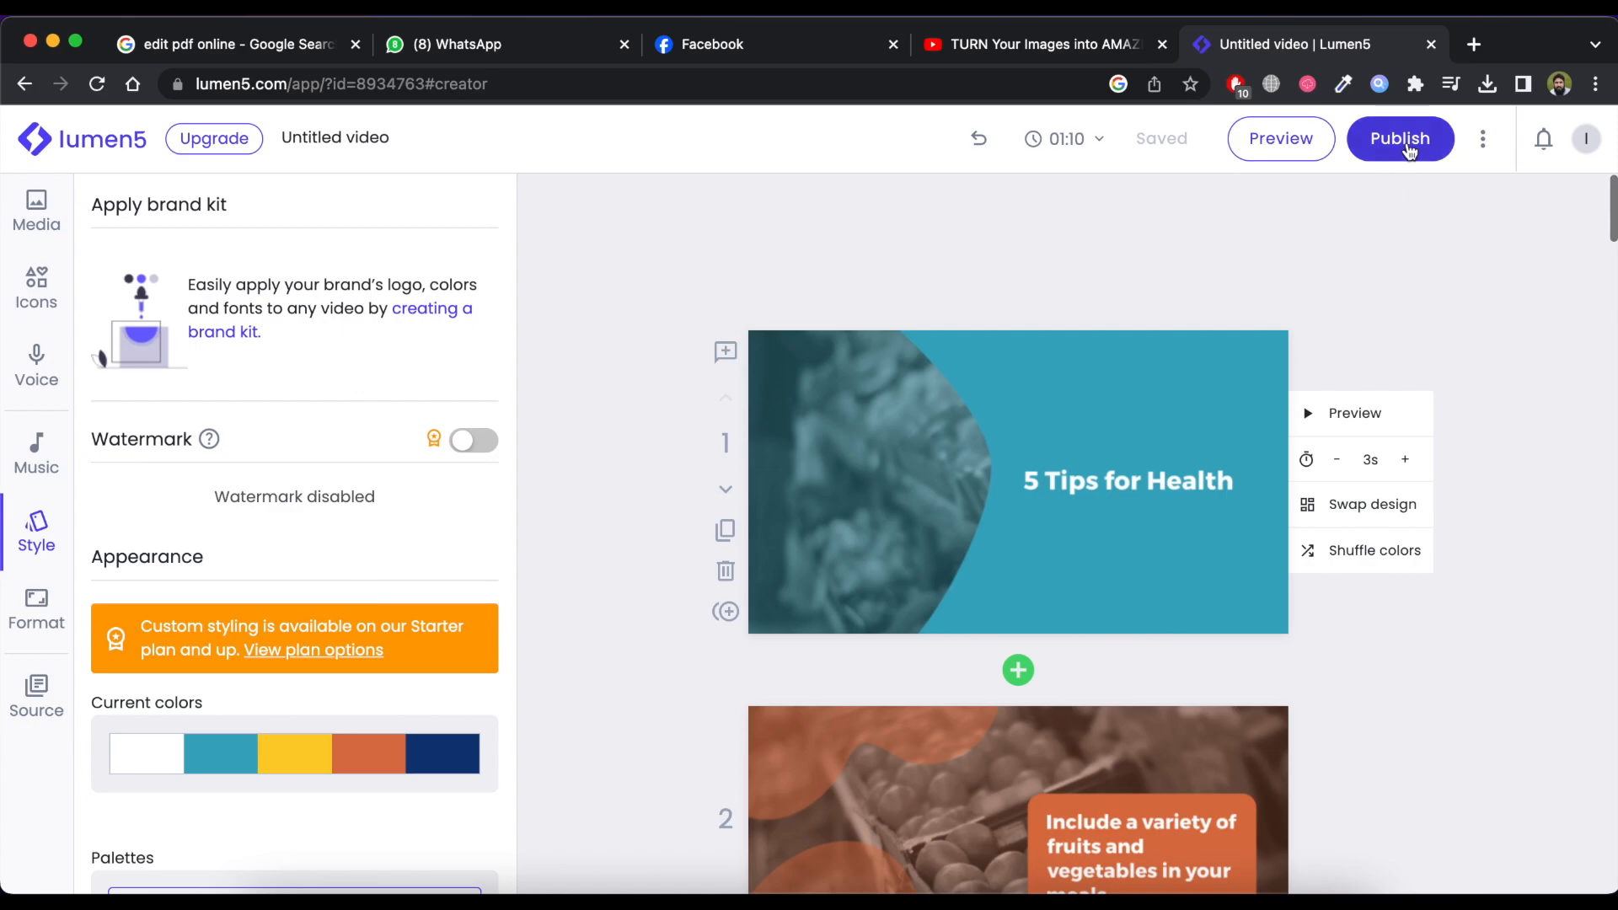
Step: Publish the 5 Tips for Health video and download the finished MP4
left_click(1399, 138)
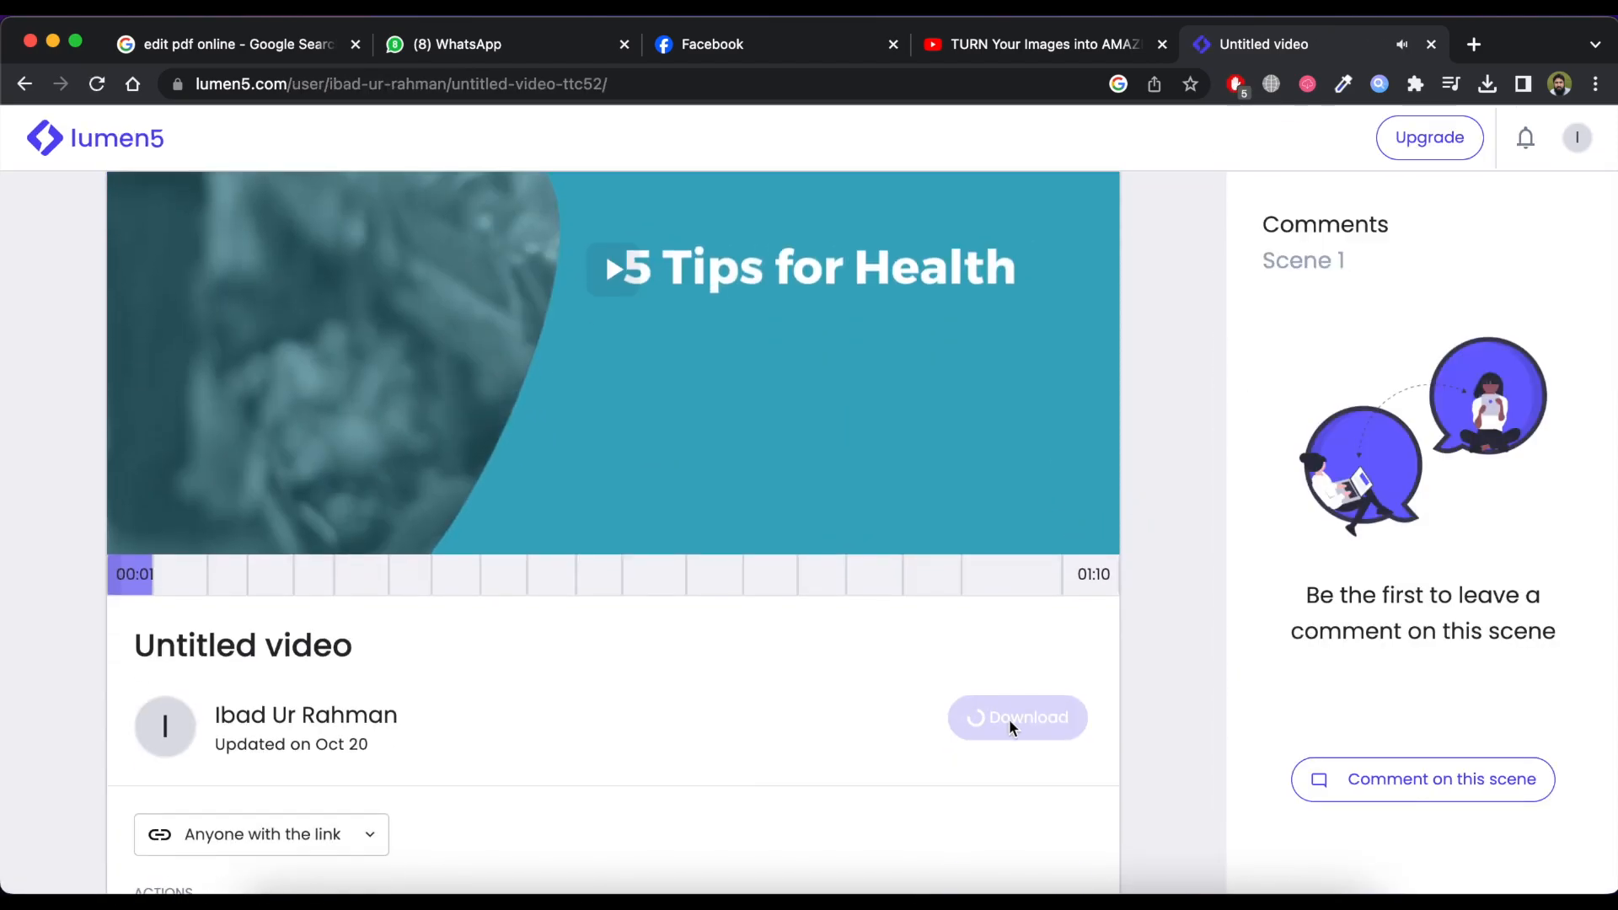
left_click(1014, 718)
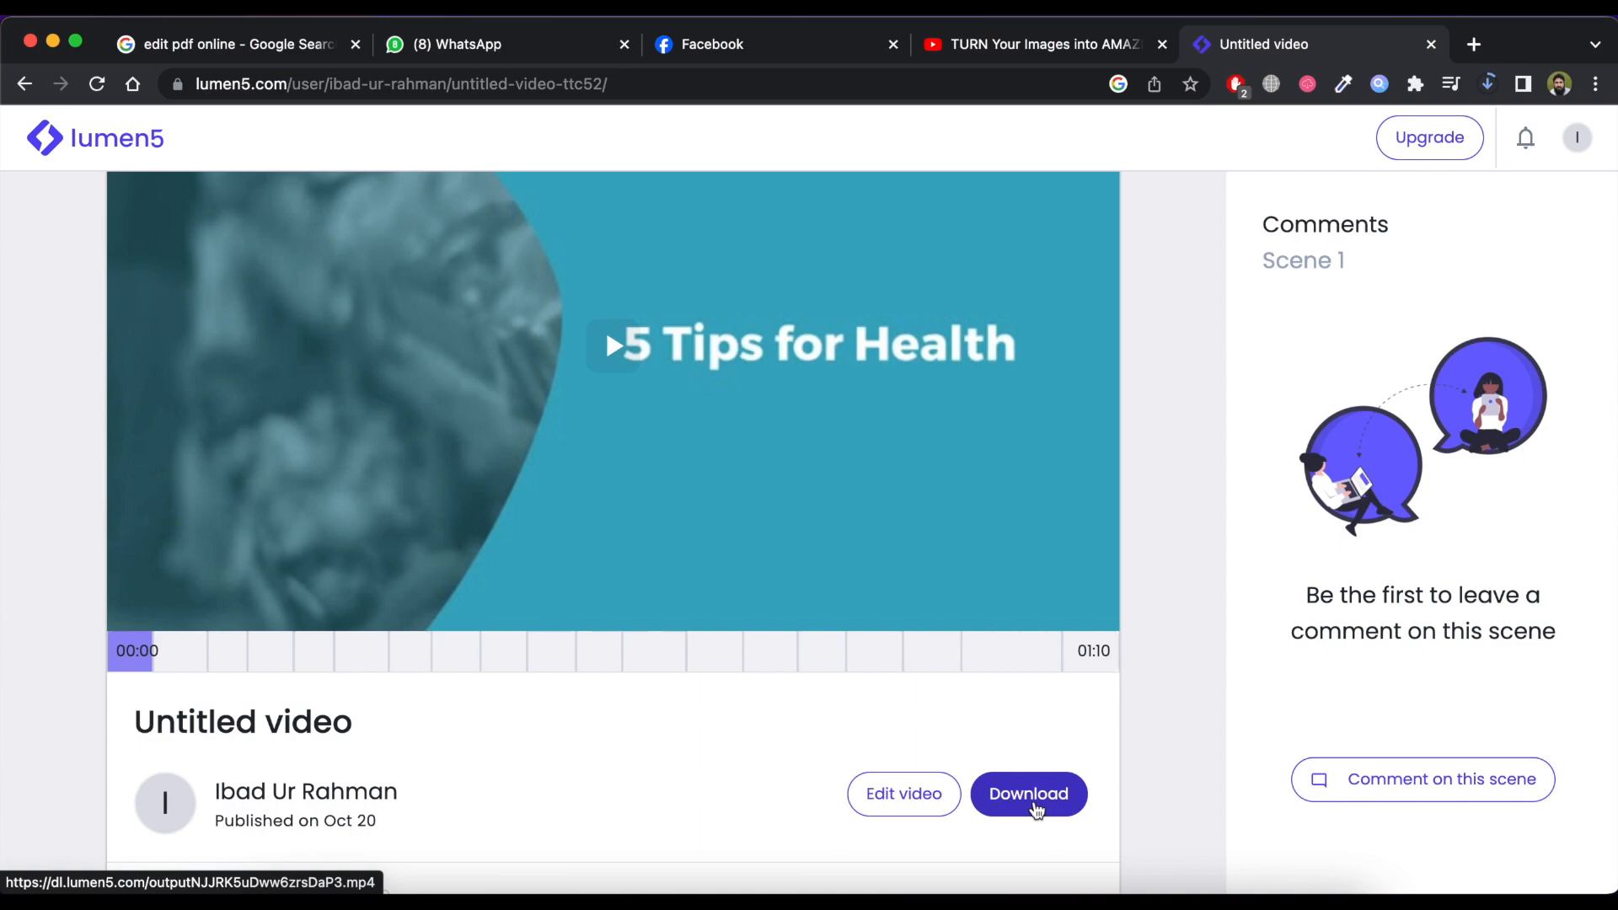
mouse_move(1493, 97)
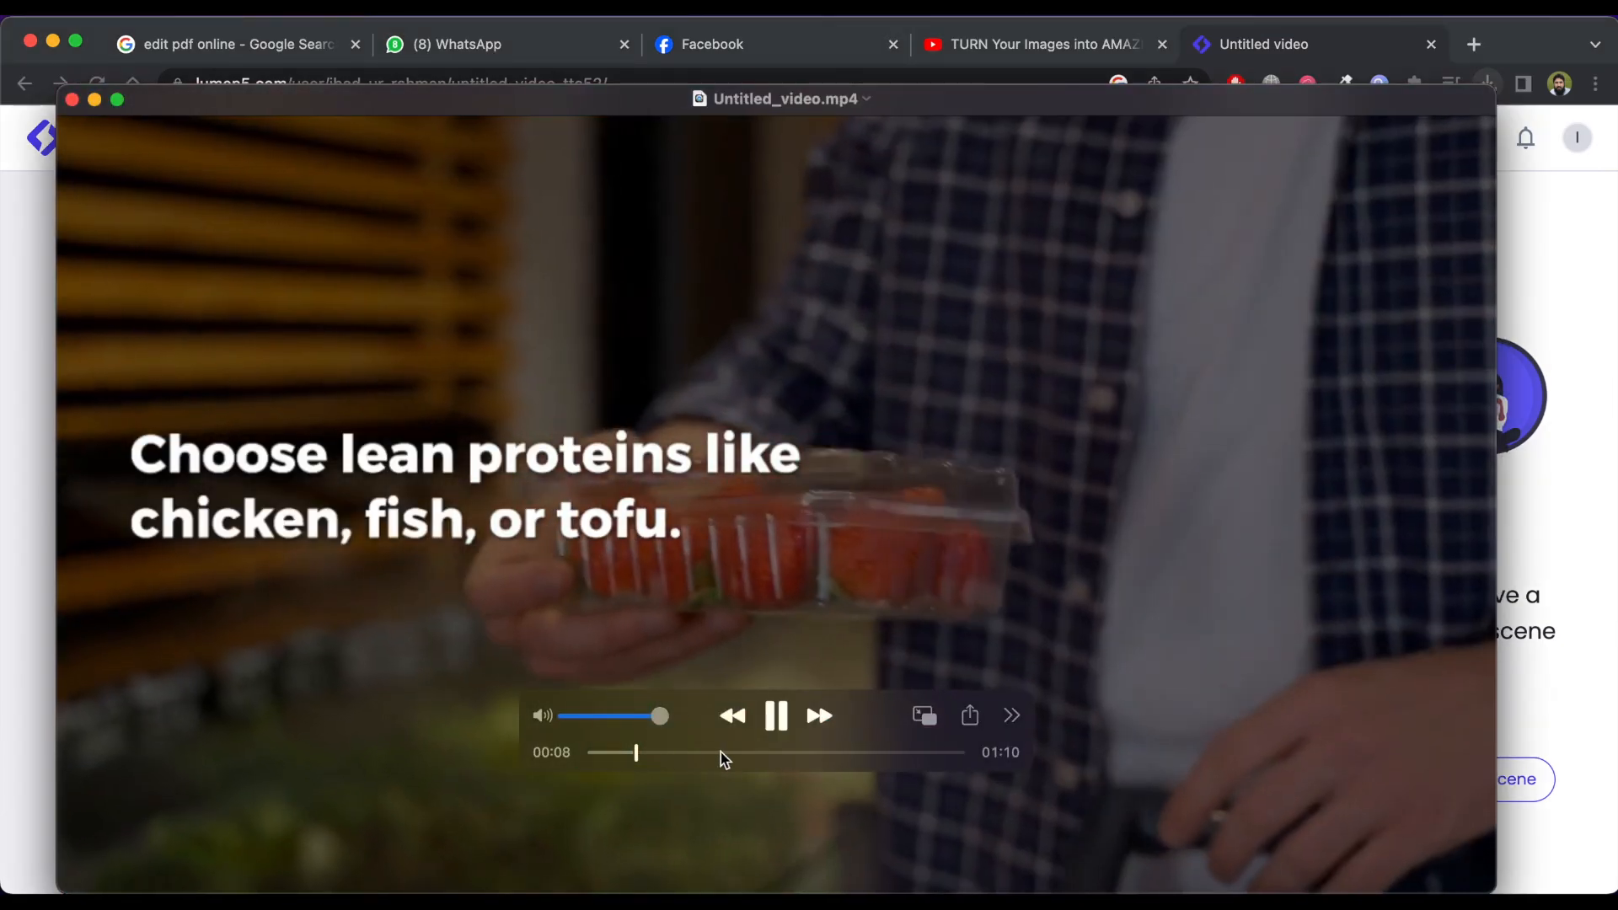
Step: Skip ahead in Untitled_video.mp4 in QuickTime Player, then close it to return to the share page
left_click(759, 752)
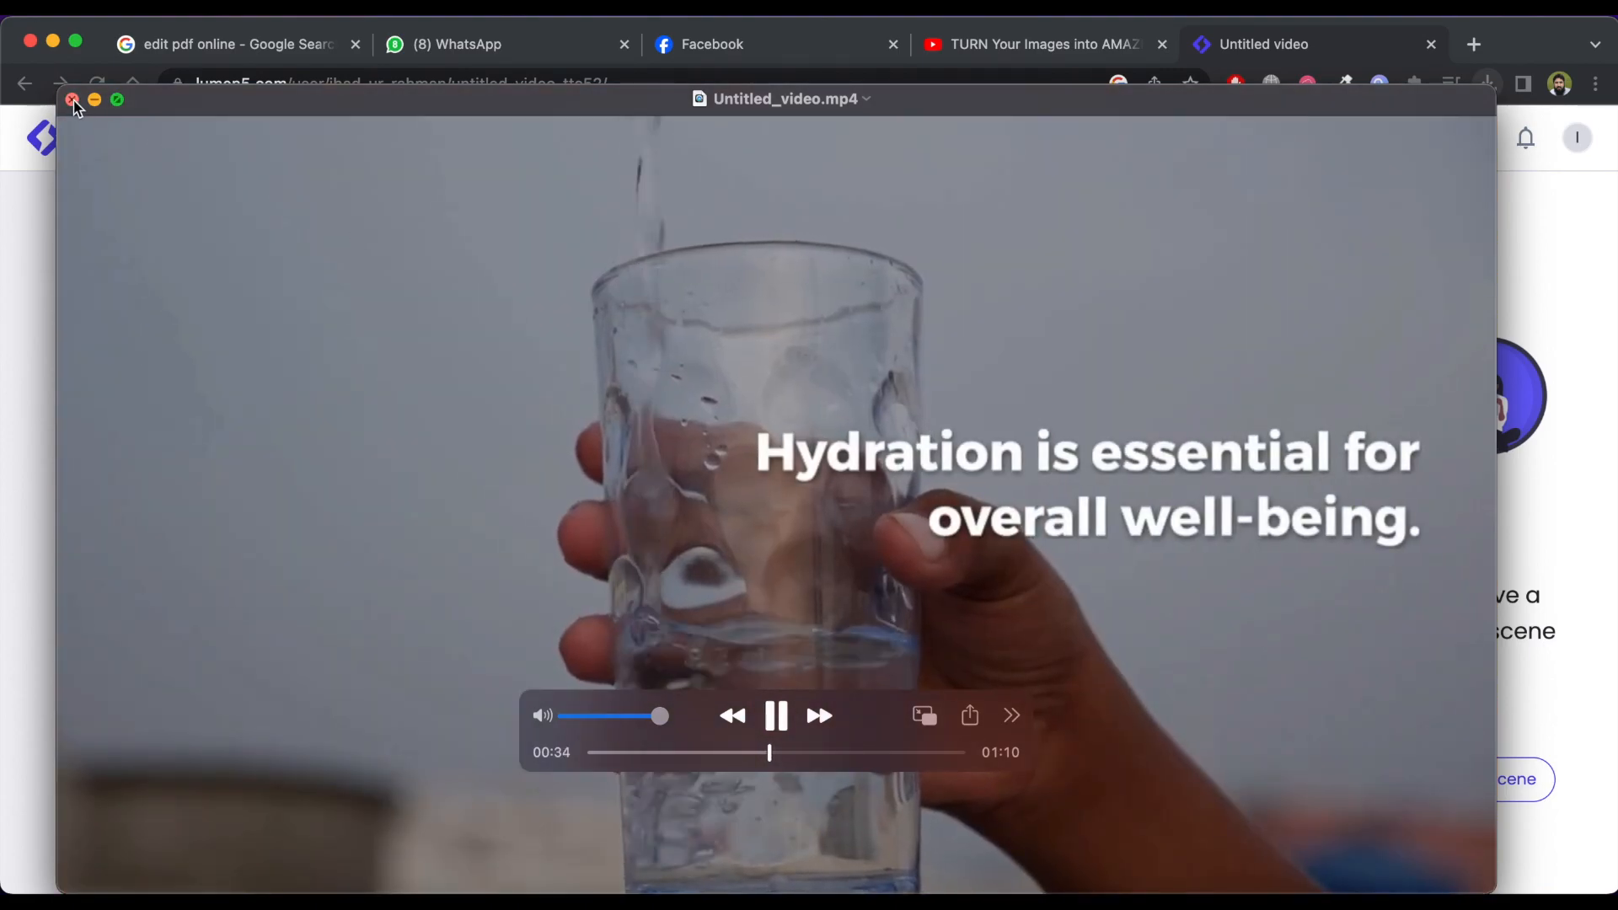
left_click(72, 100)
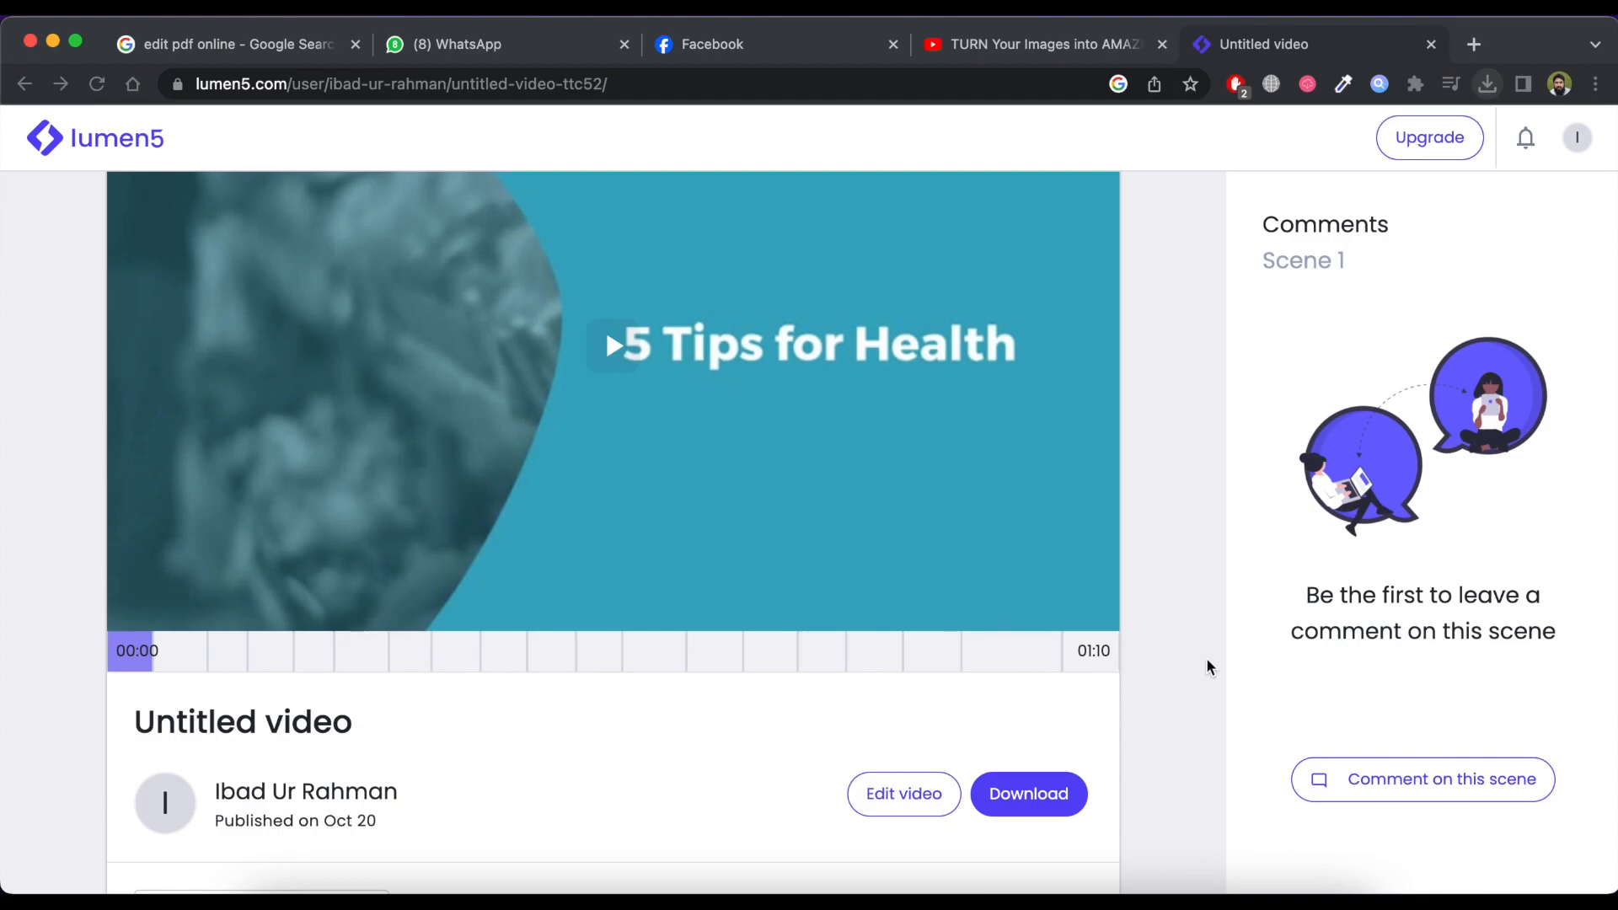